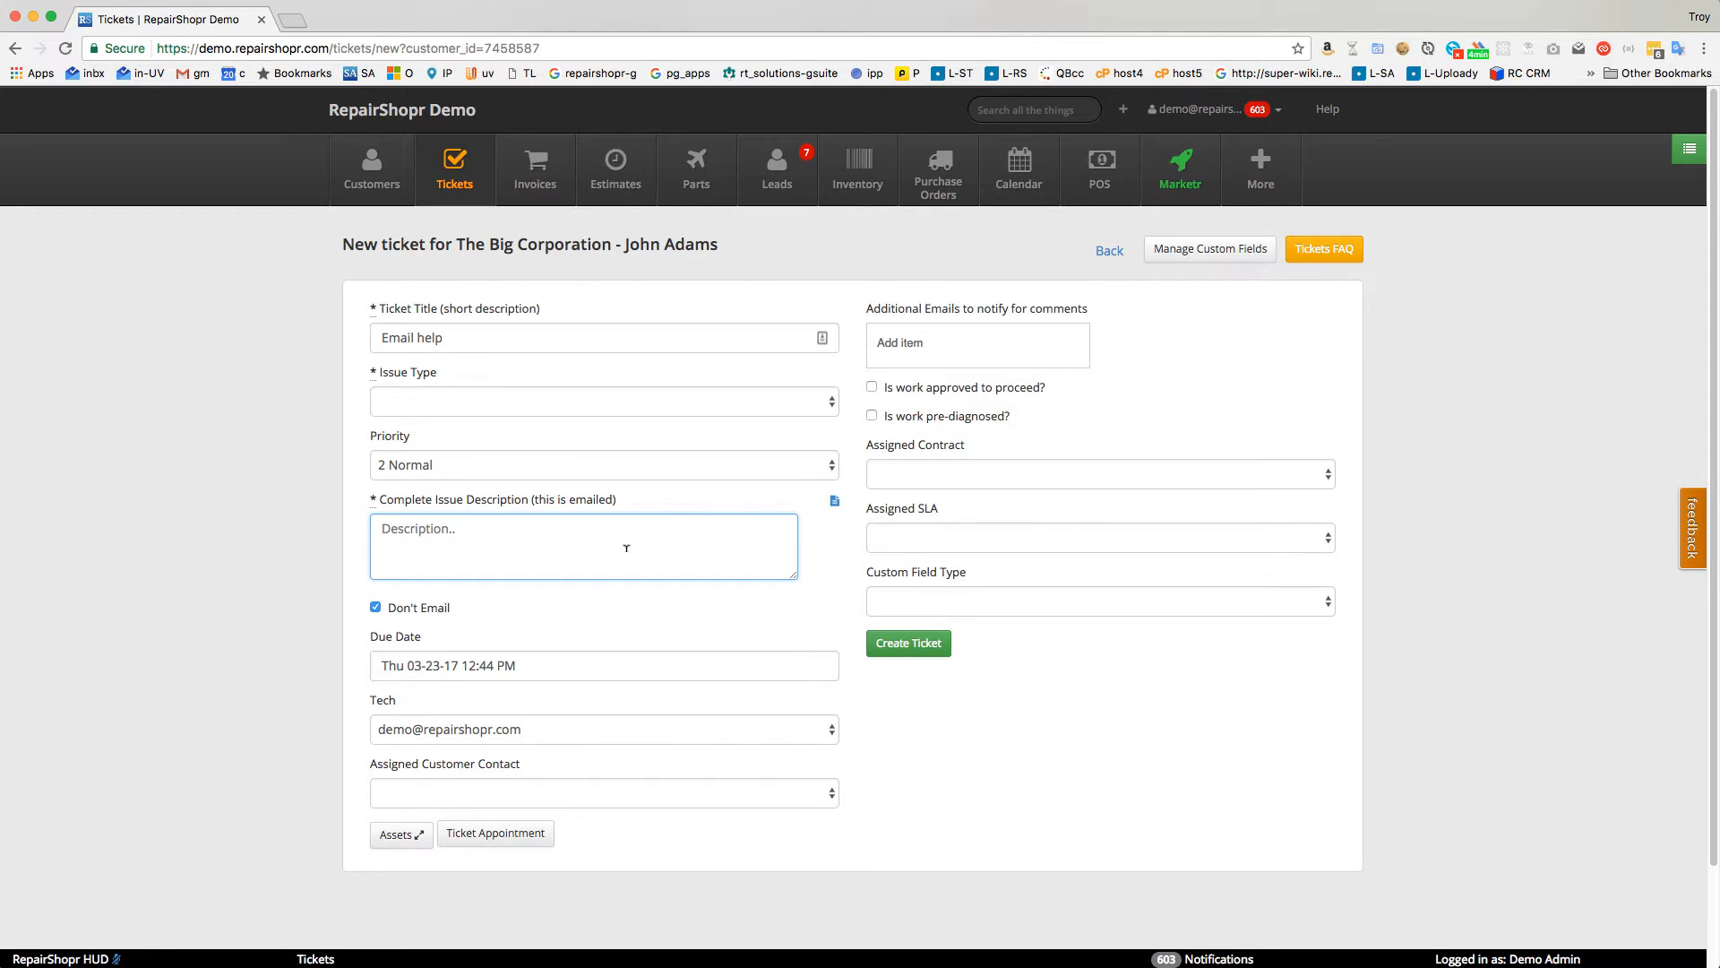
Create The Big Corporation's Software ticket 'Email help' (Helped with email), skipping the intake form.
text(Helped with email)
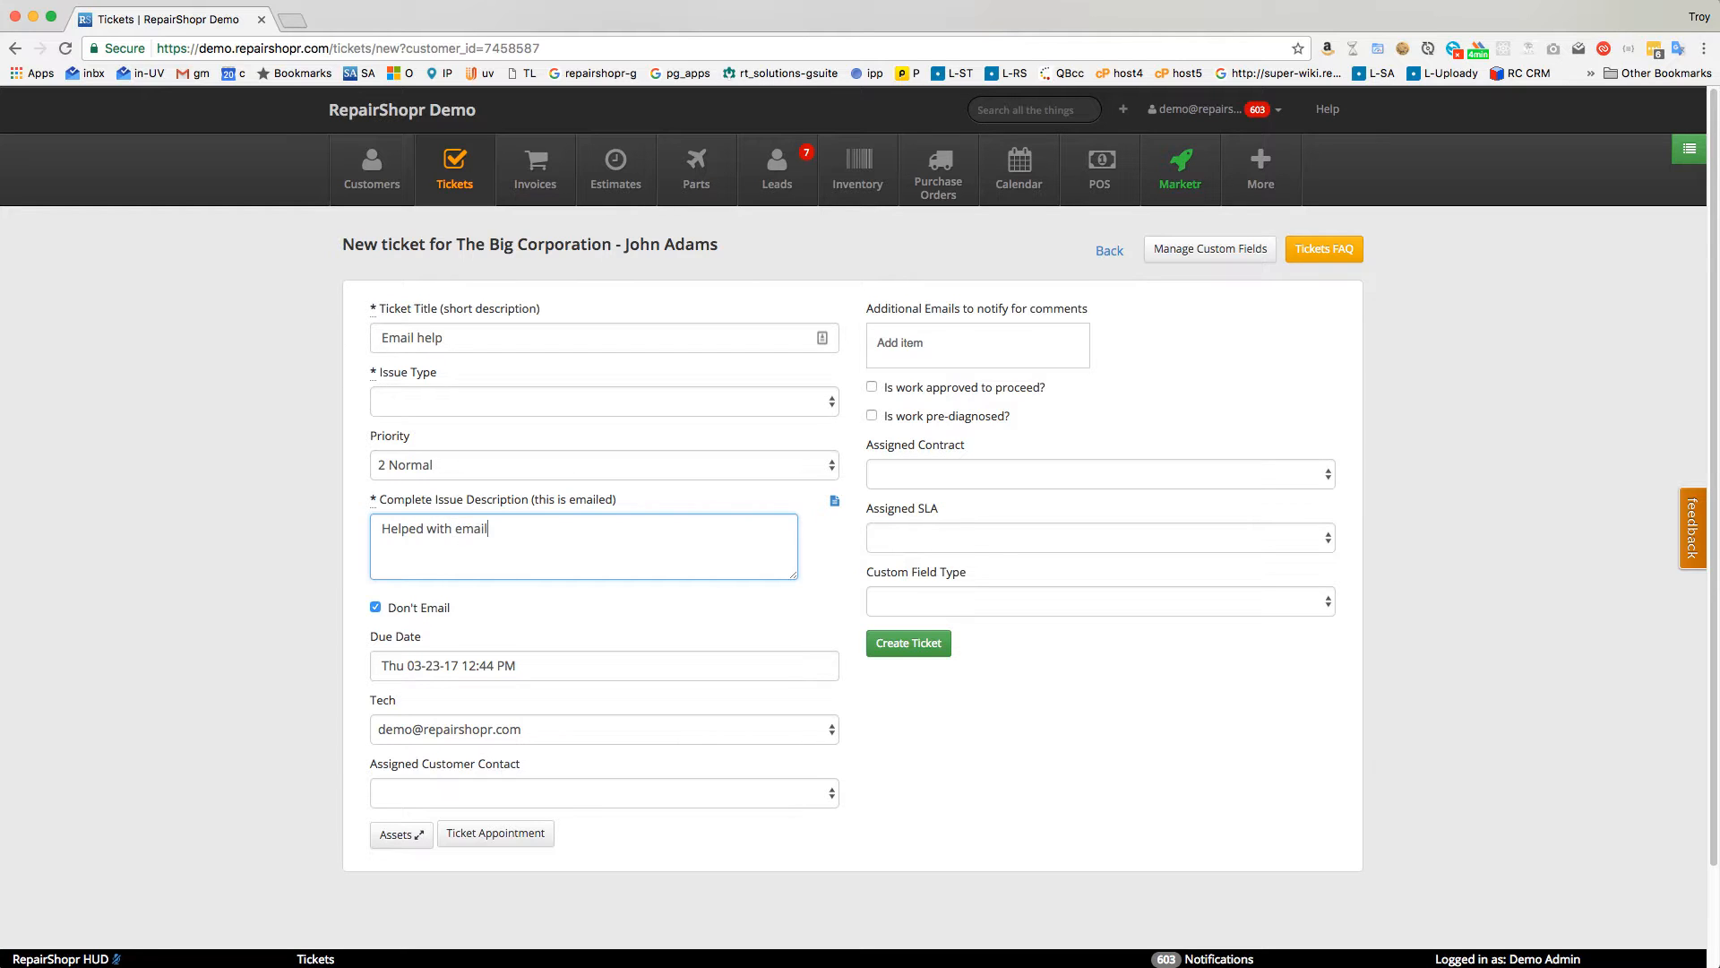
click(907, 643)
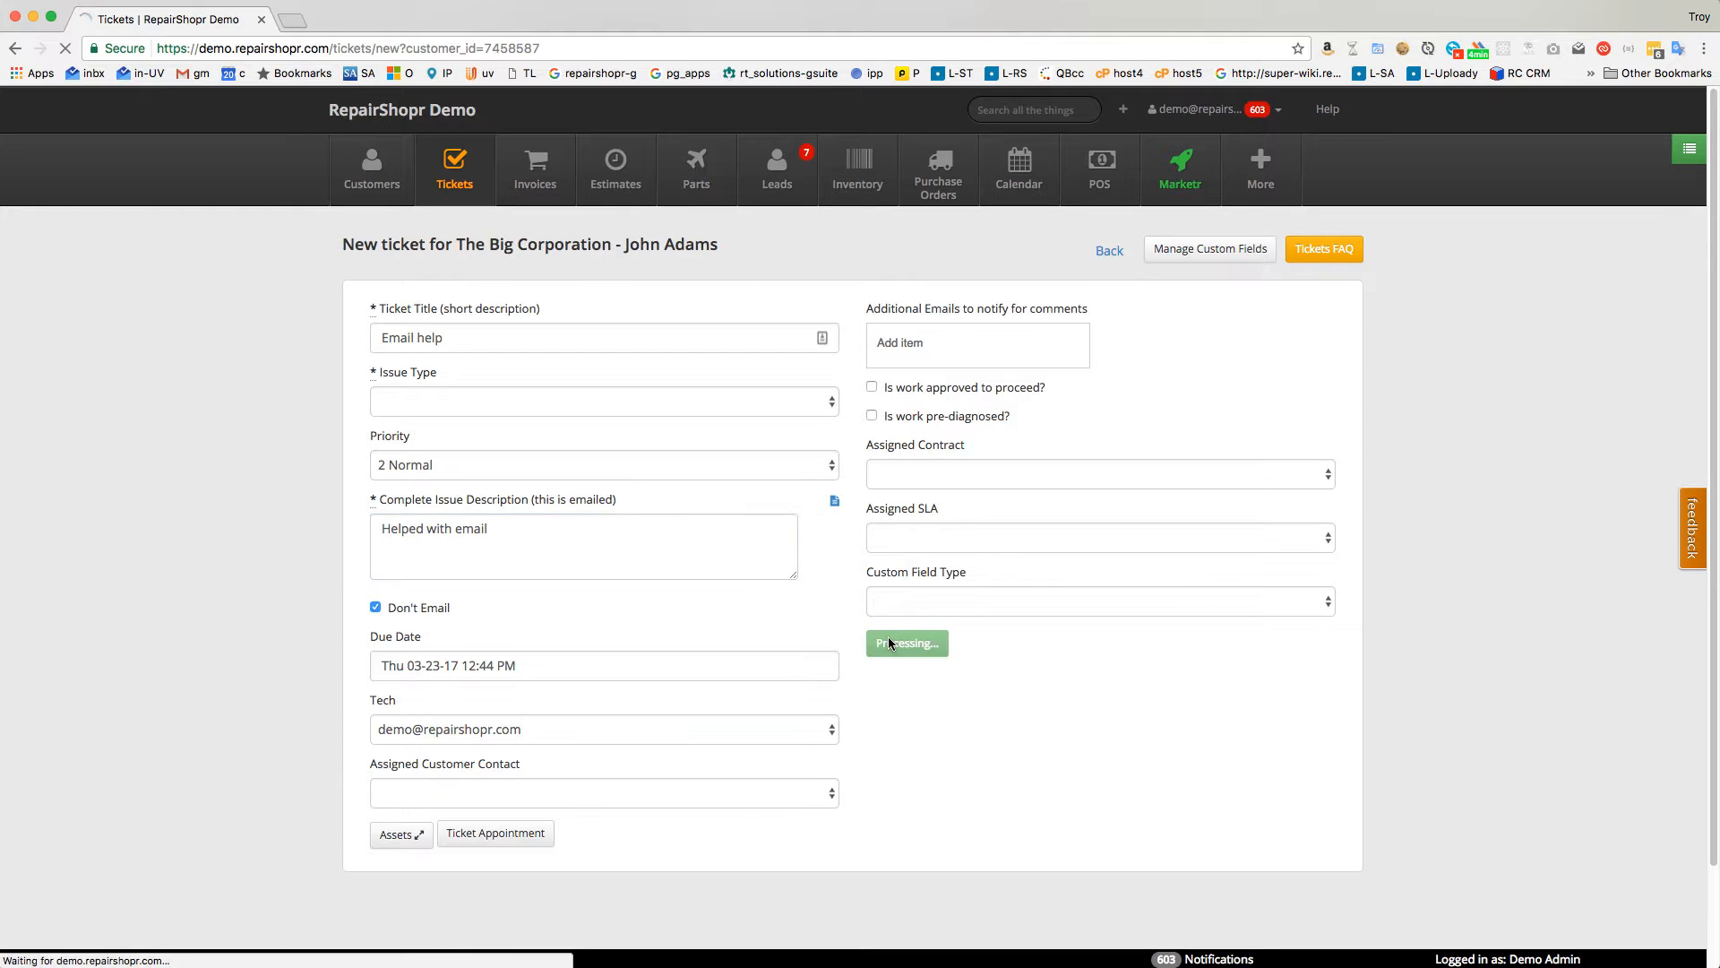
click(905, 641)
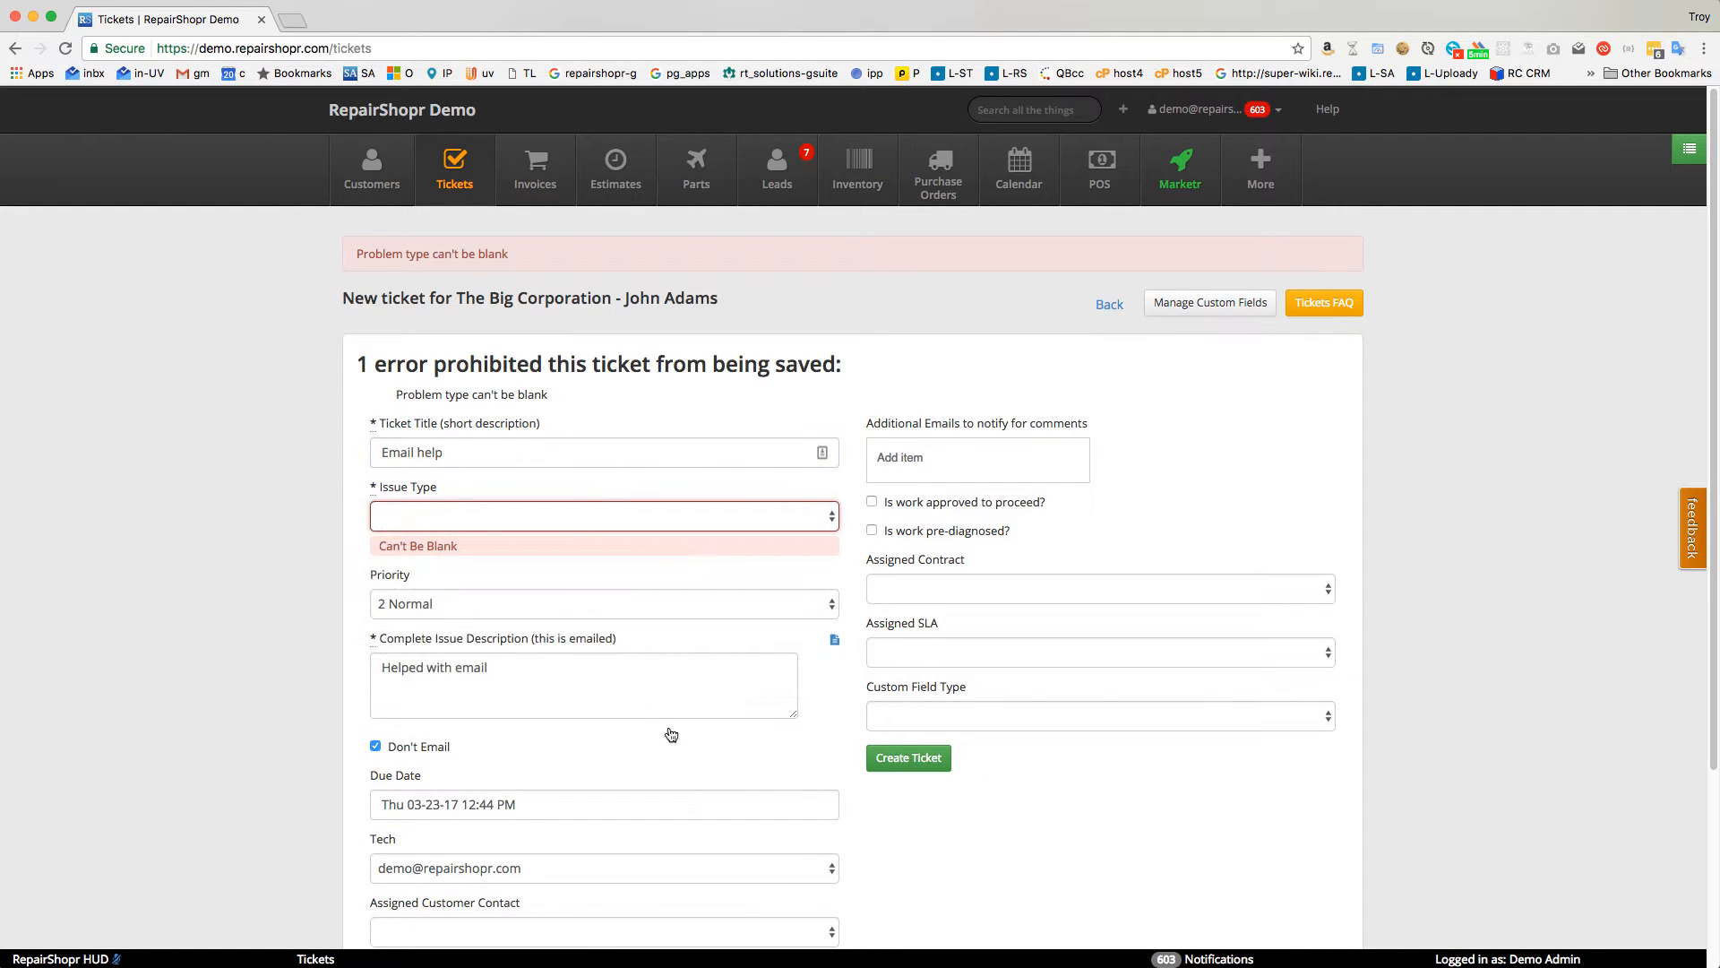
click(908, 757)
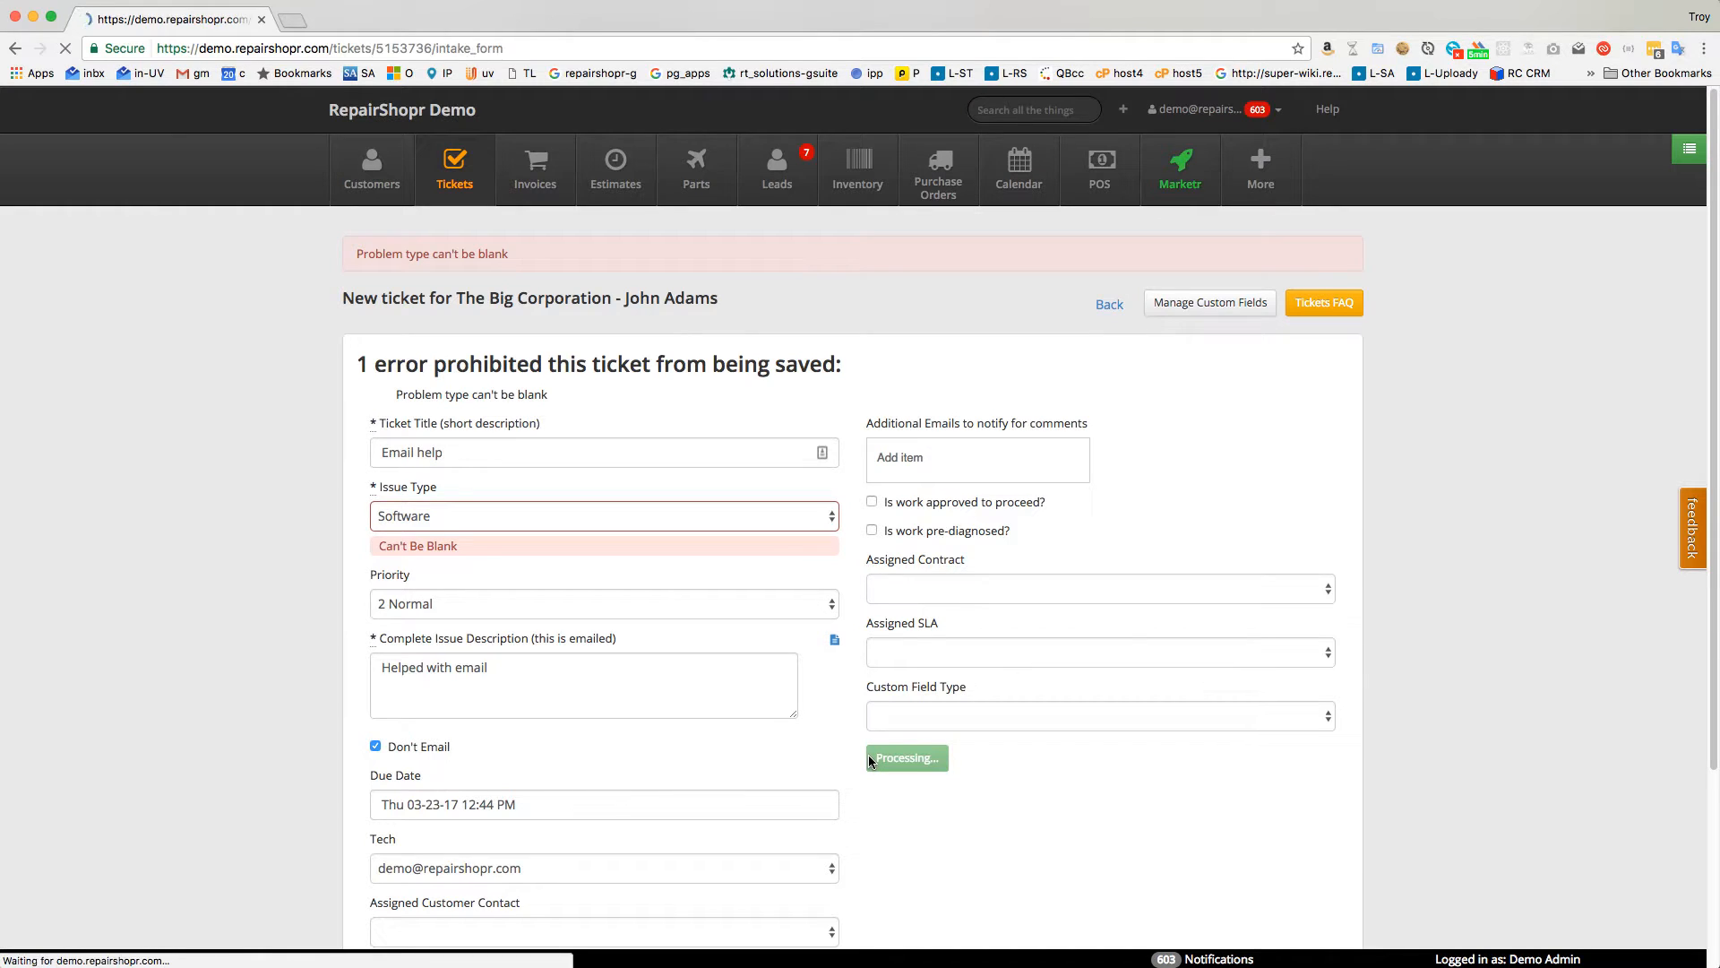
click(905, 757)
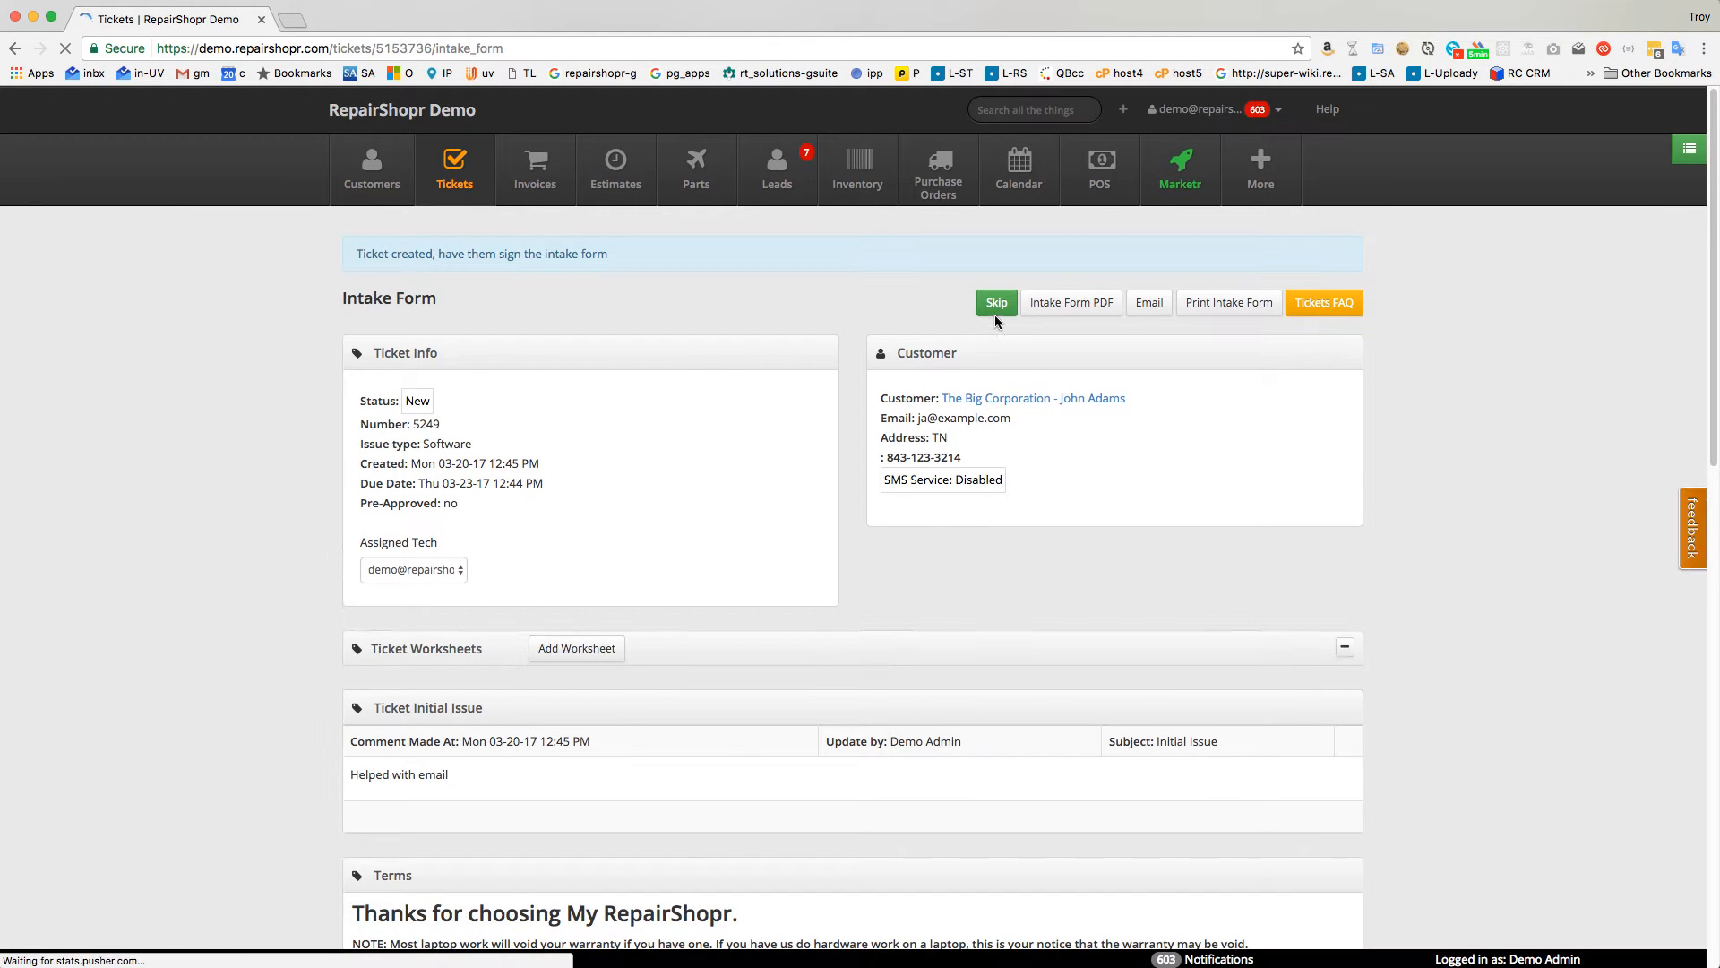
click(996, 302)
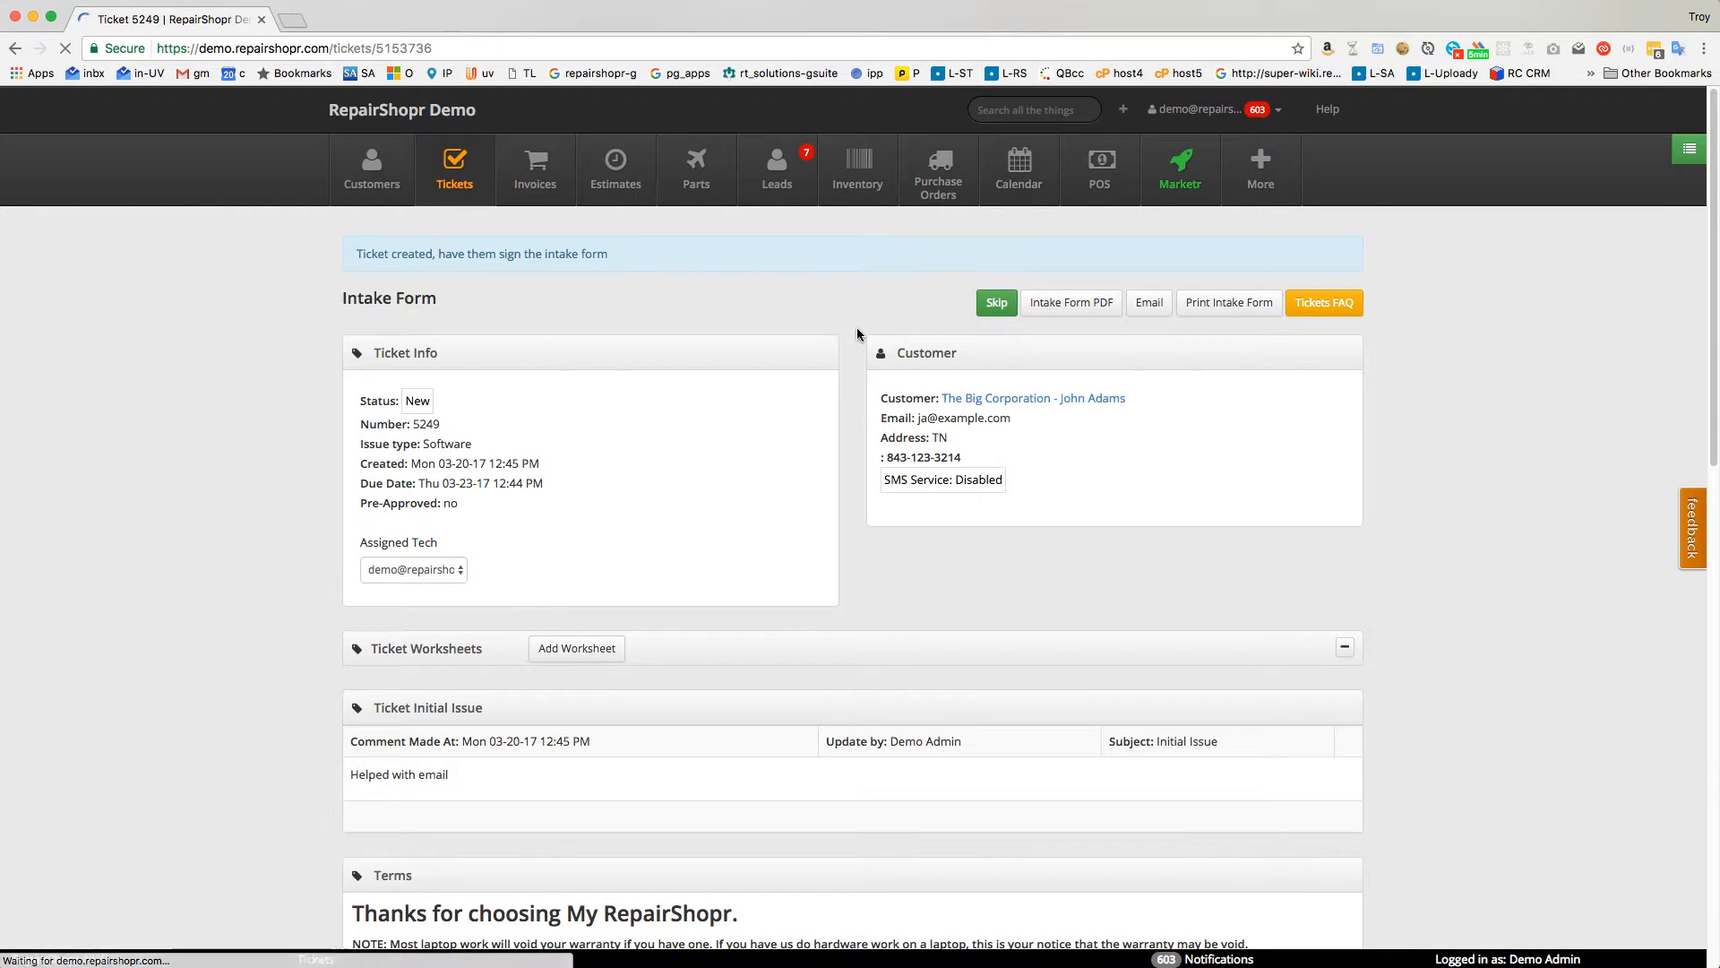
click(993, 302)
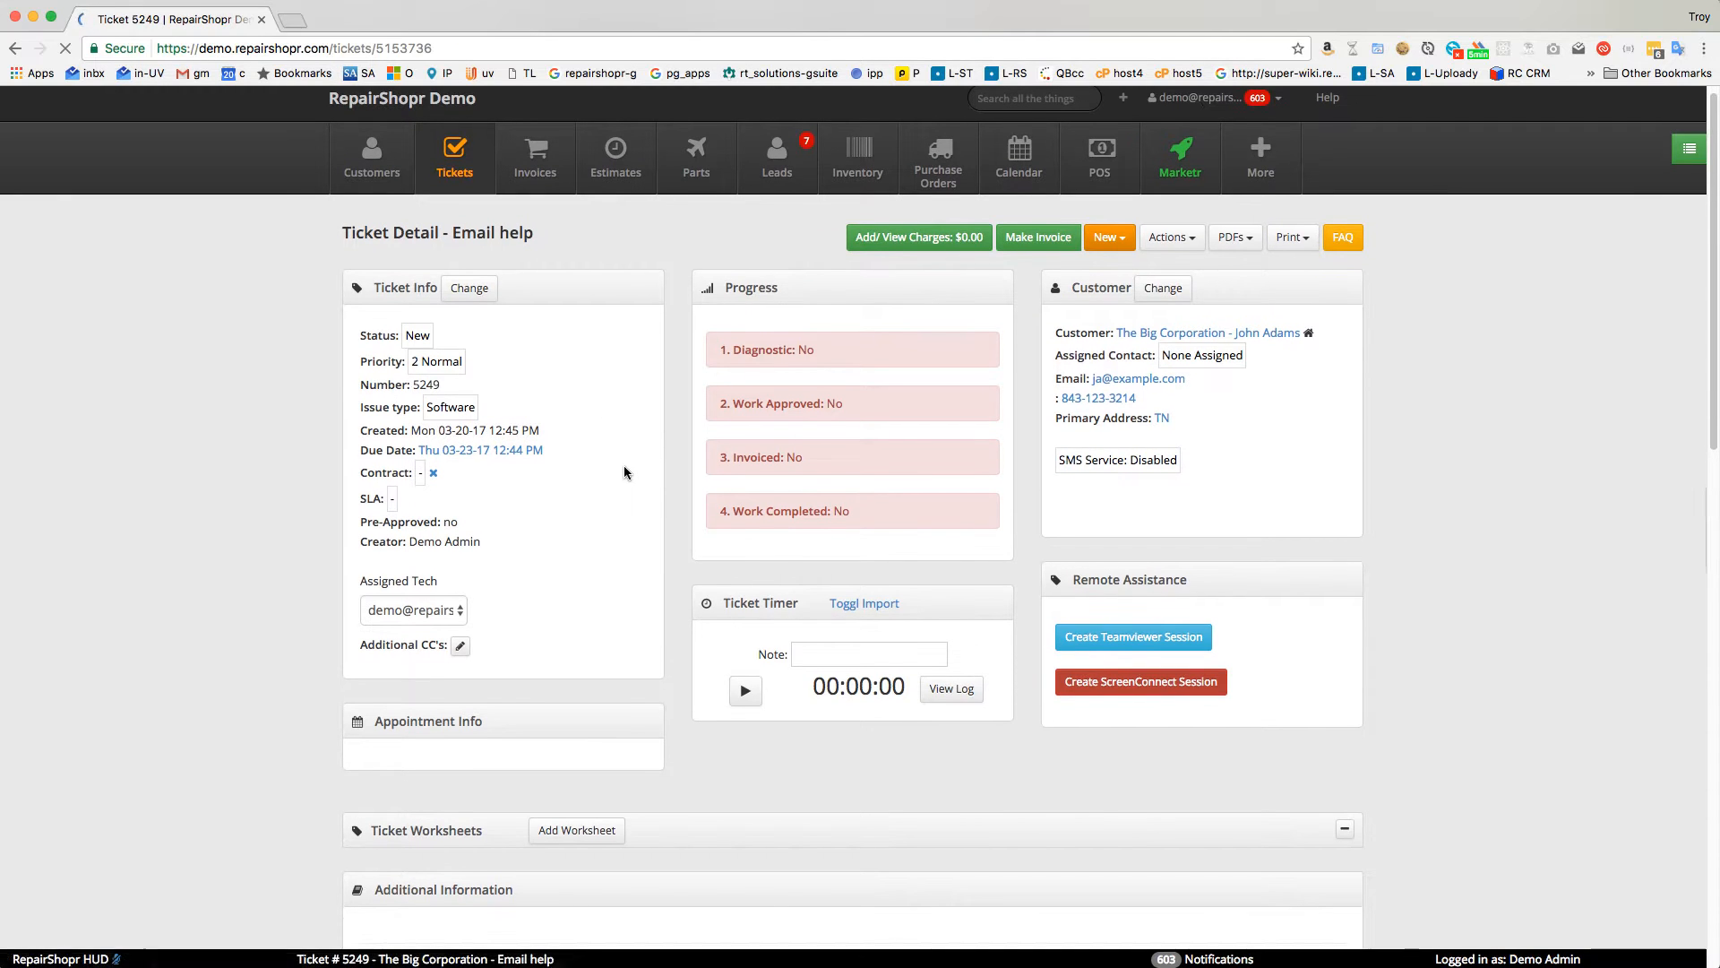
Post a ticket update about the remote email-fix support session, logging 90 minutes.
scroll(down, 3)
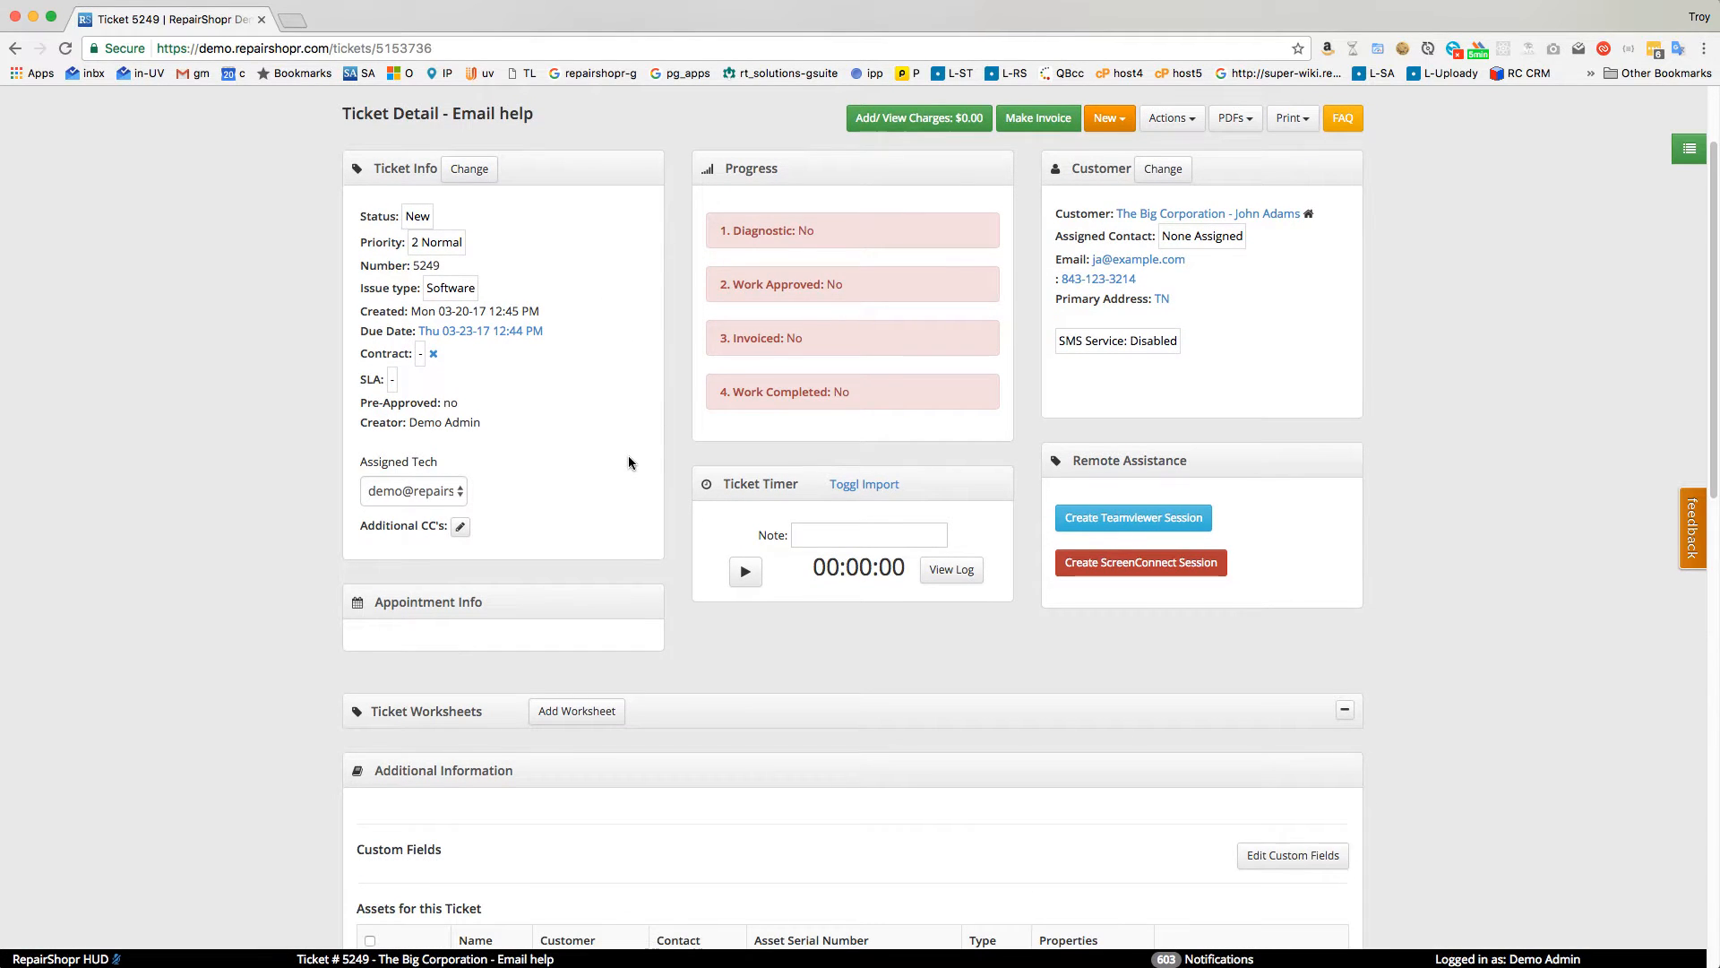
scroll(down, 3)
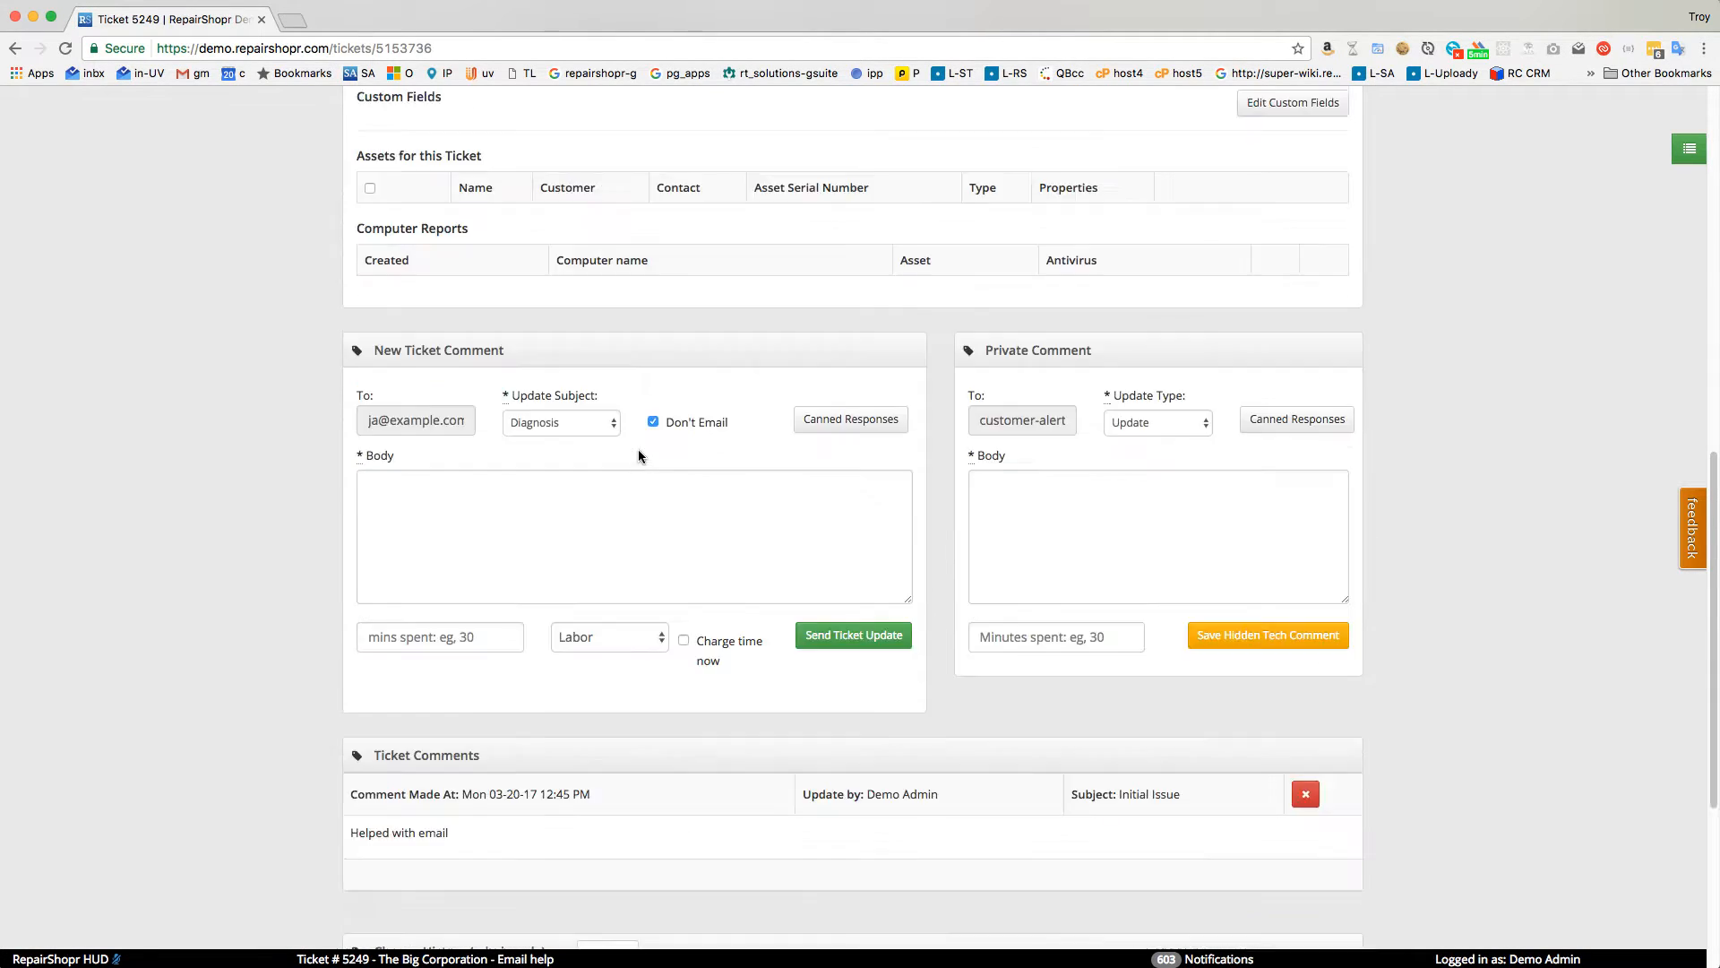
click(633, 535)
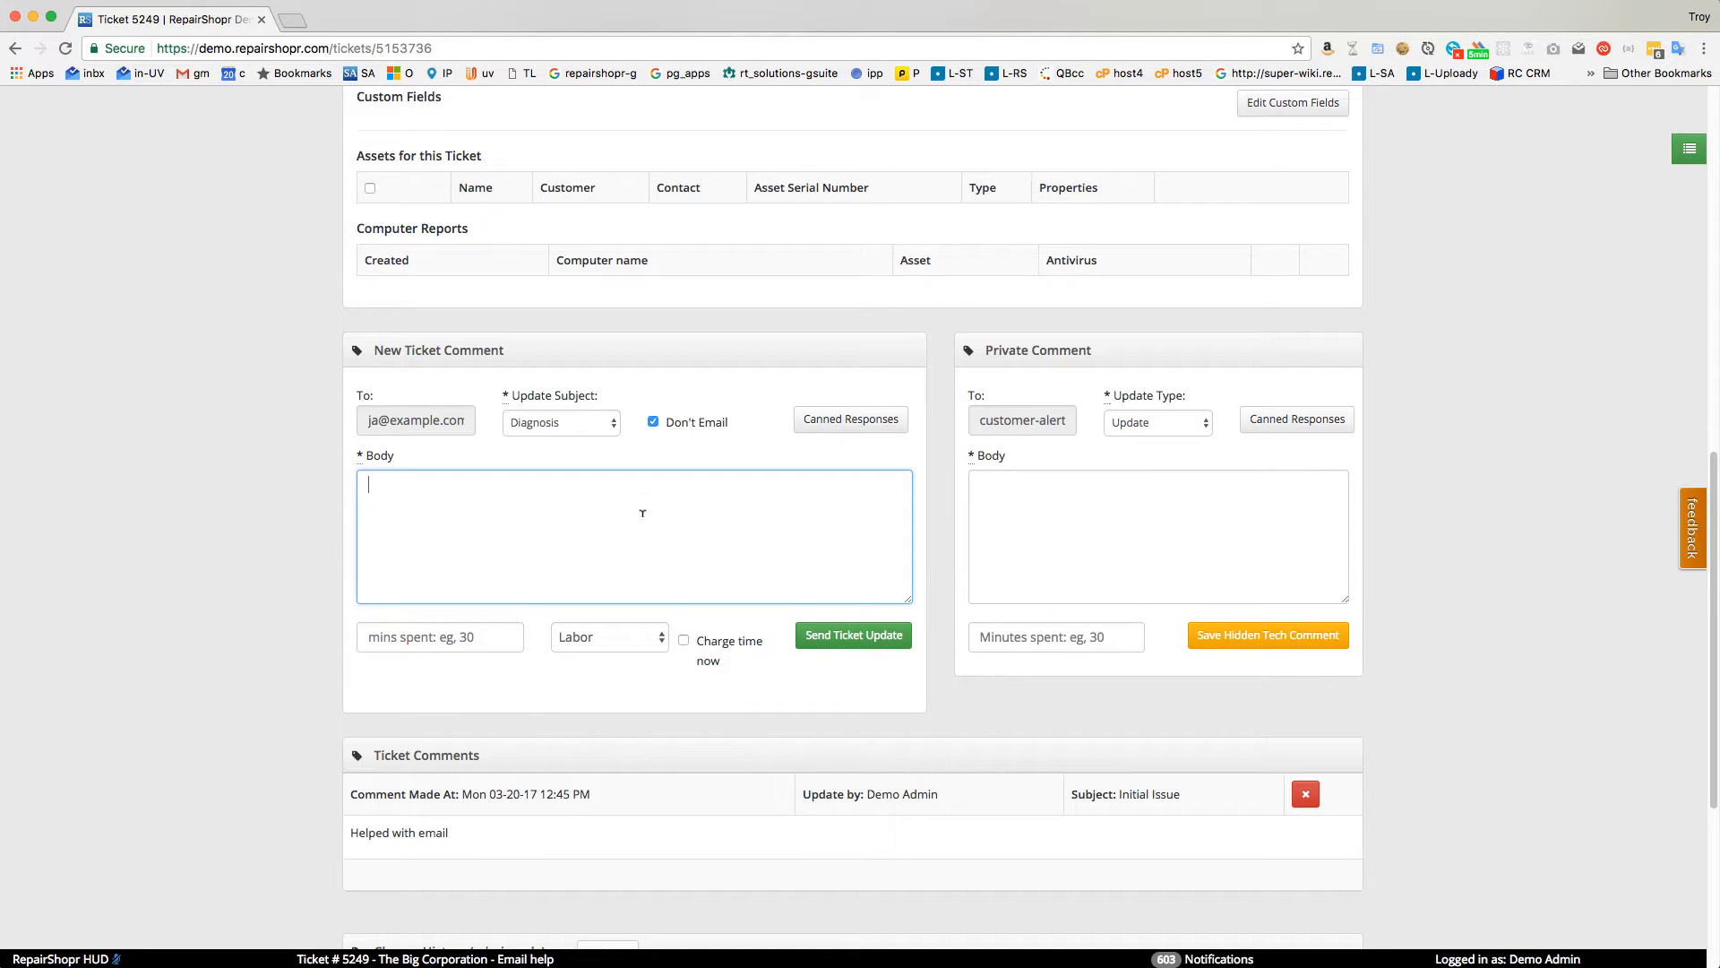
text(Did a remote supp)
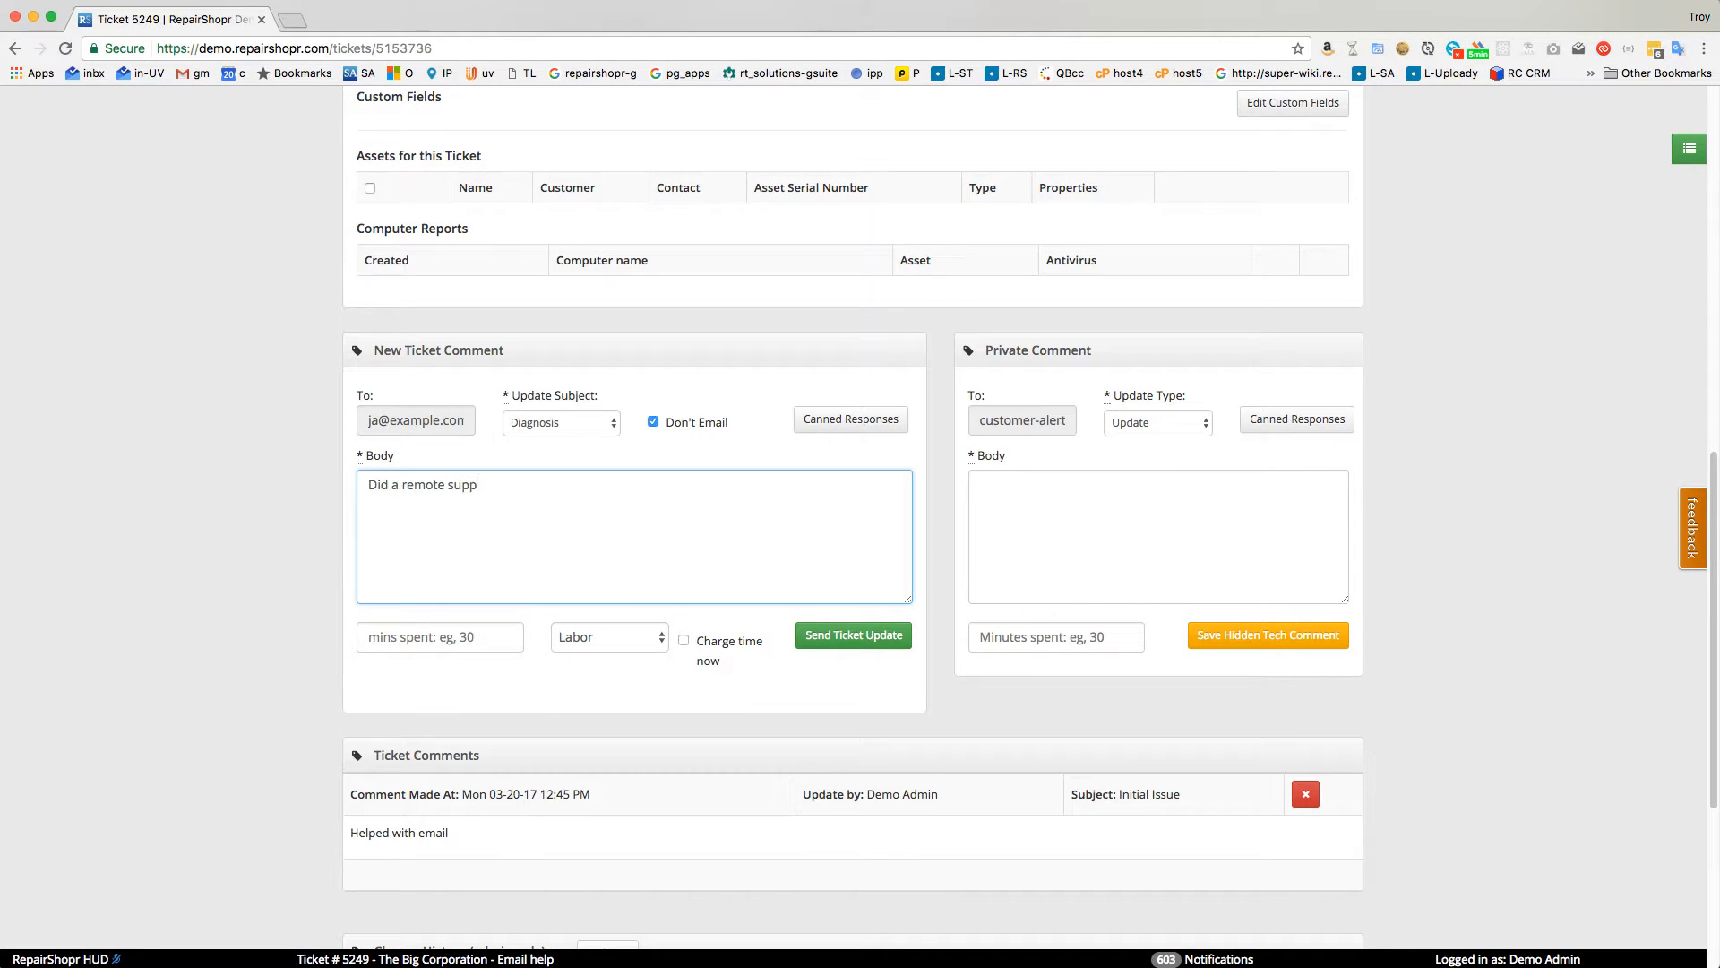
text(ort session to fix email!)
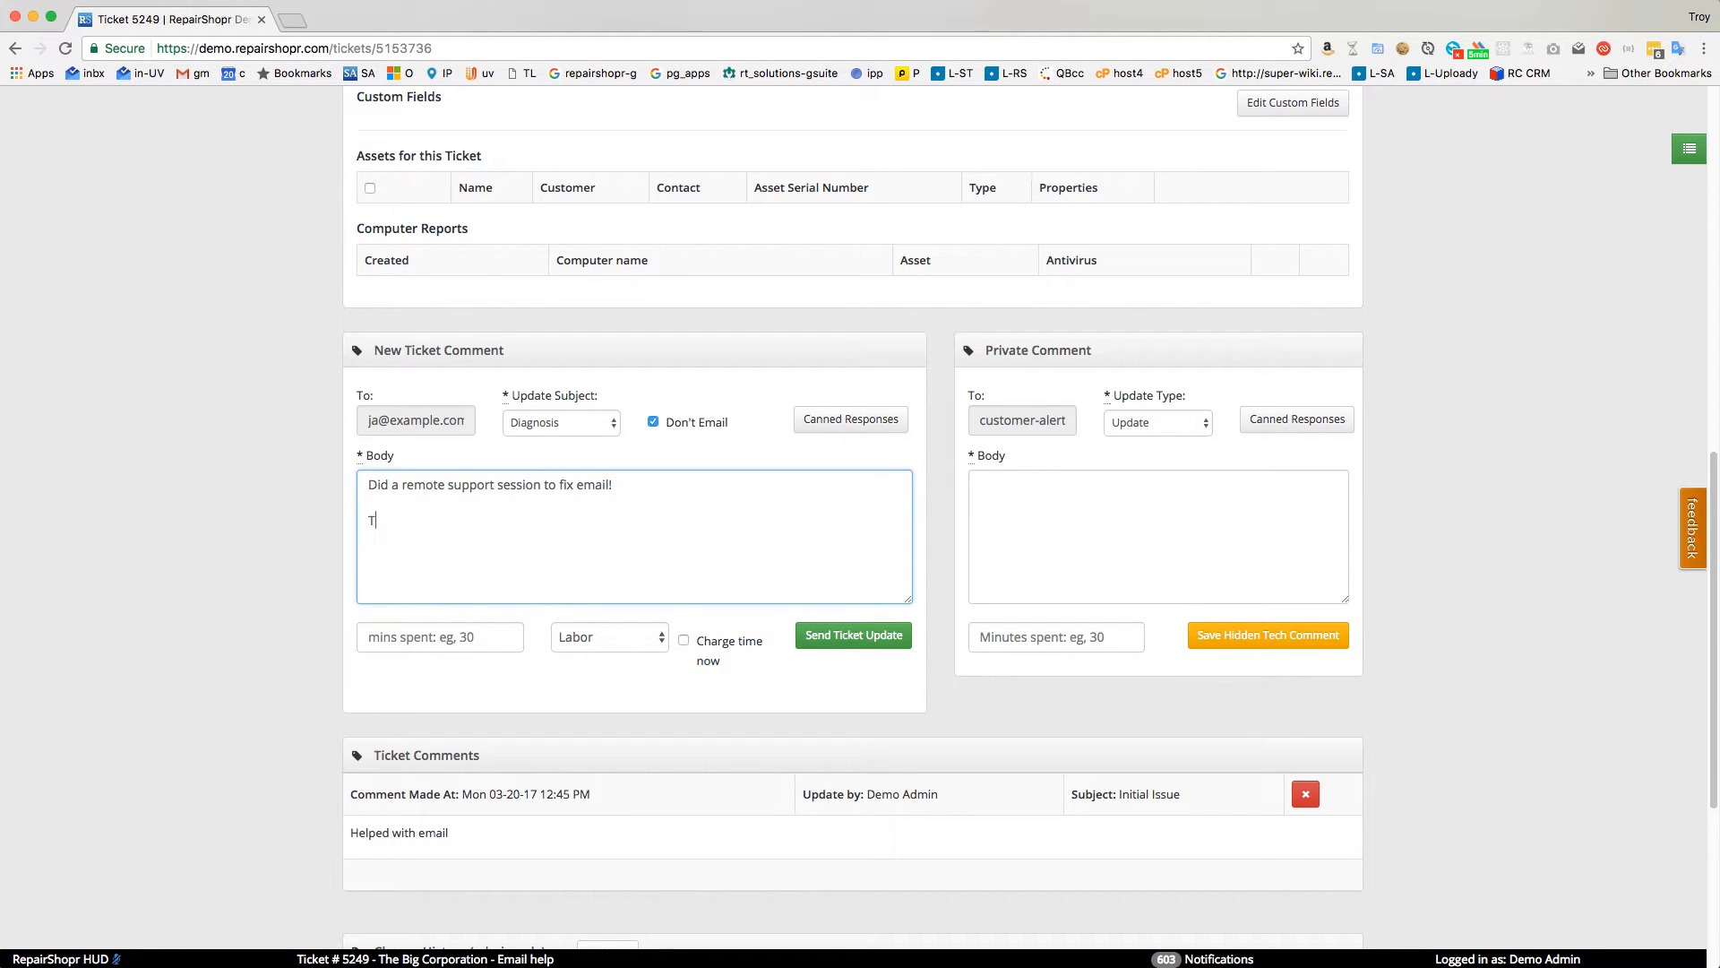
text(hanks!)
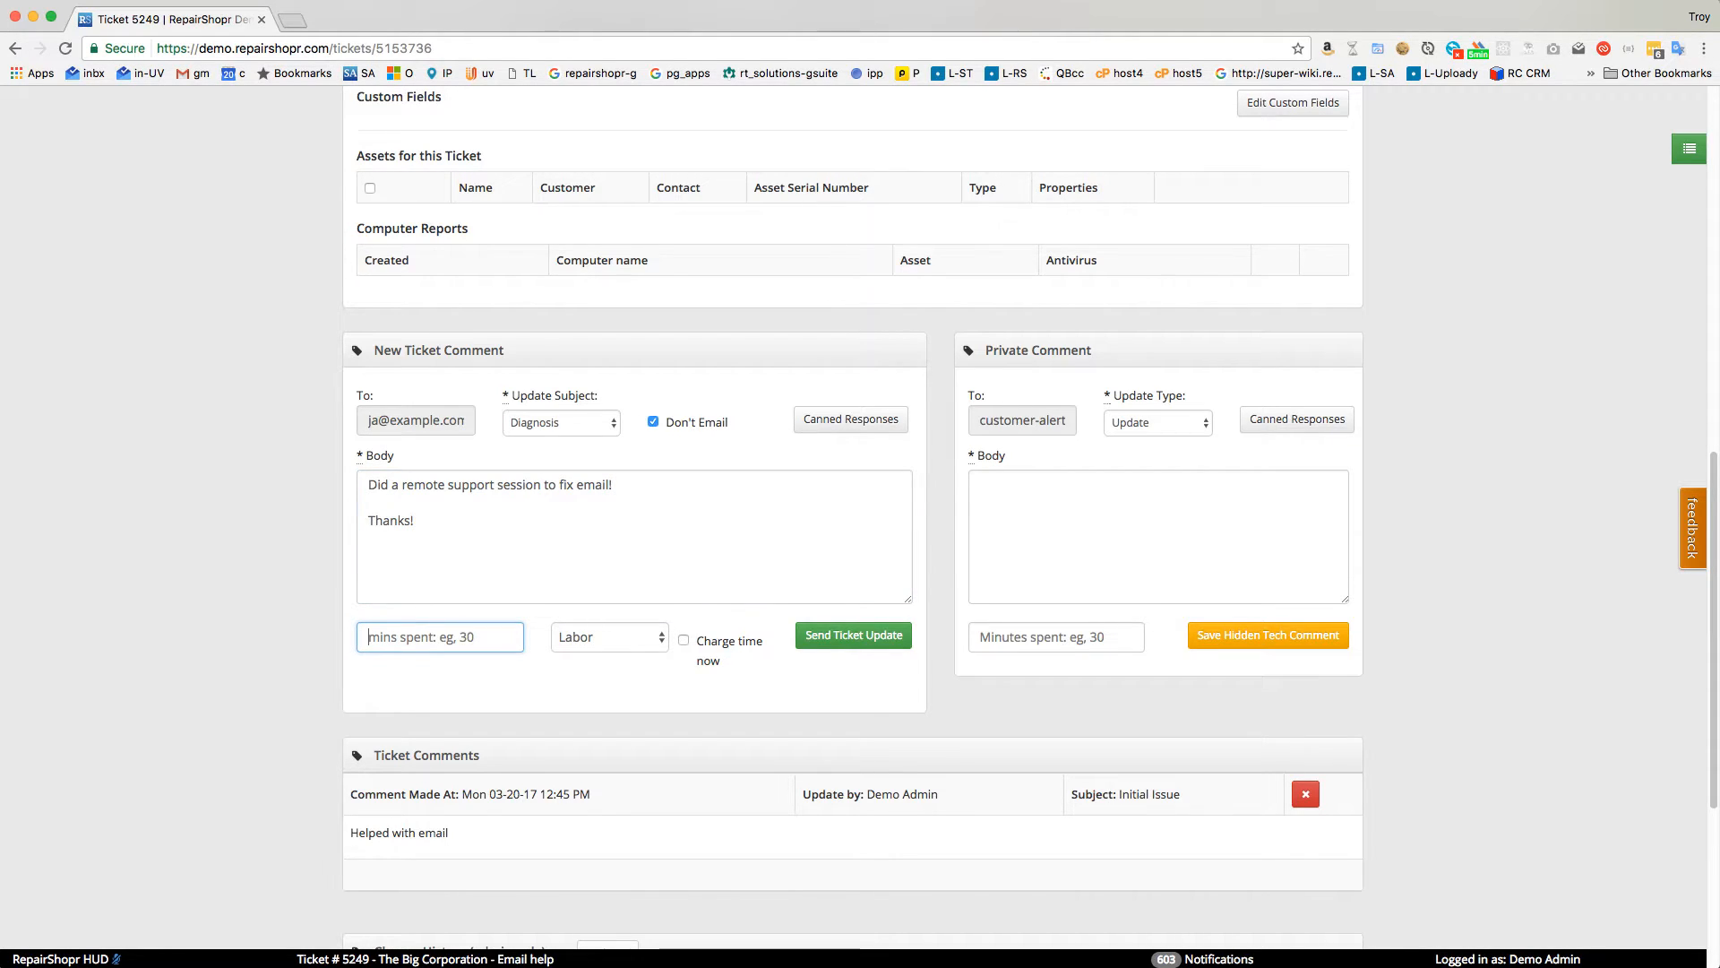
text(90)
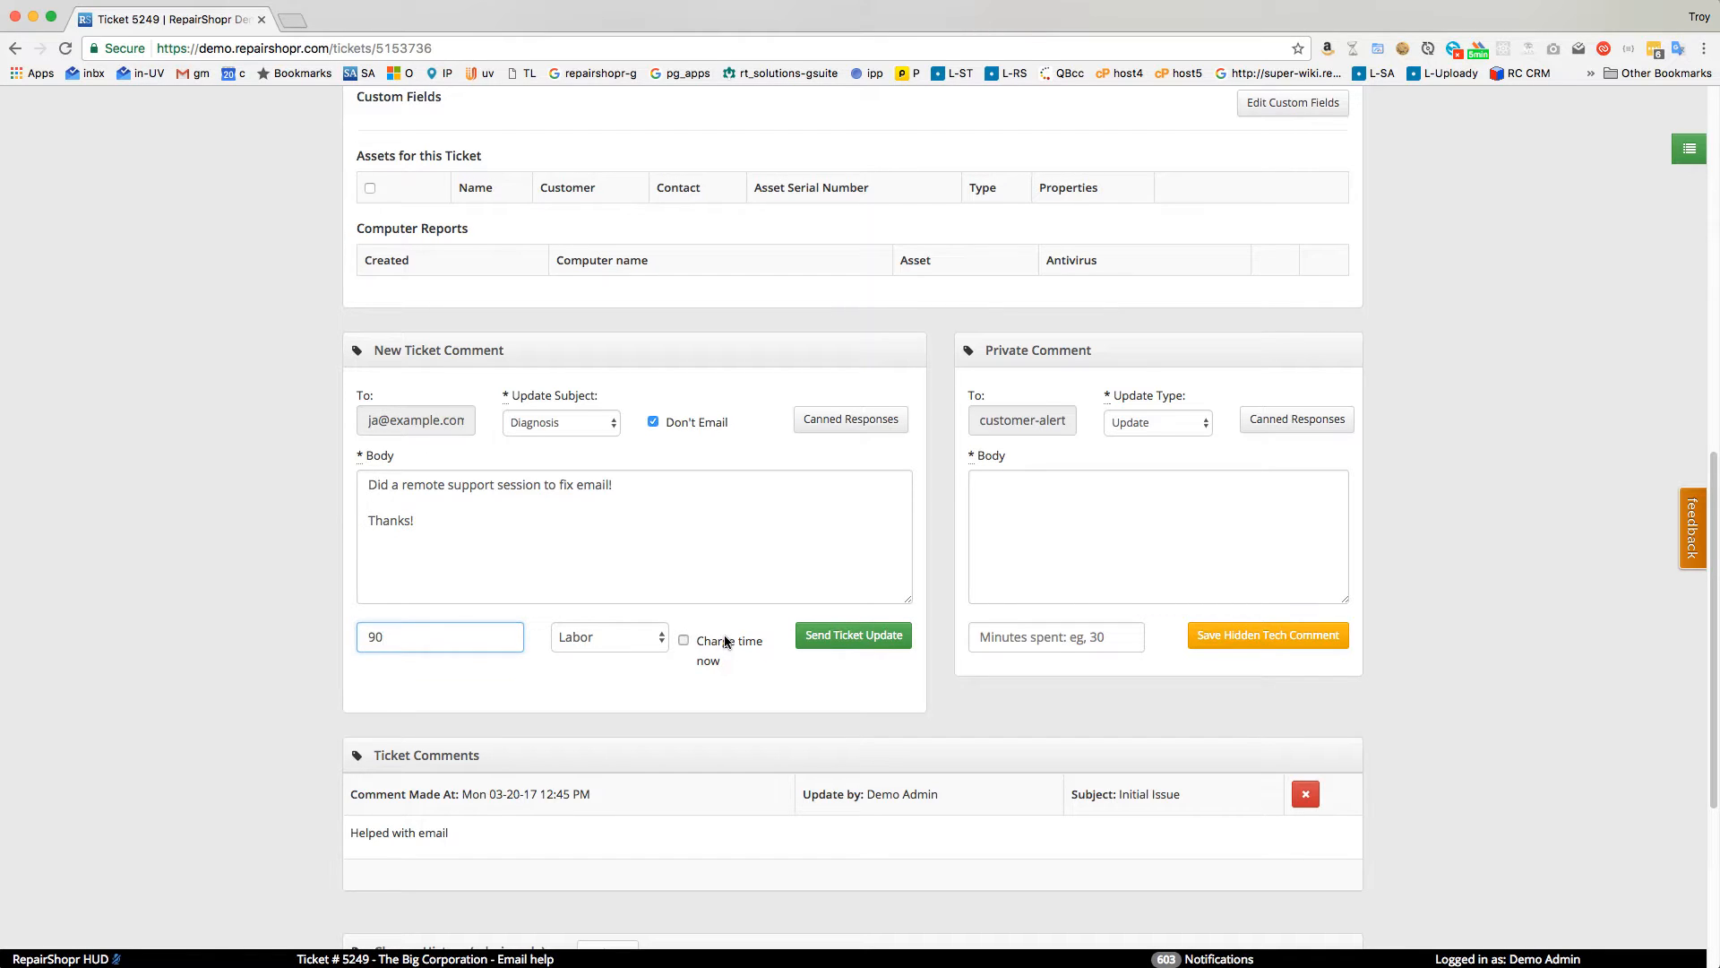
click(852, 634)
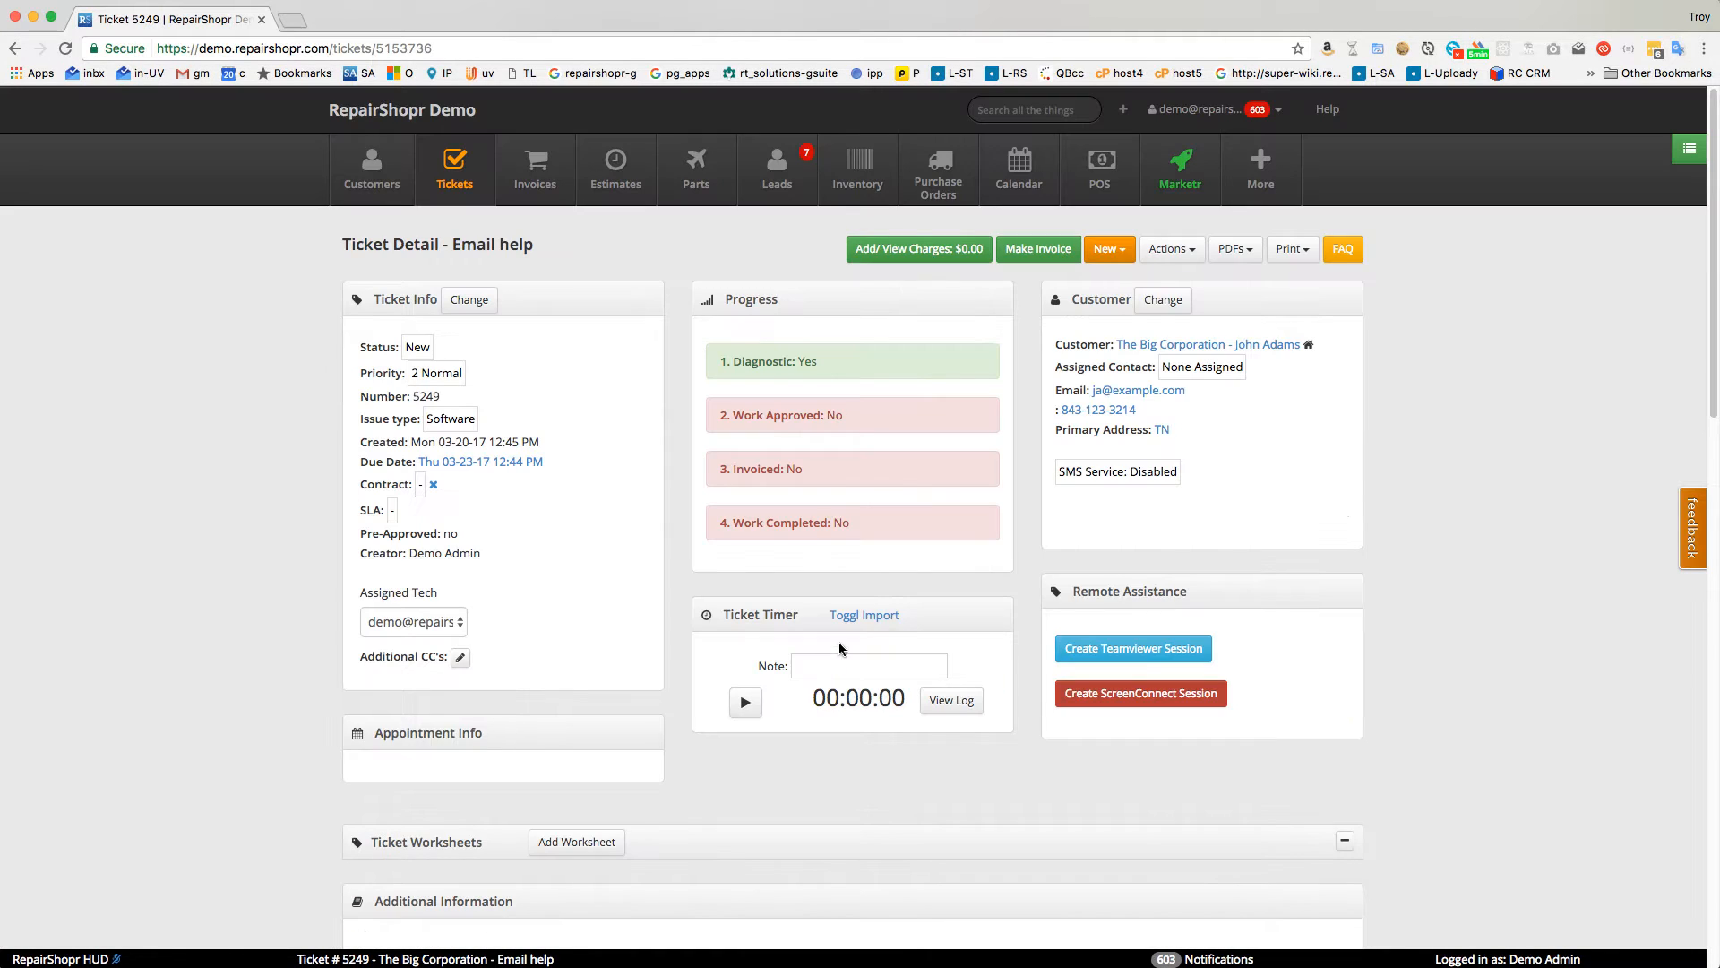
Review the ticket's charges, then go to The Big Corporation's customer record.
click(1169, 248)
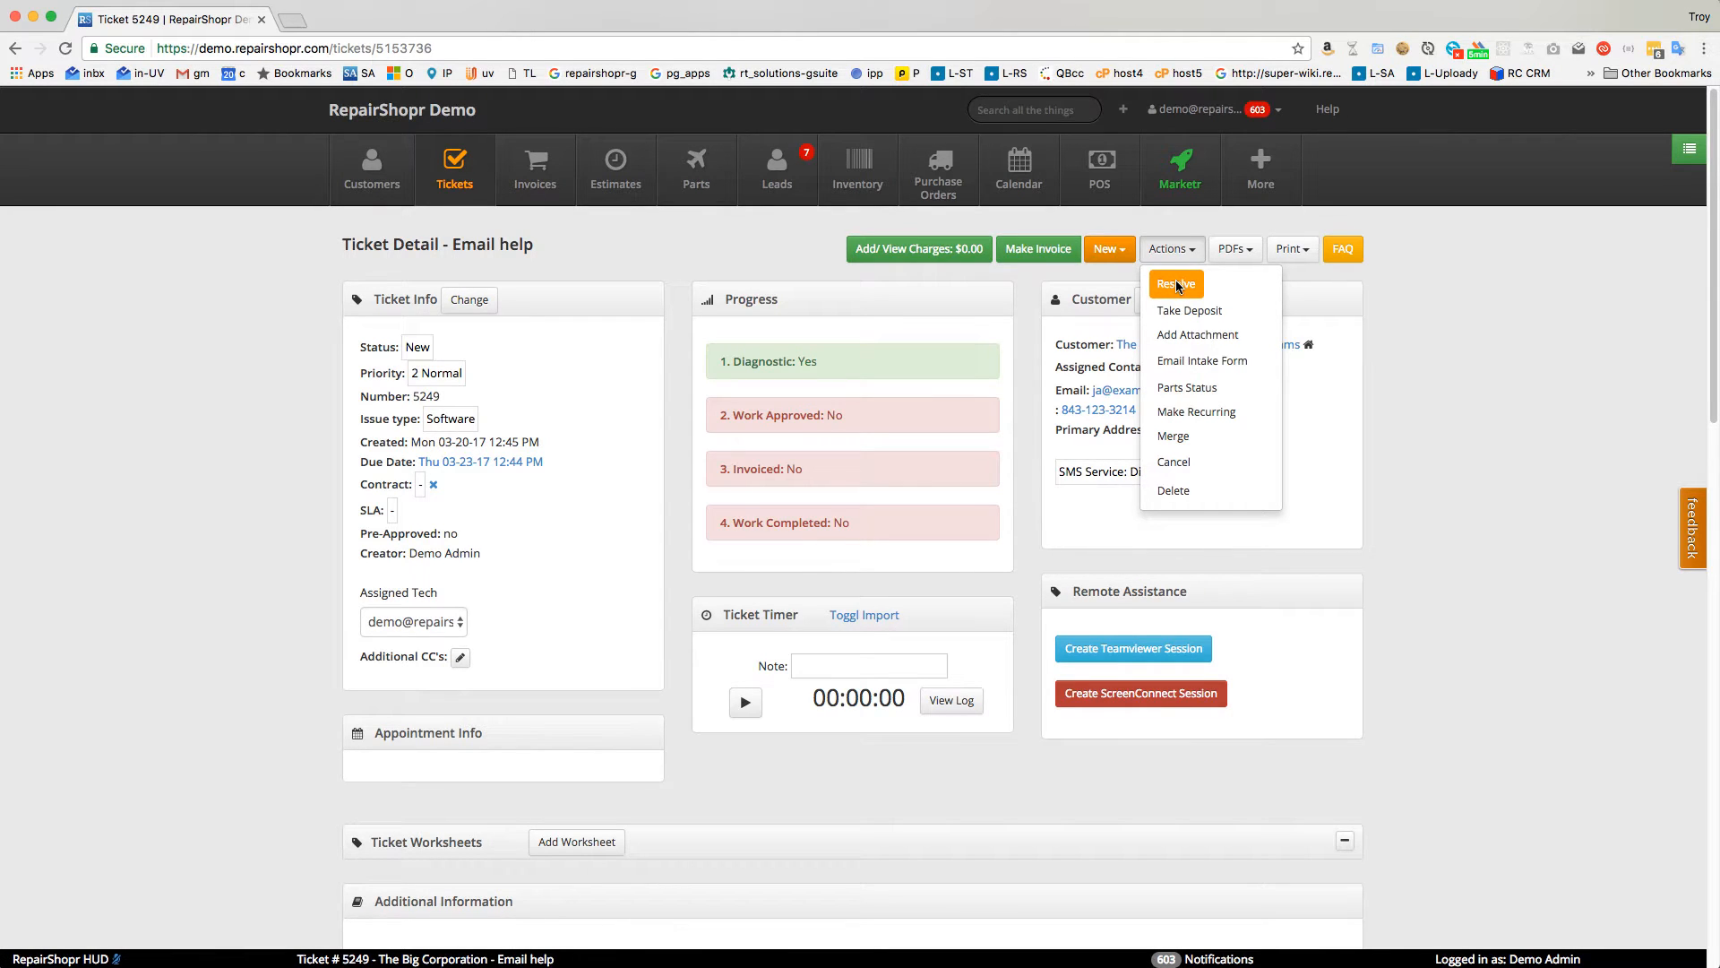
click(1175, 283)
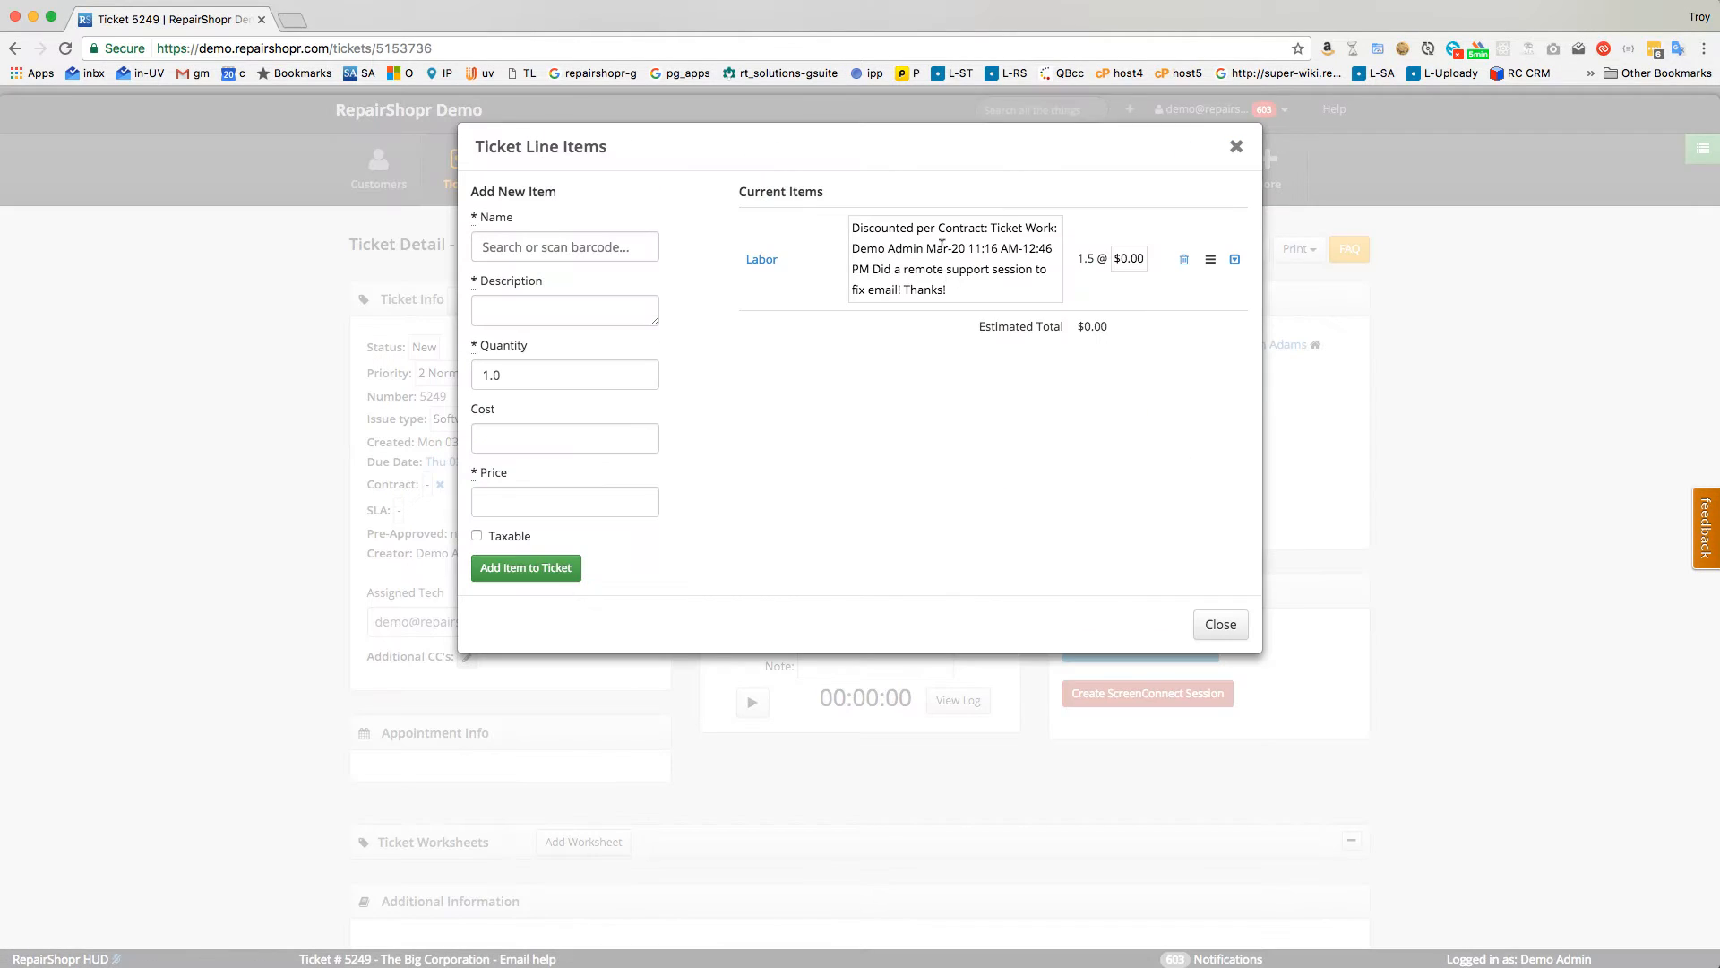
click(1219, 623)
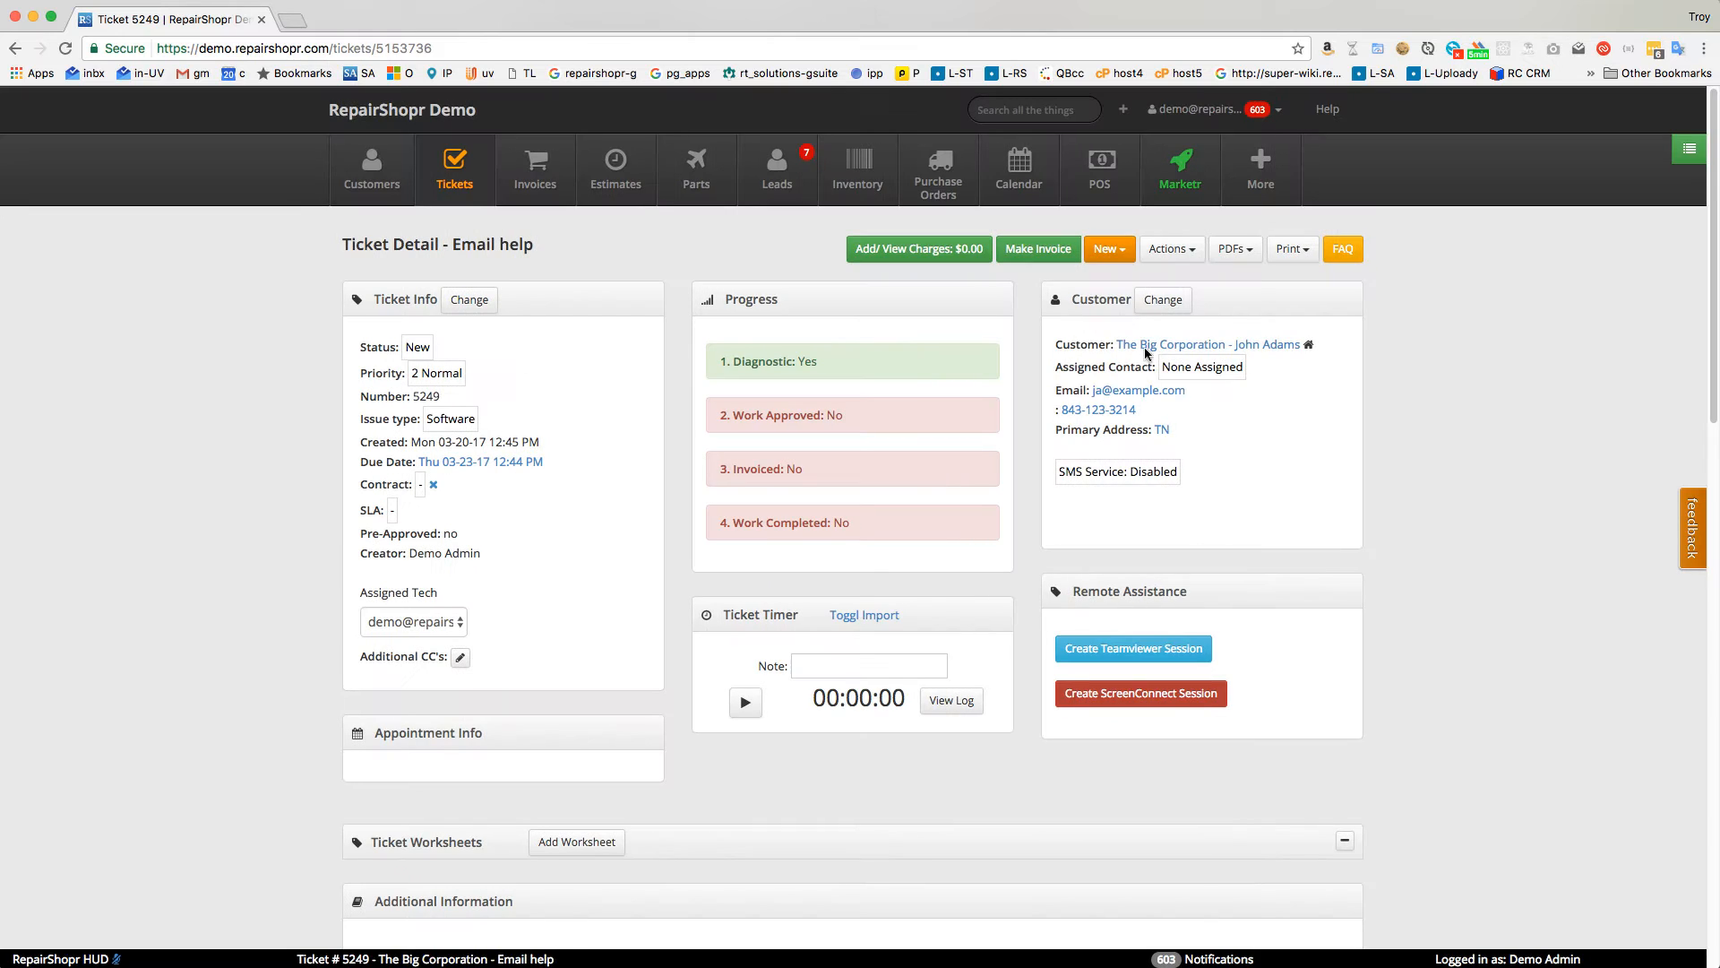
click(1169, 248)
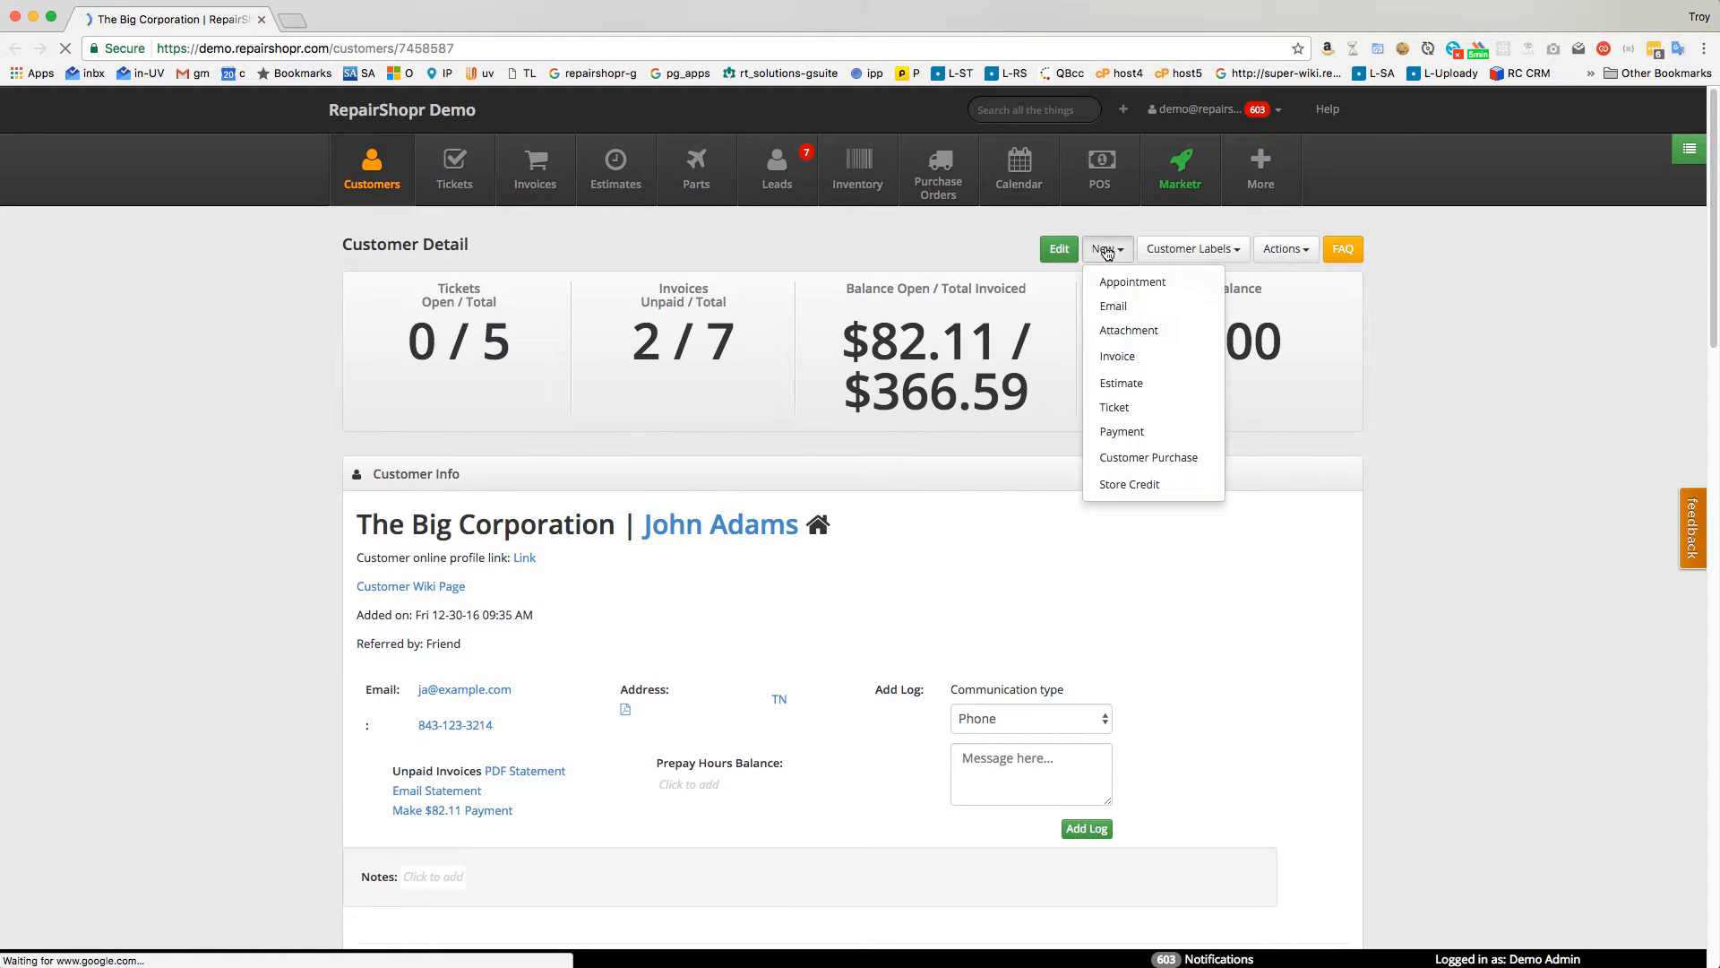
Create Software ticket 'Re-connect printer for reception' described 'Printer help', skipping intake.
click(1113, 406)
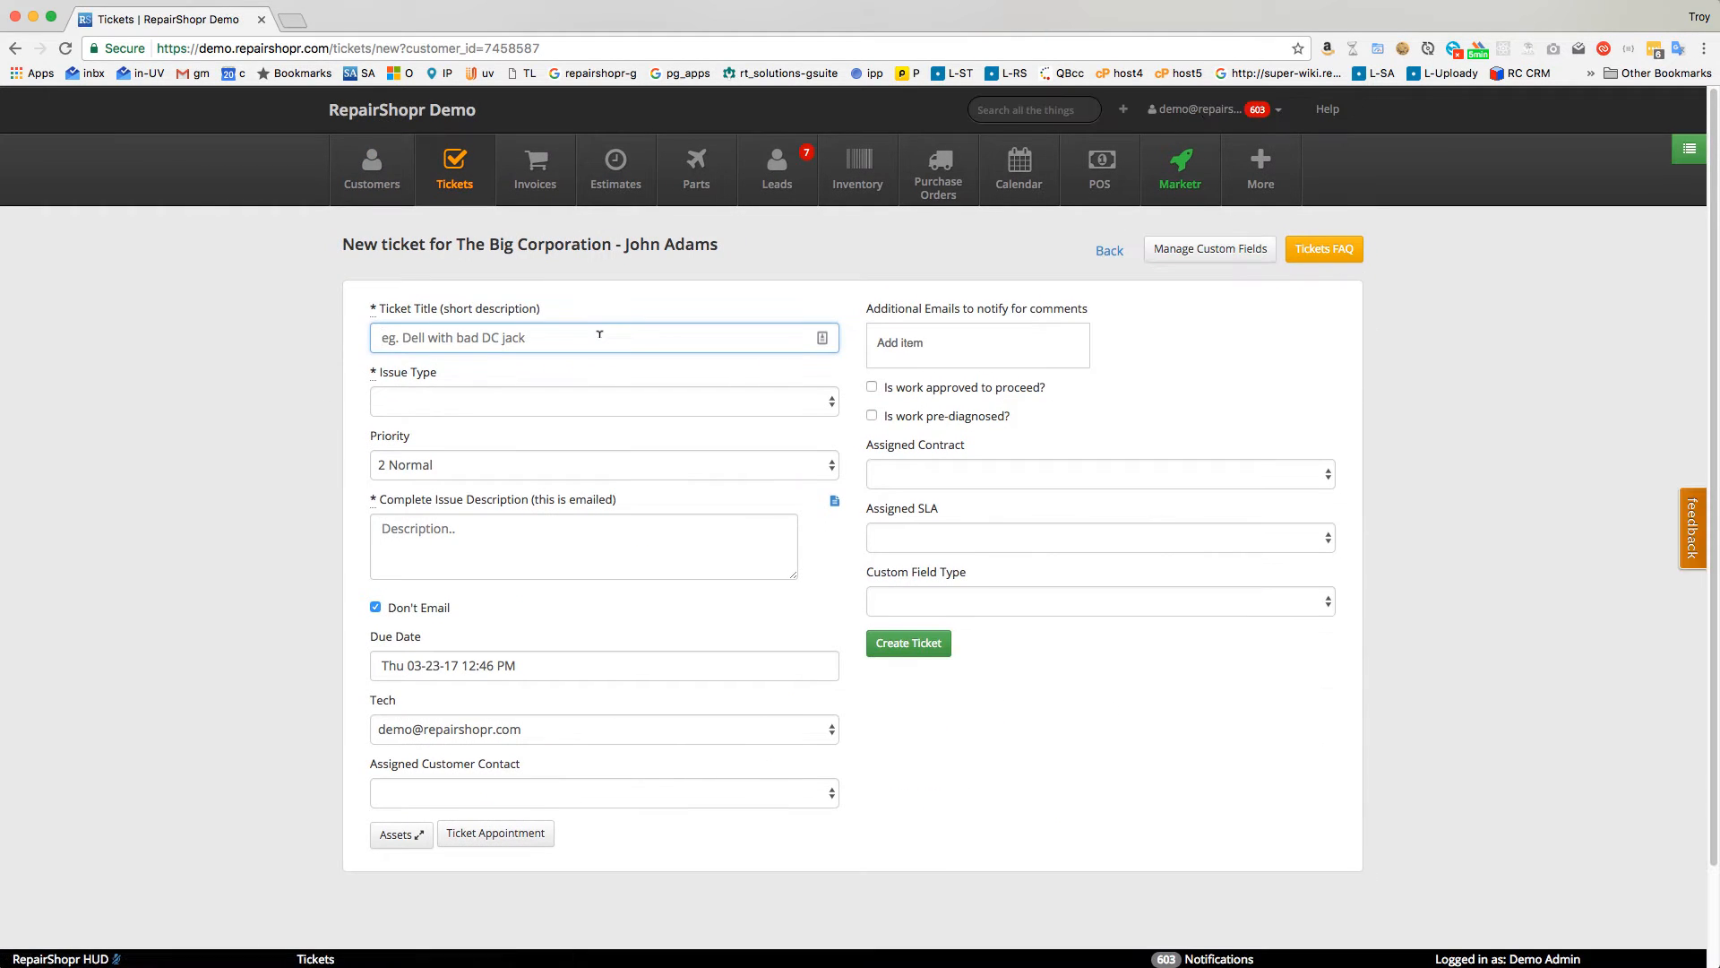
text(Re-connect printer)
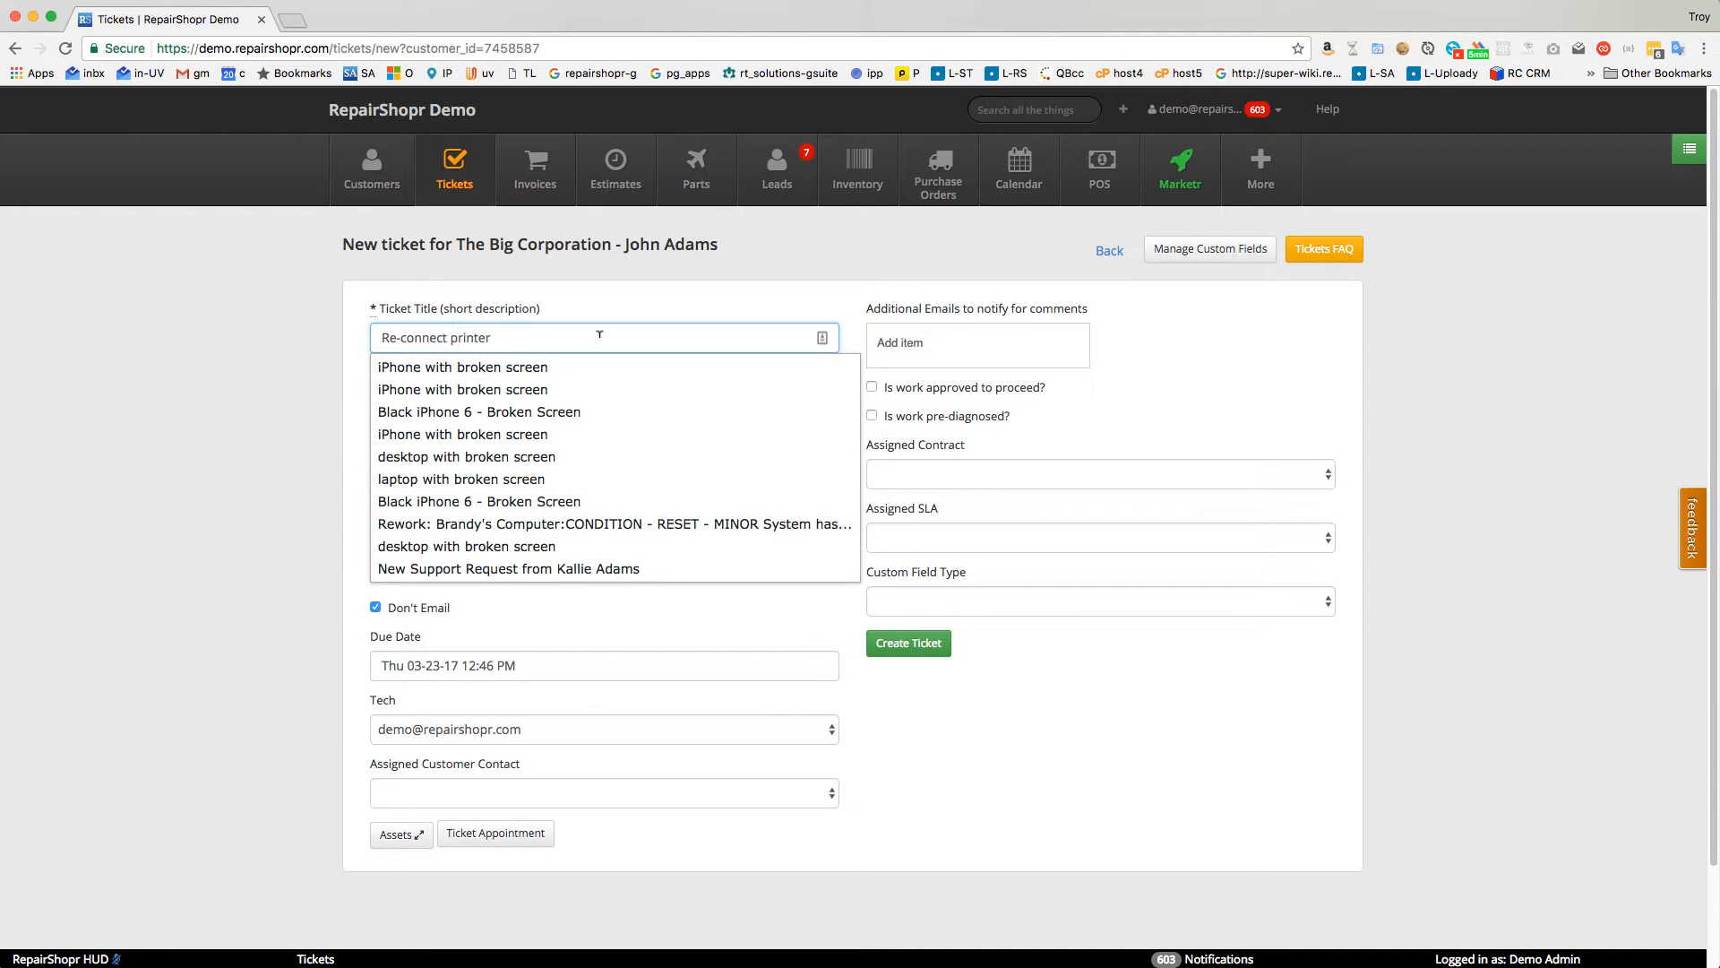
text(for reception)
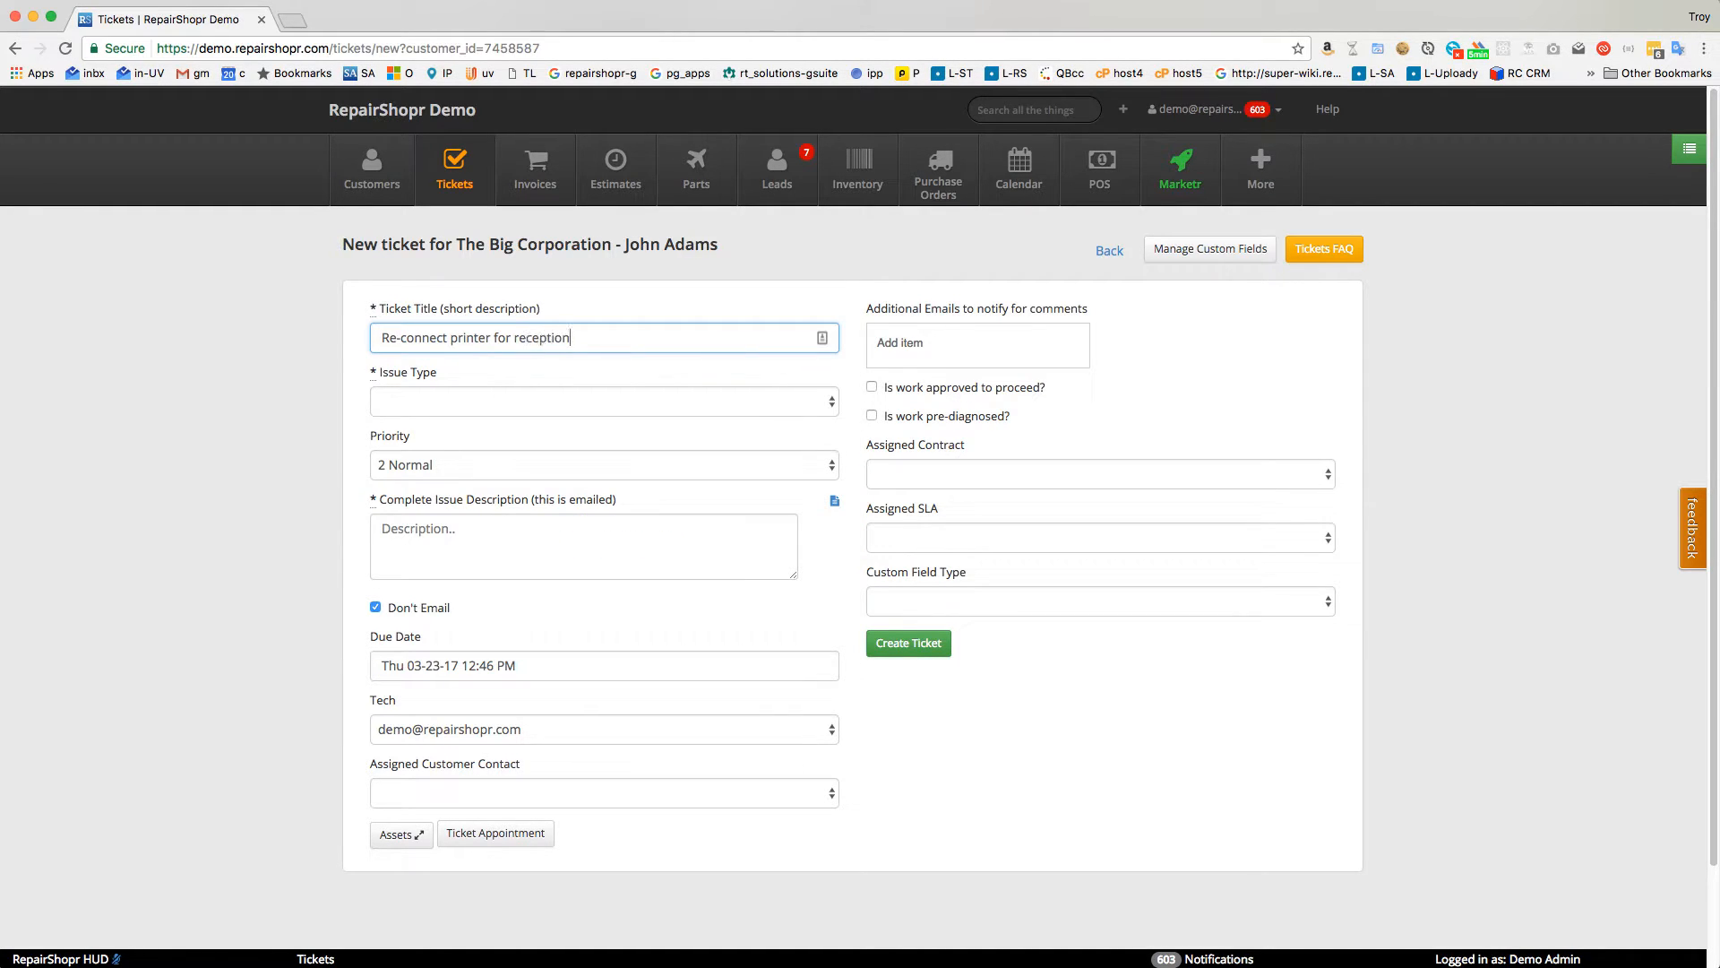
click(603, 400)
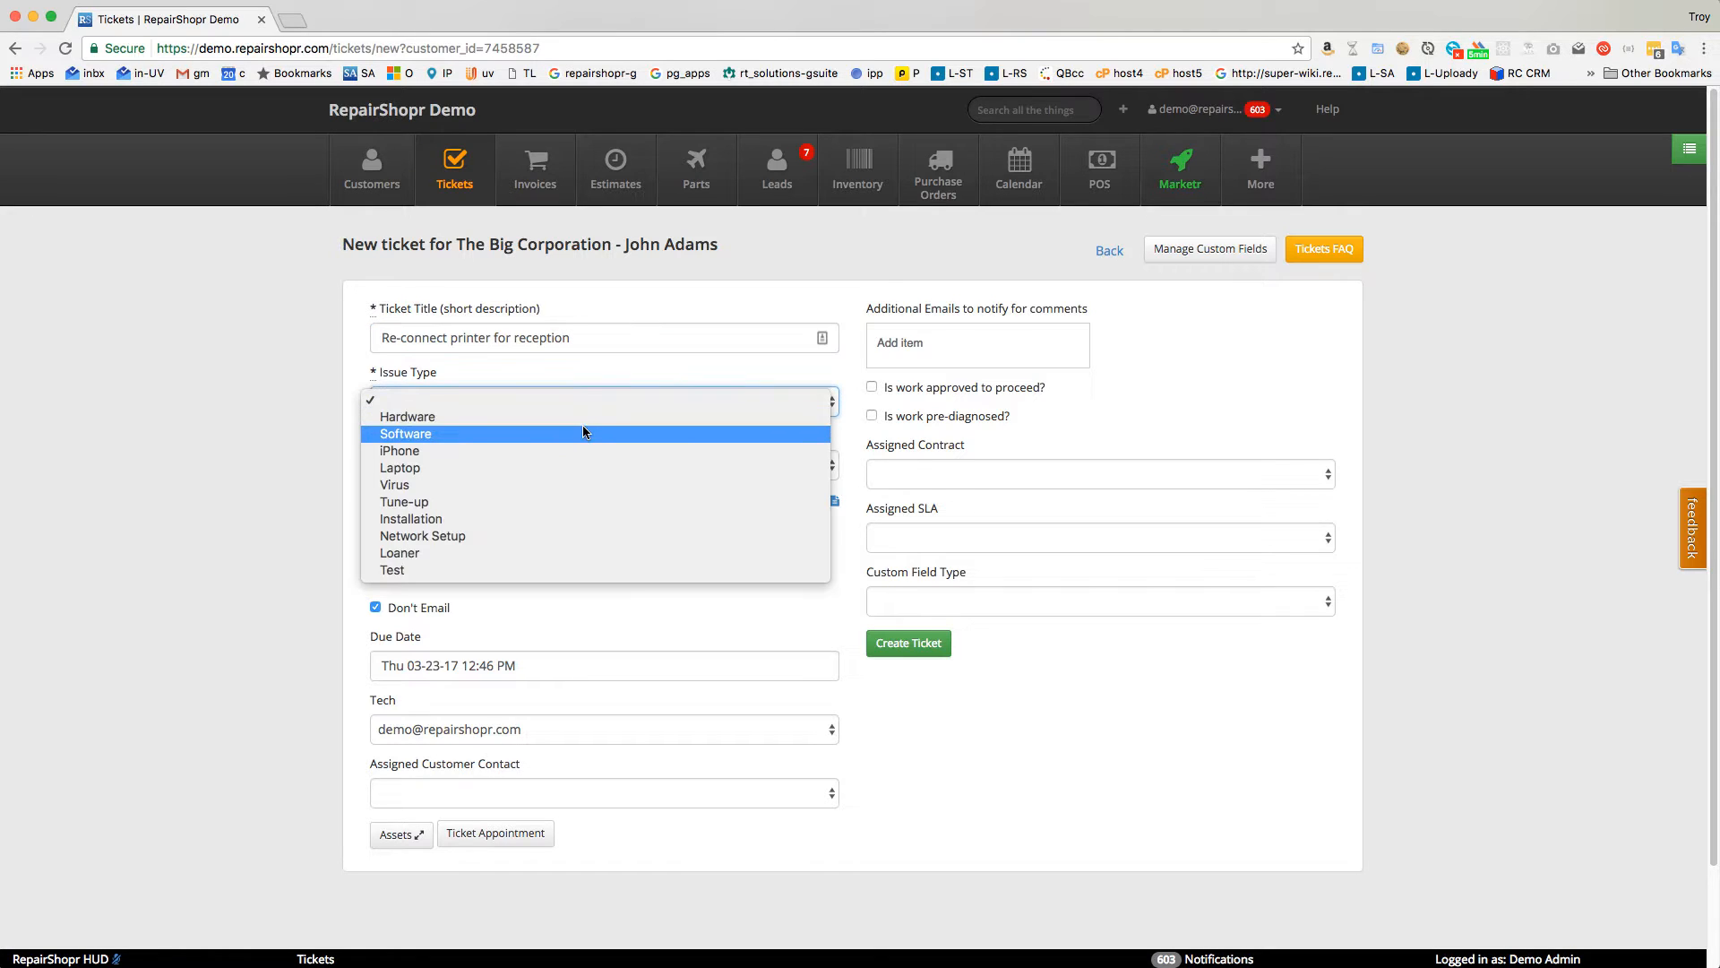
click(406, 434)
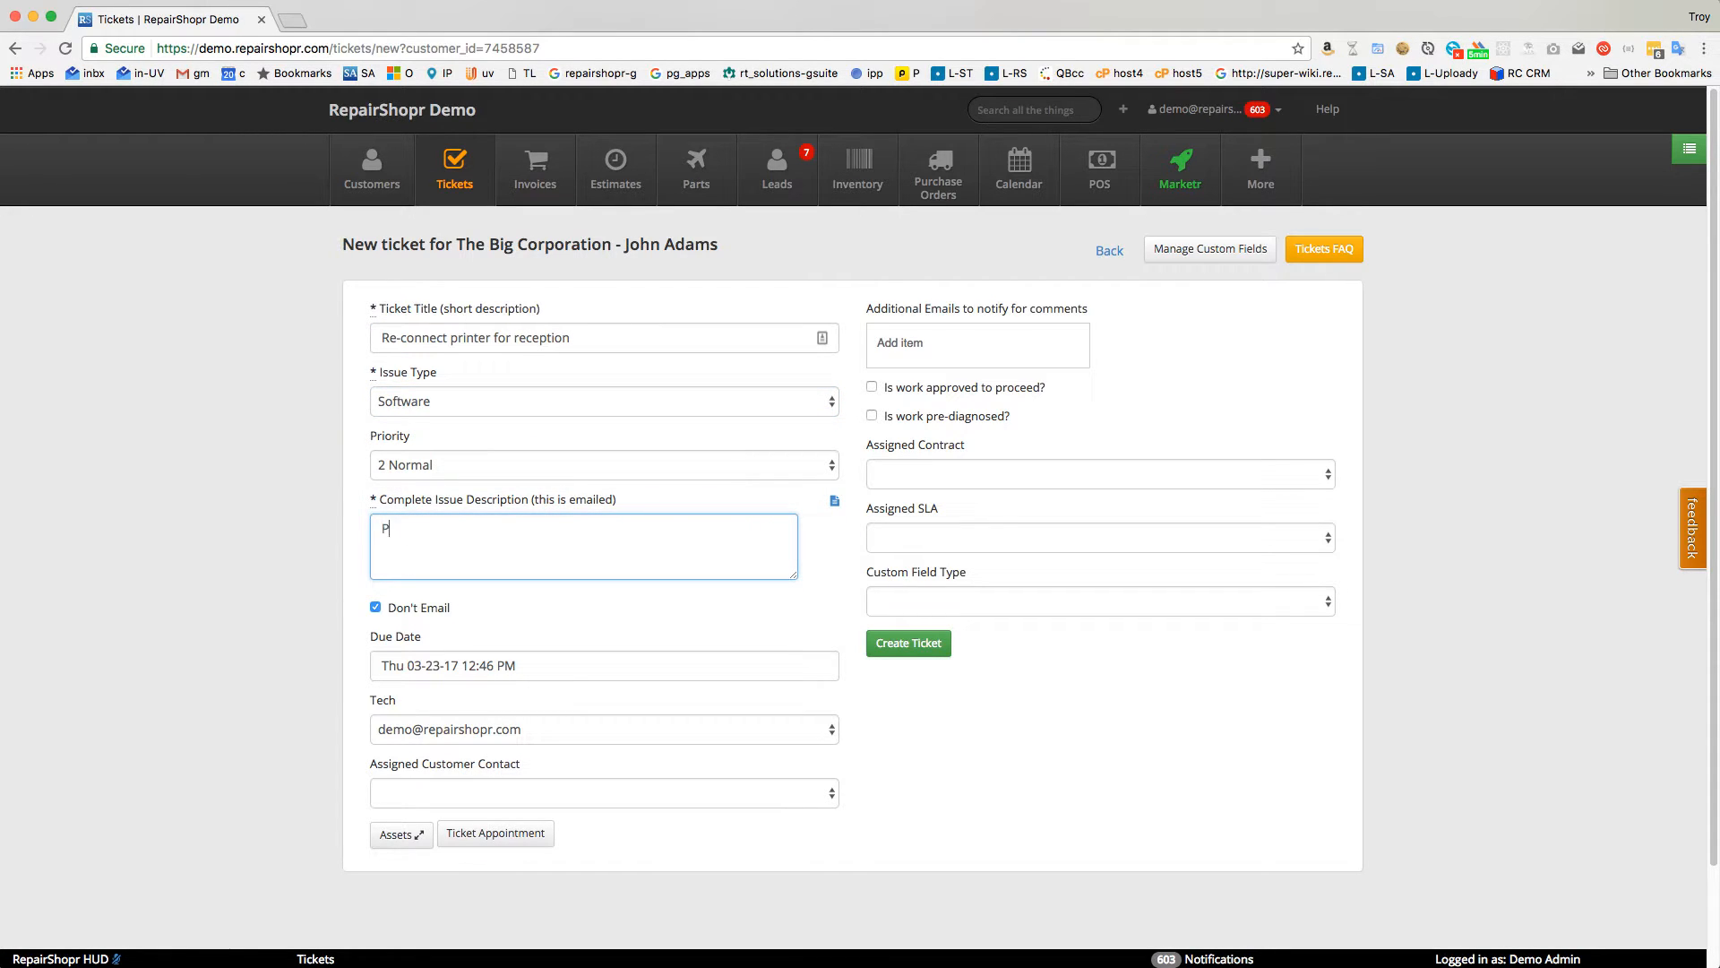
text(rinter help)
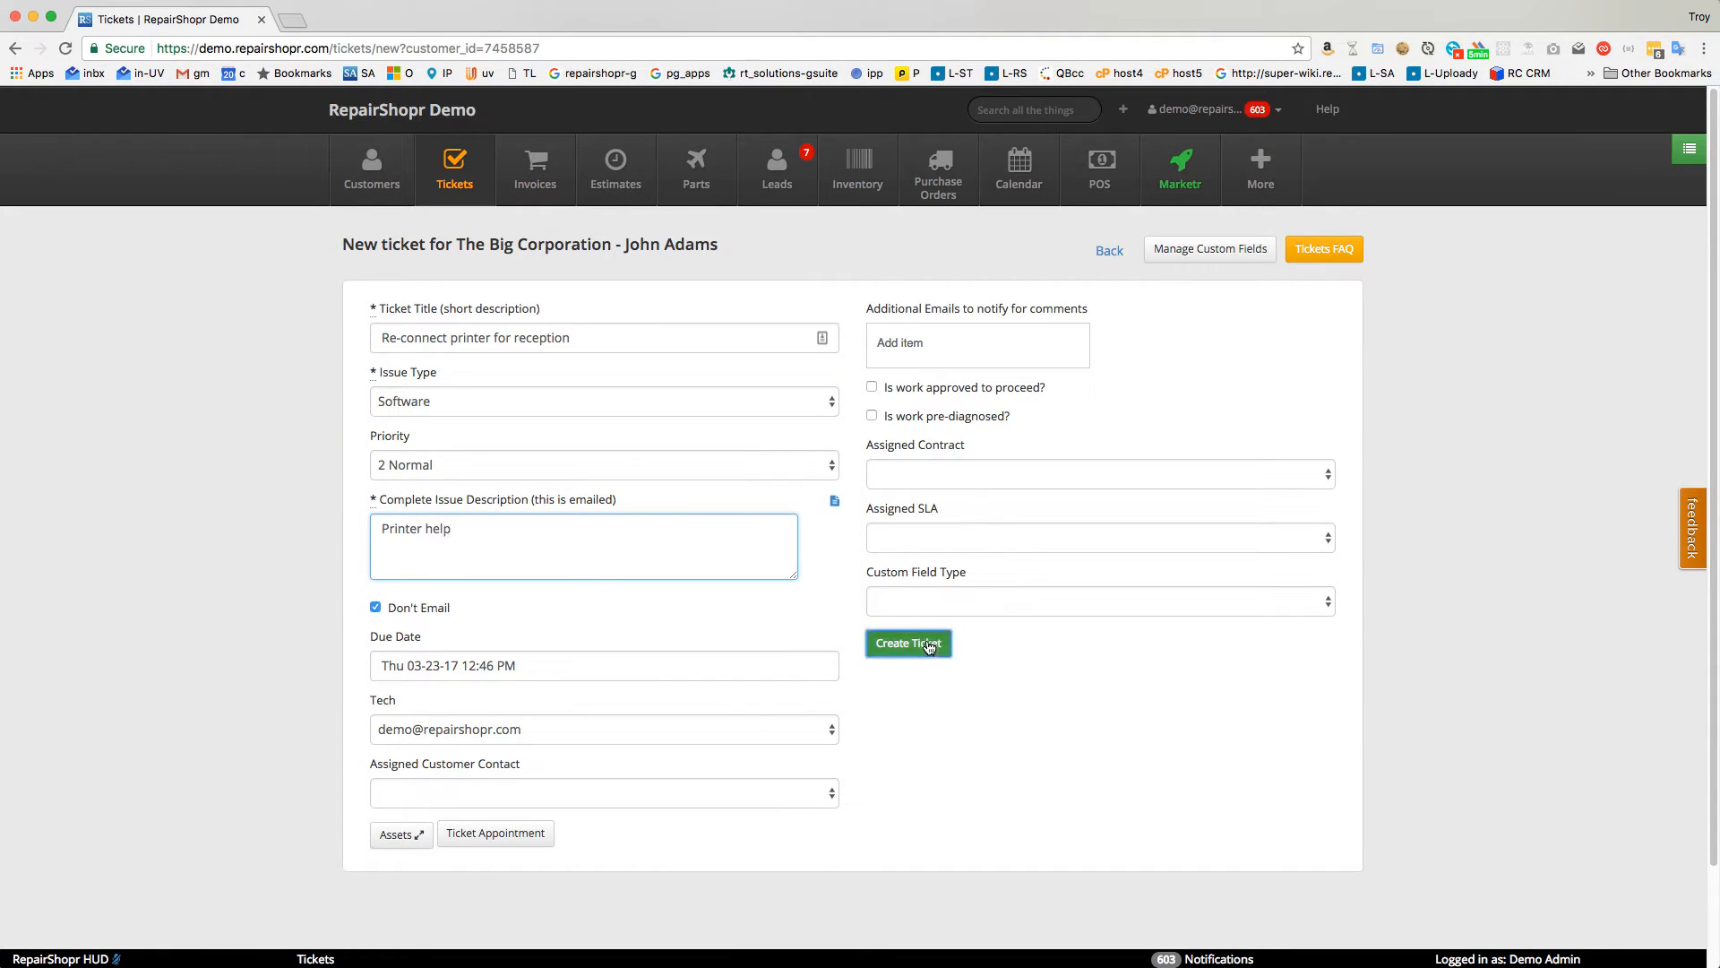
click(907, 644)
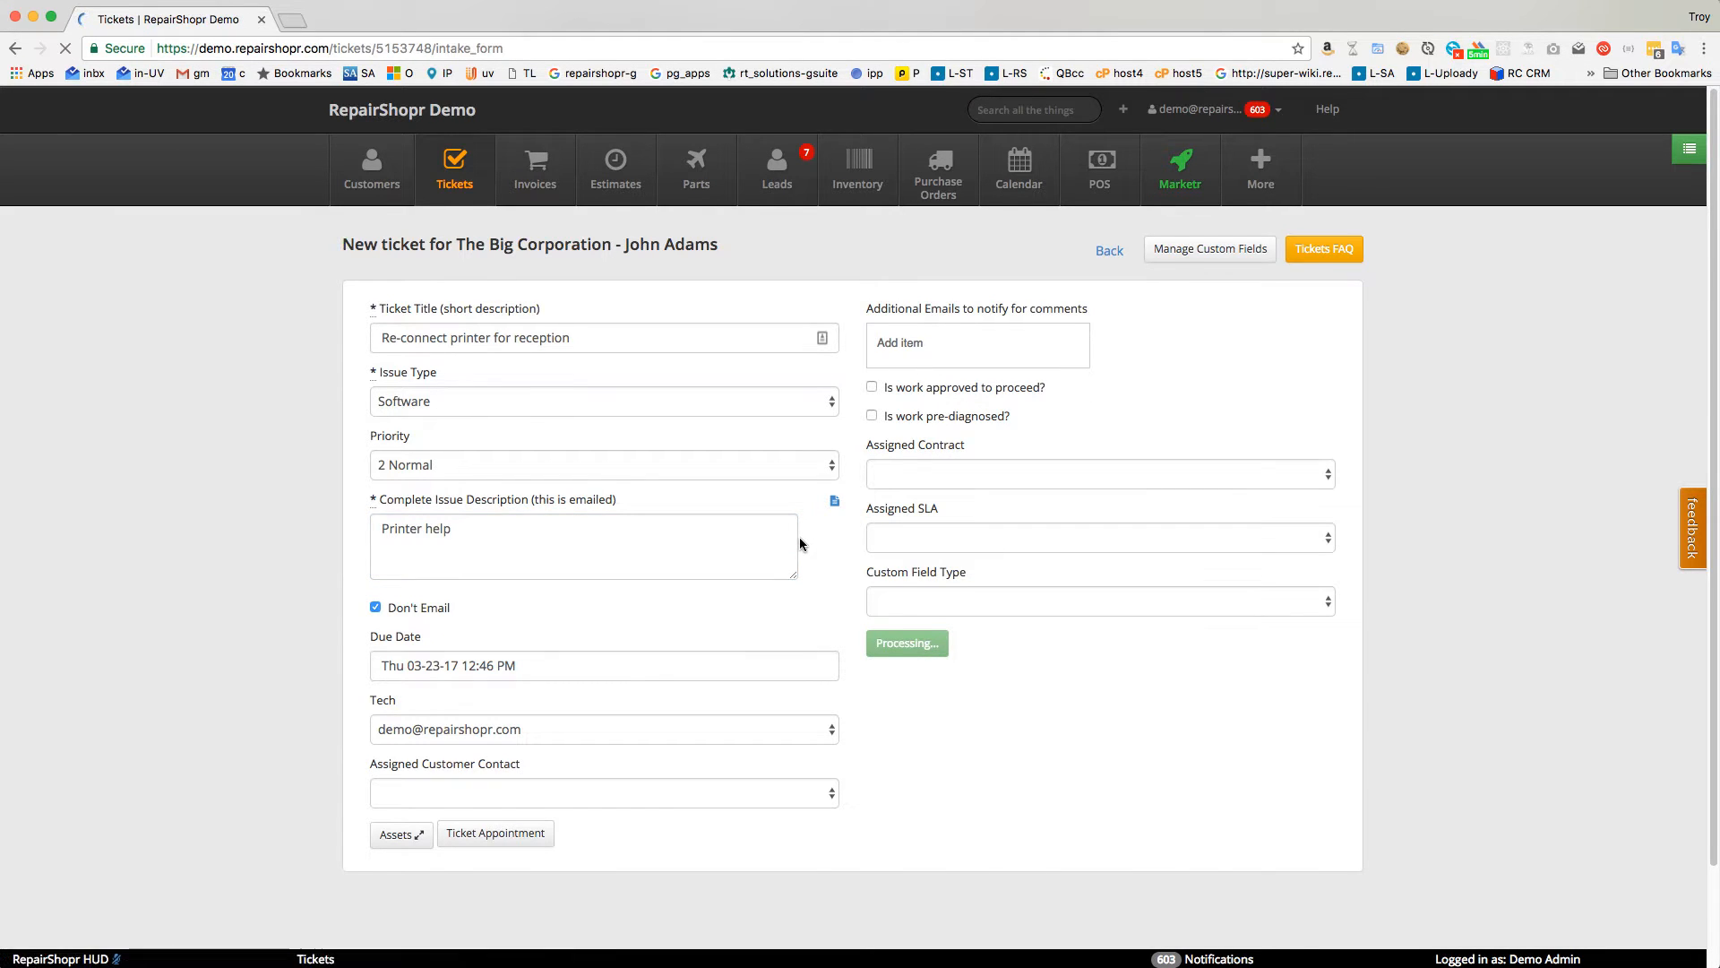
click(906, 643)
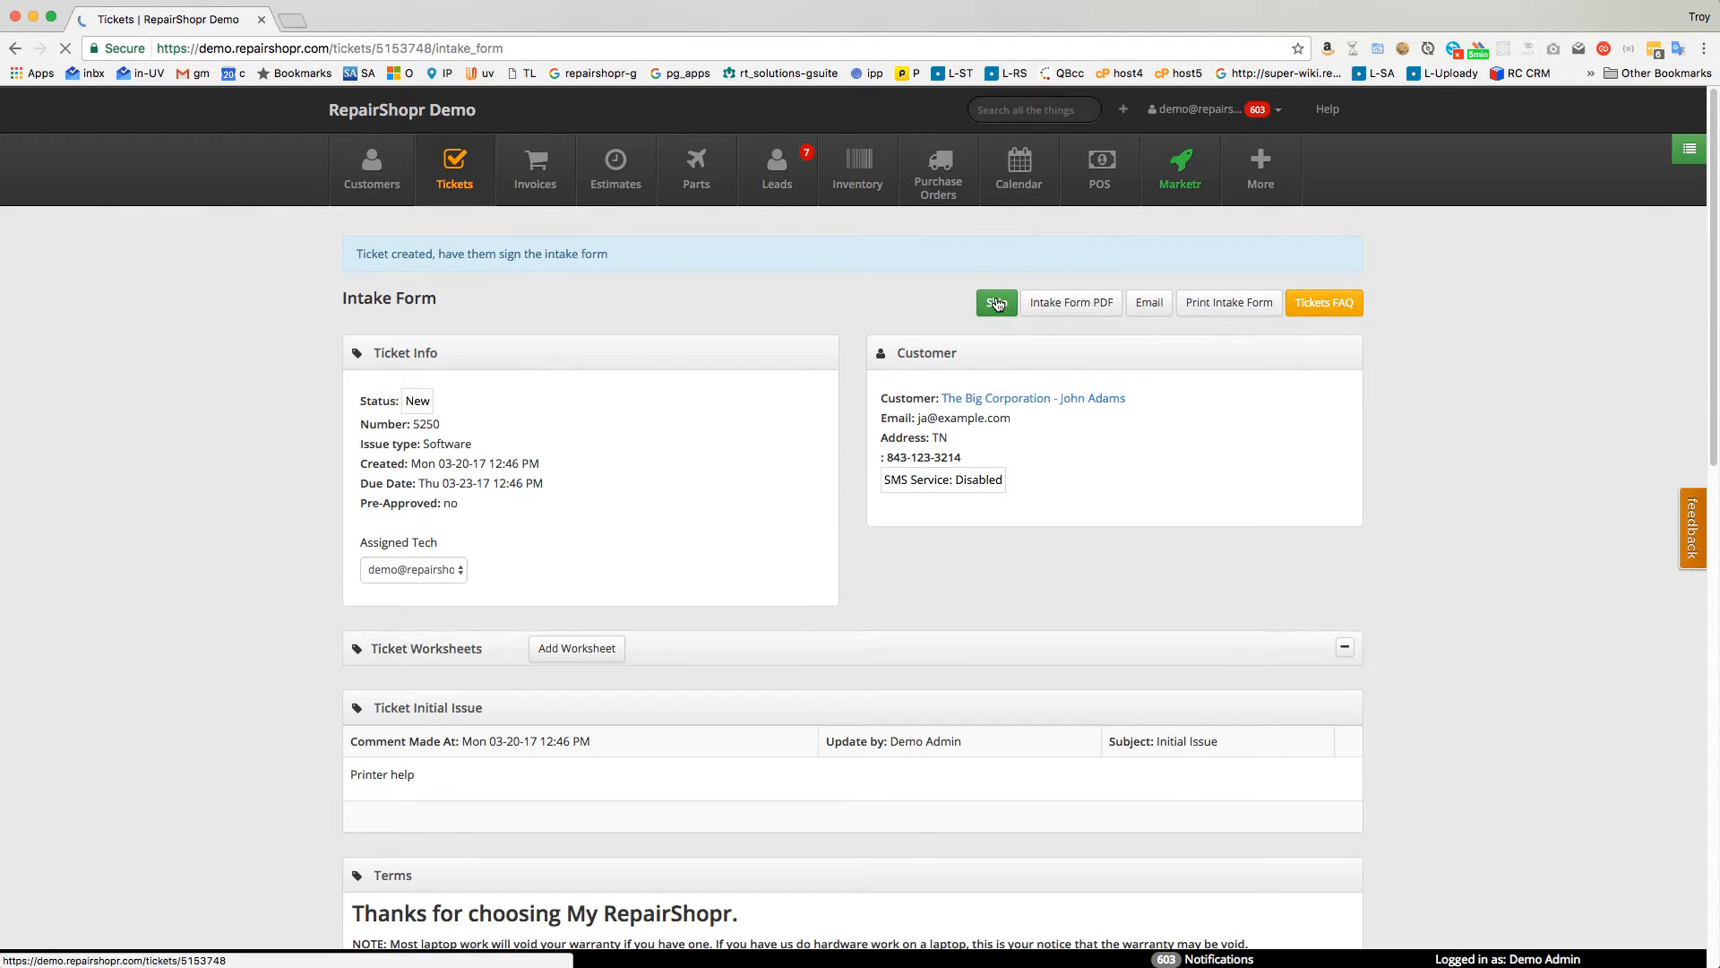
click(995, 303)
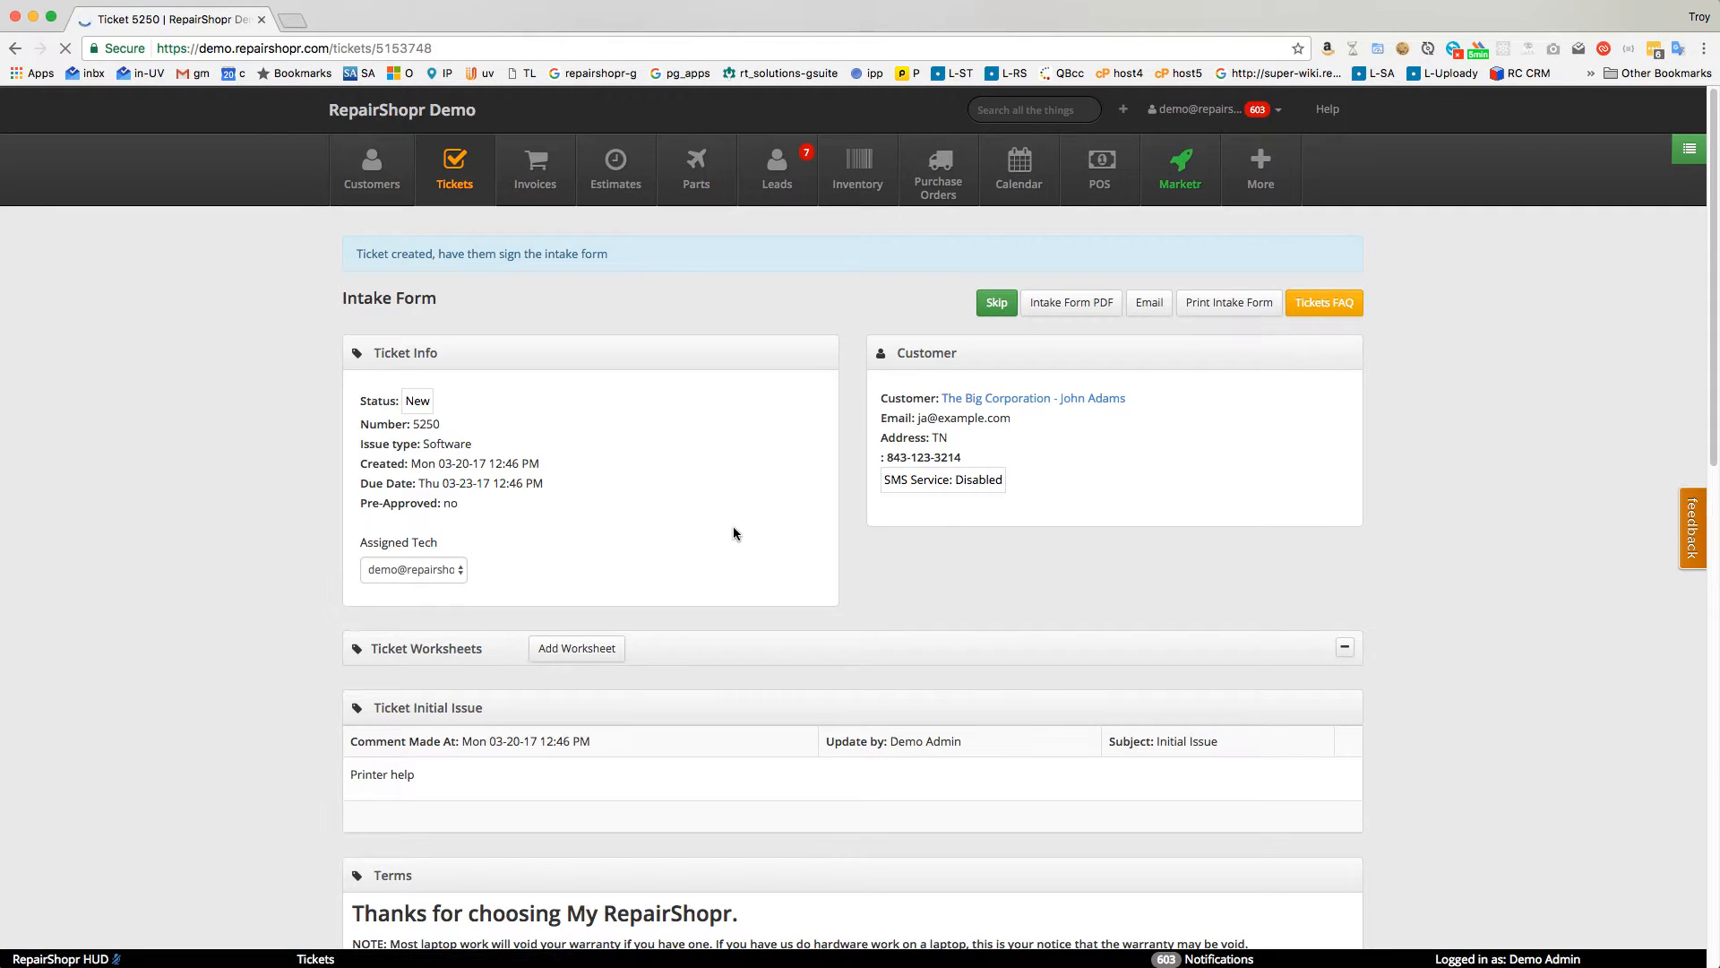
Post 'Went onsite to help with printer, all set!' with 60 minutes spent.
click(995, 302)
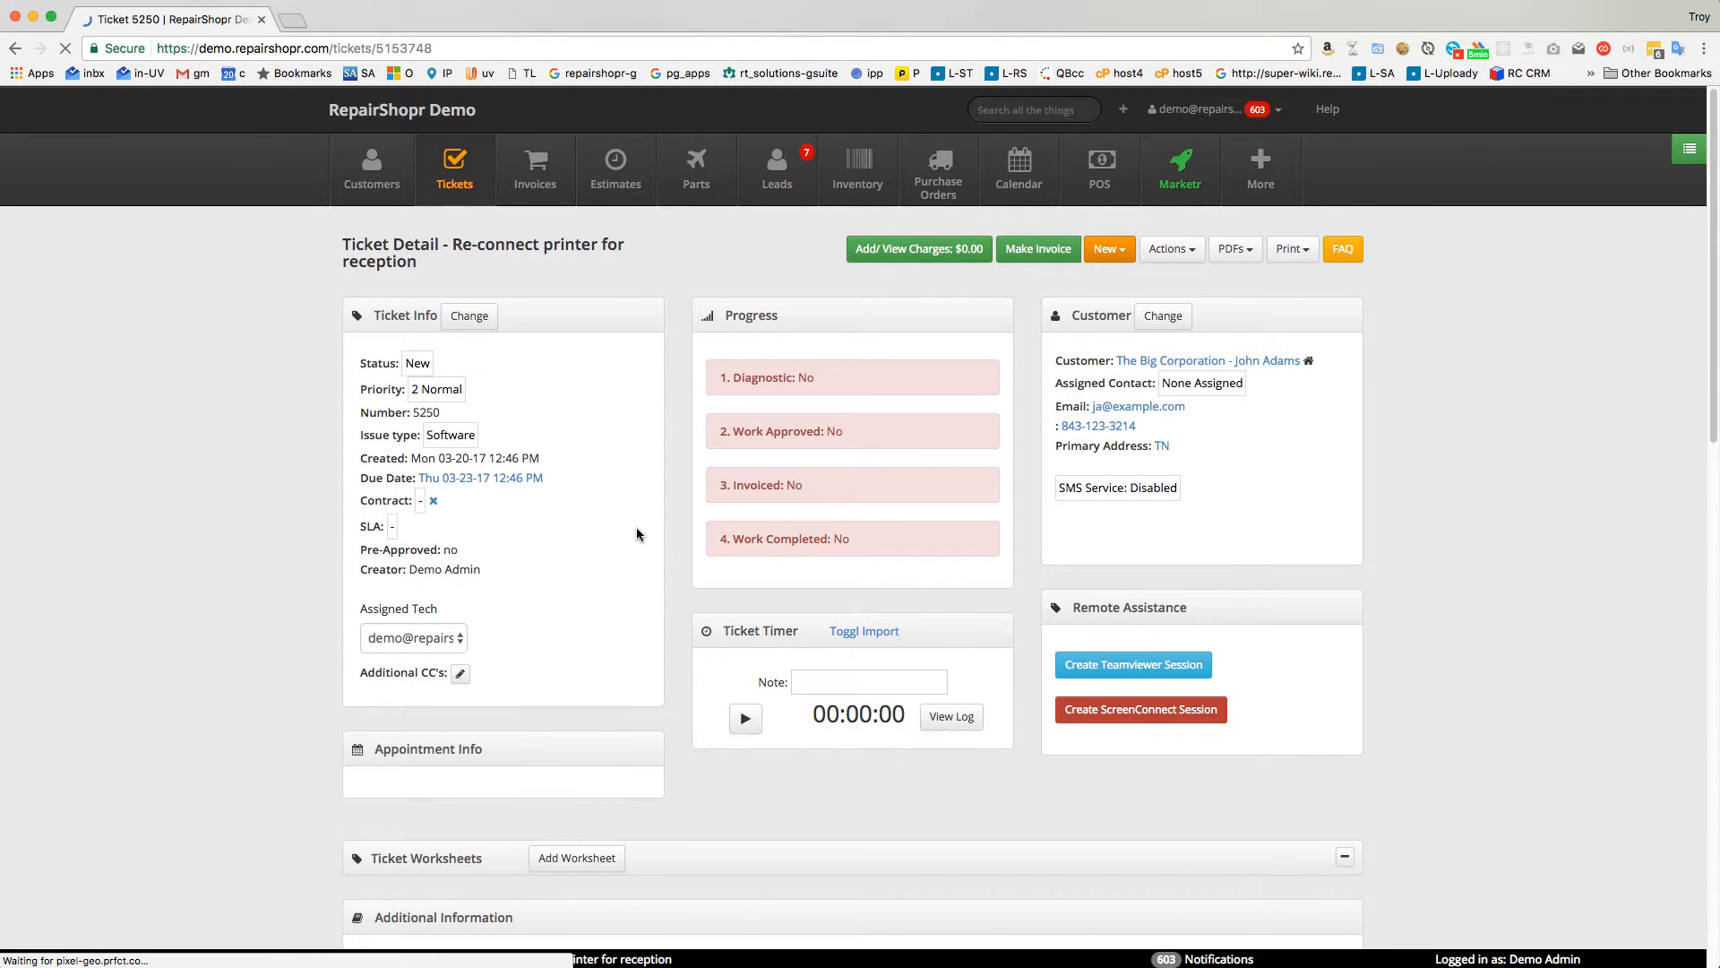
scroll(down, 3)
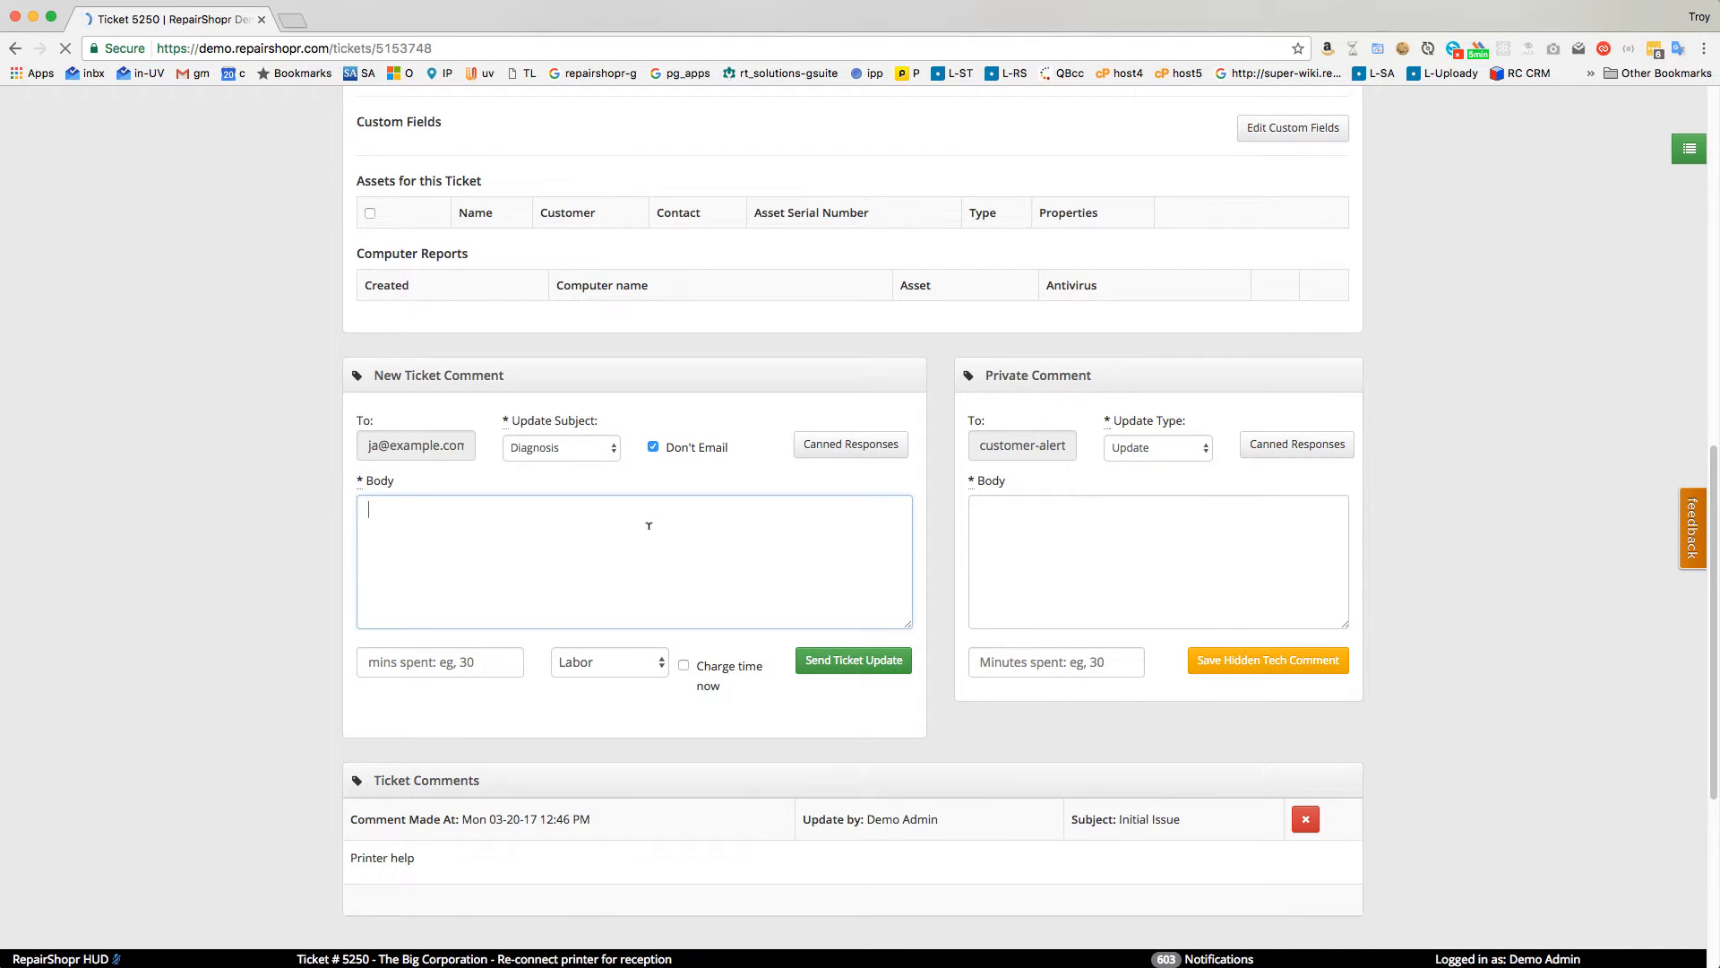
text(W)
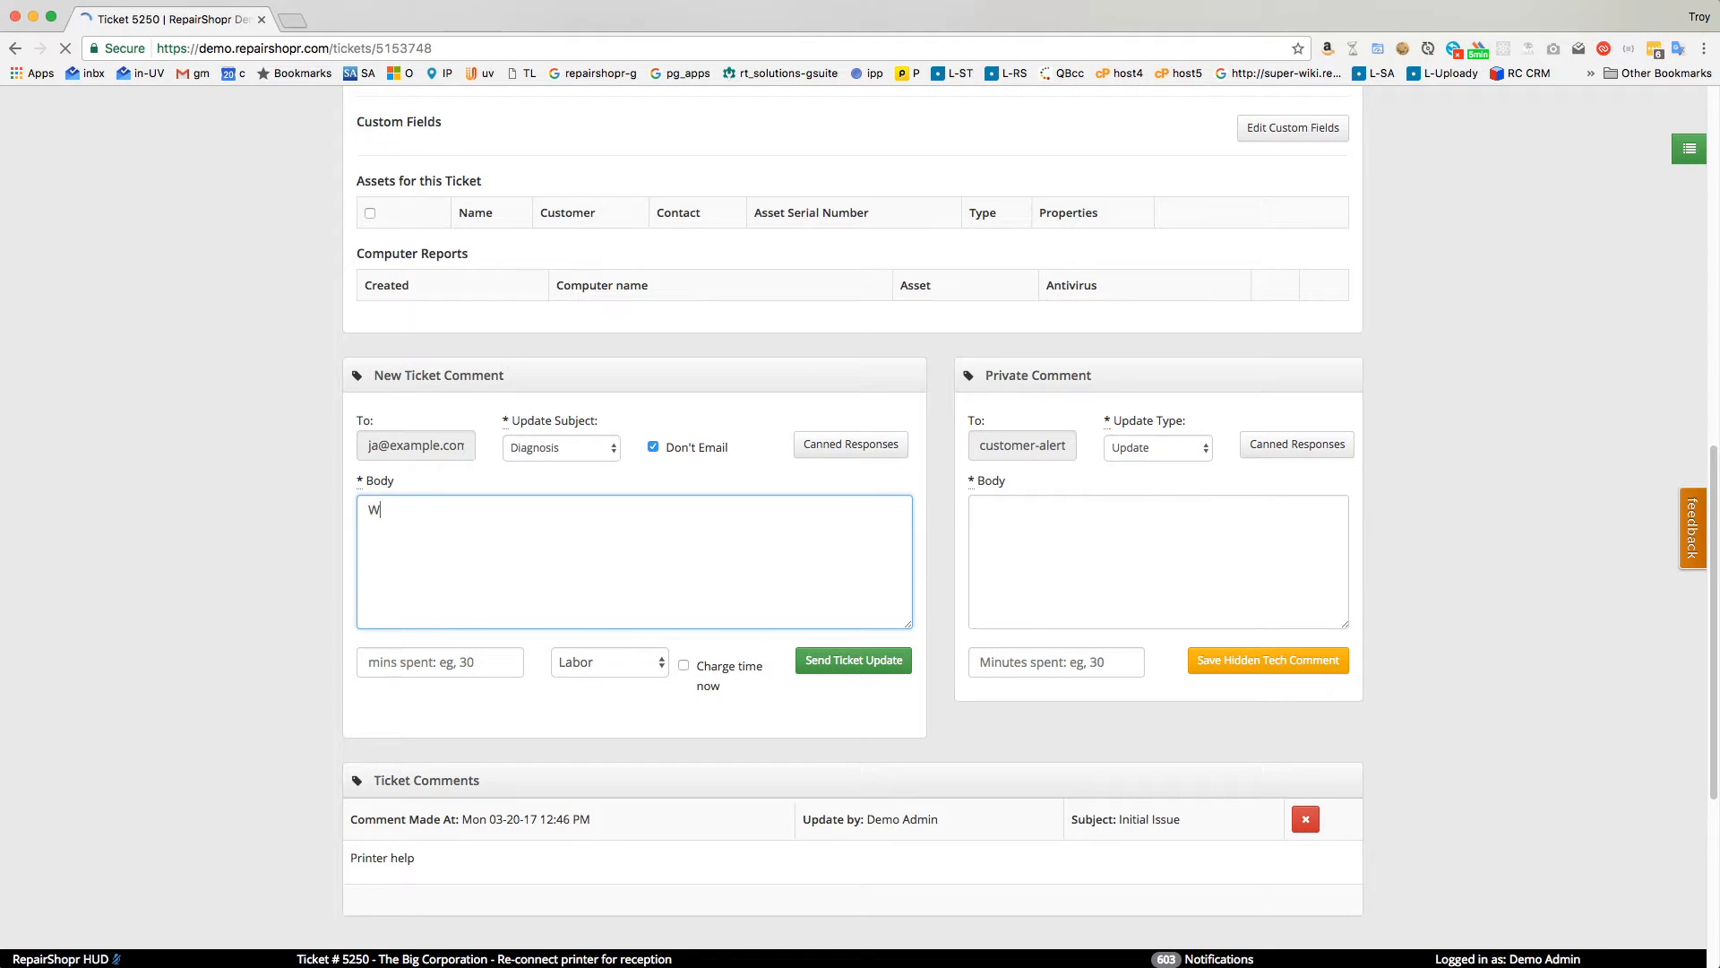
text(ent onsite to help)
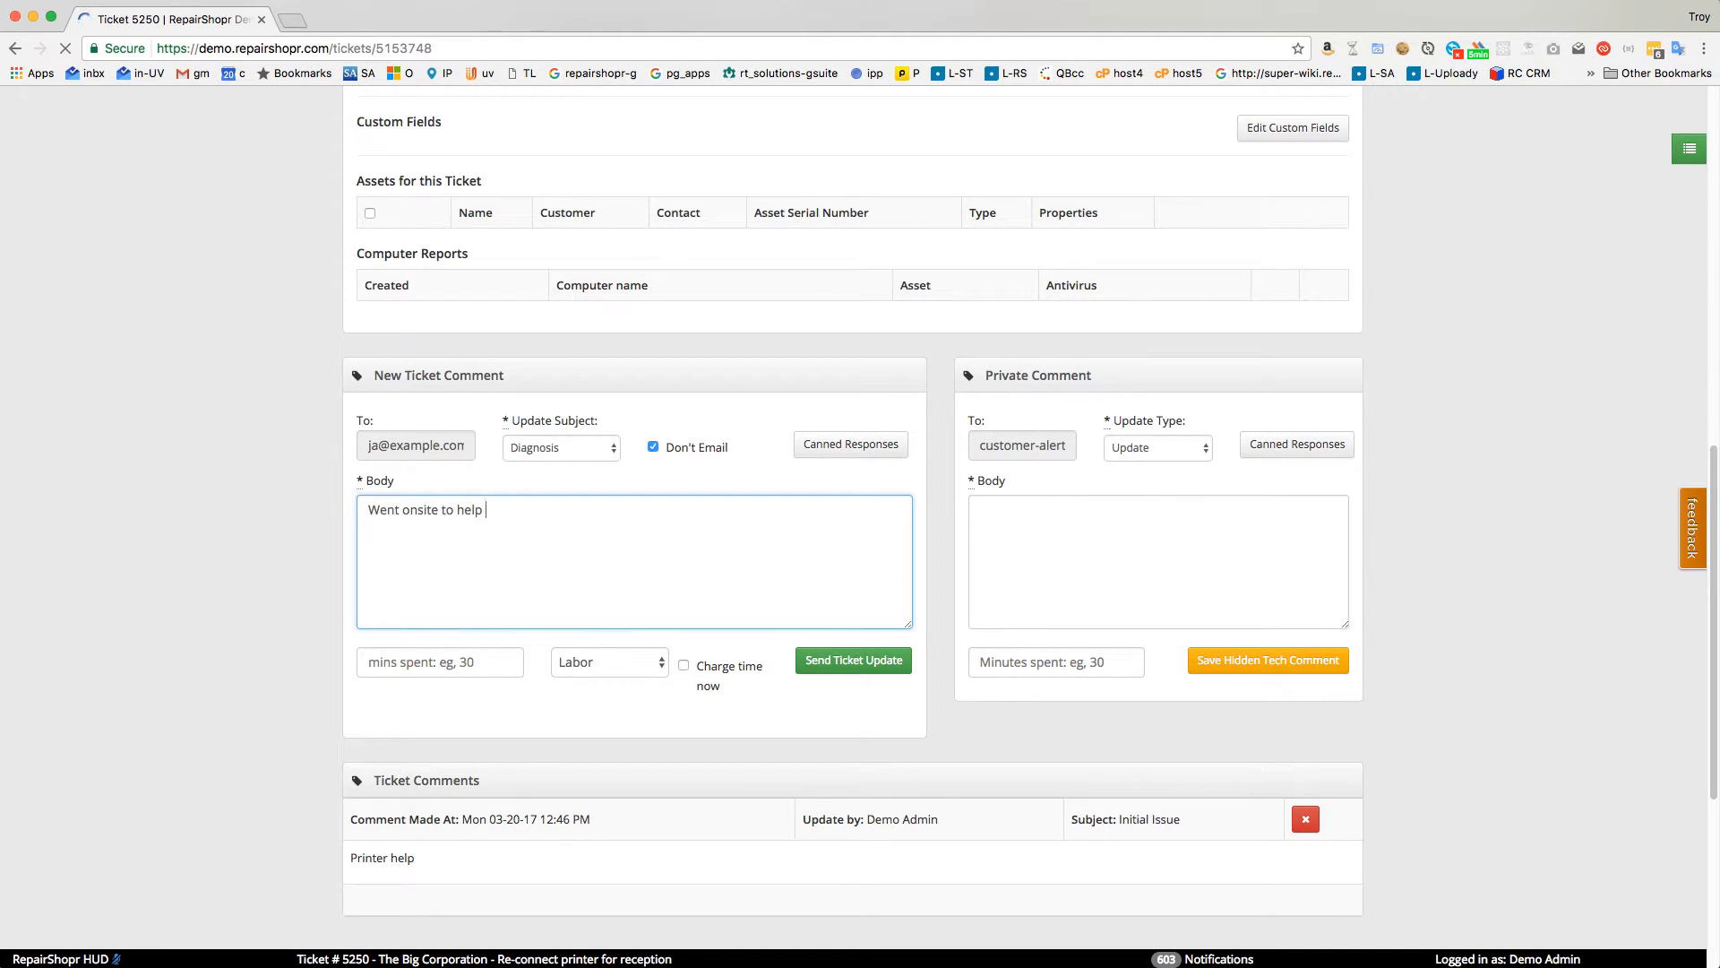
text(with printer, al s)
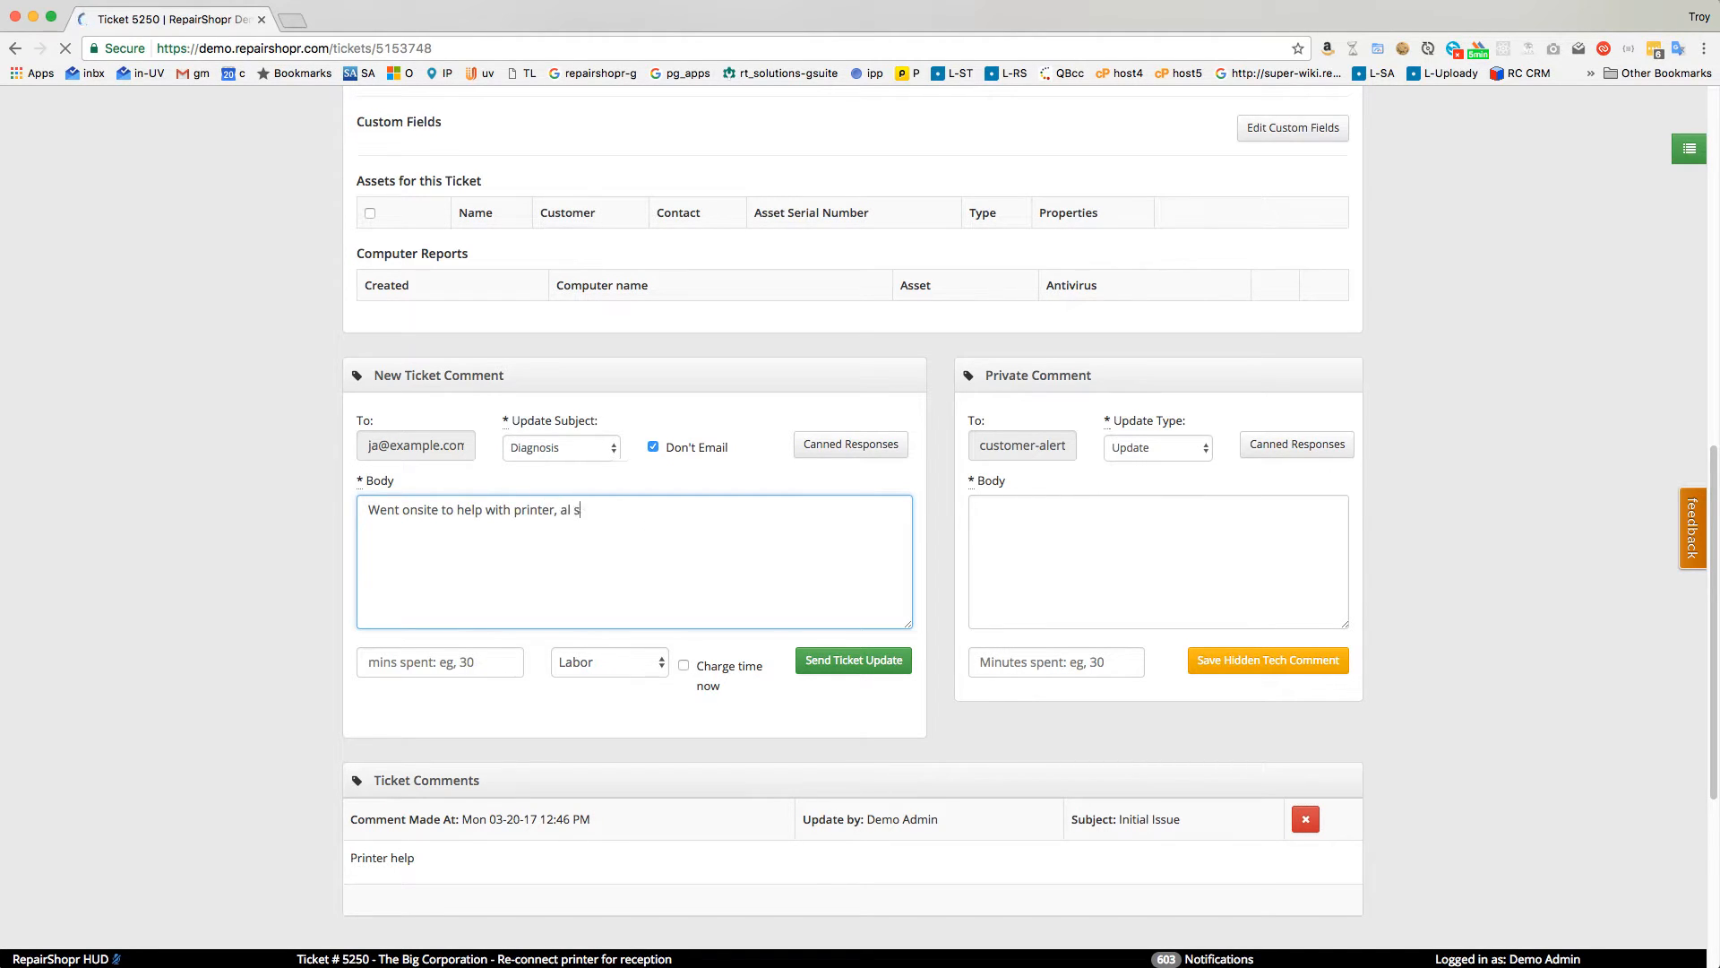
text(l set!)
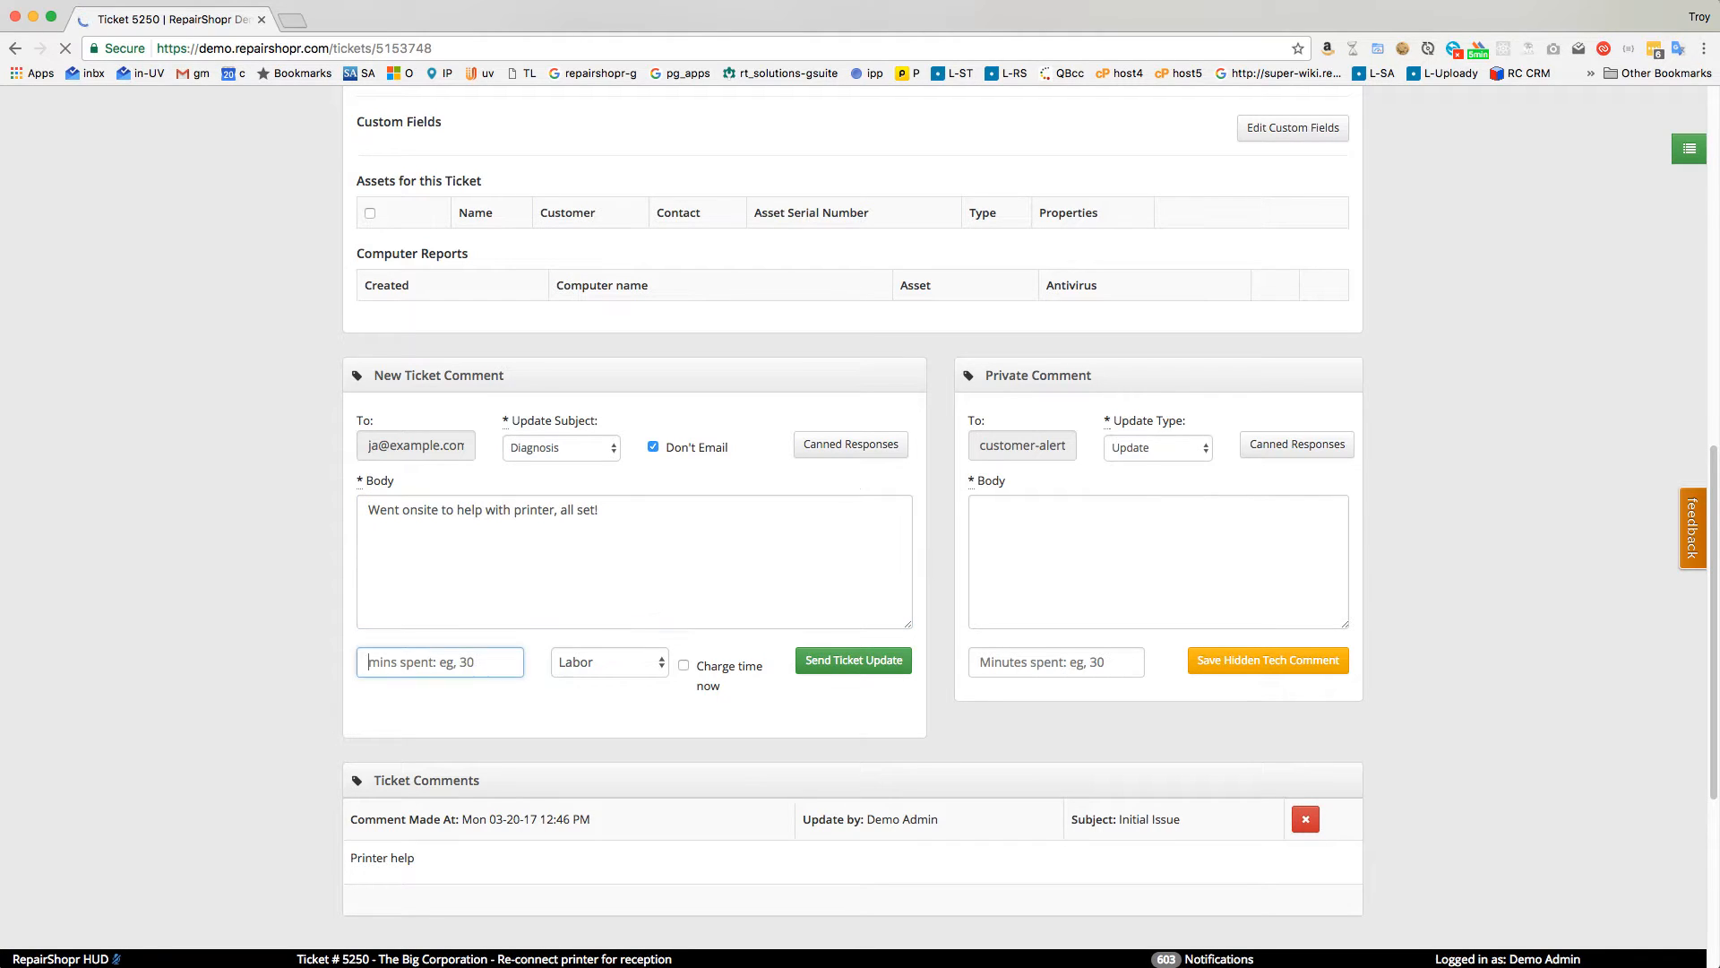
text(60)
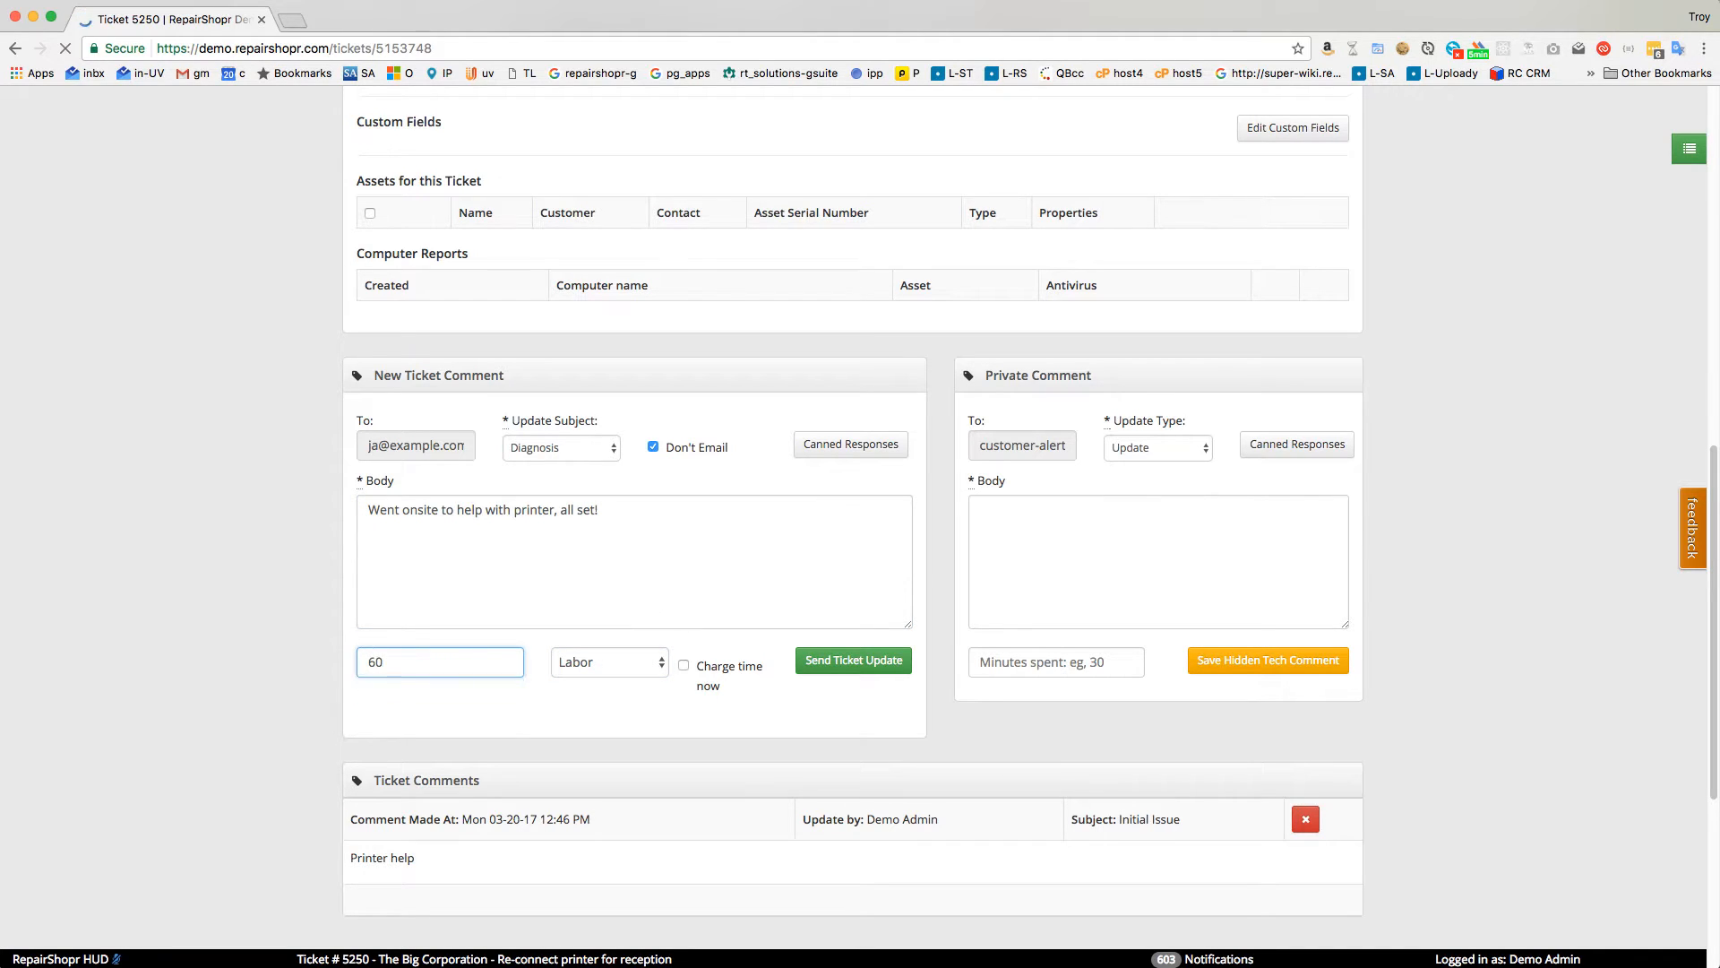
click(683, 665)
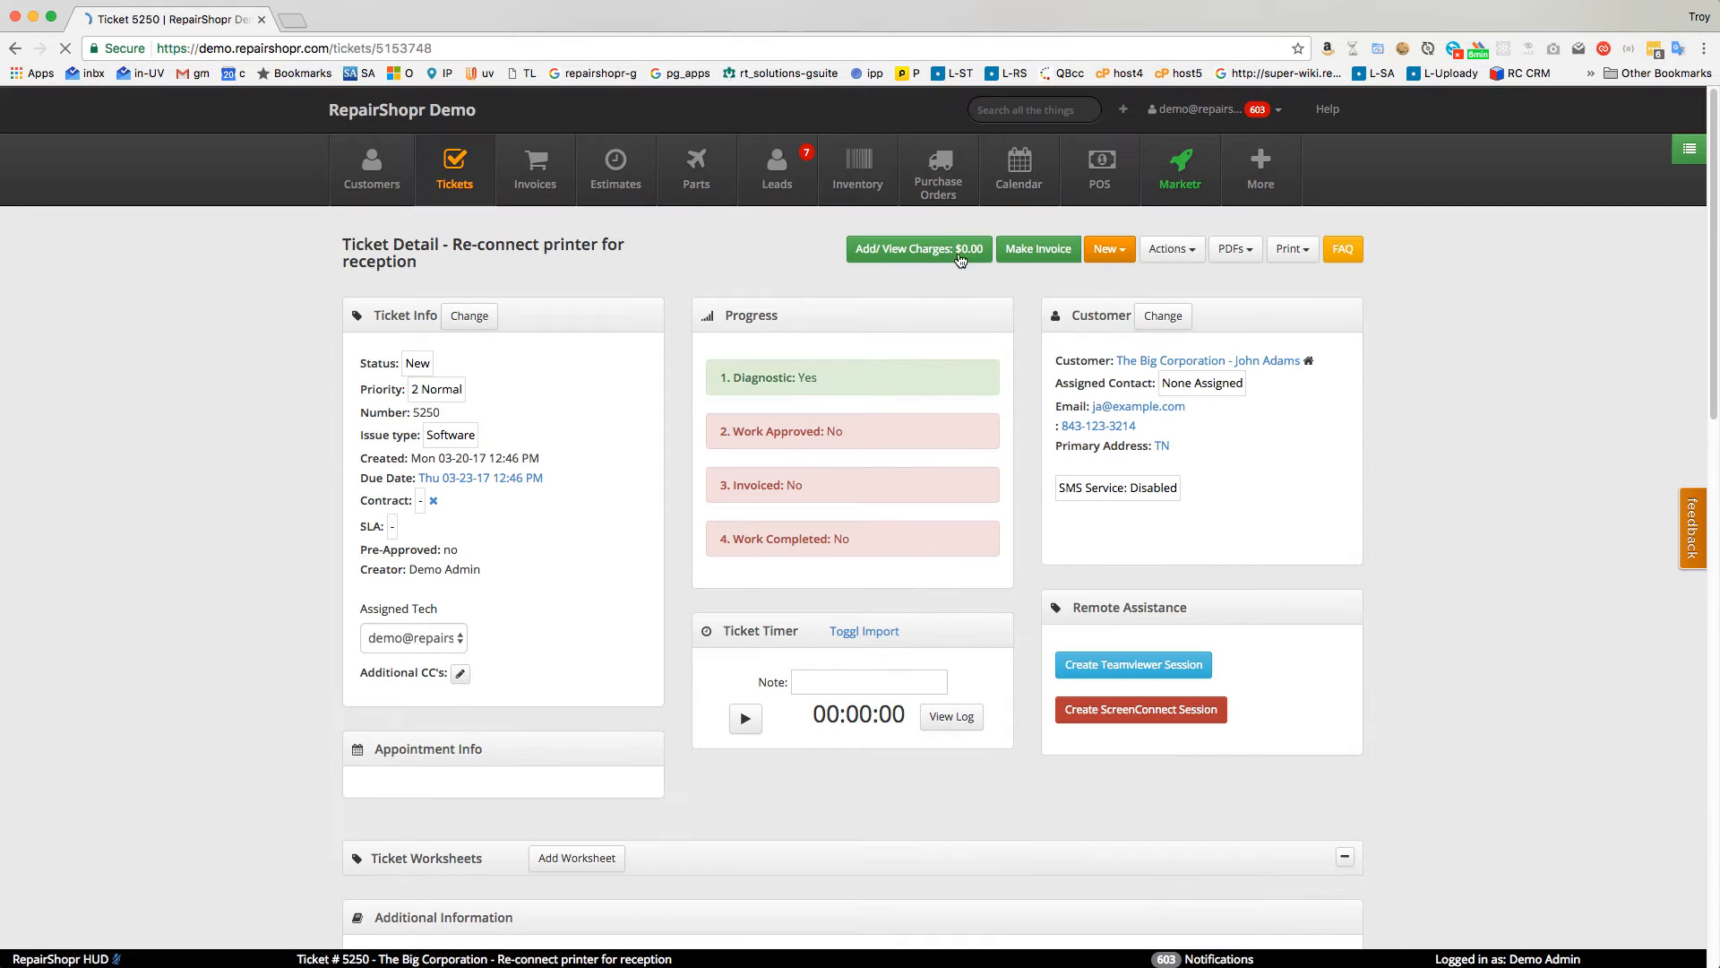
Add the $15 TripCharge item to ticket 5250's charges and close the list.
scroll(down, 3)
text(tri)
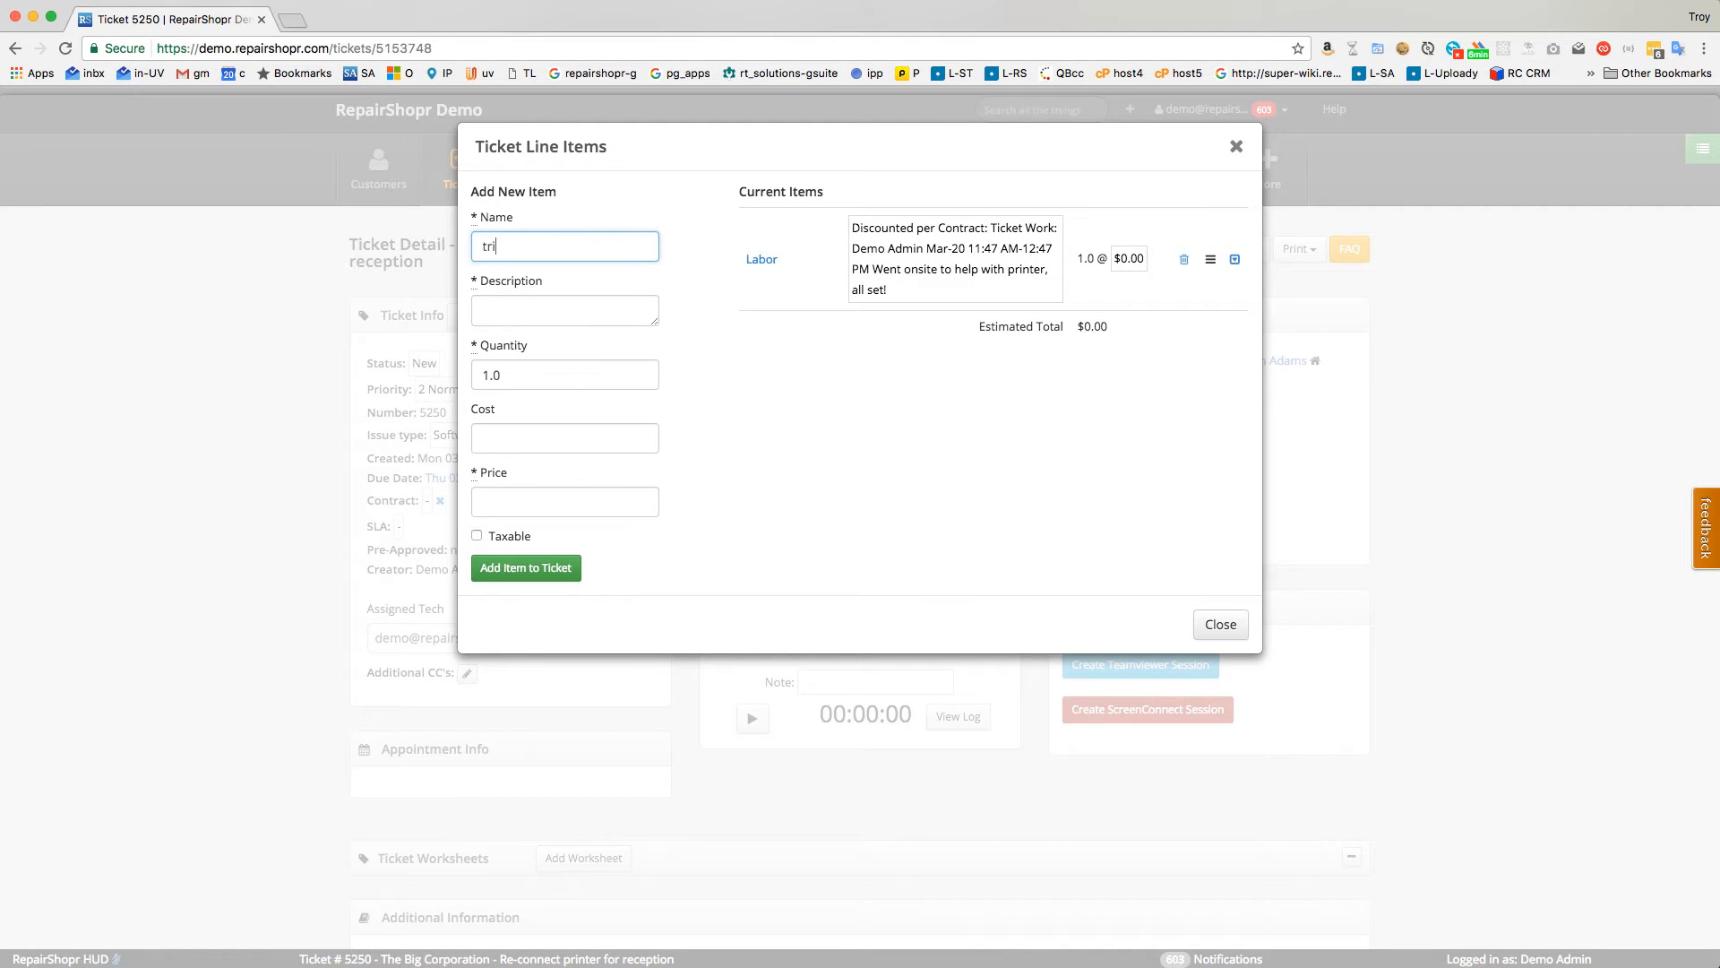
click(526, 567)
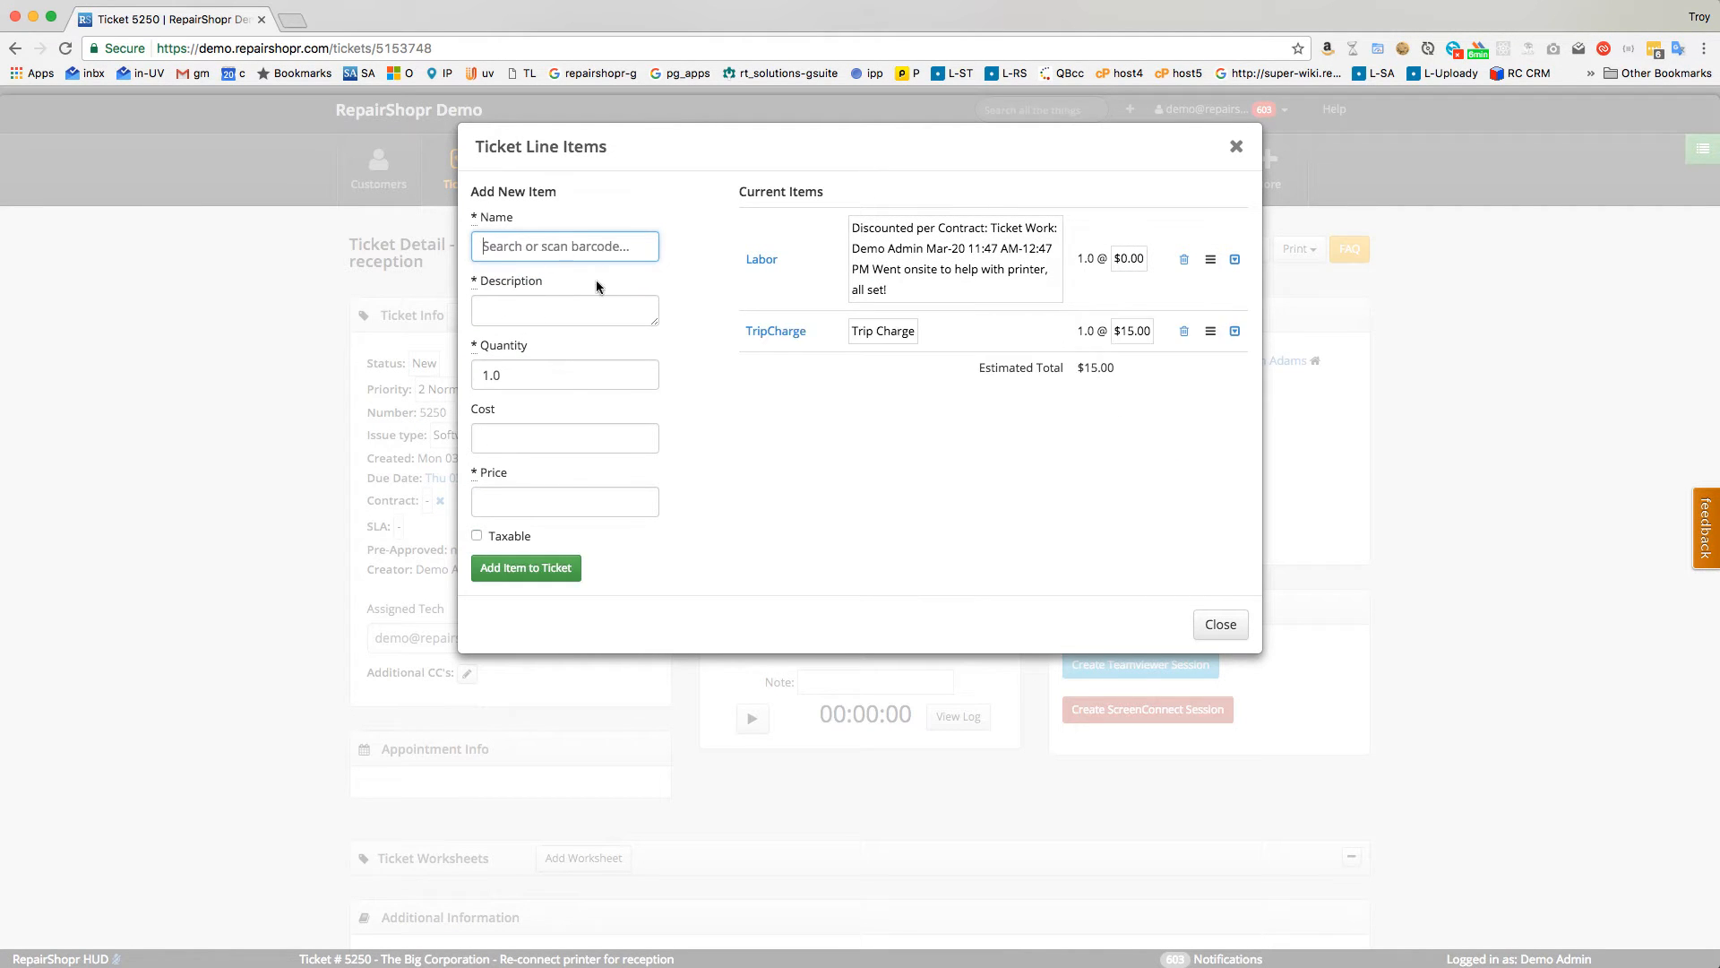
click(1219, 624)
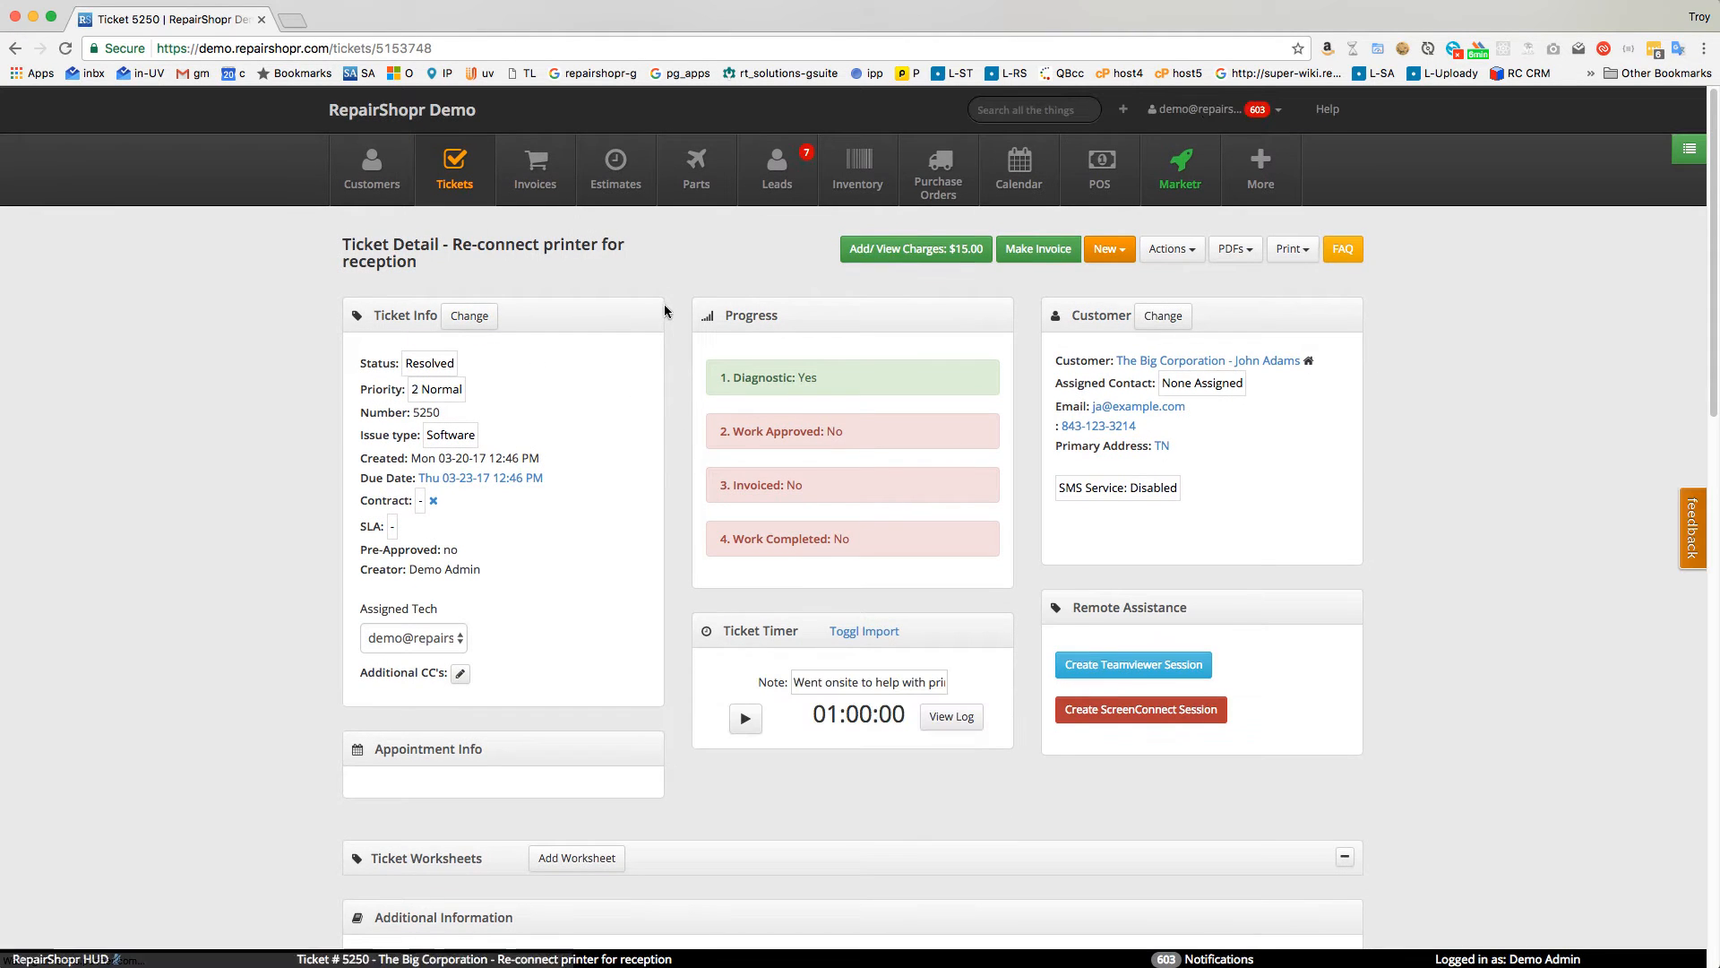
Create Hardware ticket 'New Server' described 'New server installation' for The Big Corporation.
click(1207, 361)
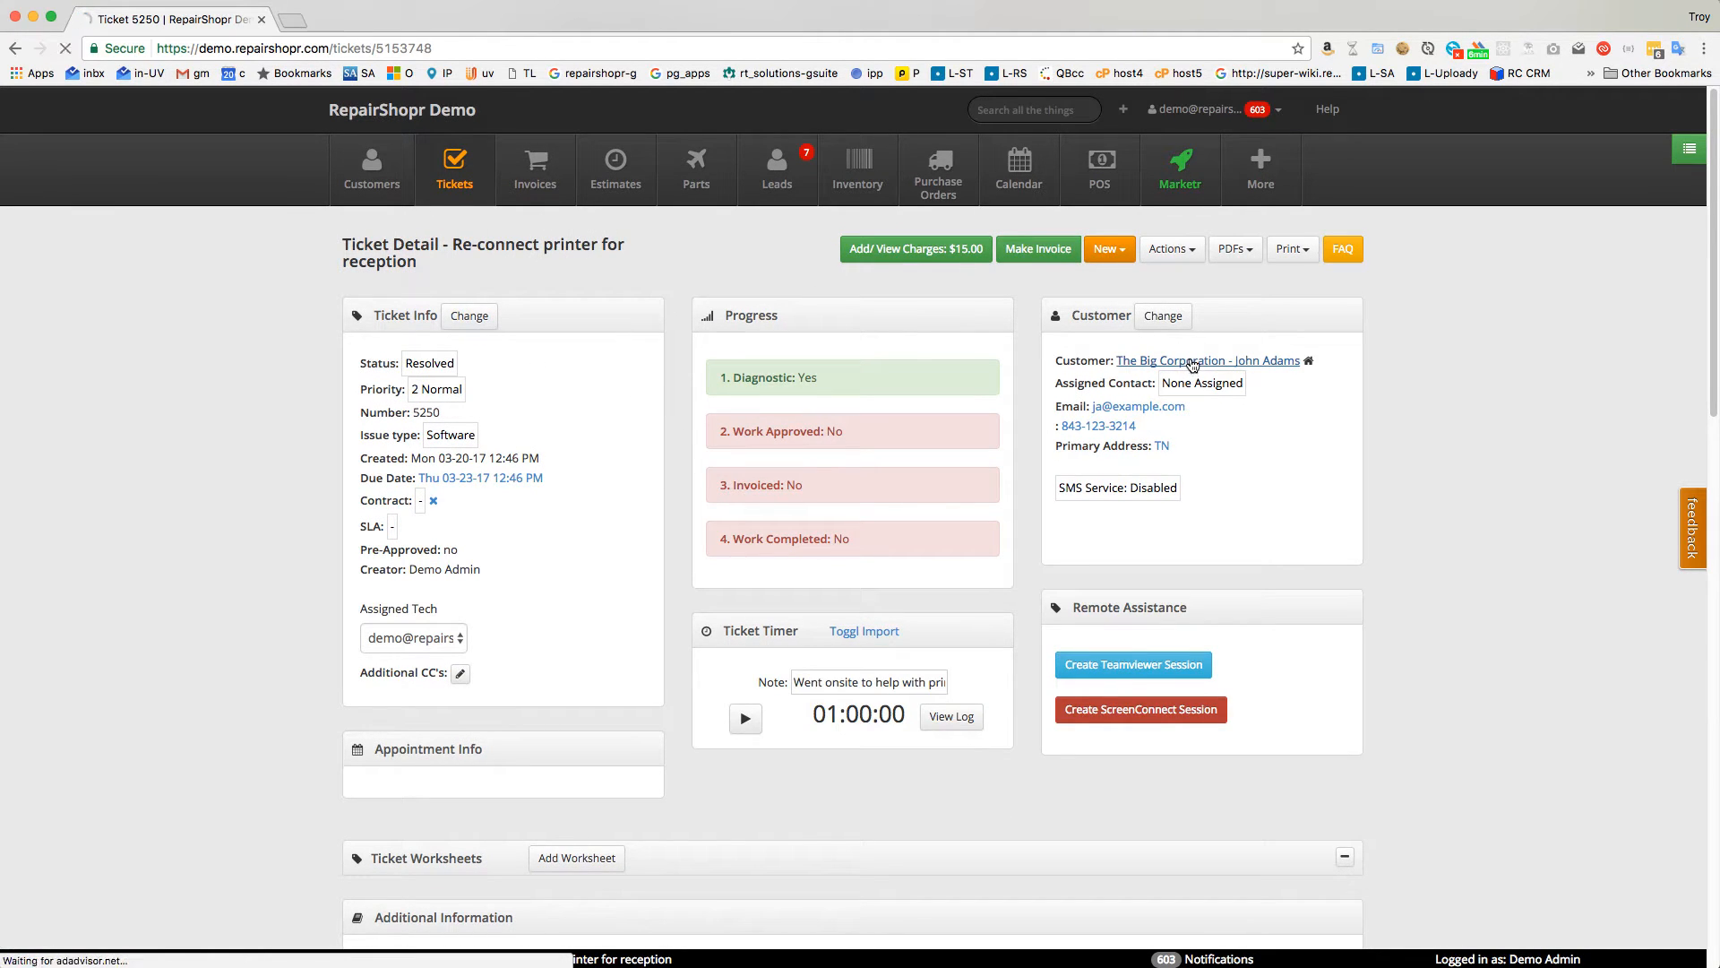
click(1206, 360)
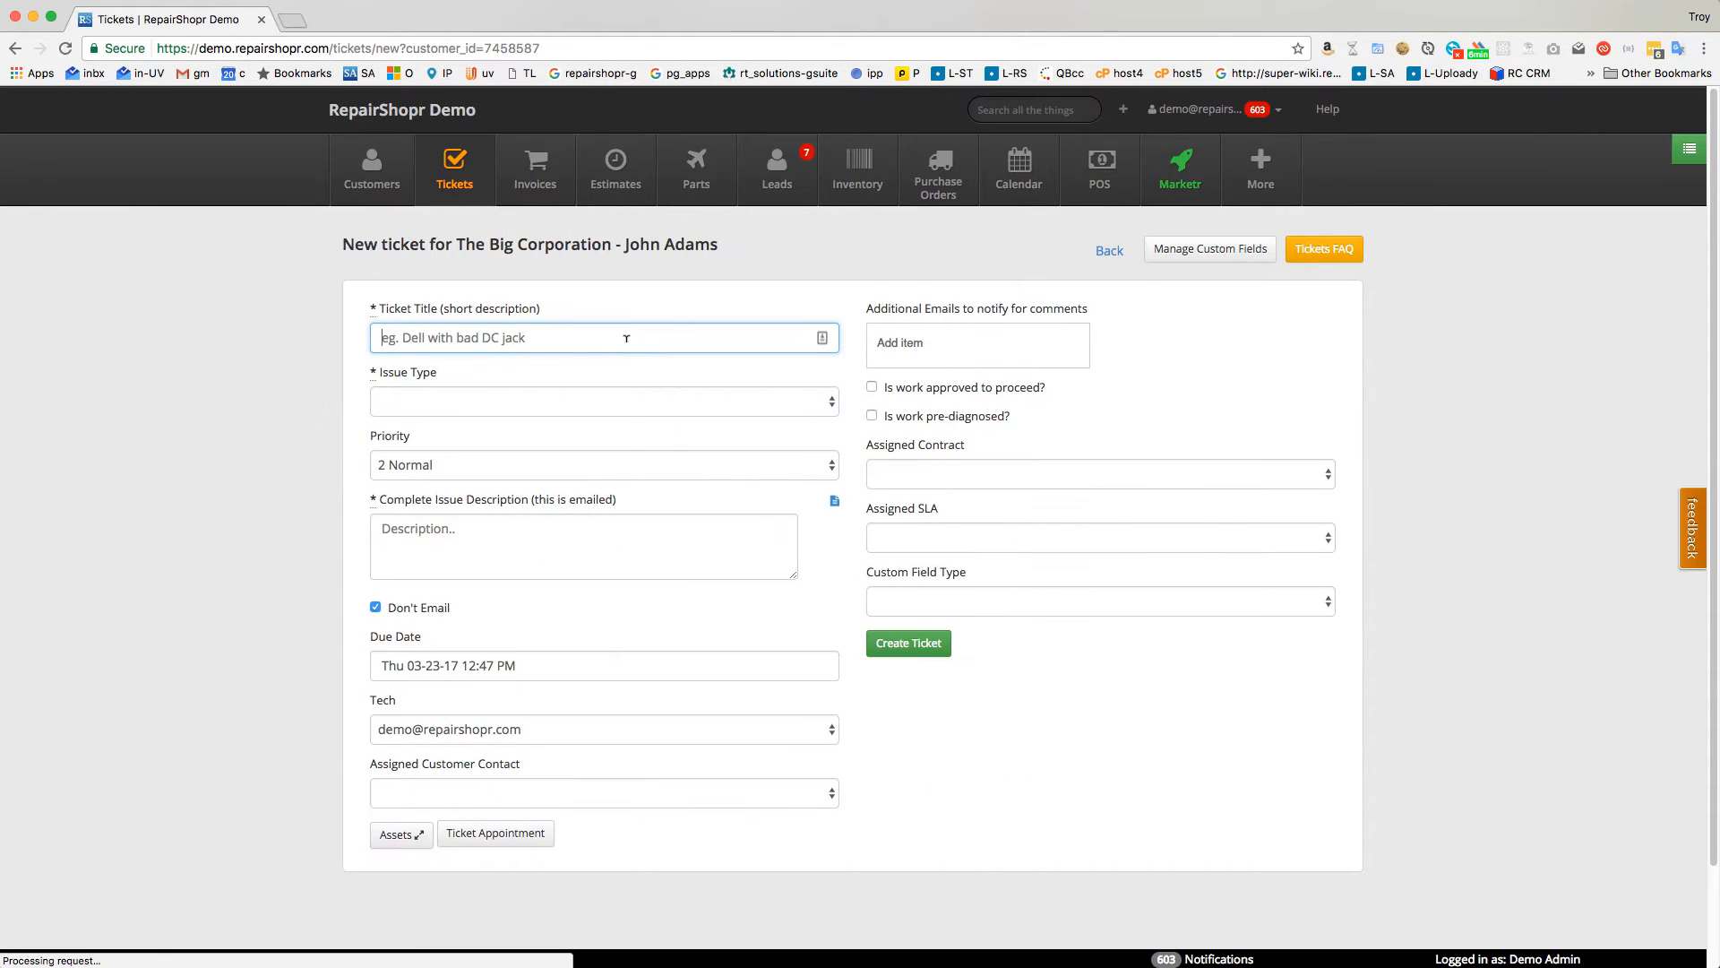
text(New Server)
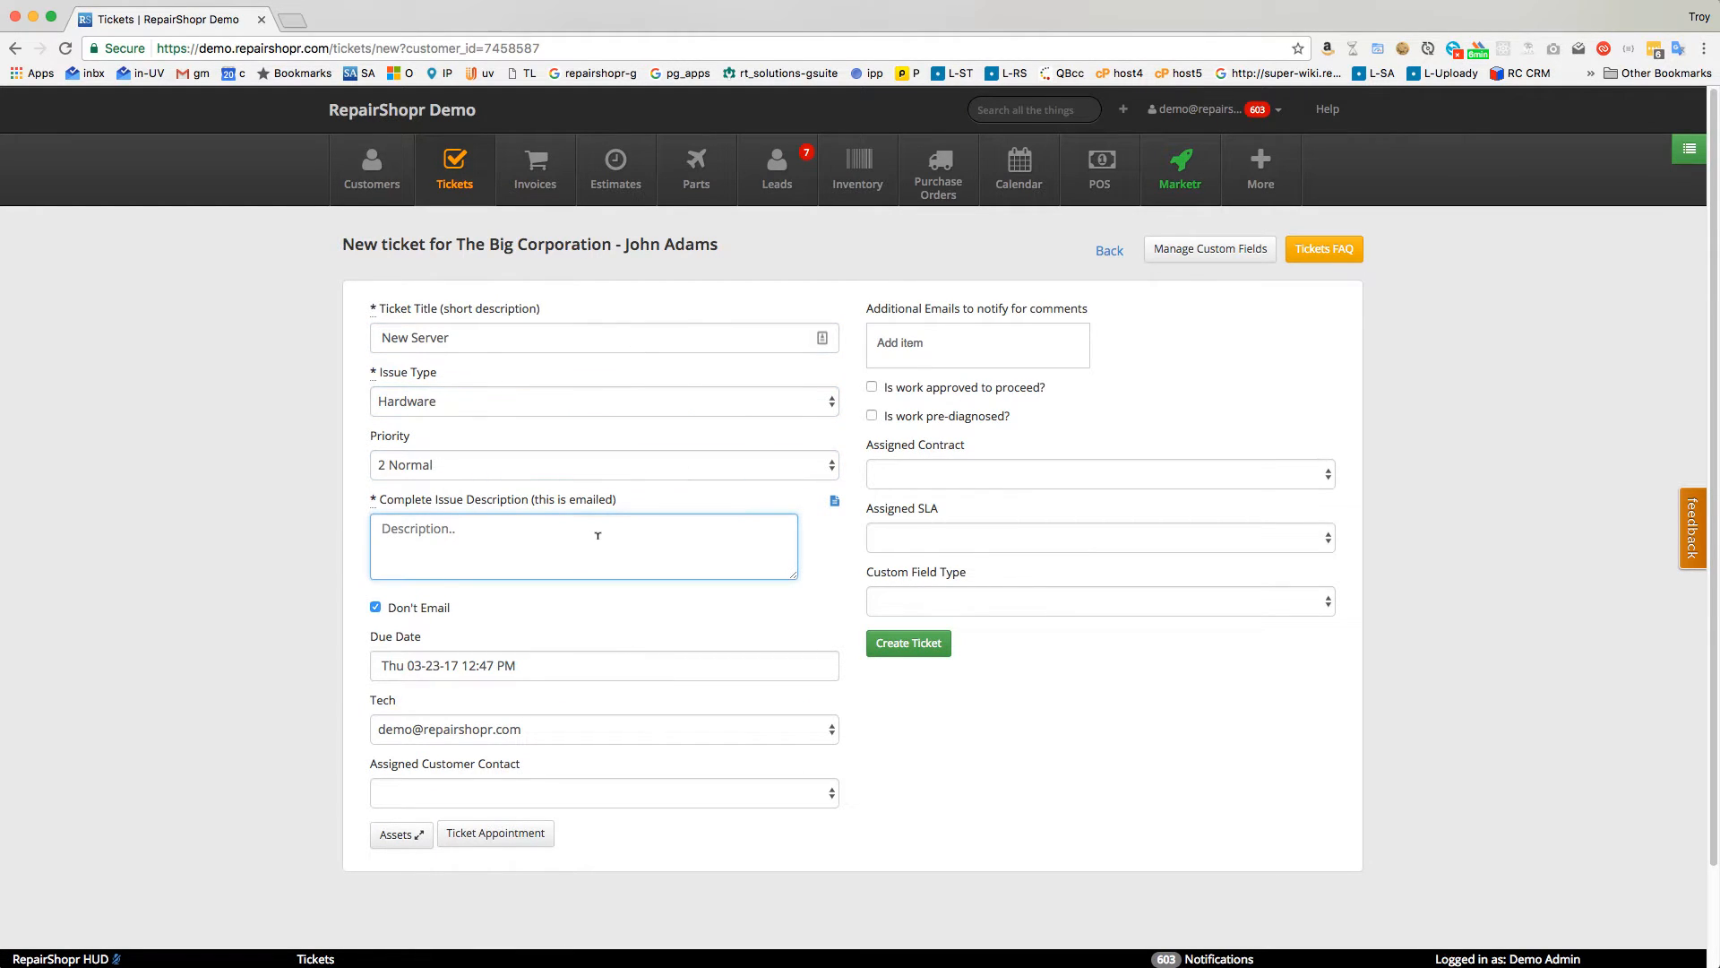
text(New server)
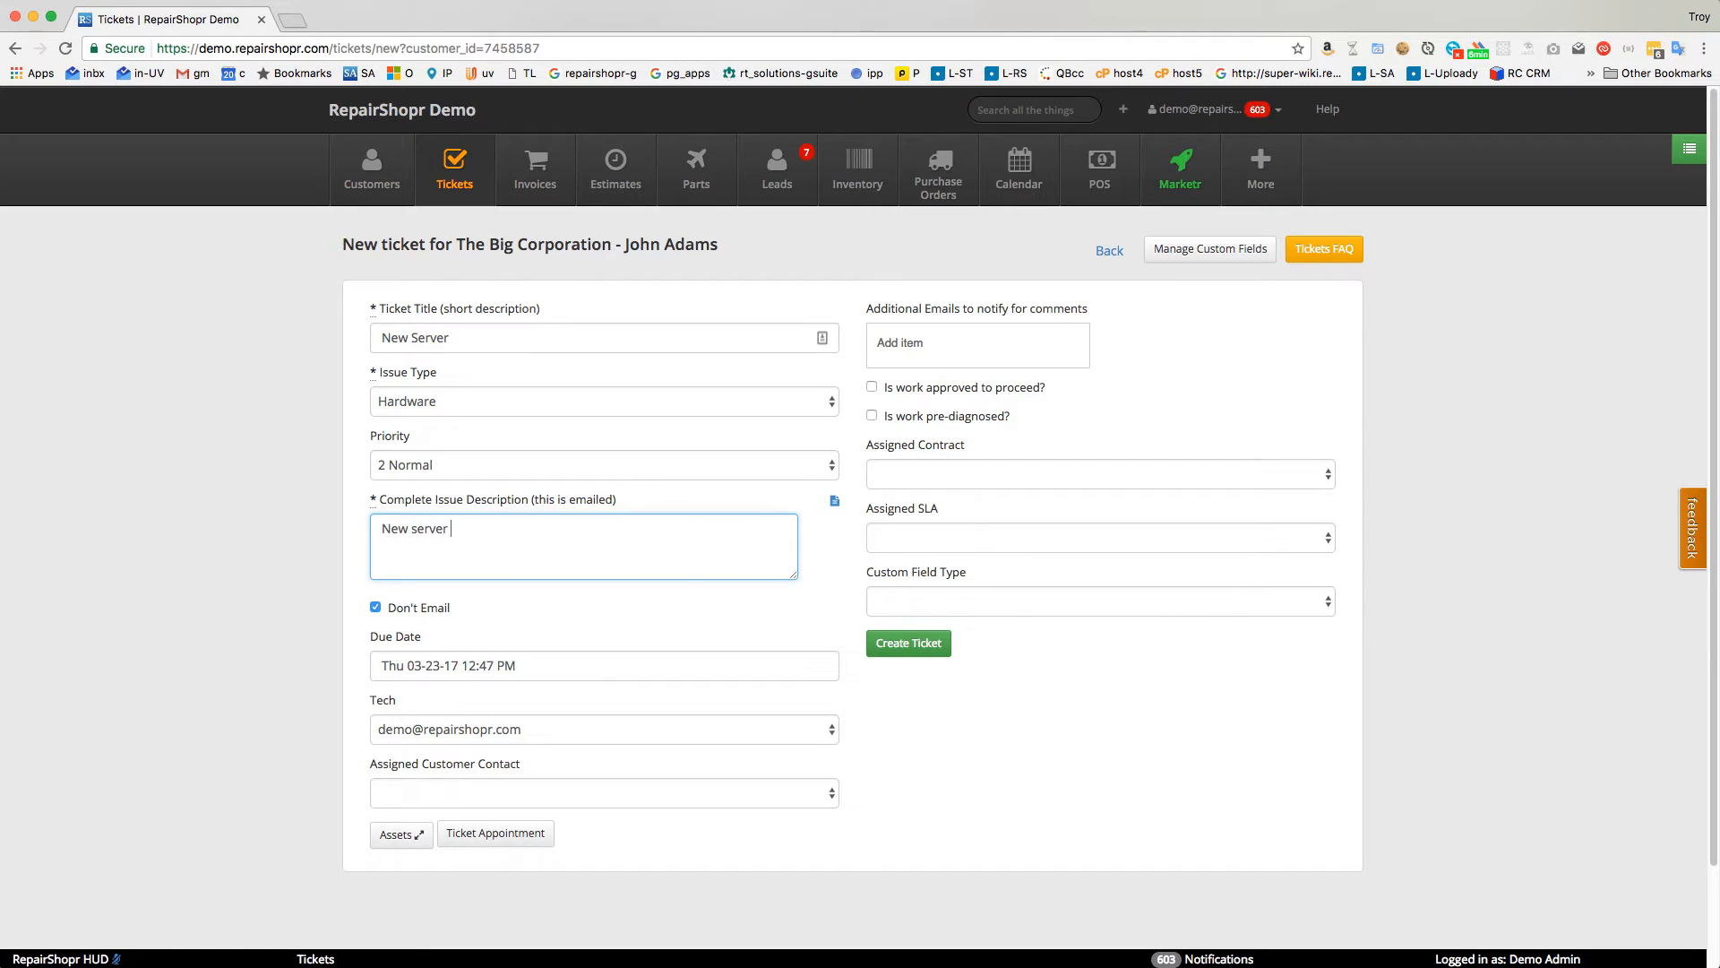
text(installation)
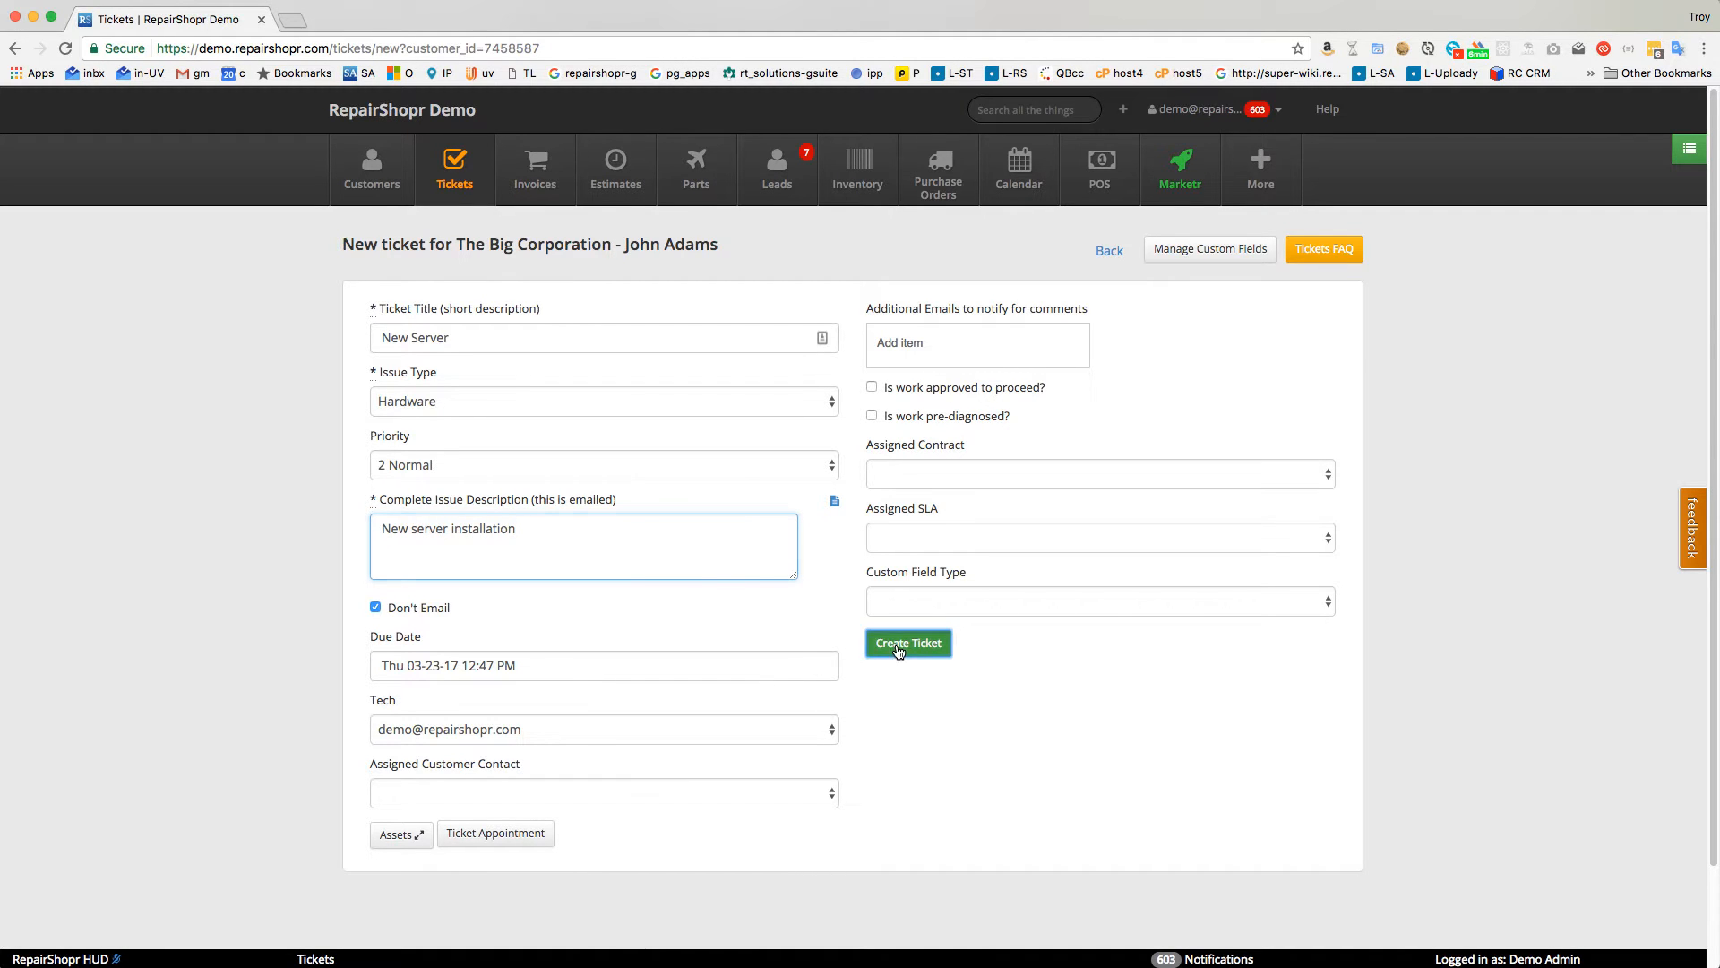
click(908, 644)
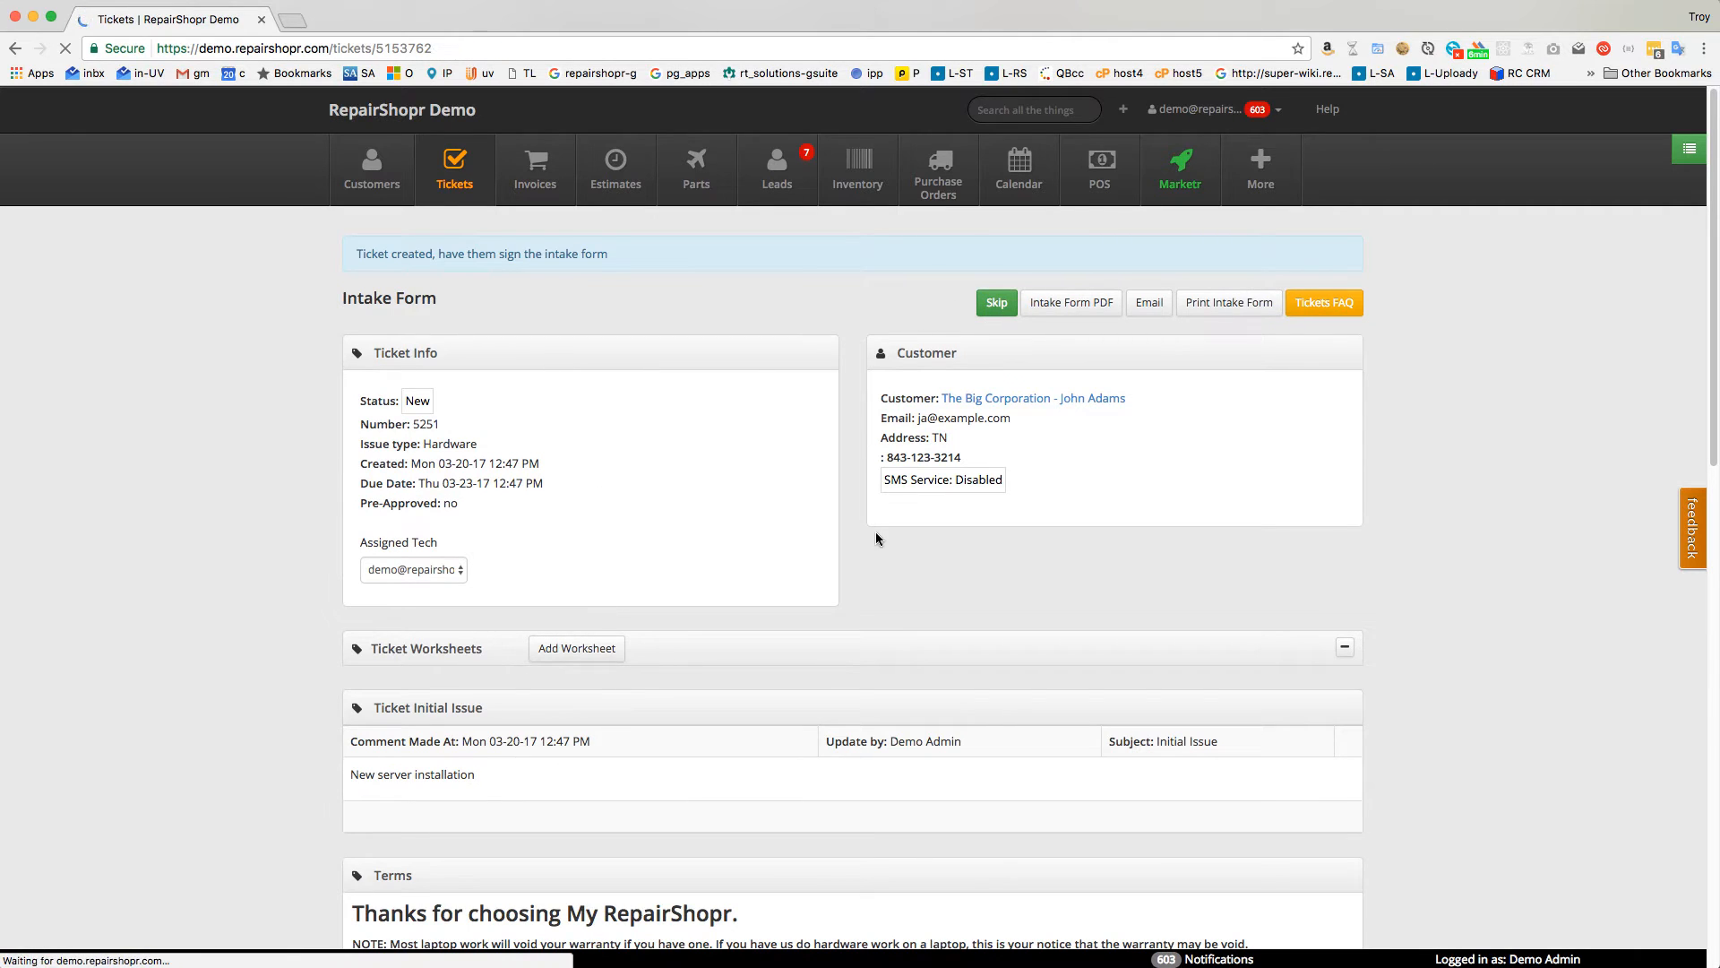
Add the taxable Dell 1783 b new system at $5,000 to ticket 5251's charges.
click(995, 302)
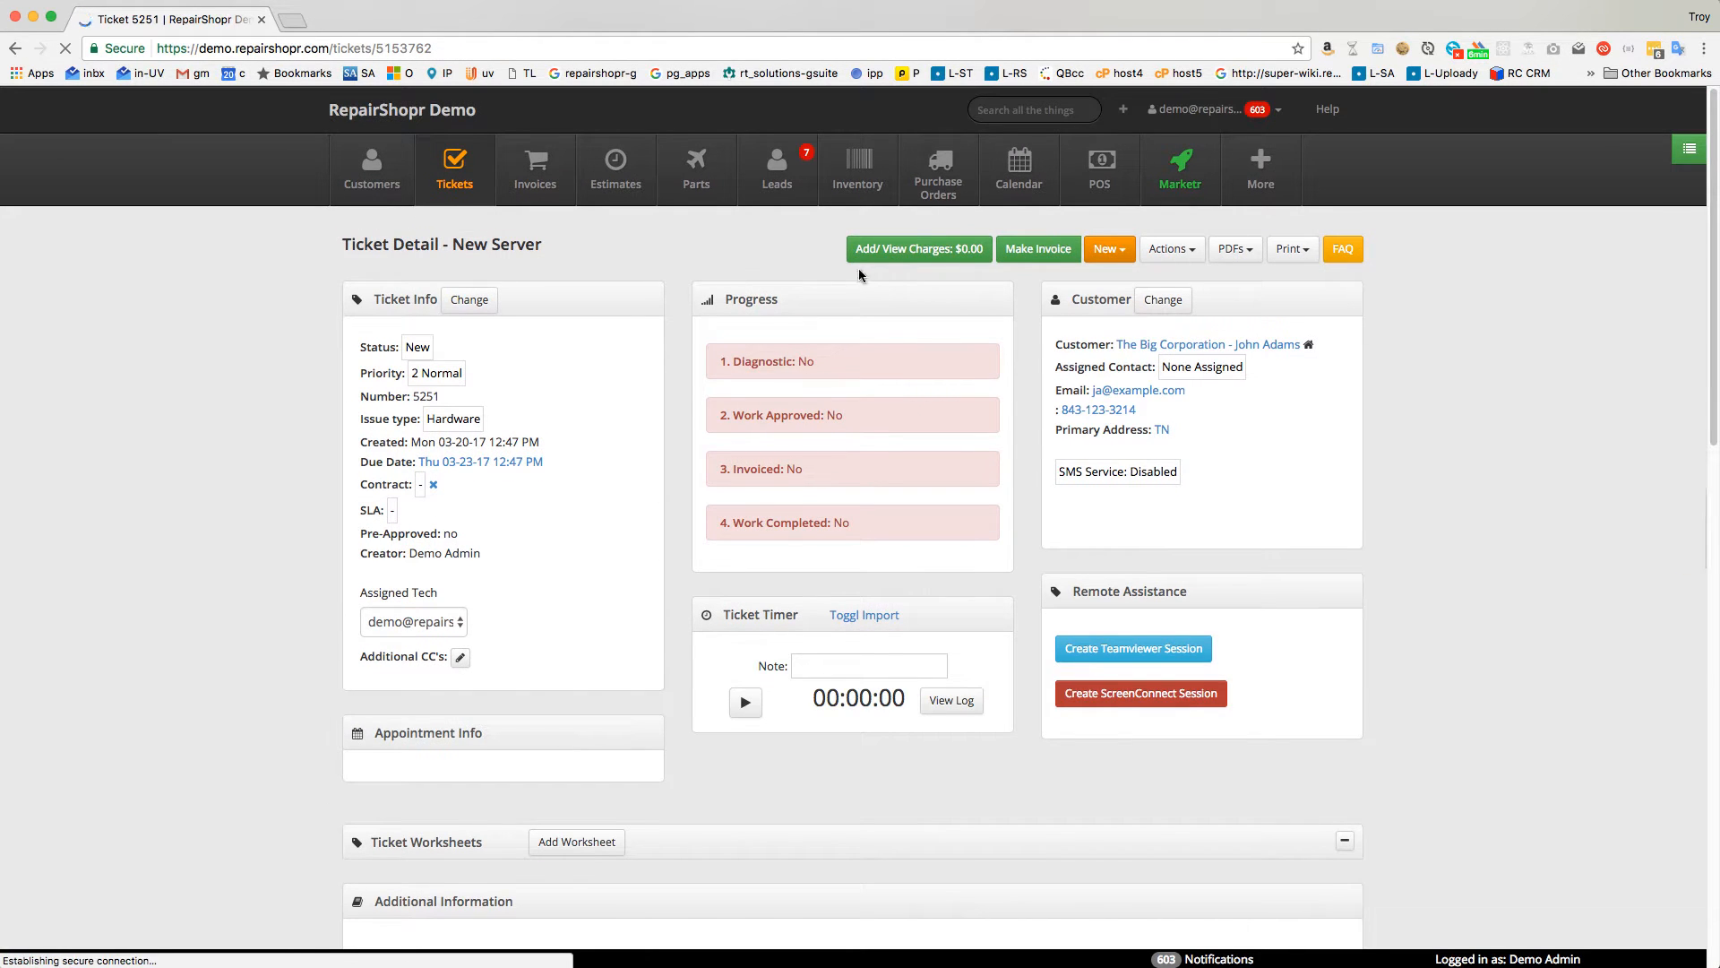
click(918, 249)
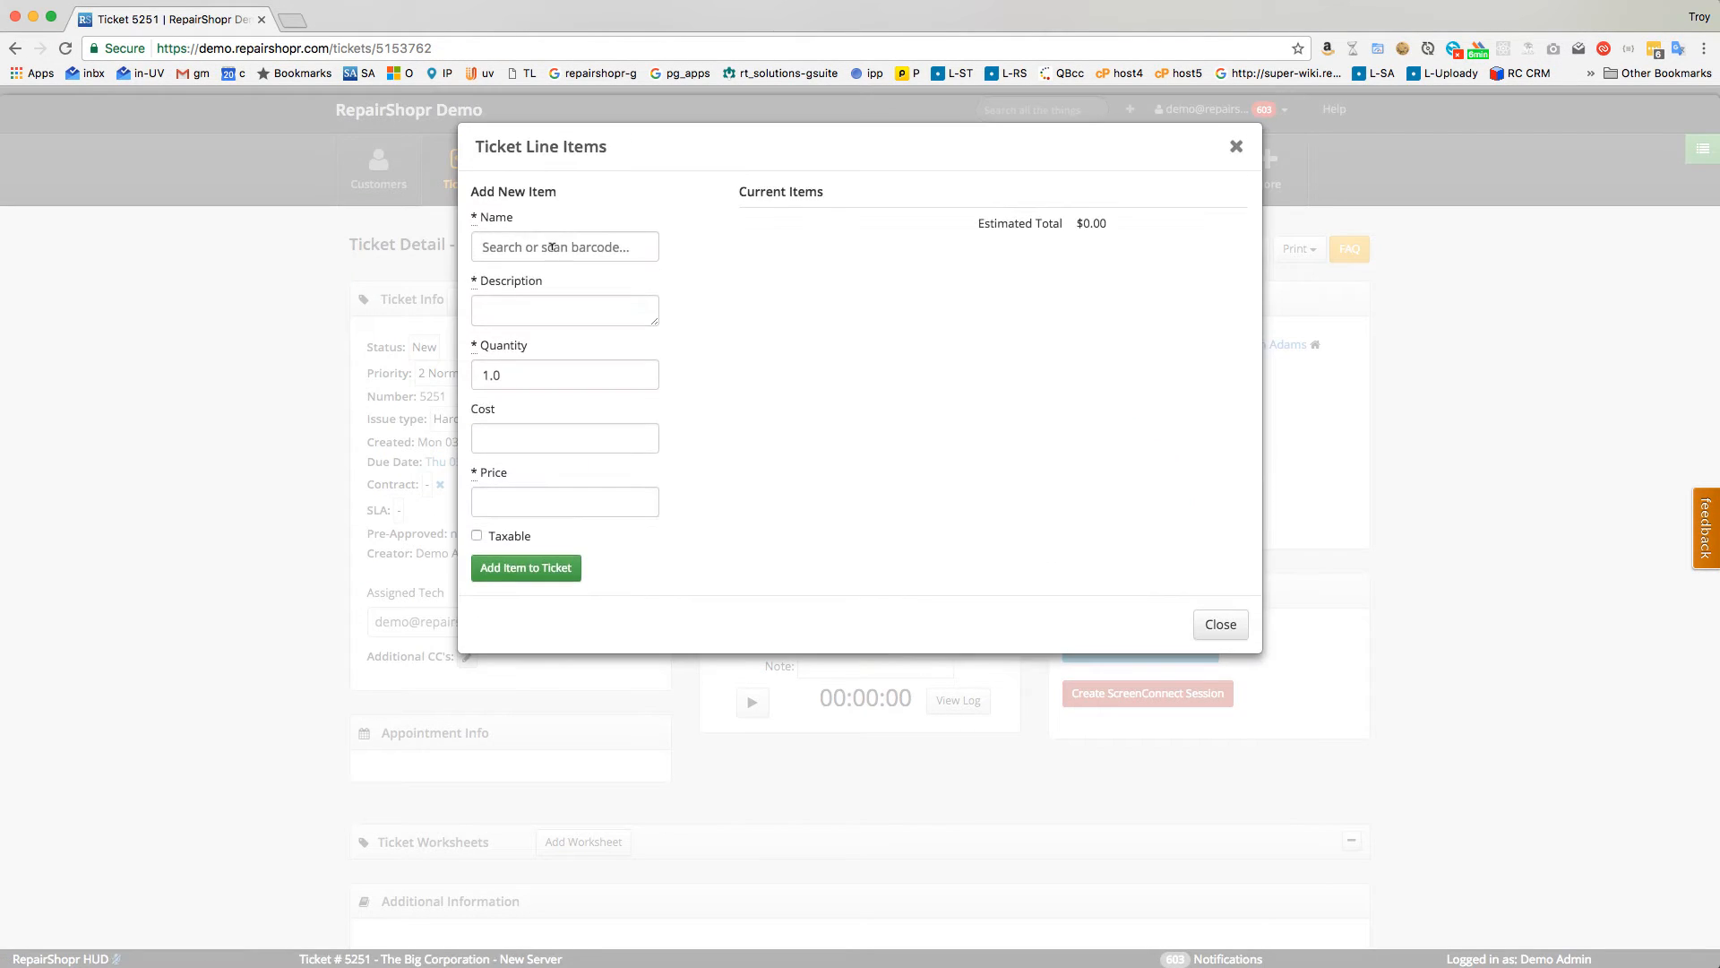
text(server)
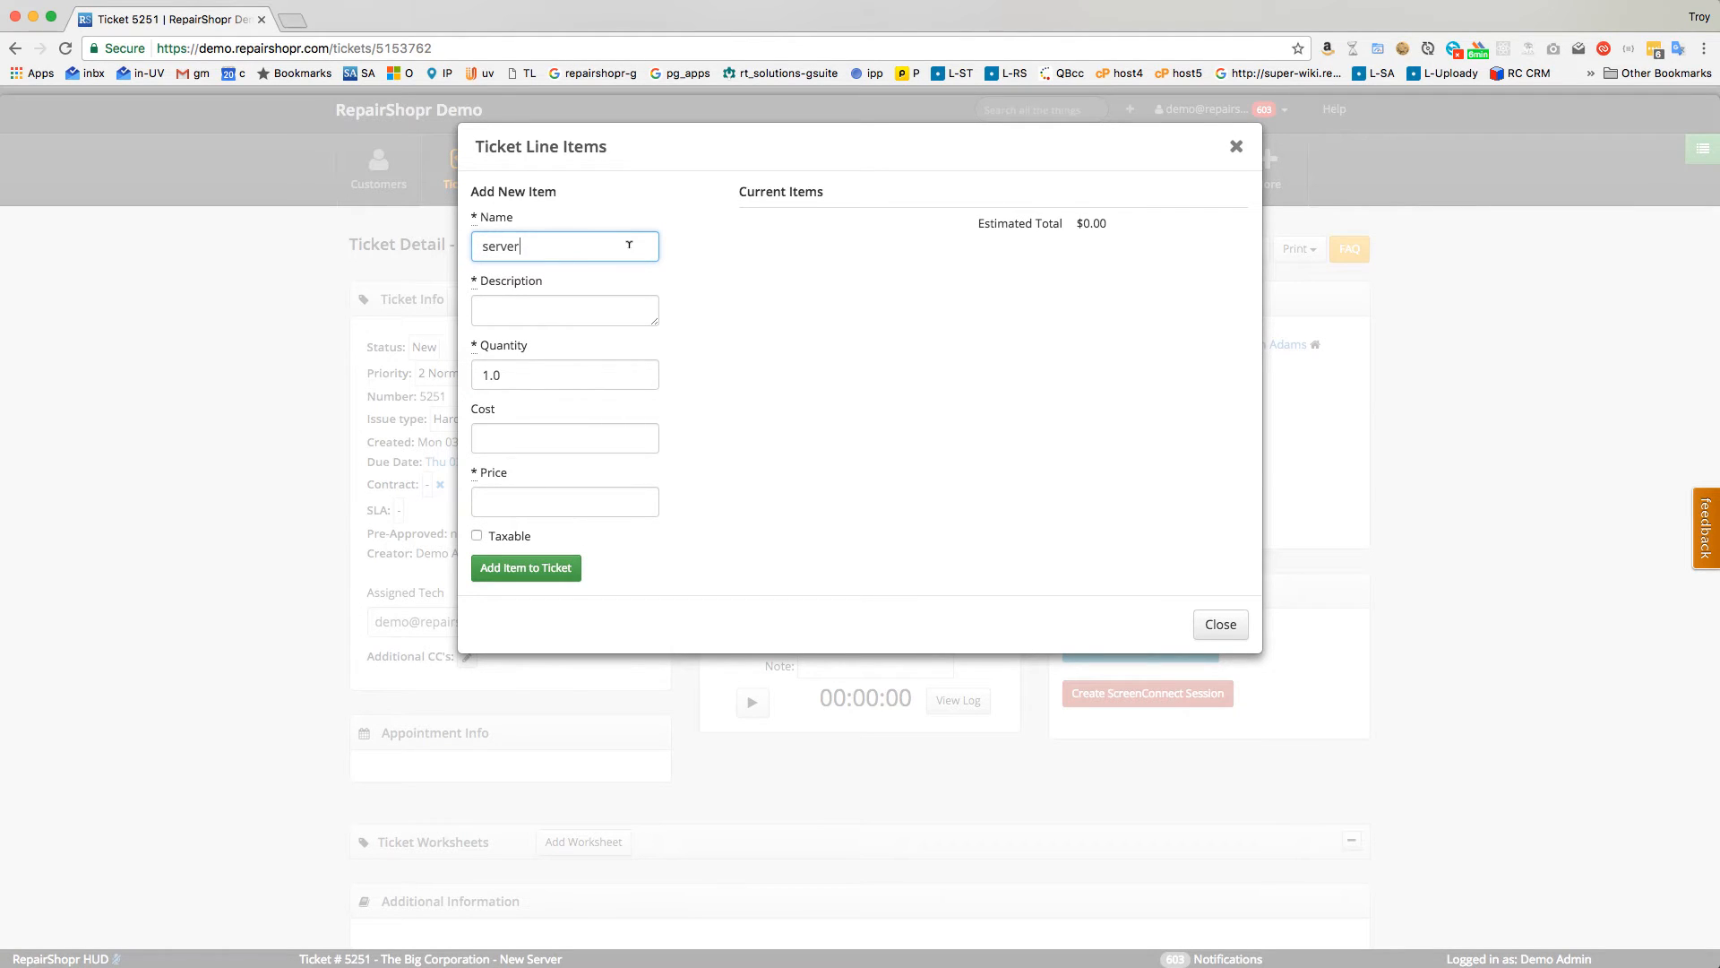
text(de)
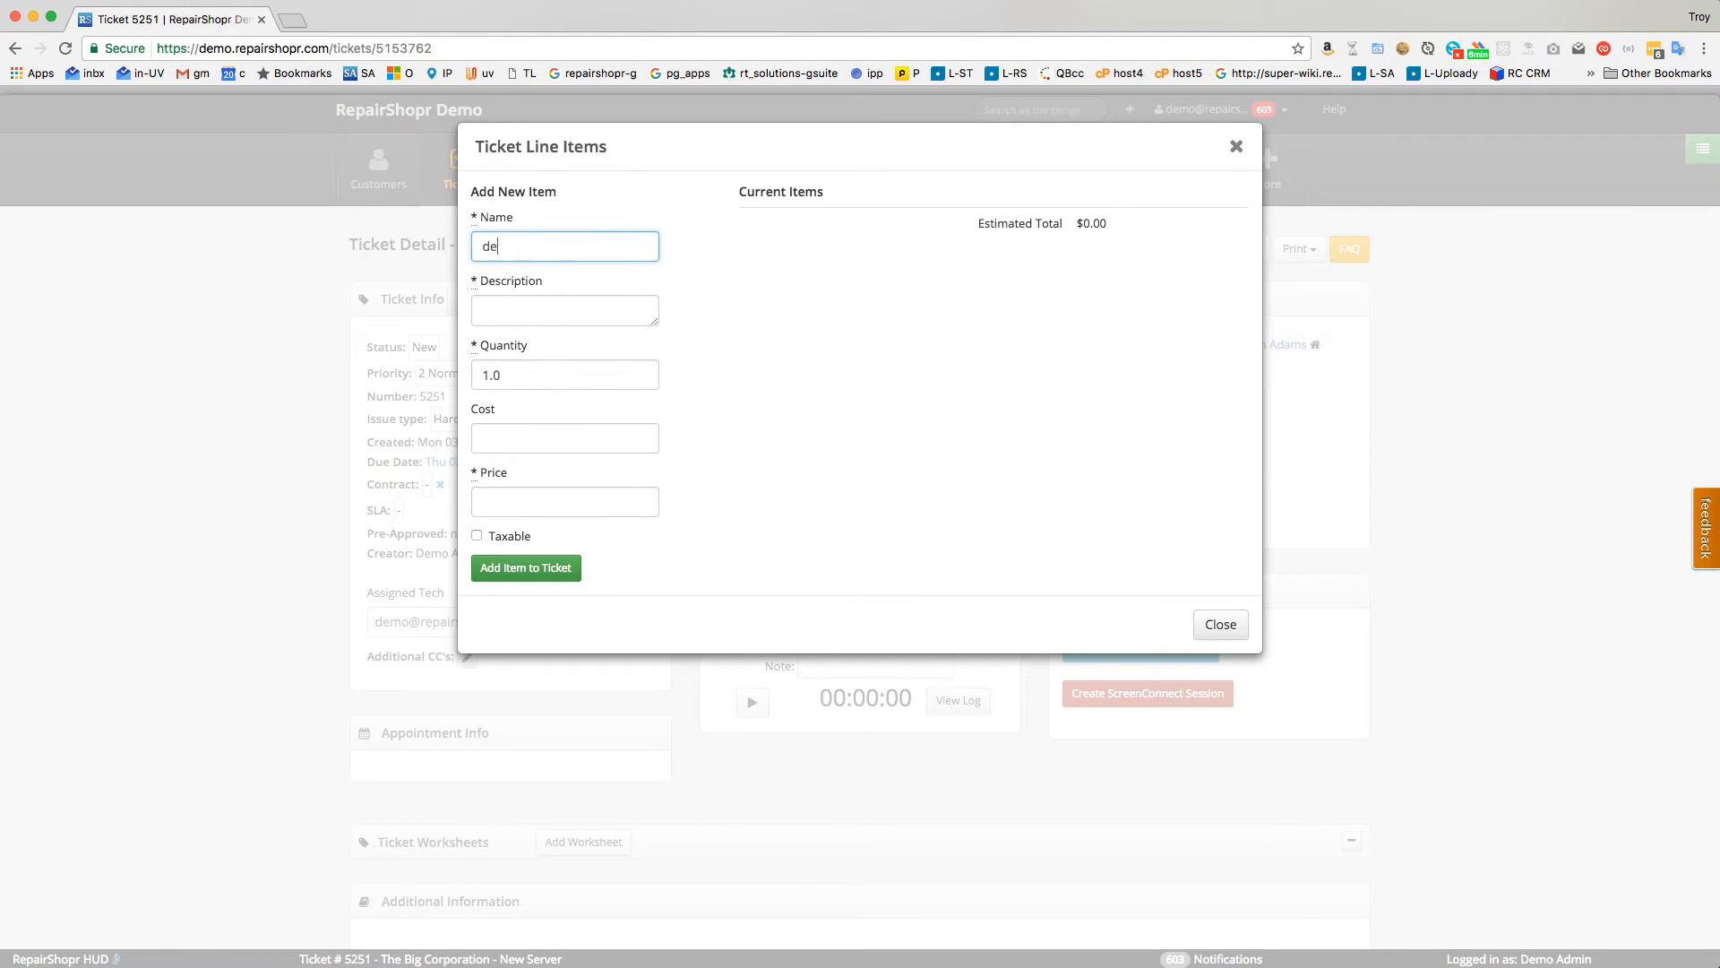
text(ll)
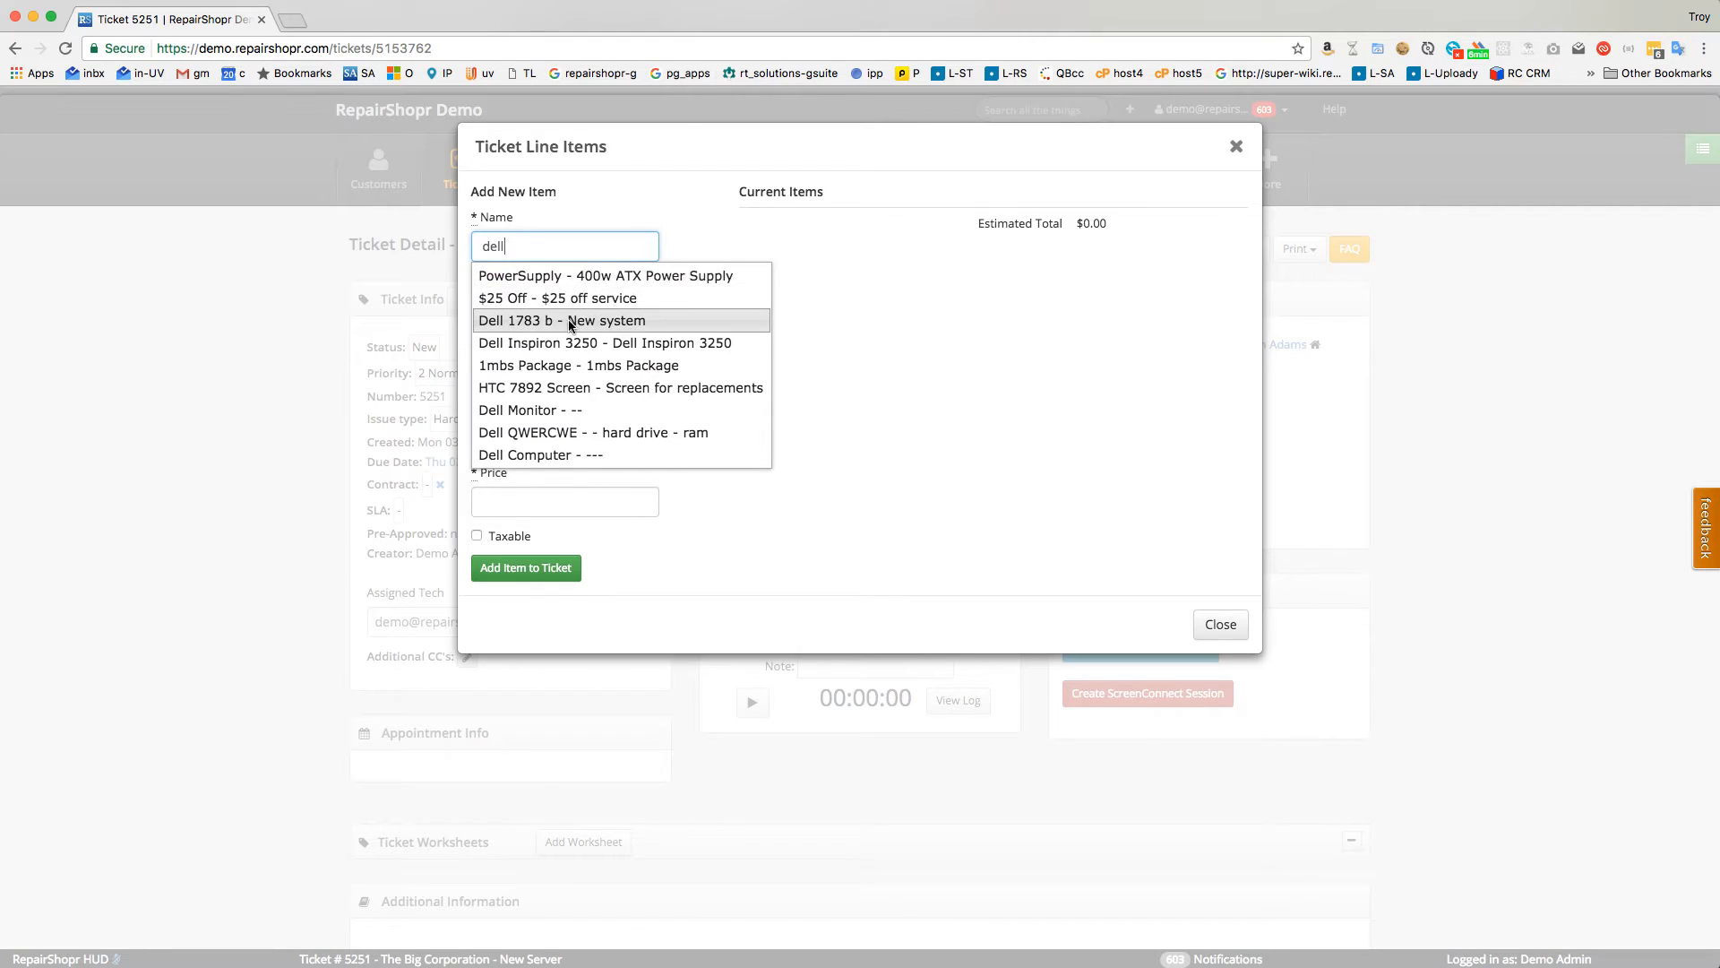
click(562, 321)
text(500)
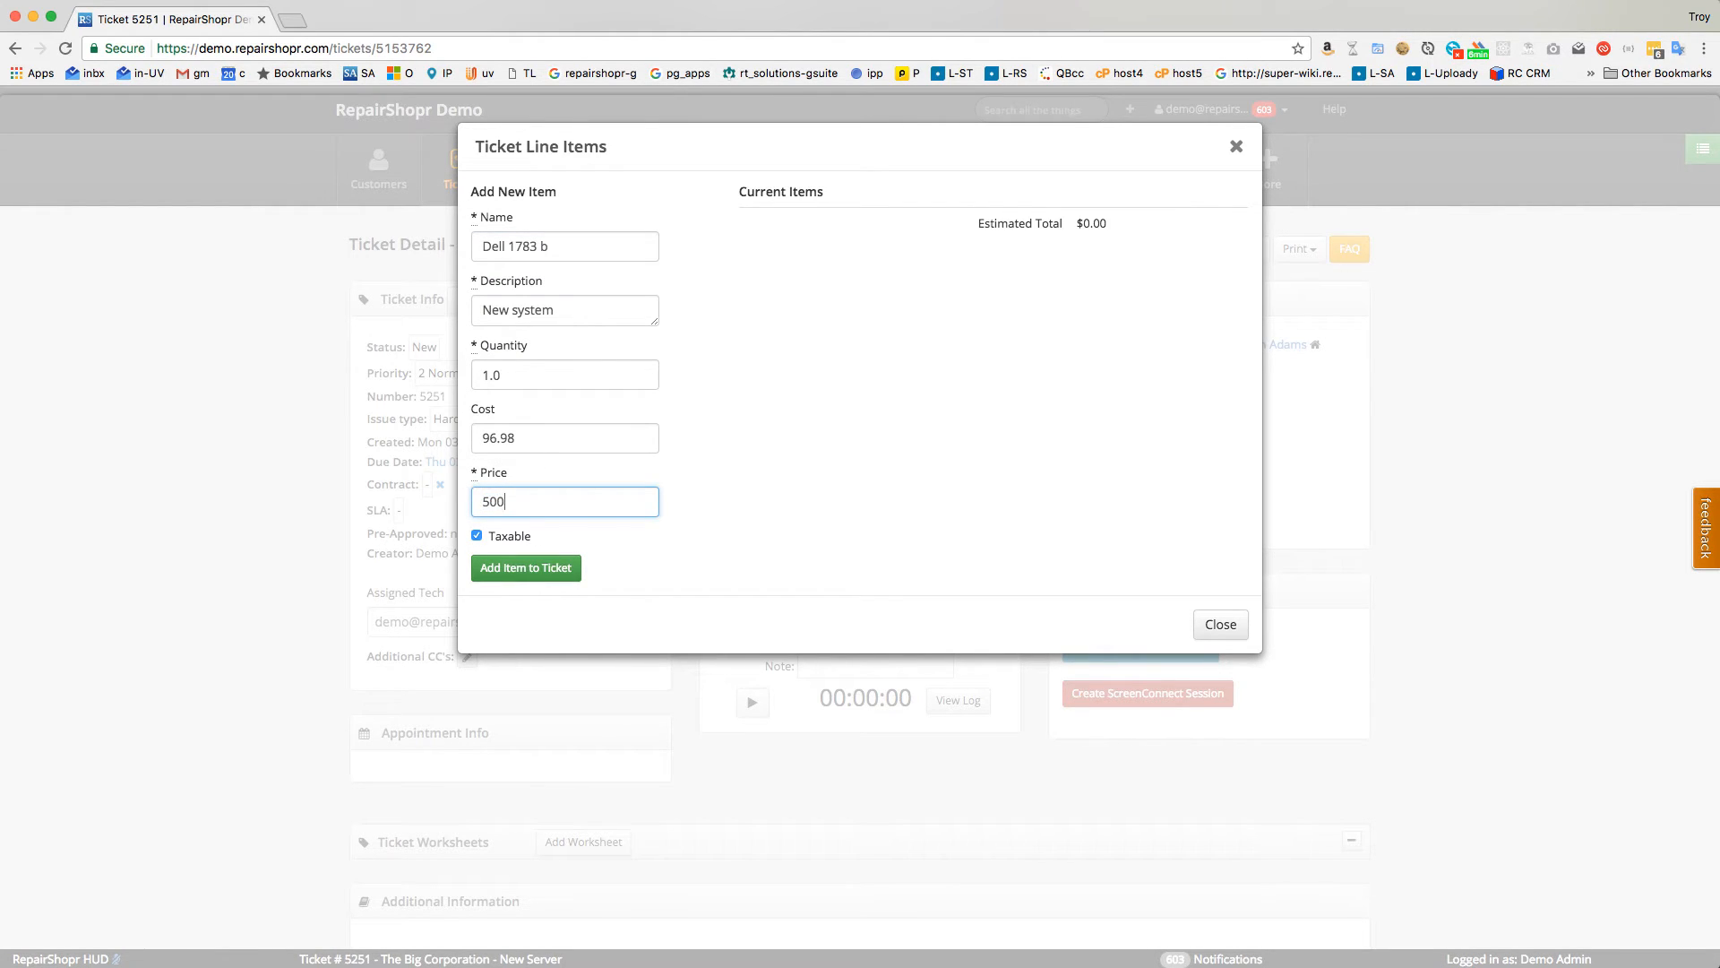
click(526, 567)
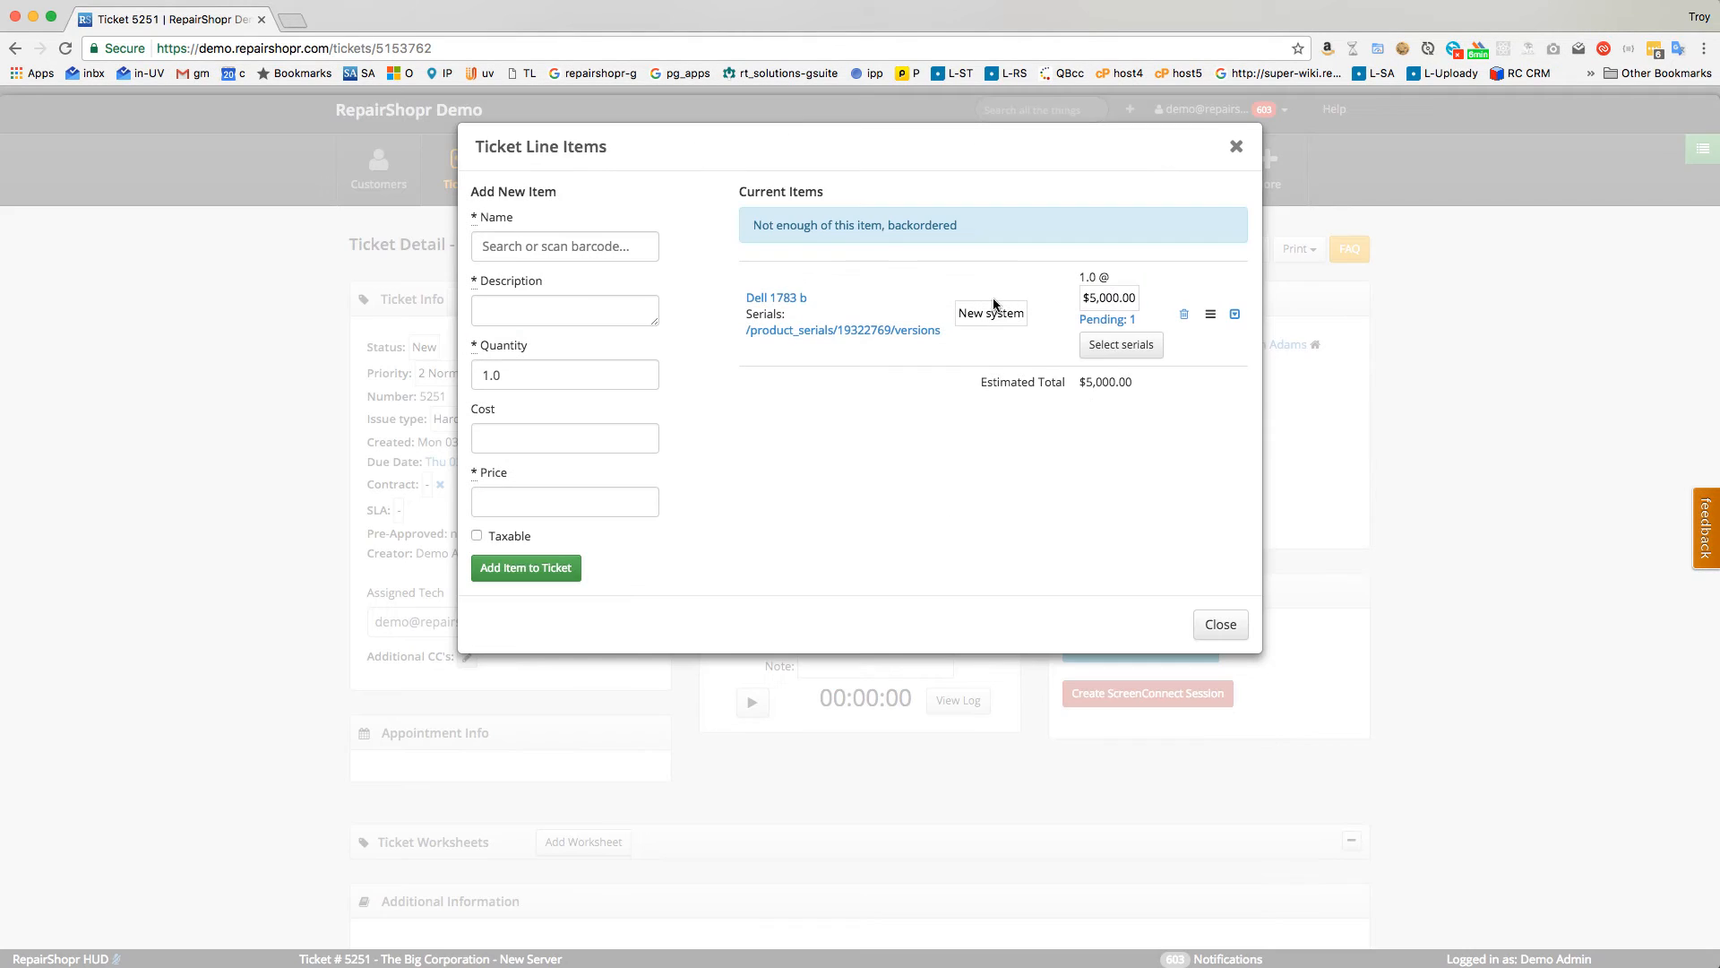
mouse_move(849, 368)
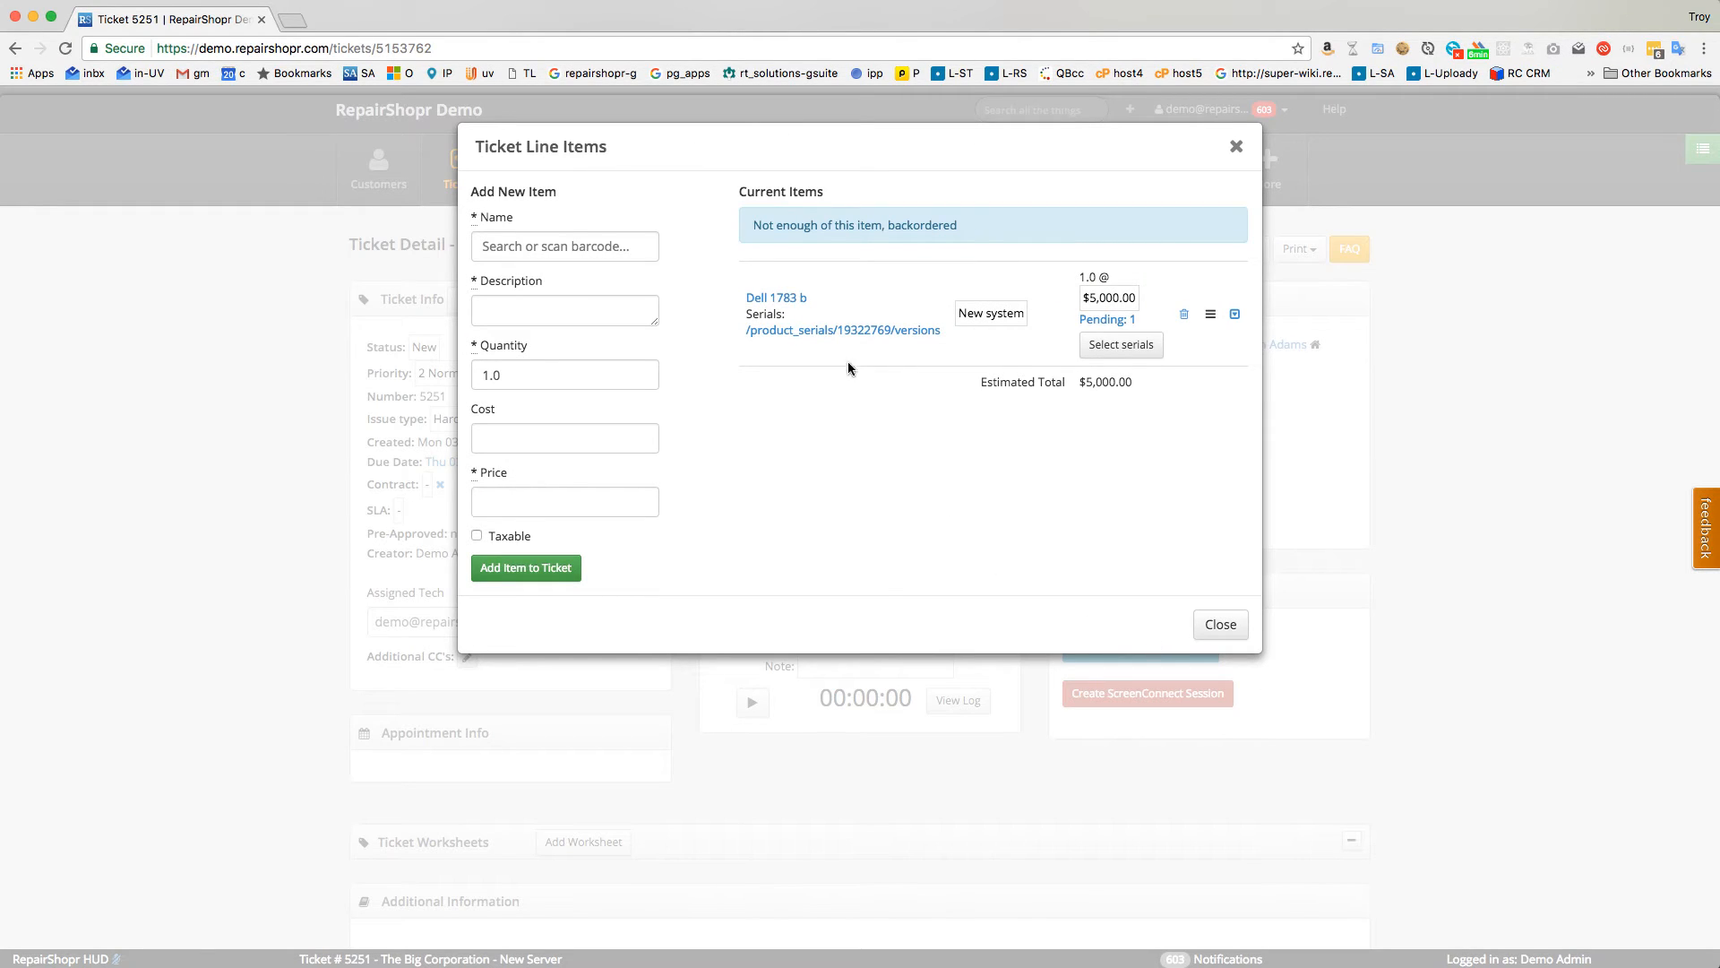
click(1218, 623)
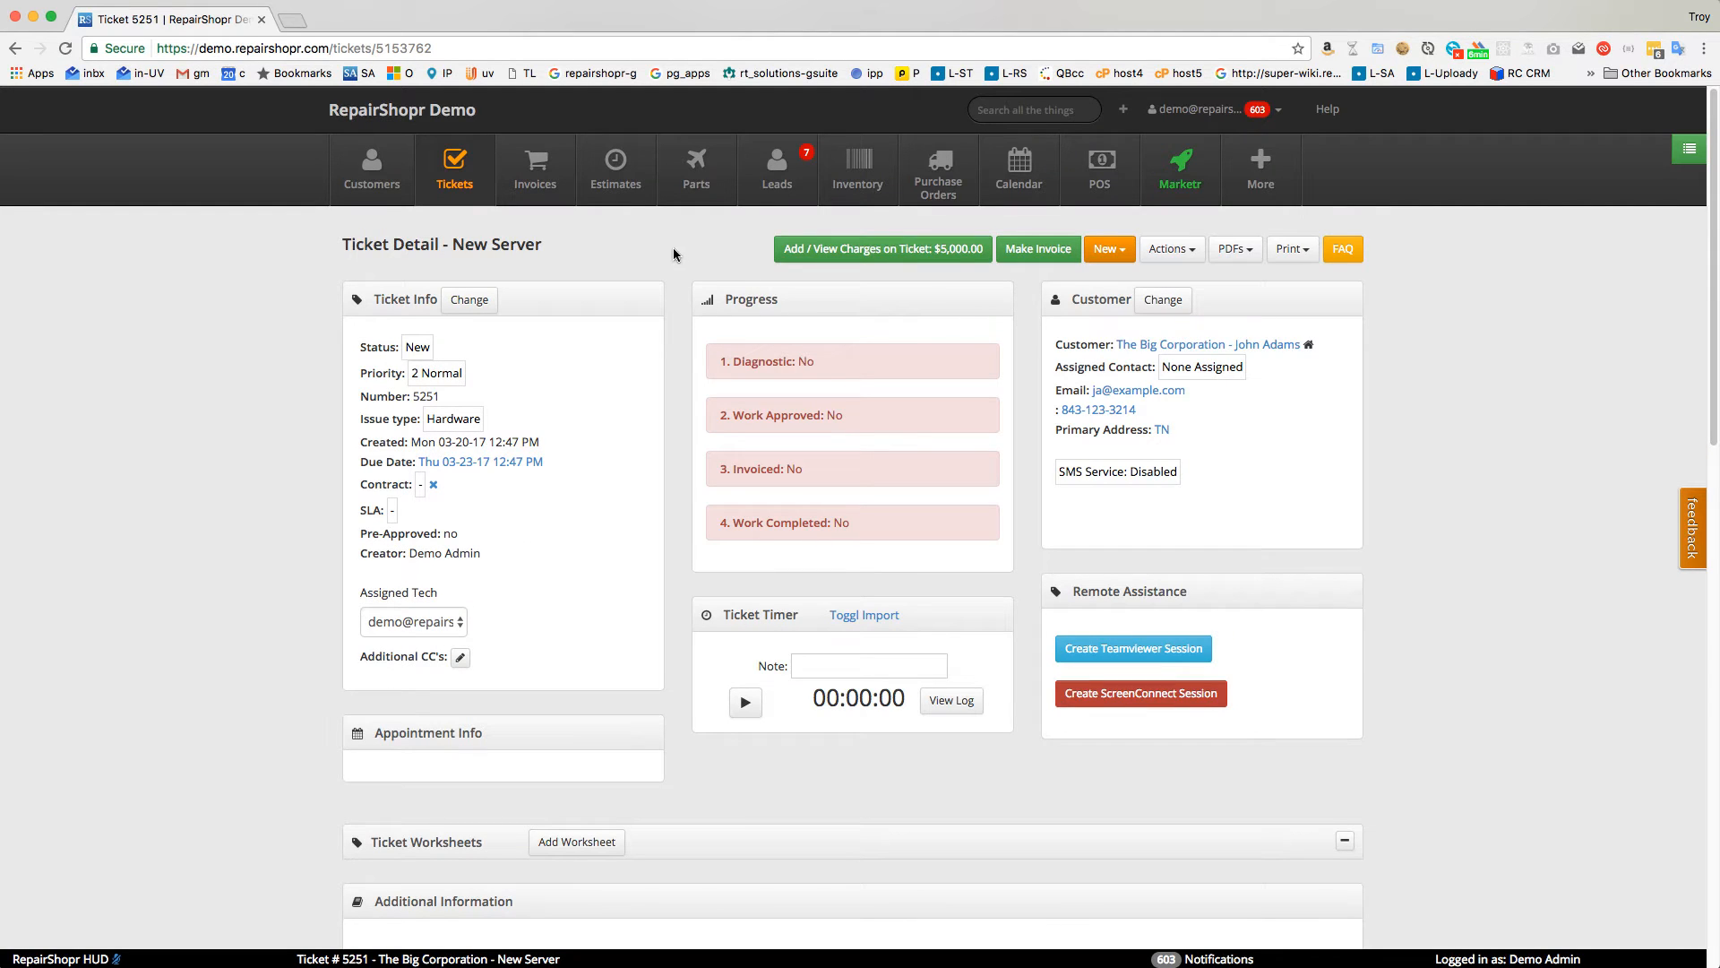
Post 'Installation went well - all set' with 240 minutes and a labor type.
scroll(down, 3)
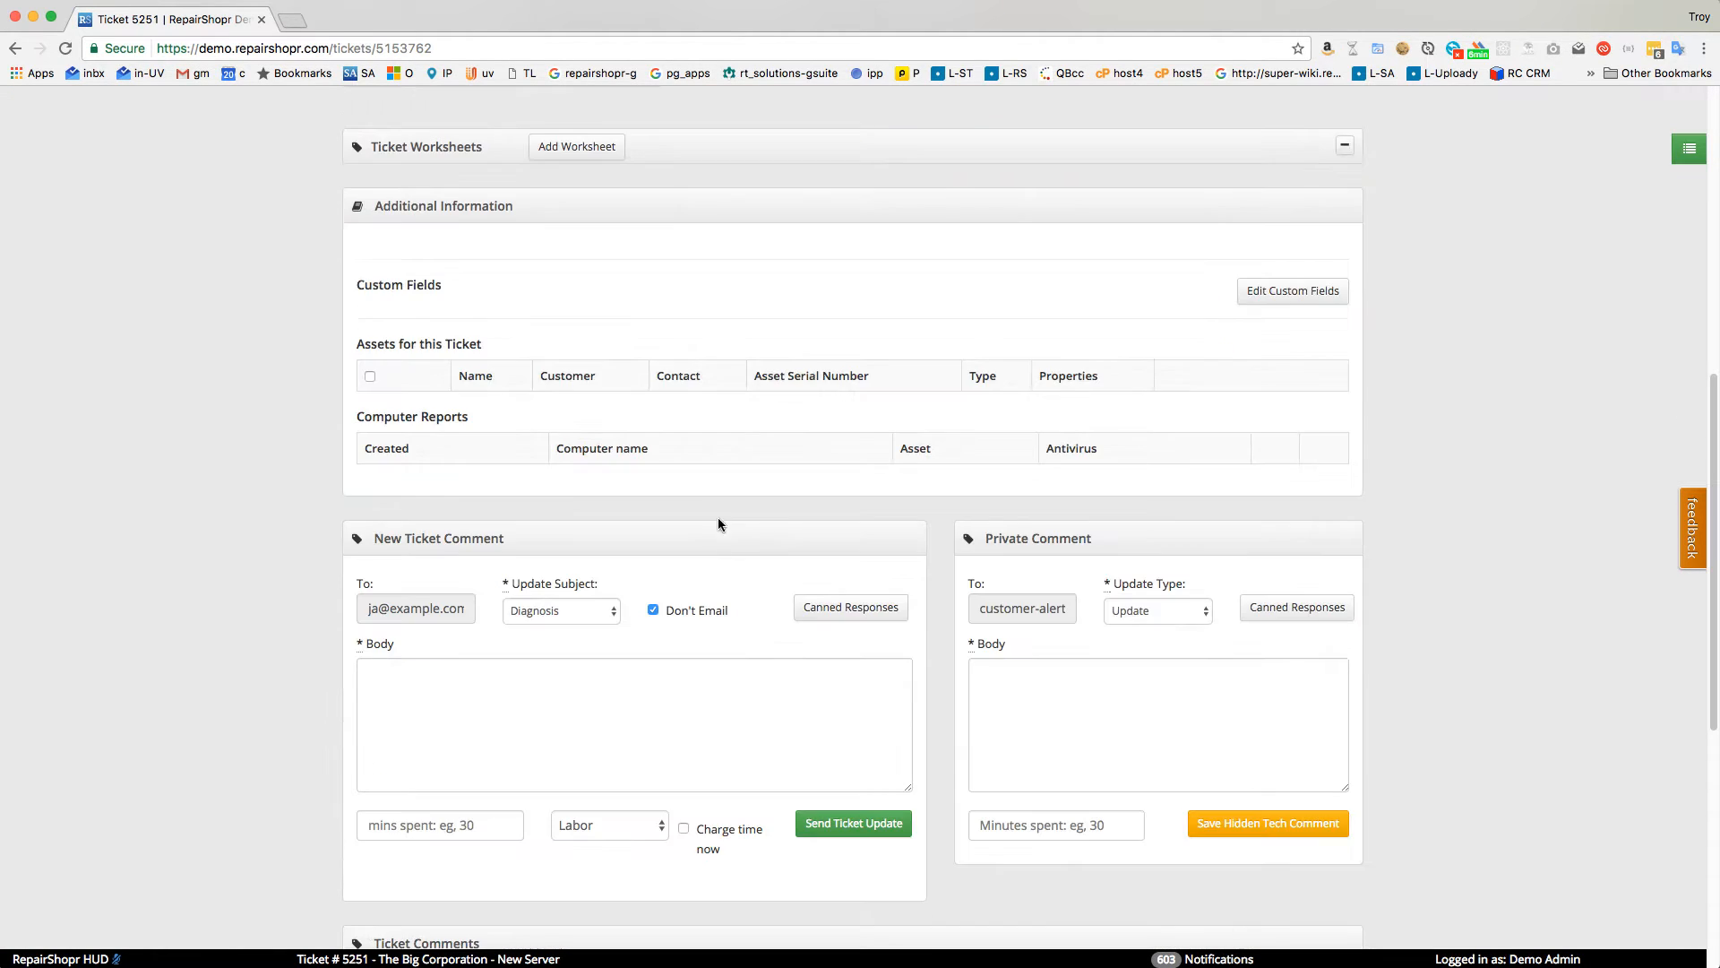
scroll(down, 3)
text(Installation went well - all set)
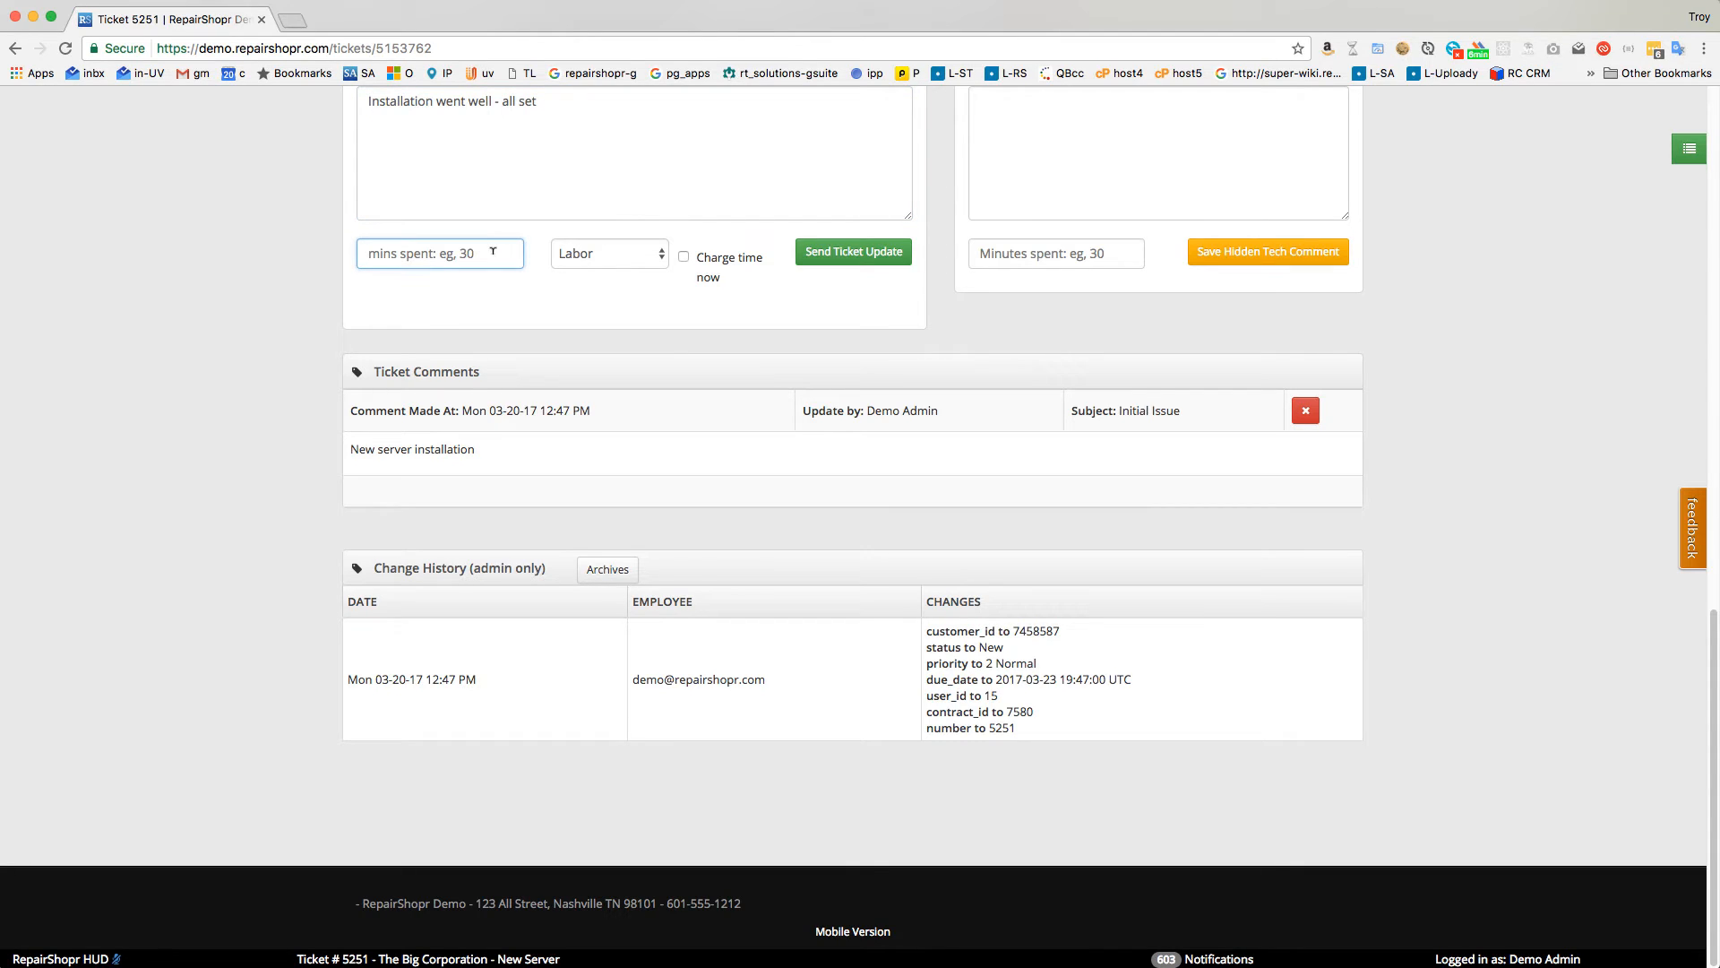
click(610, 253)
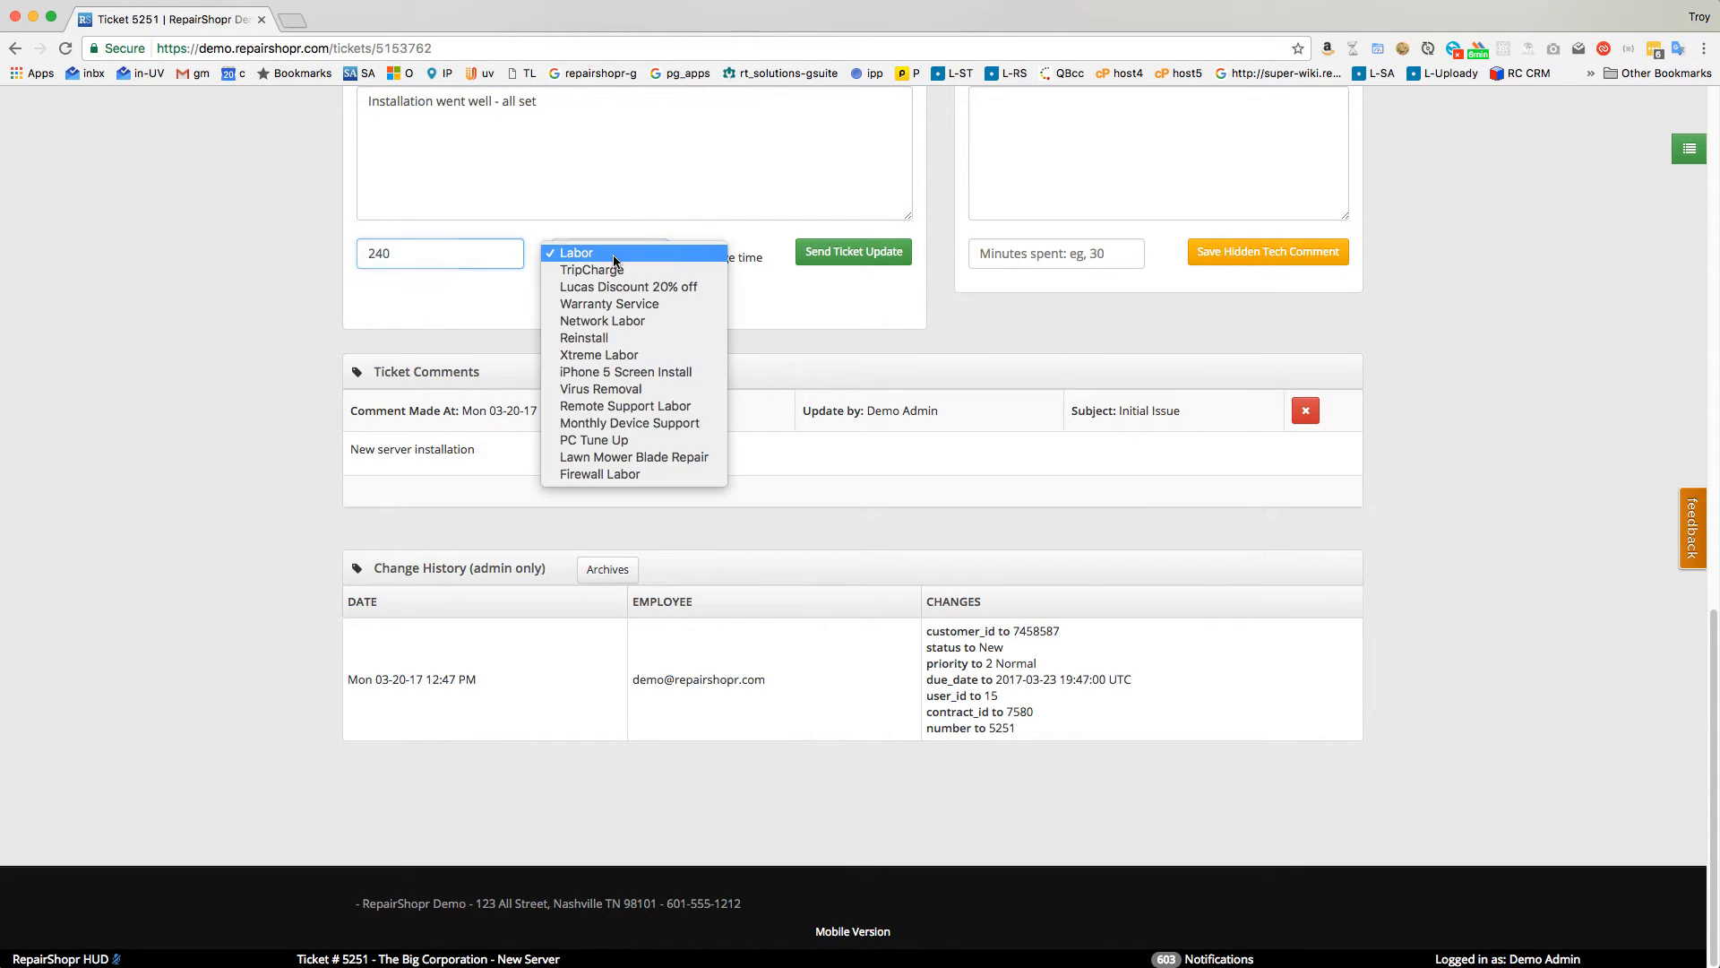
mouse_move(610, 304)
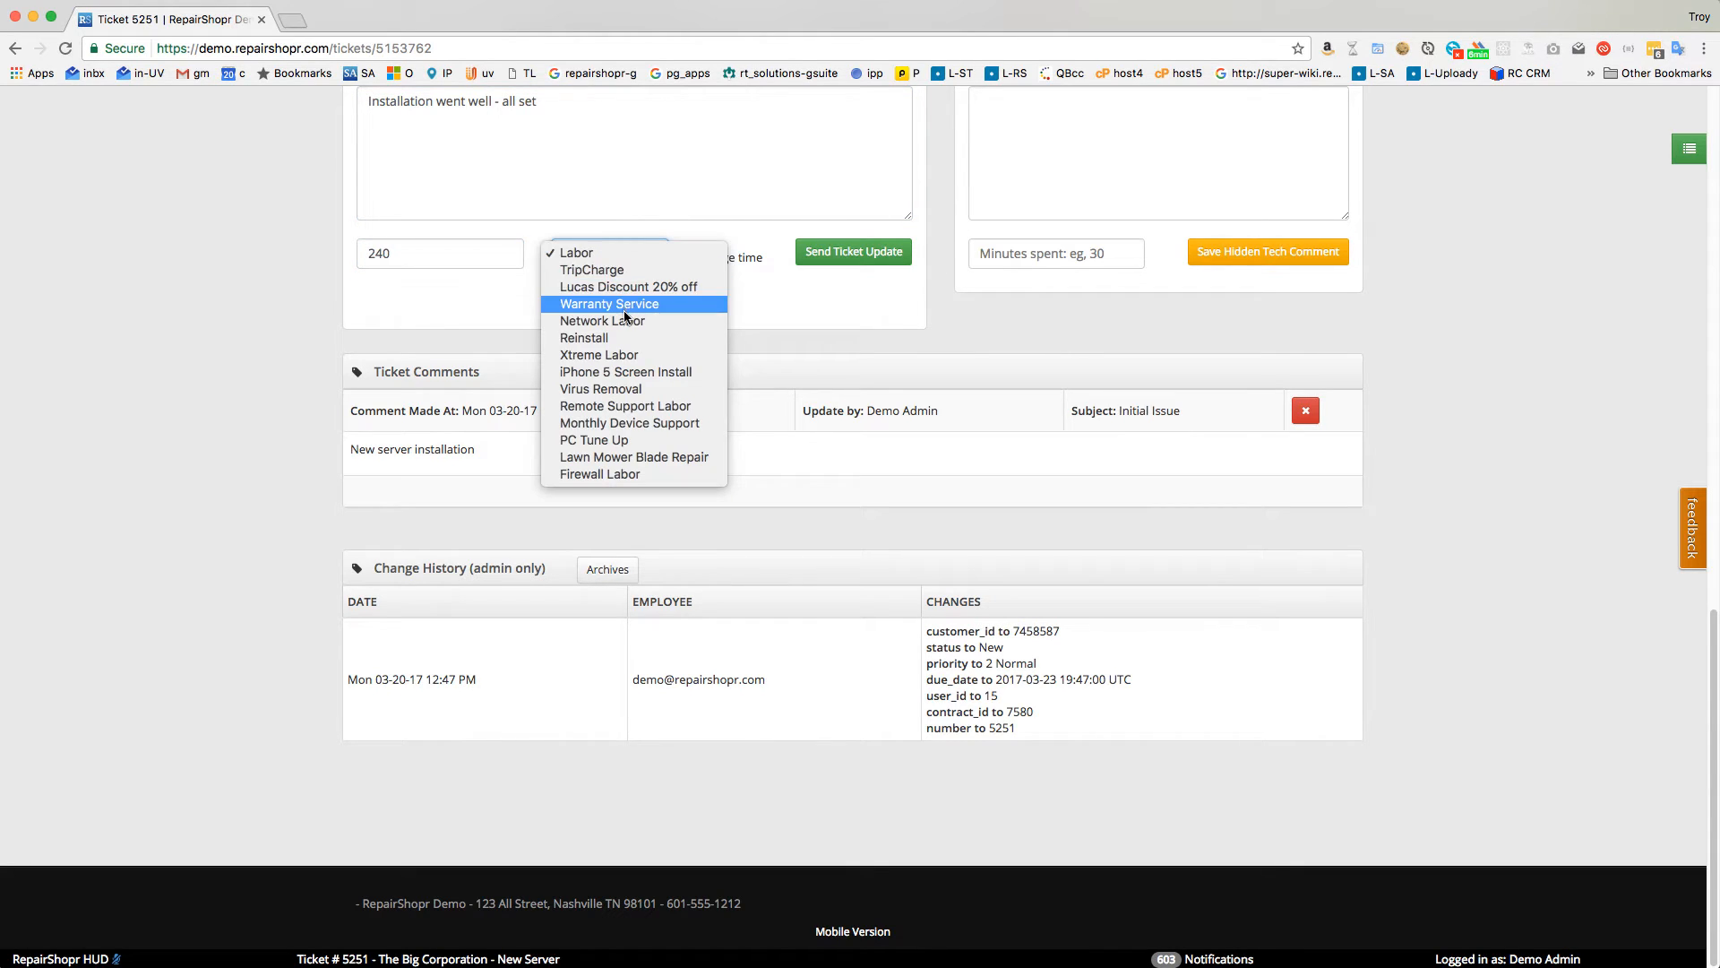
click(601, 321)
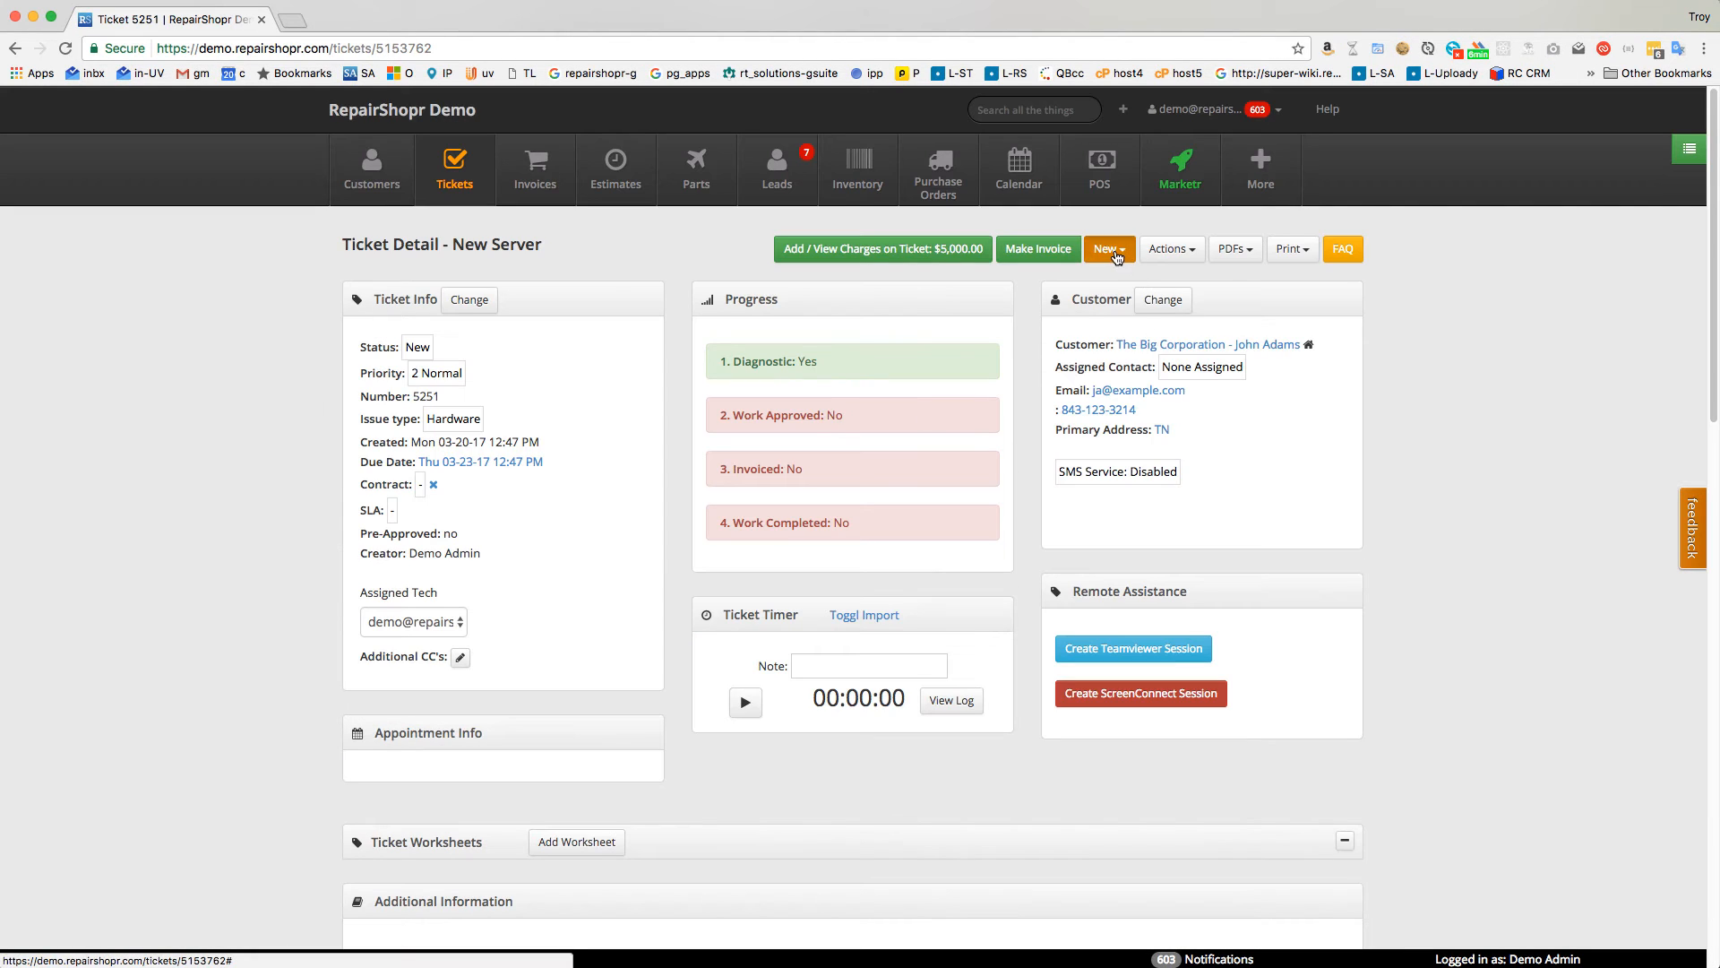
click(1167, 249)
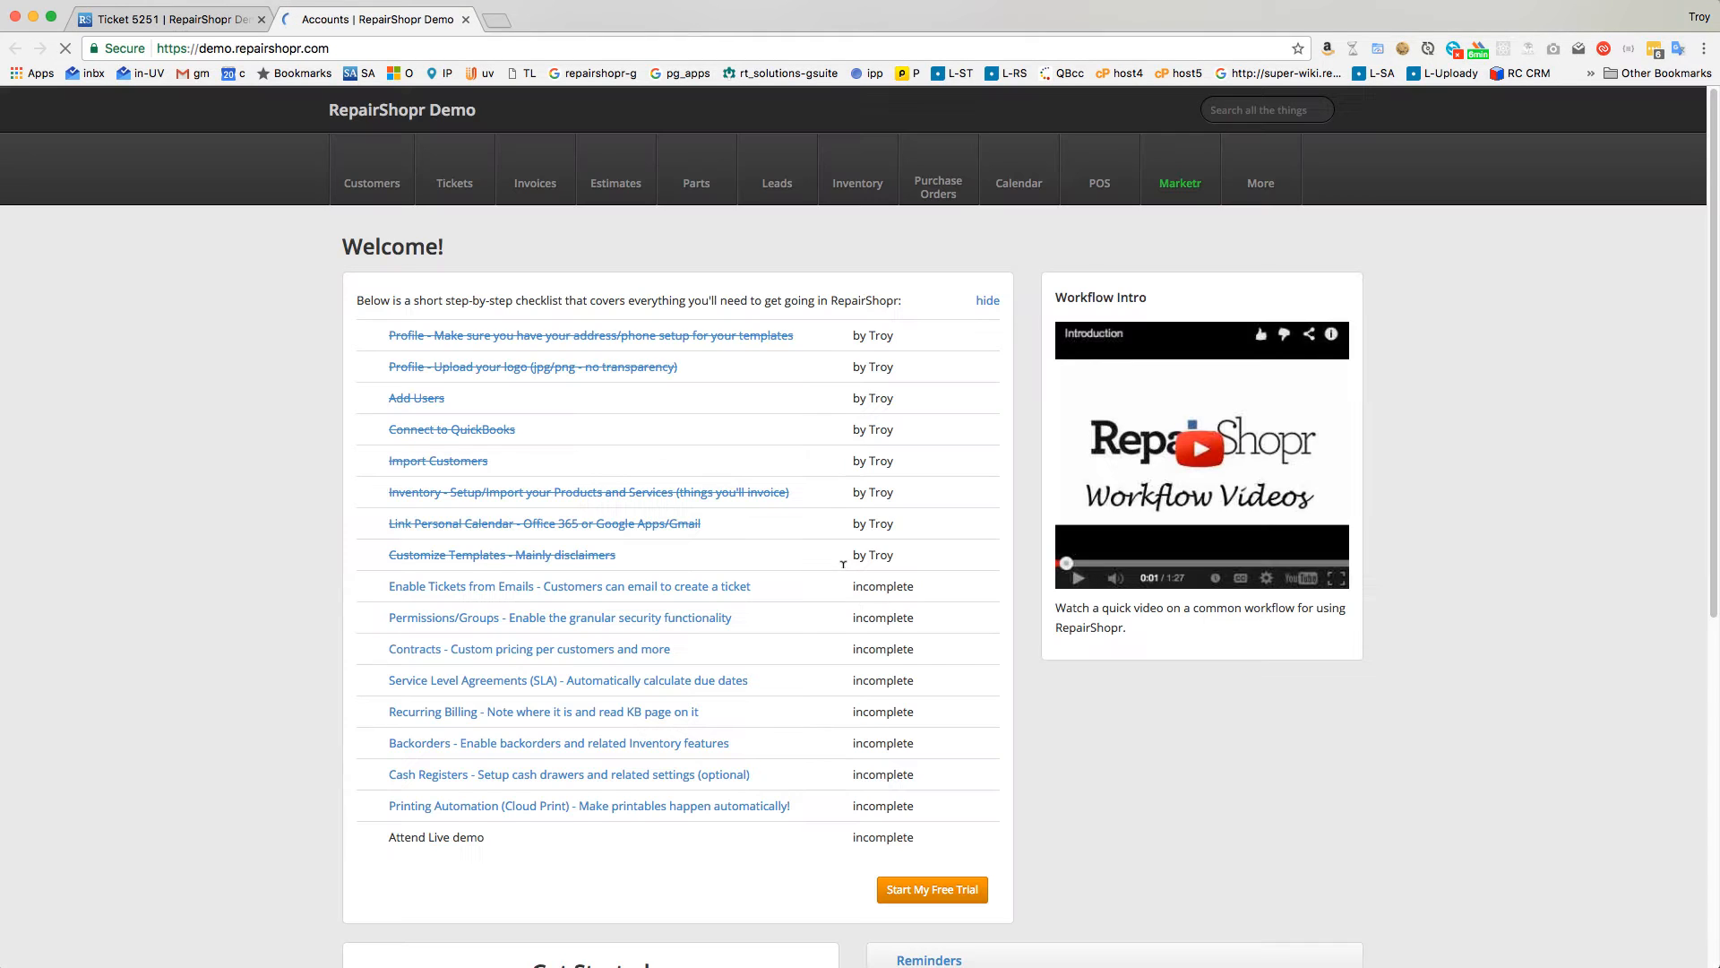
Scroll the dashboard Summary to check the 242 pending ticket charges.
scroll(down, 3)
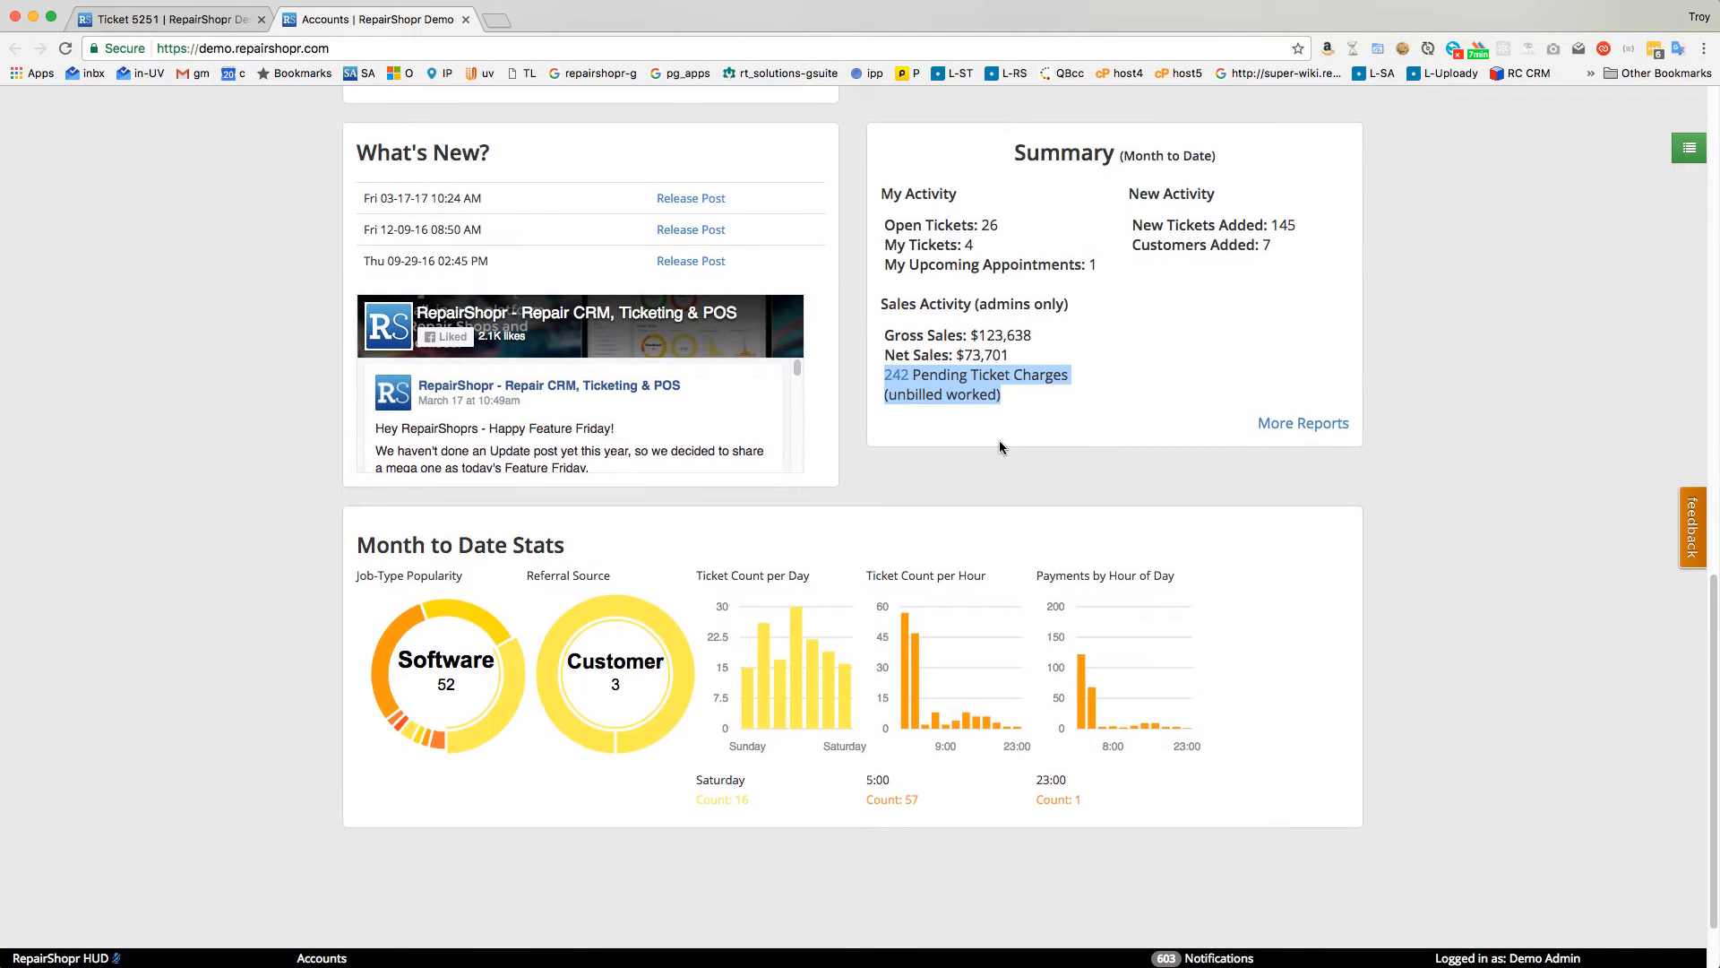
scroll(up, 3)
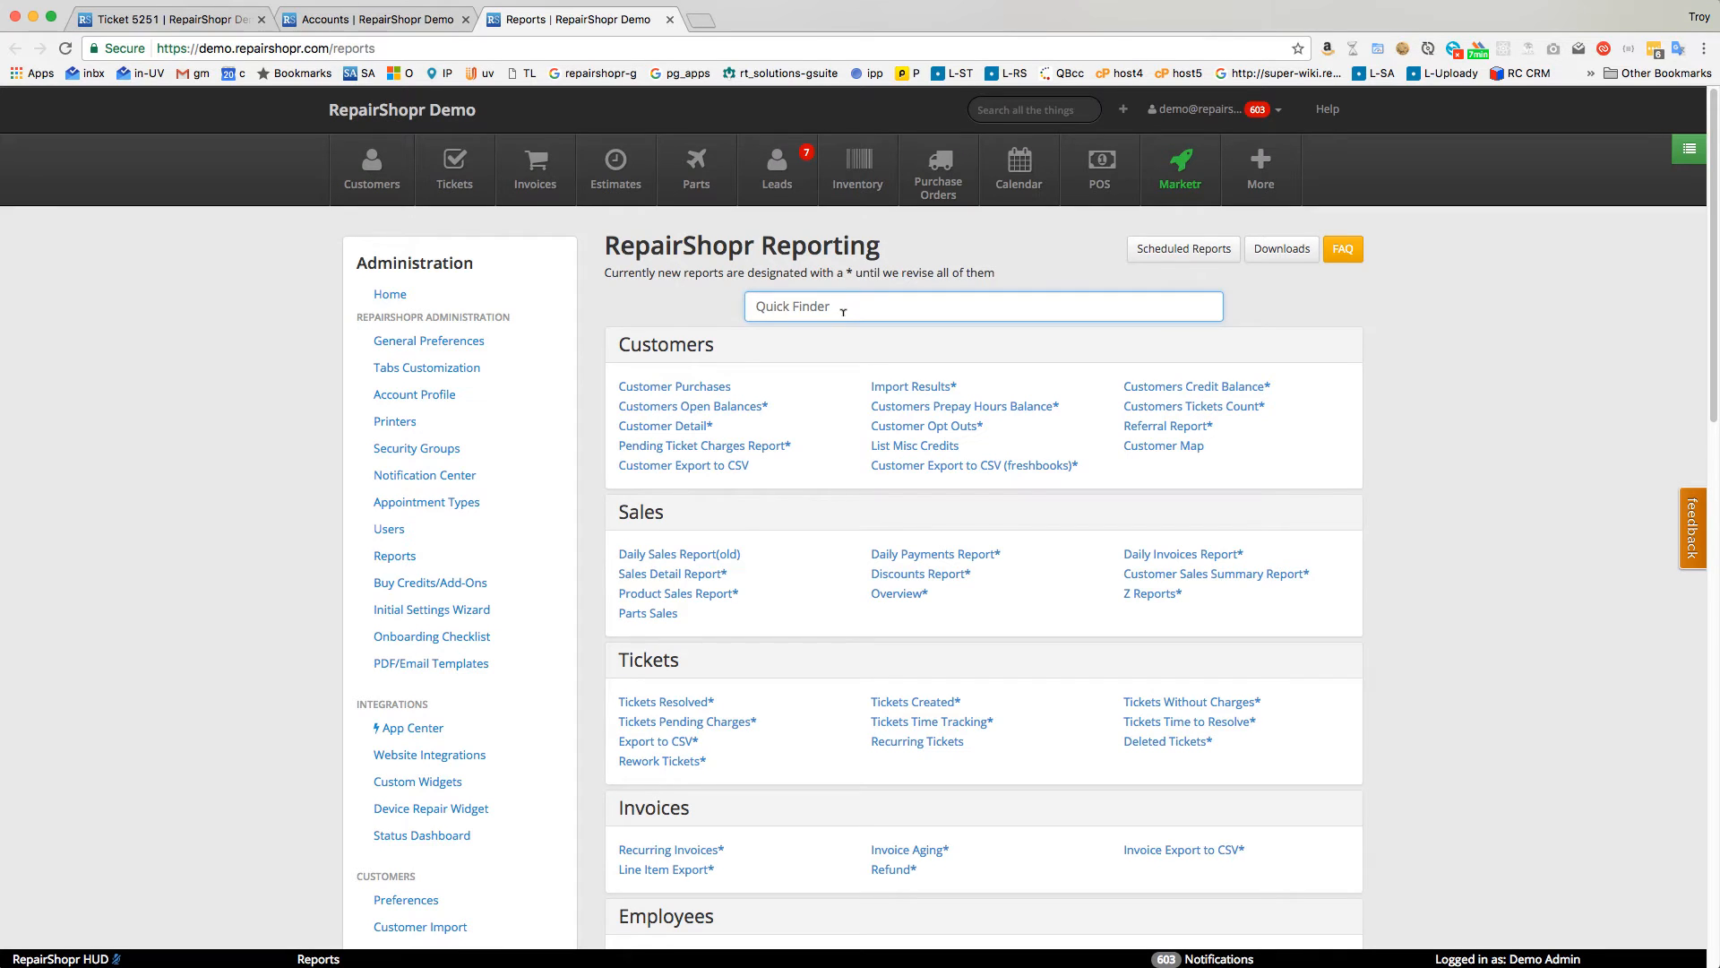
Find 'charges' in Quick Finder and review the Pending Ticket Charges report ($5,535.0).
text(charges)
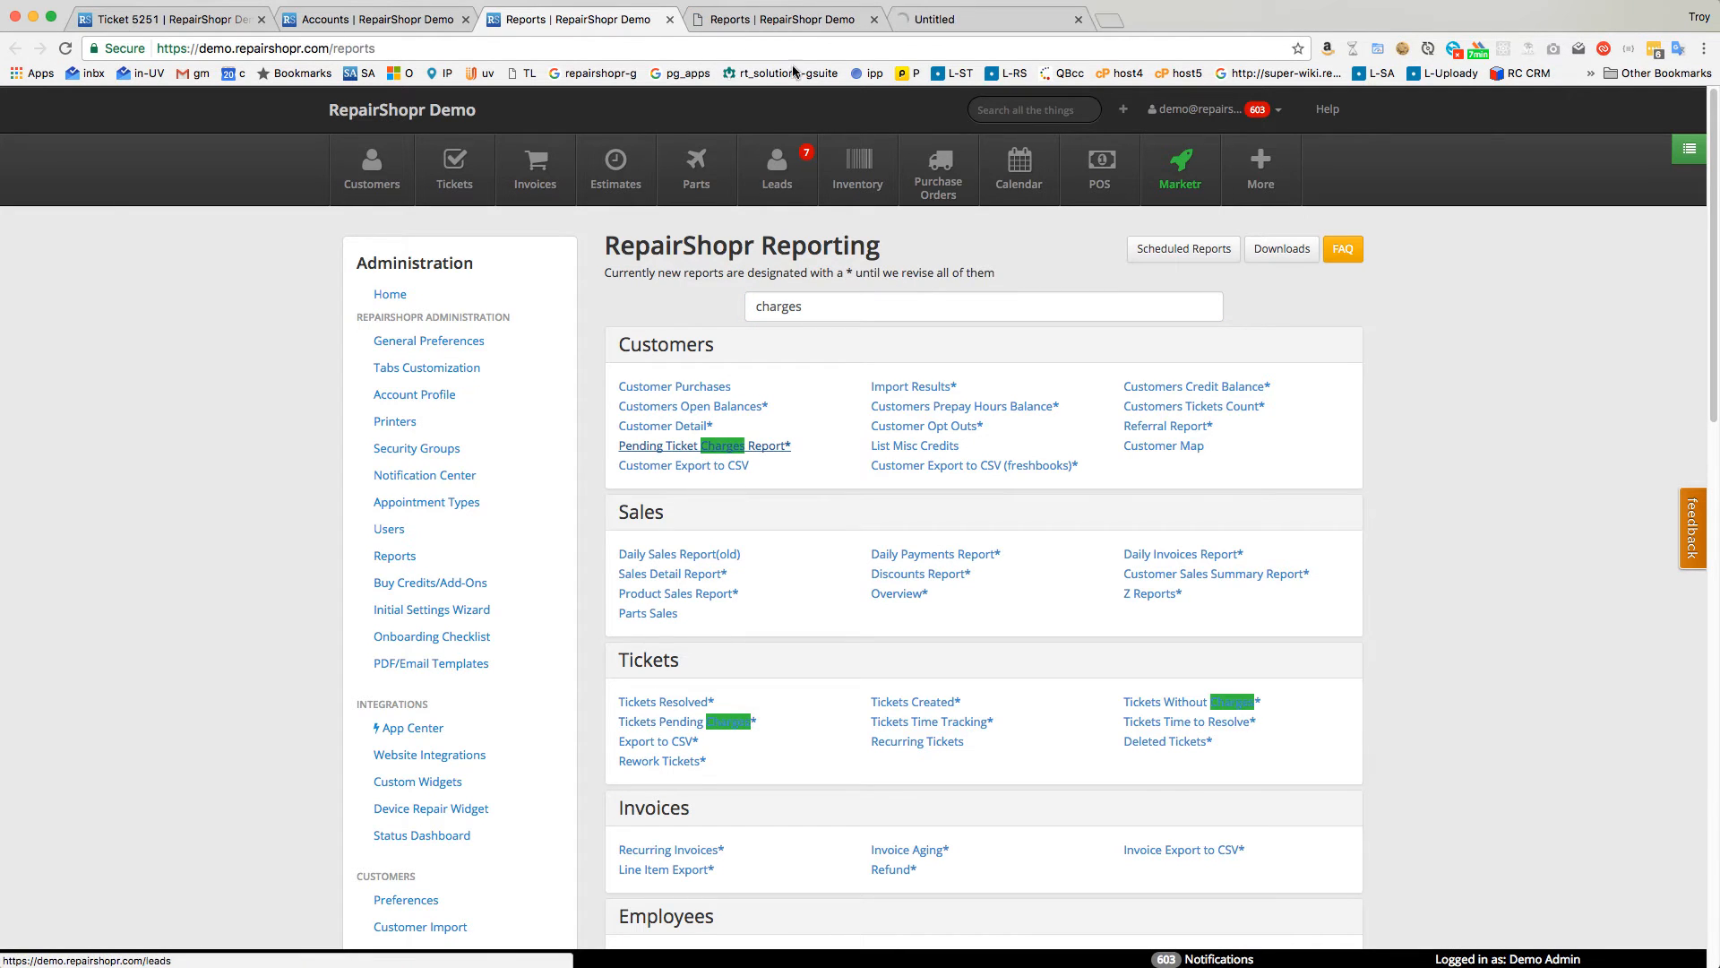
click(705, 445)
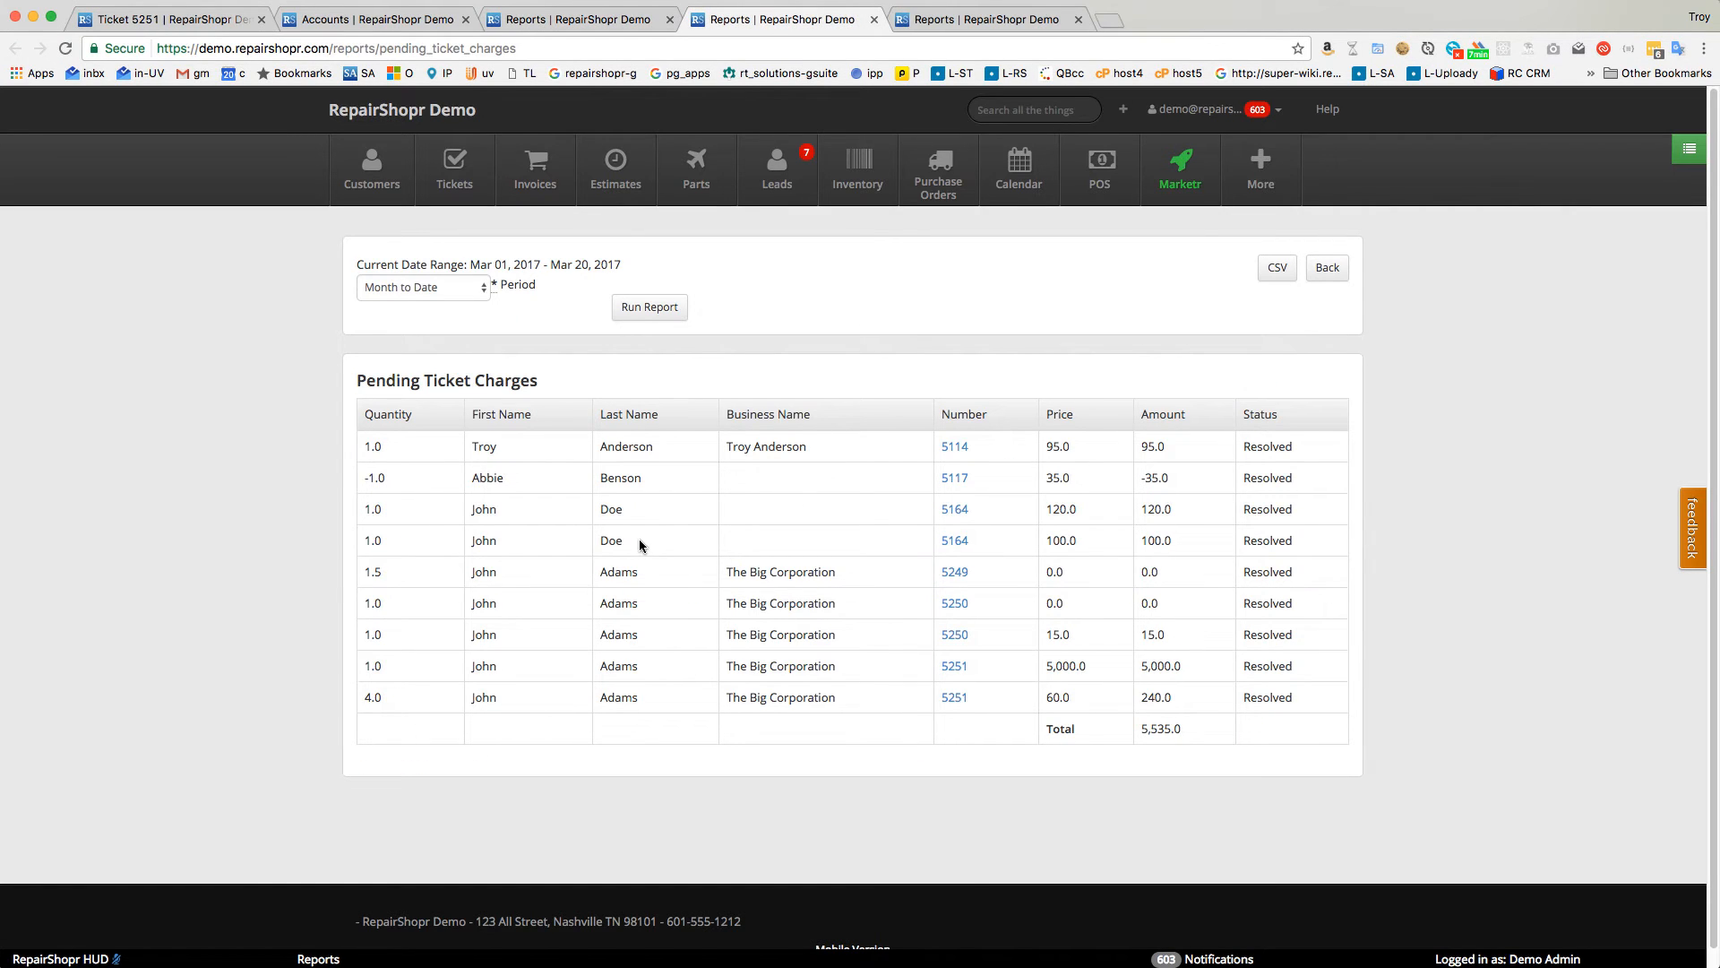
mouse_move(1257, 500)
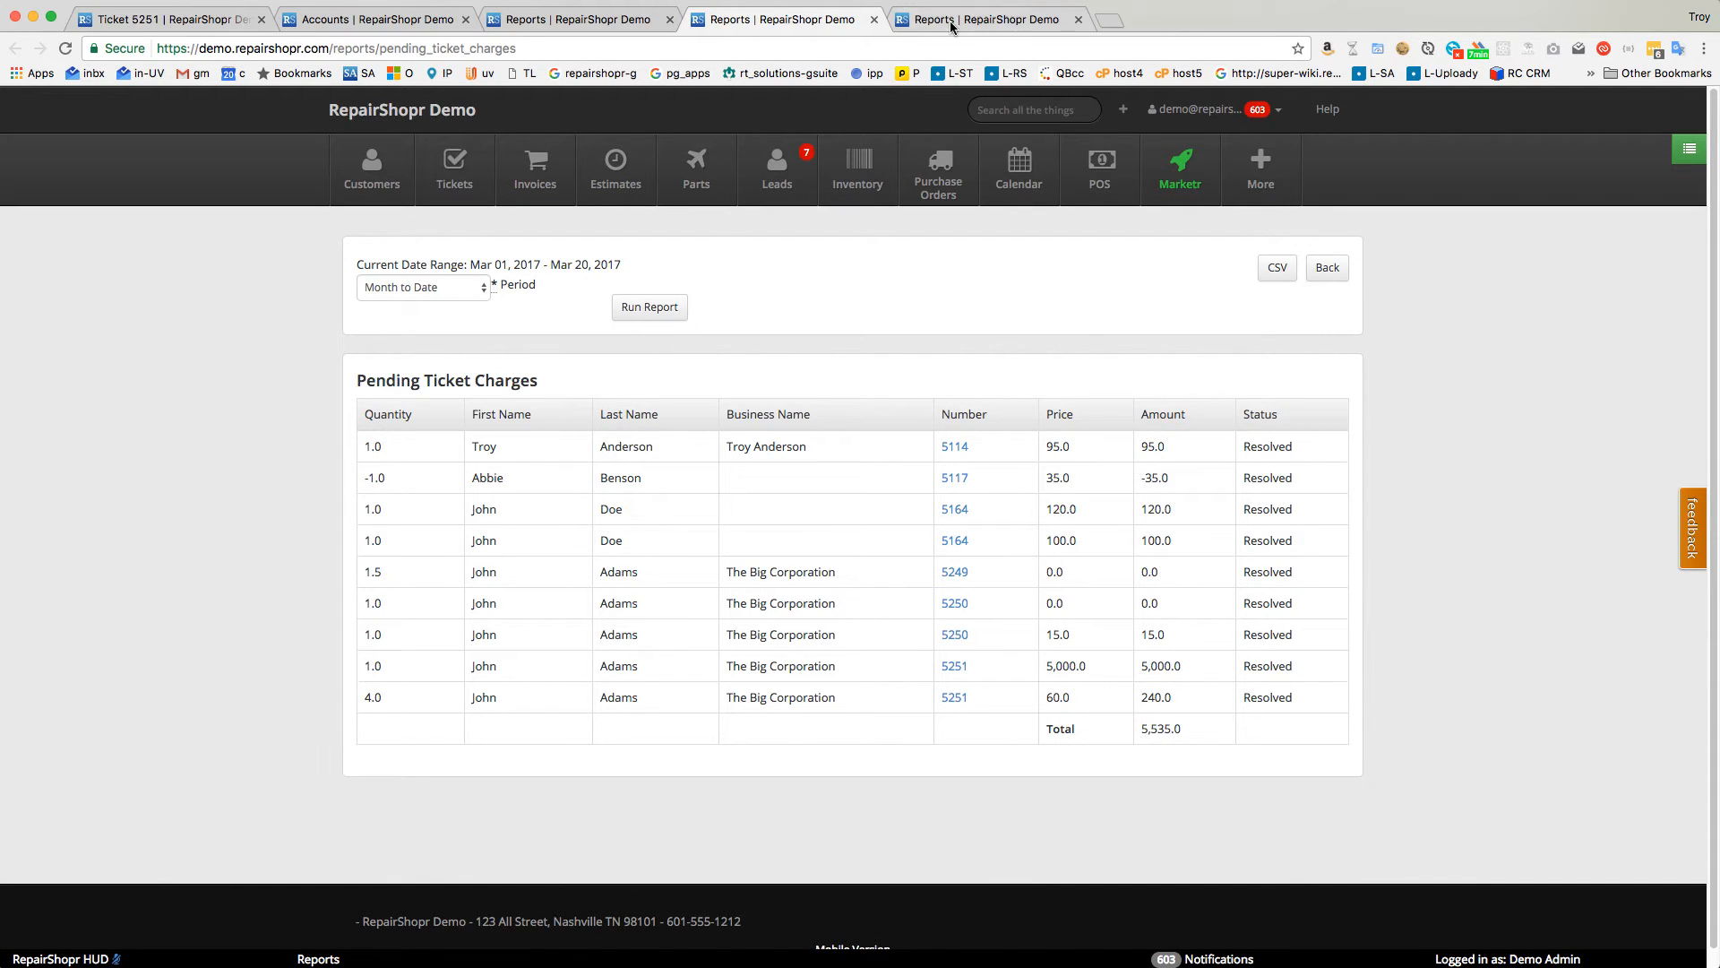
mouse_move(779, 19)
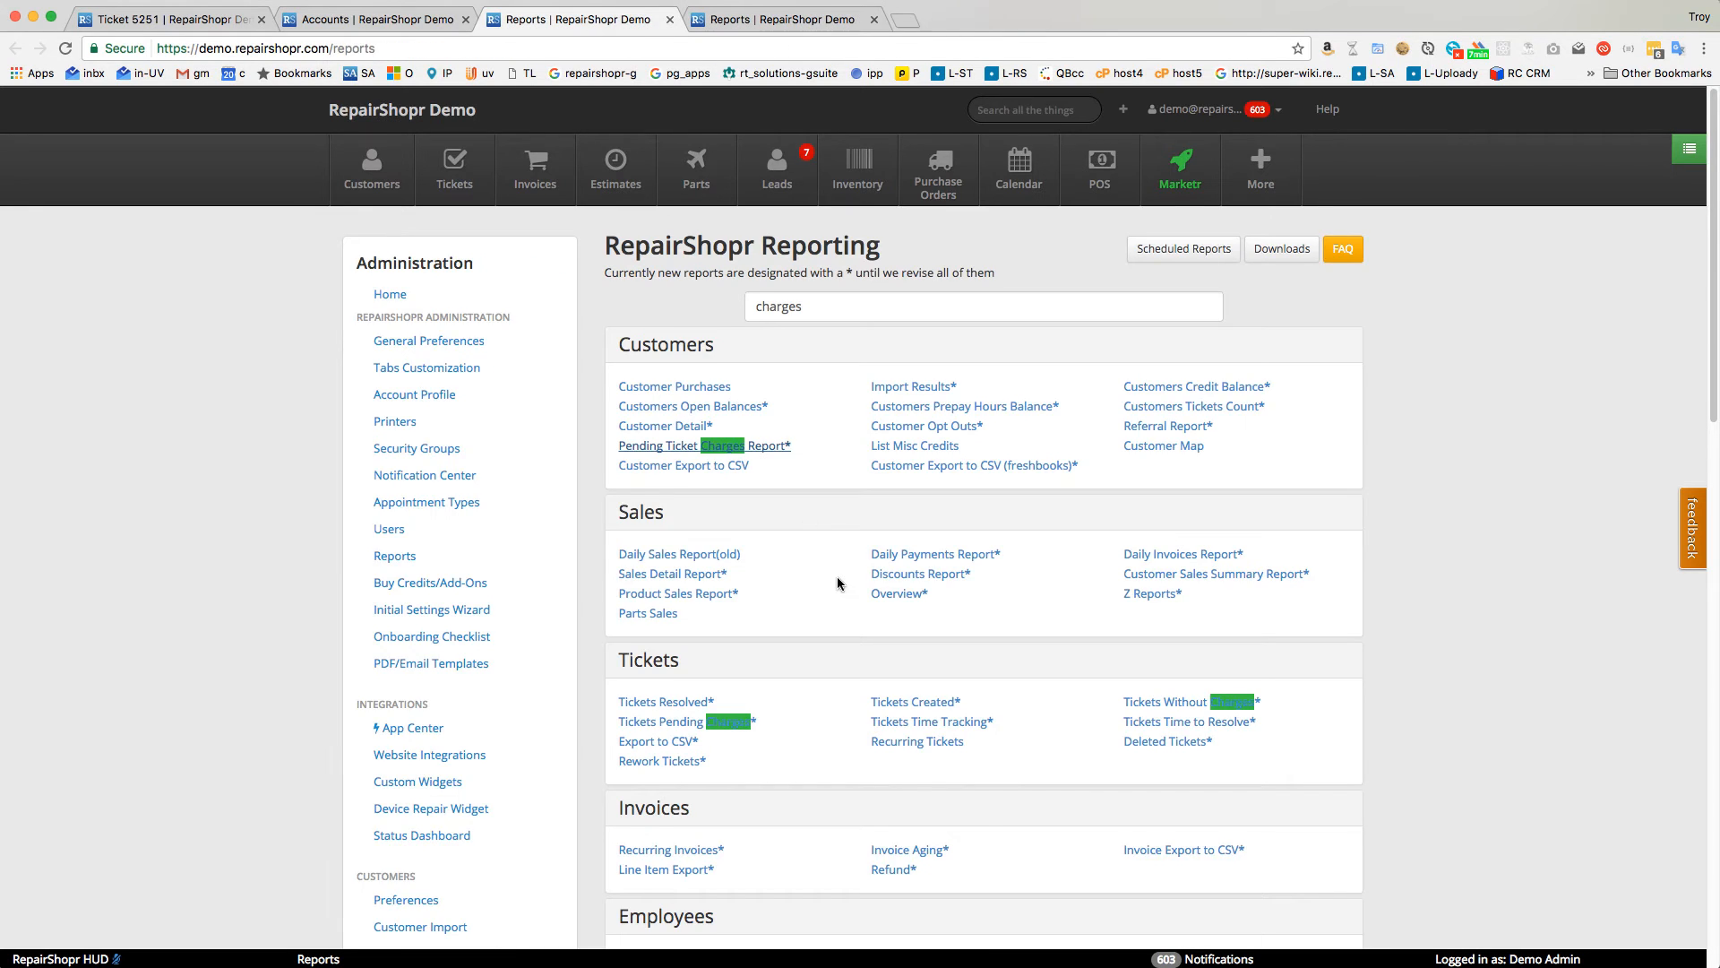
scroll(down, 3)
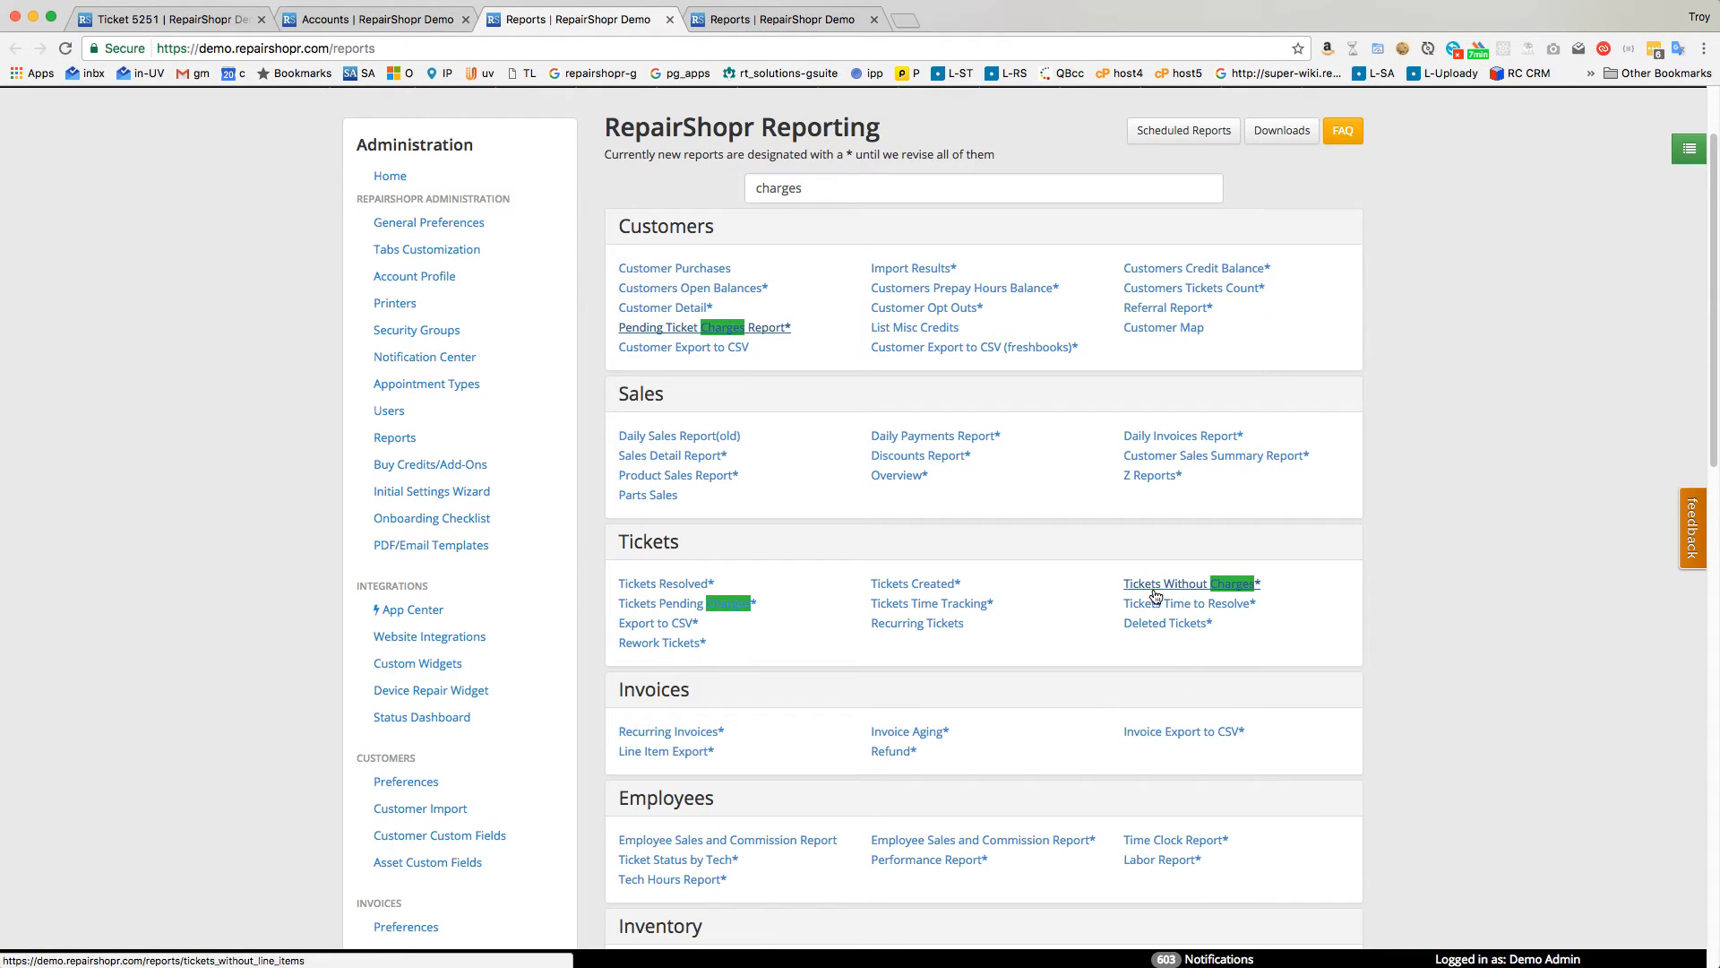
scroll(down, 3)
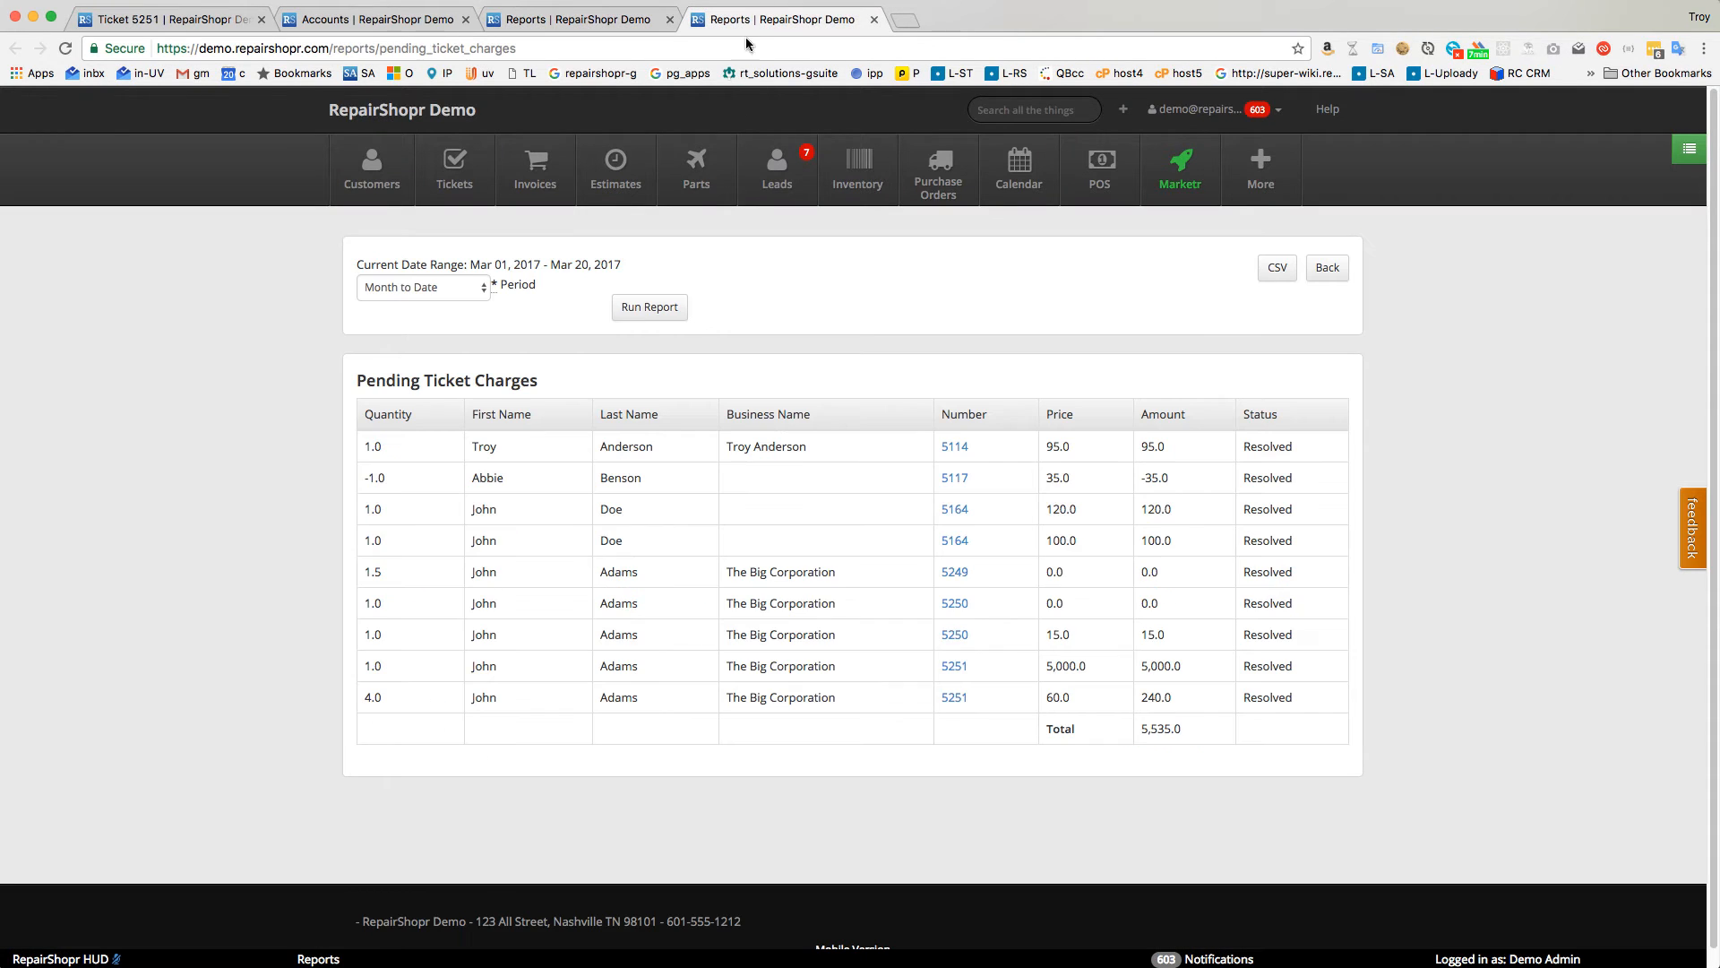
mouse_move(898, 552)
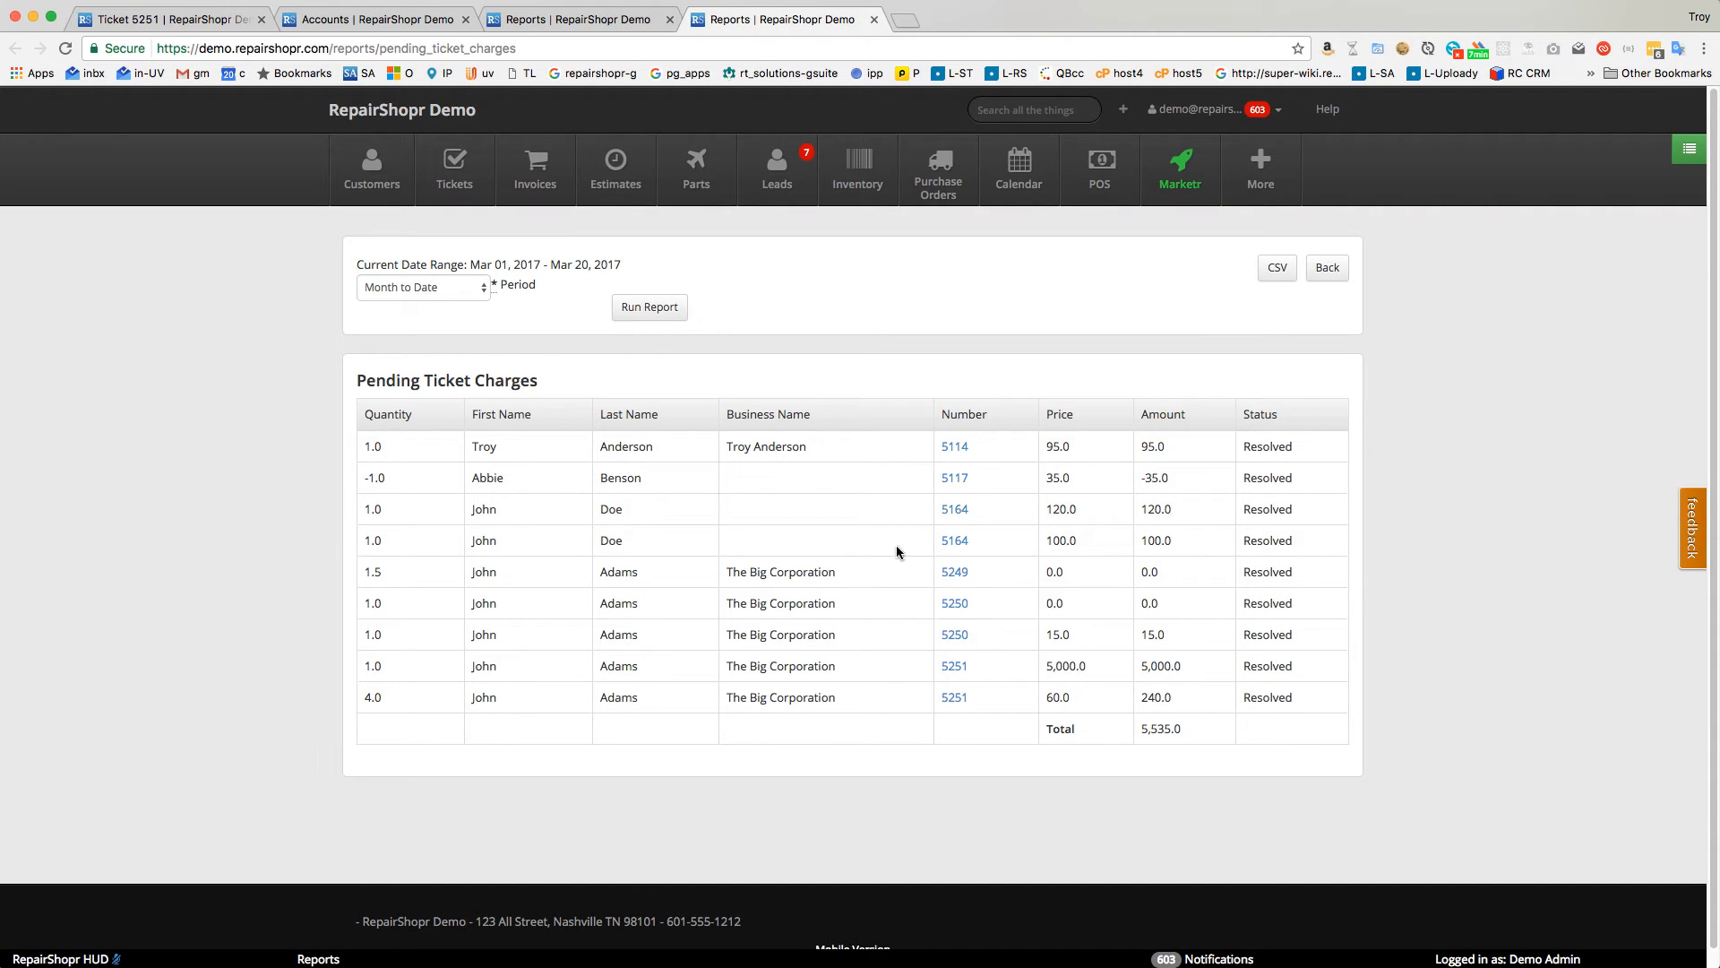
mouse_move(654, 446)
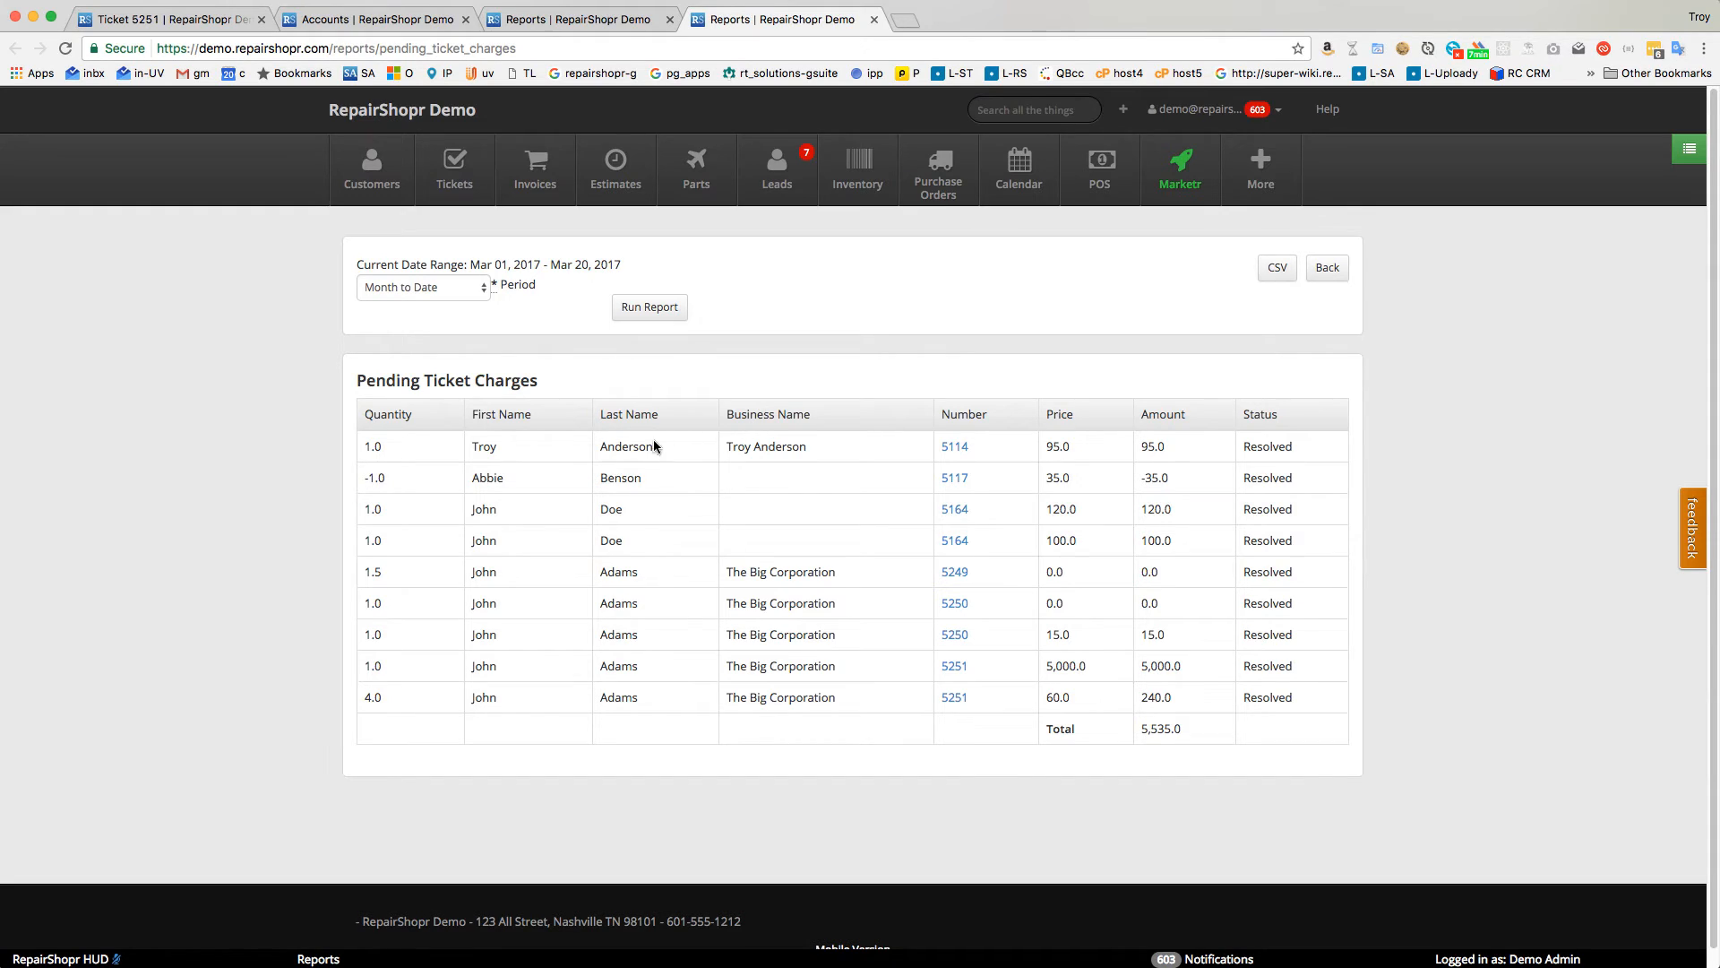
mouse_move(1072, 532)
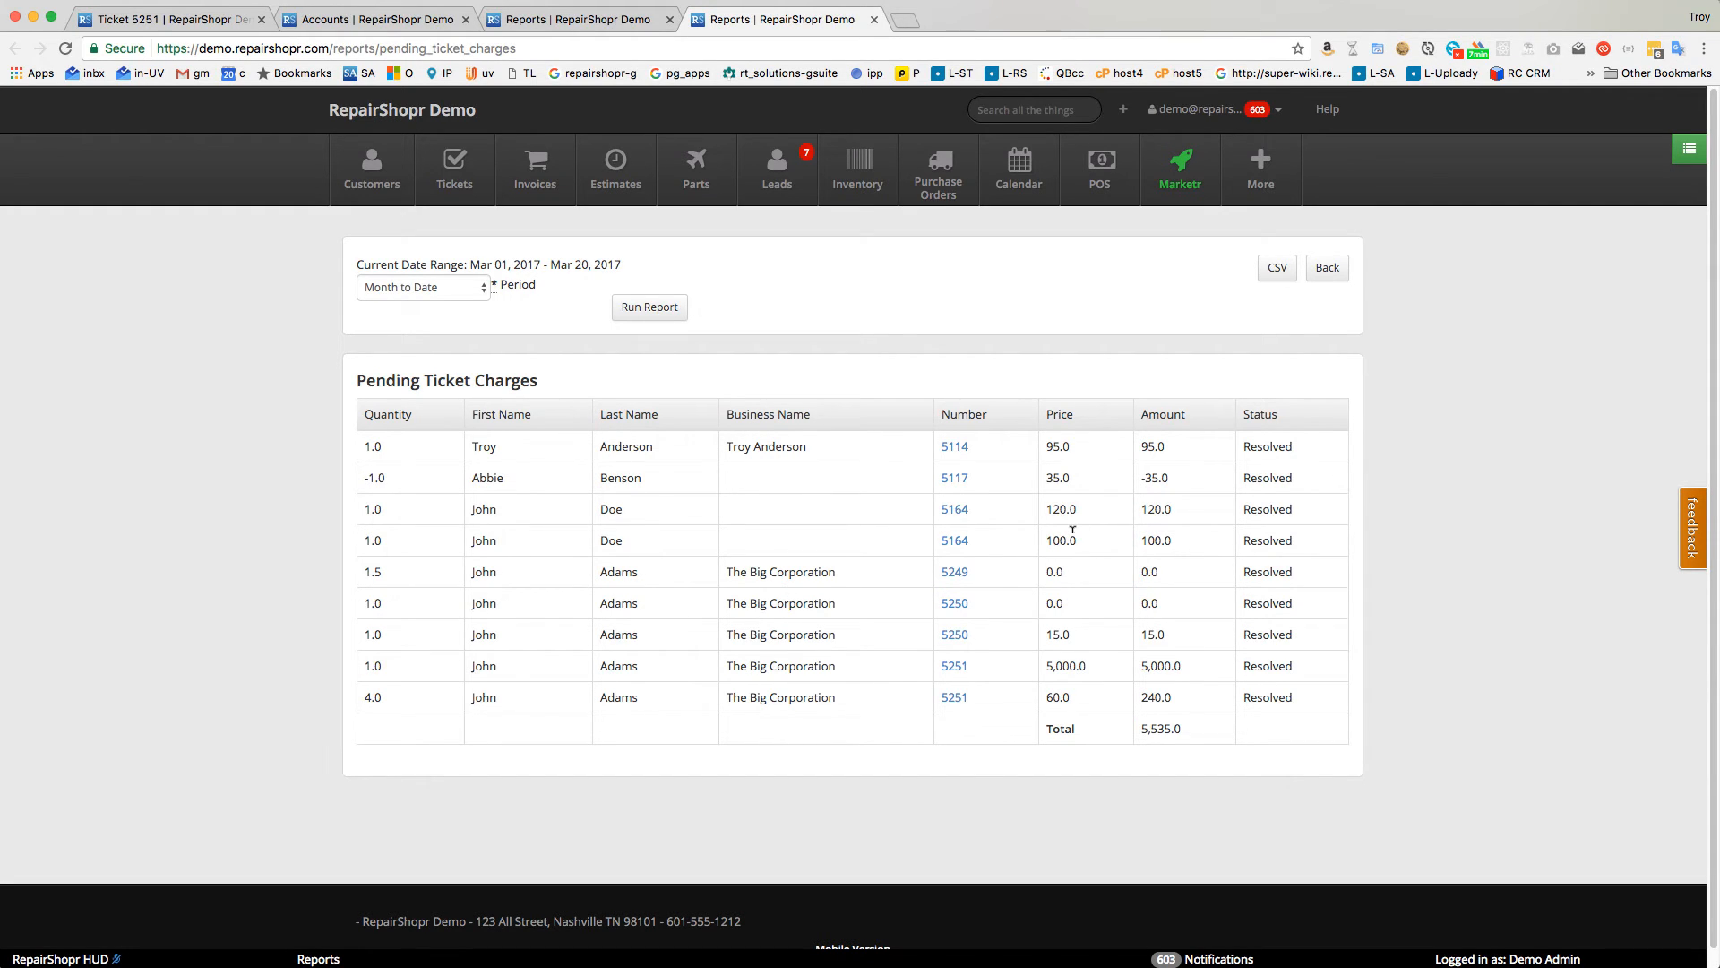
mouse_move(890, 336)
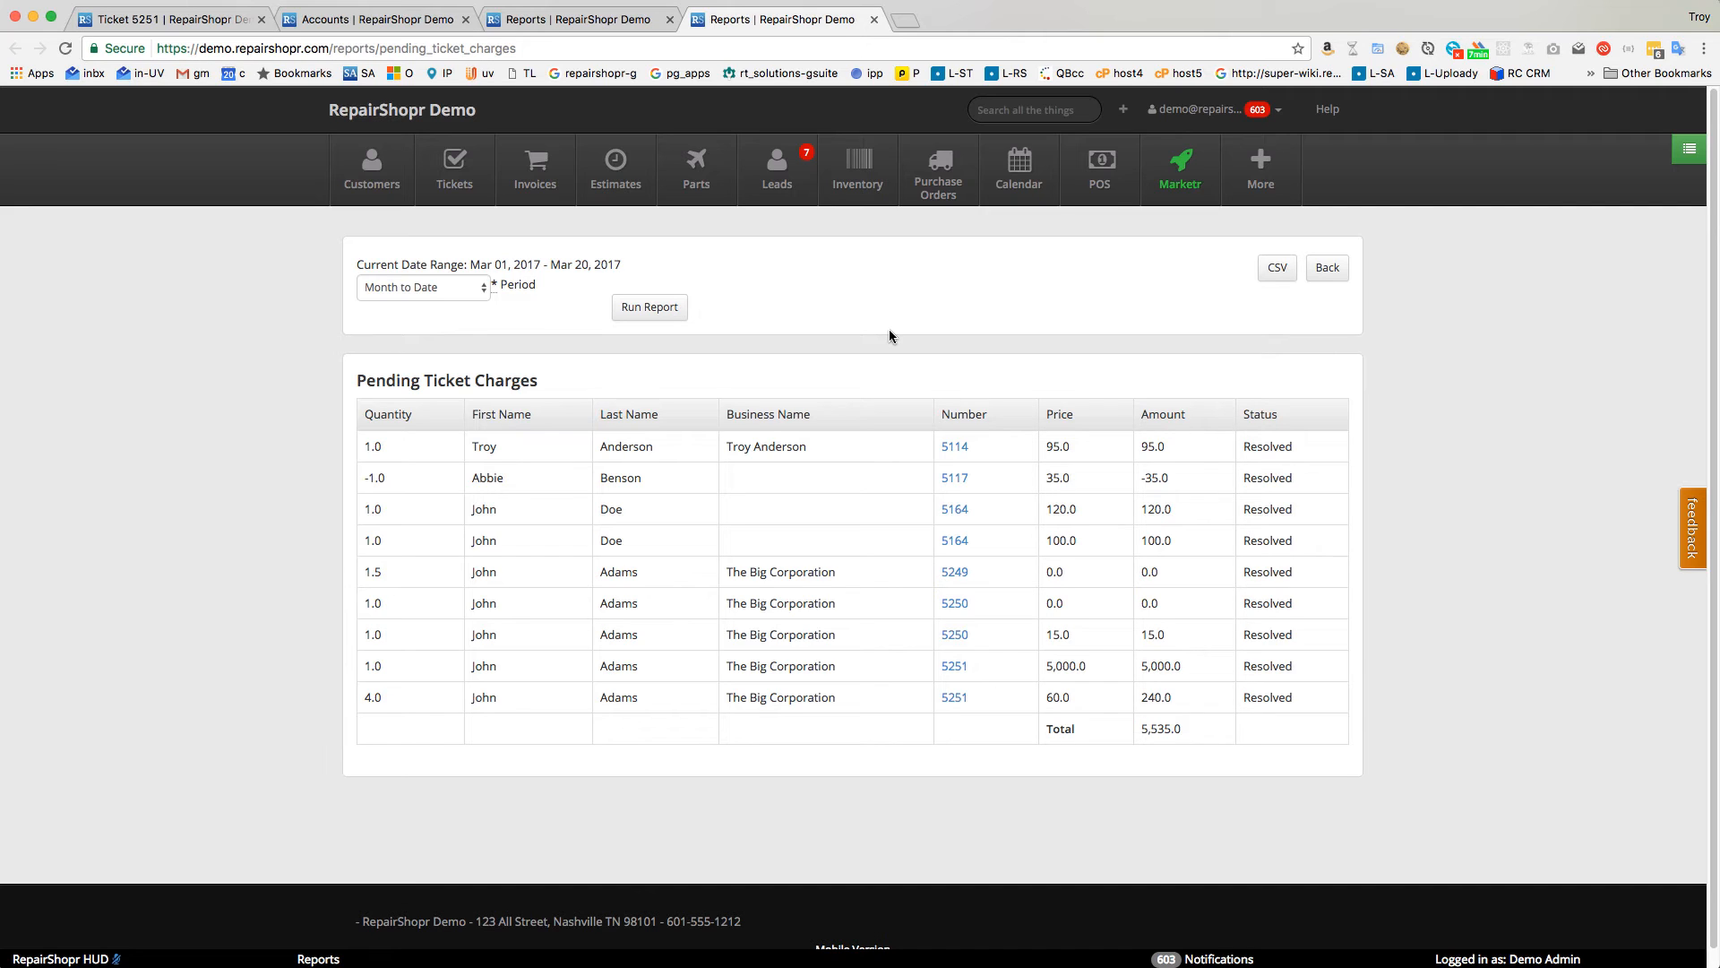
mouse_move(878, 561)
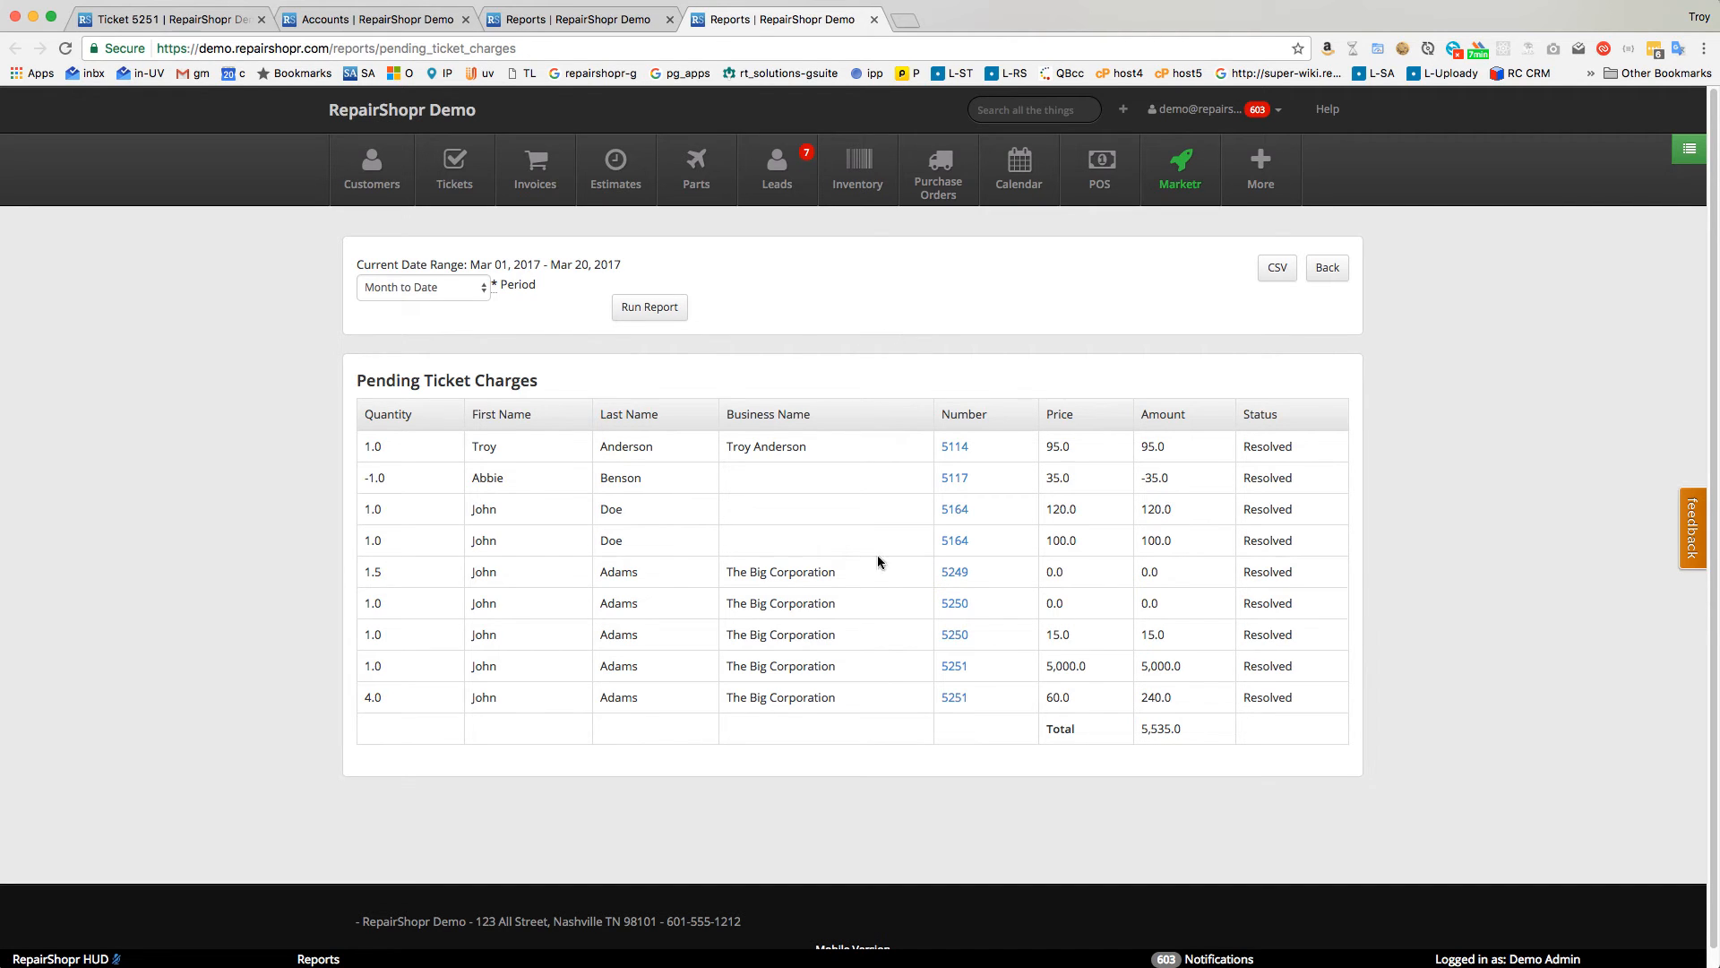
mouse_move(793, 316)
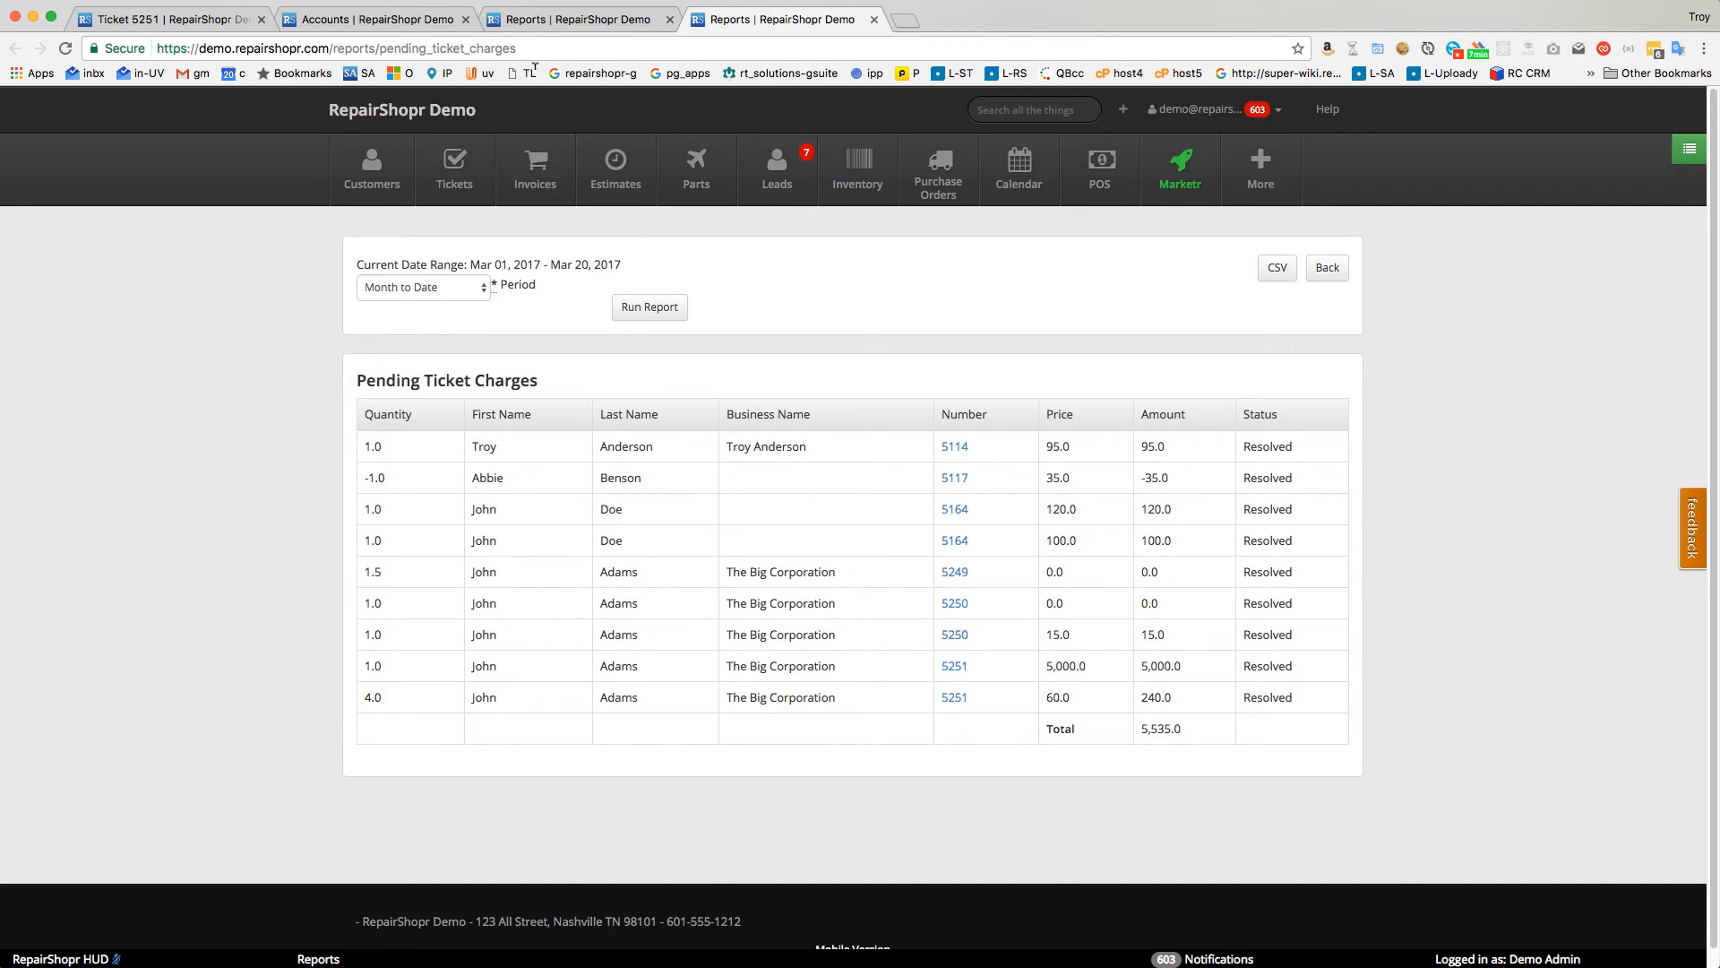
From ticket 5251, create invoice 8309 for The Big Corporation and add all pending charges.
click(953, 664)
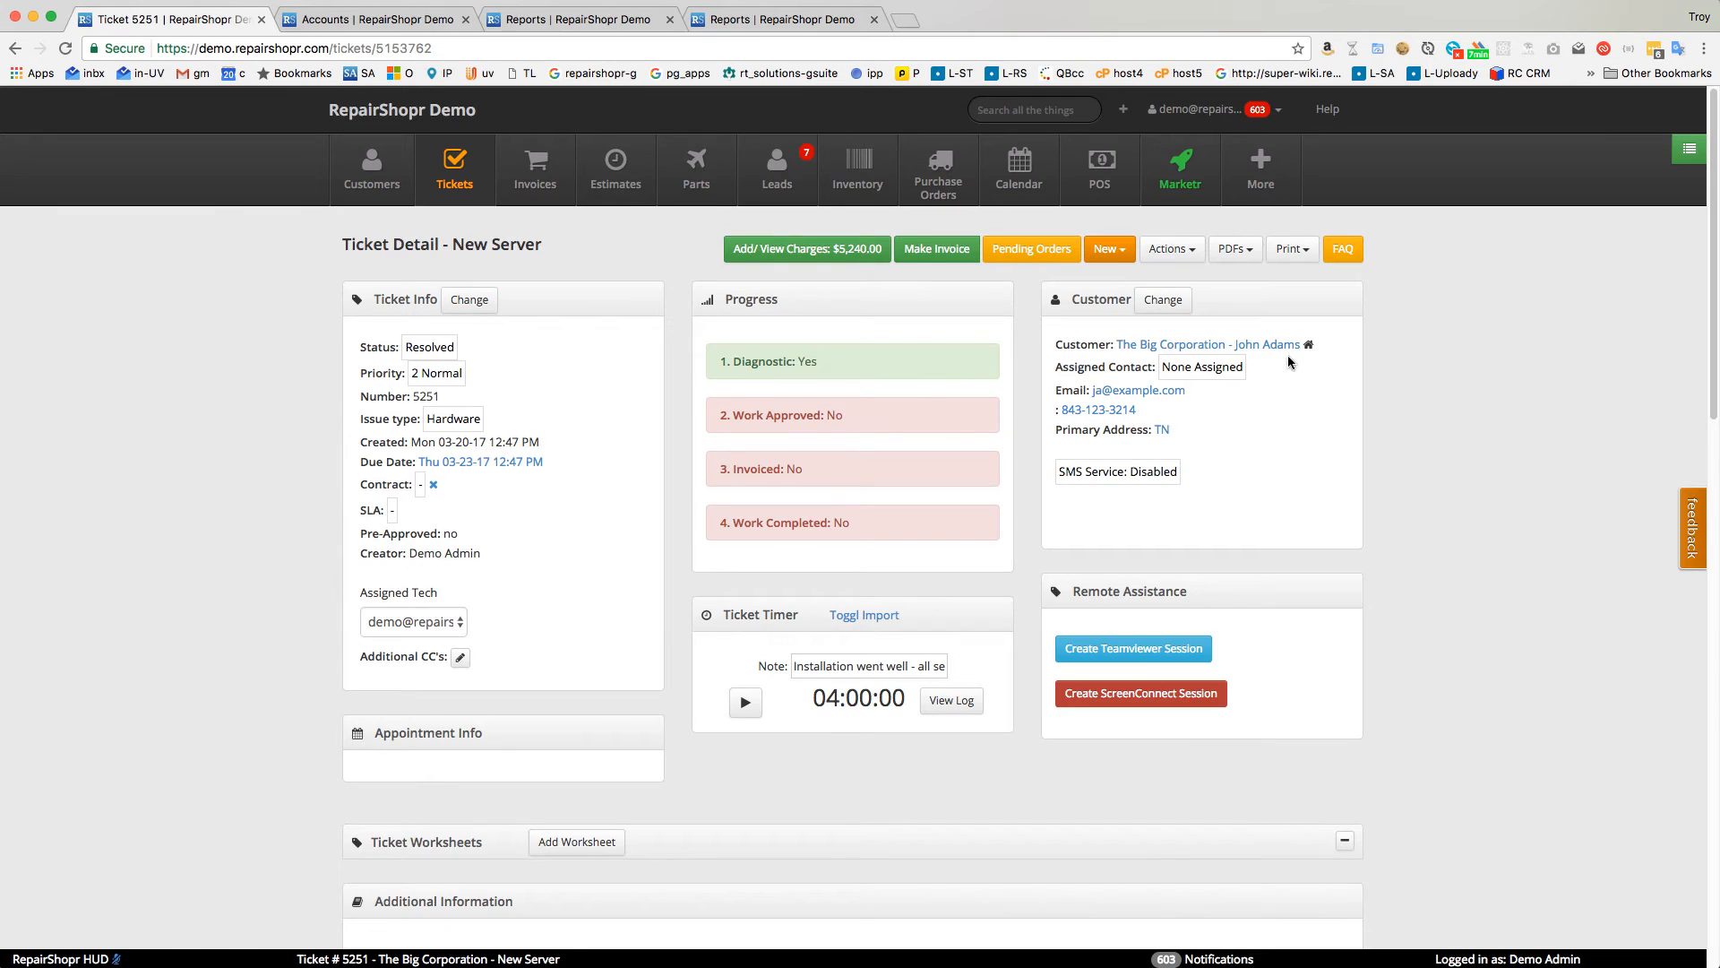
click(1207, 344)
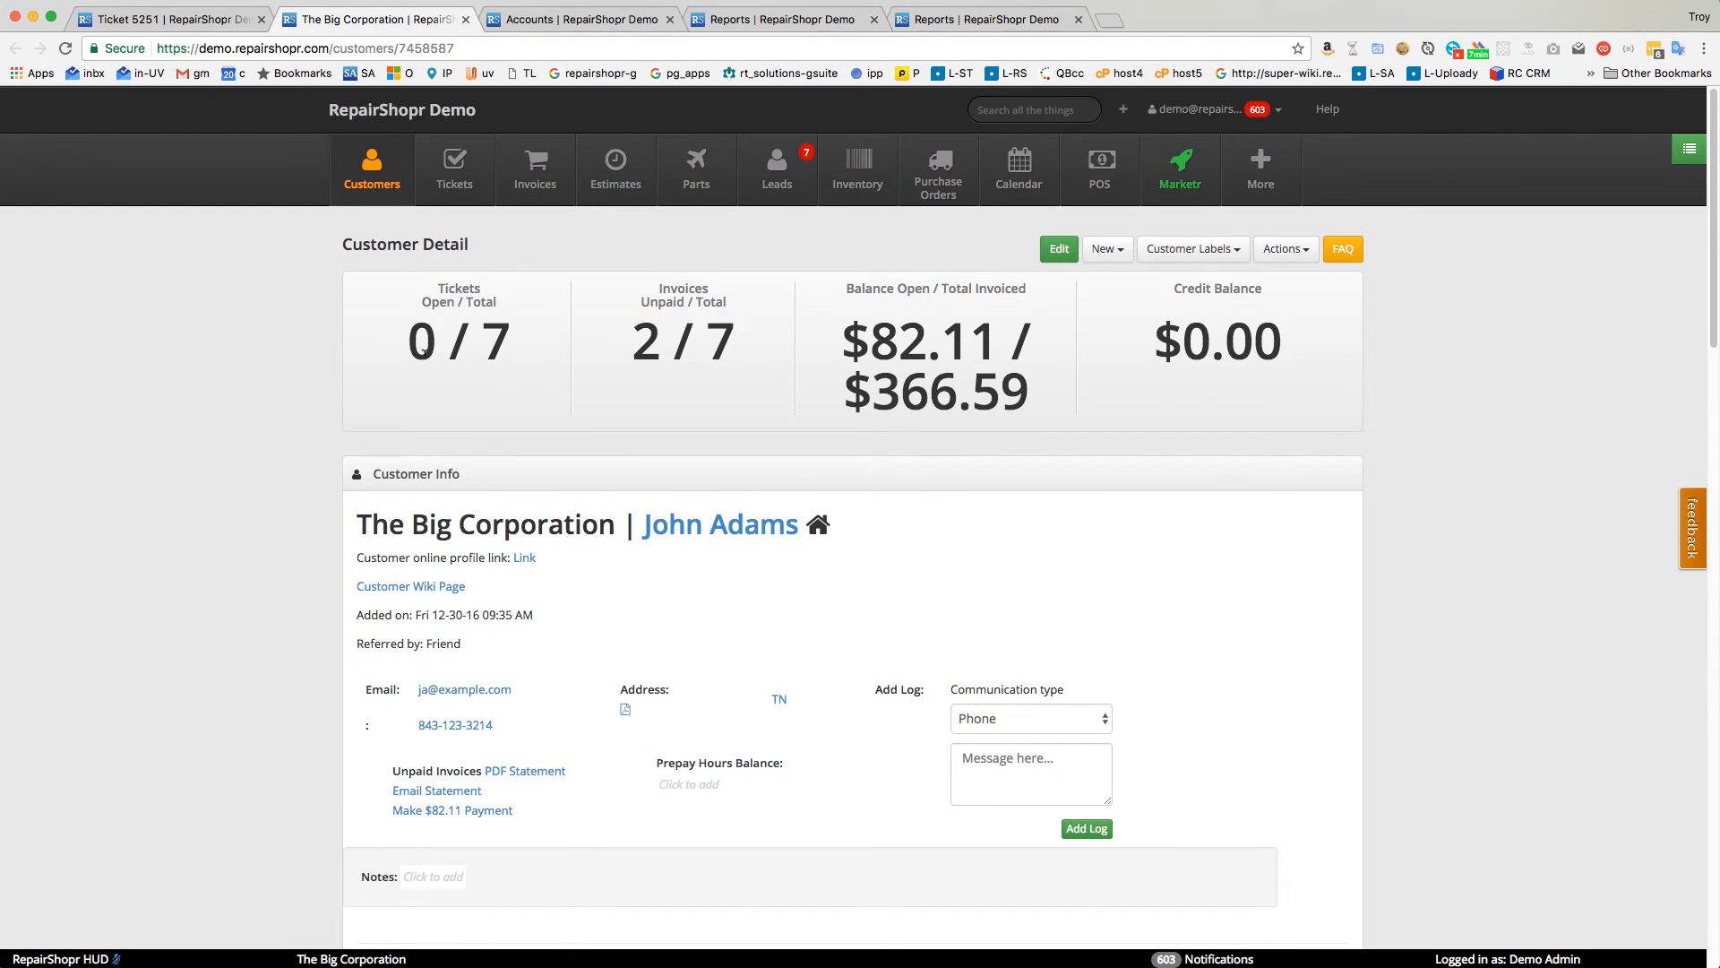
click(1106, 248)
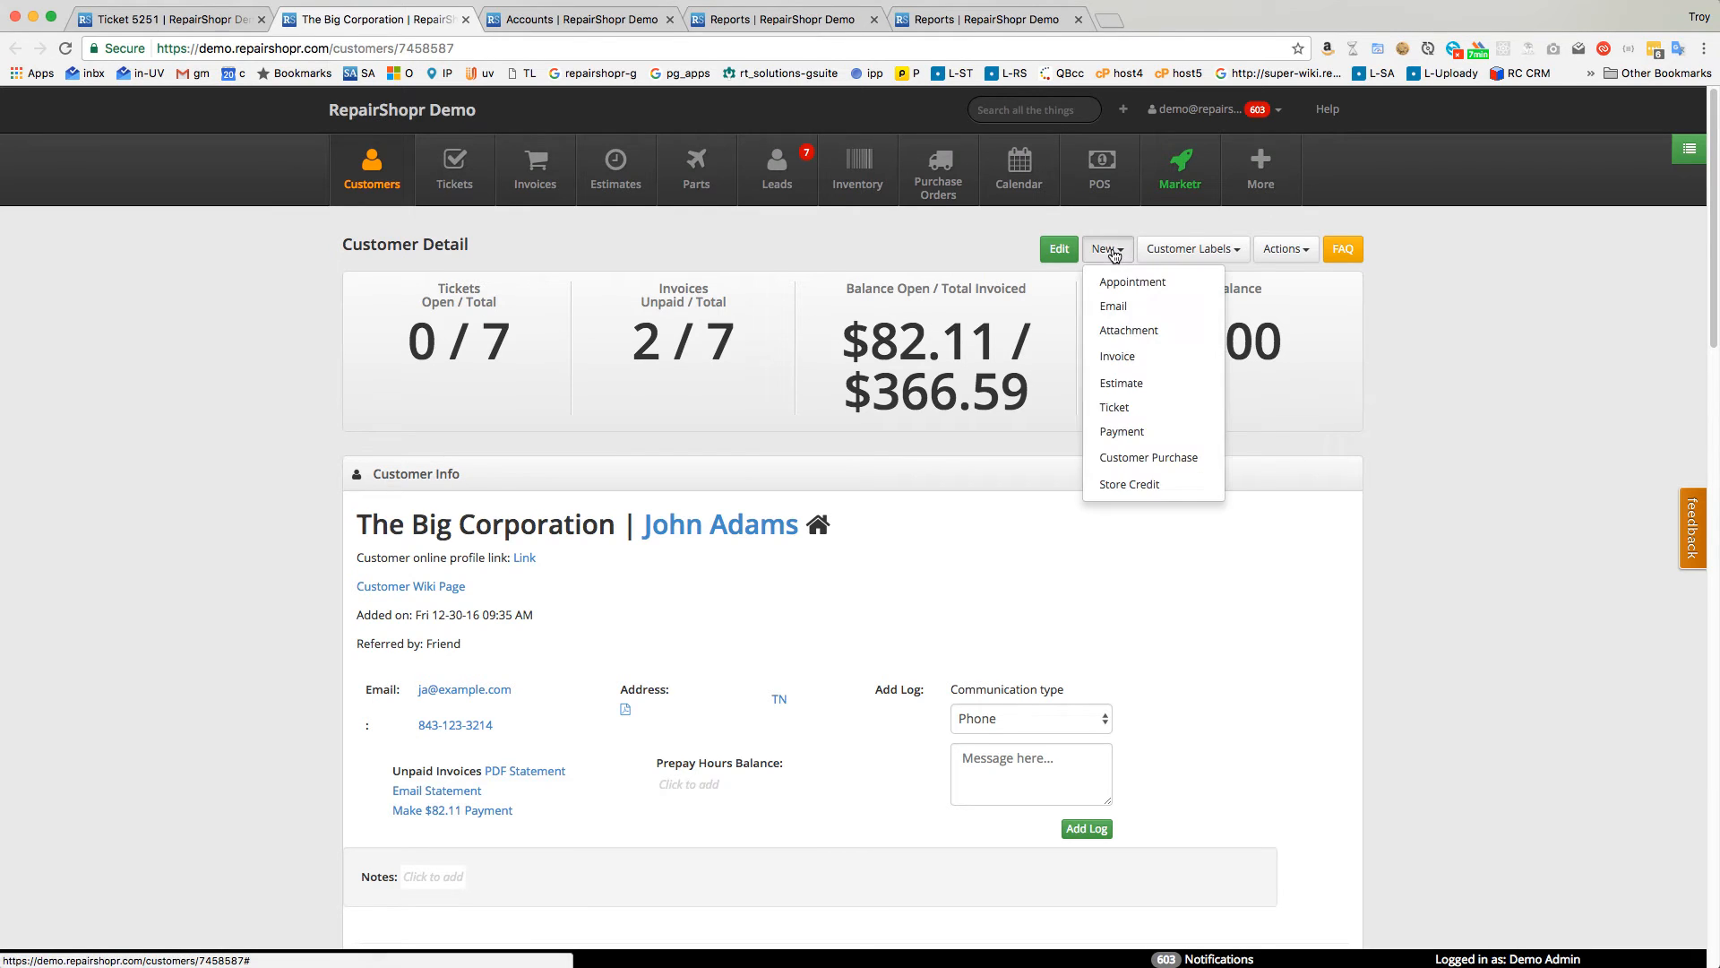
click(1117, 356)
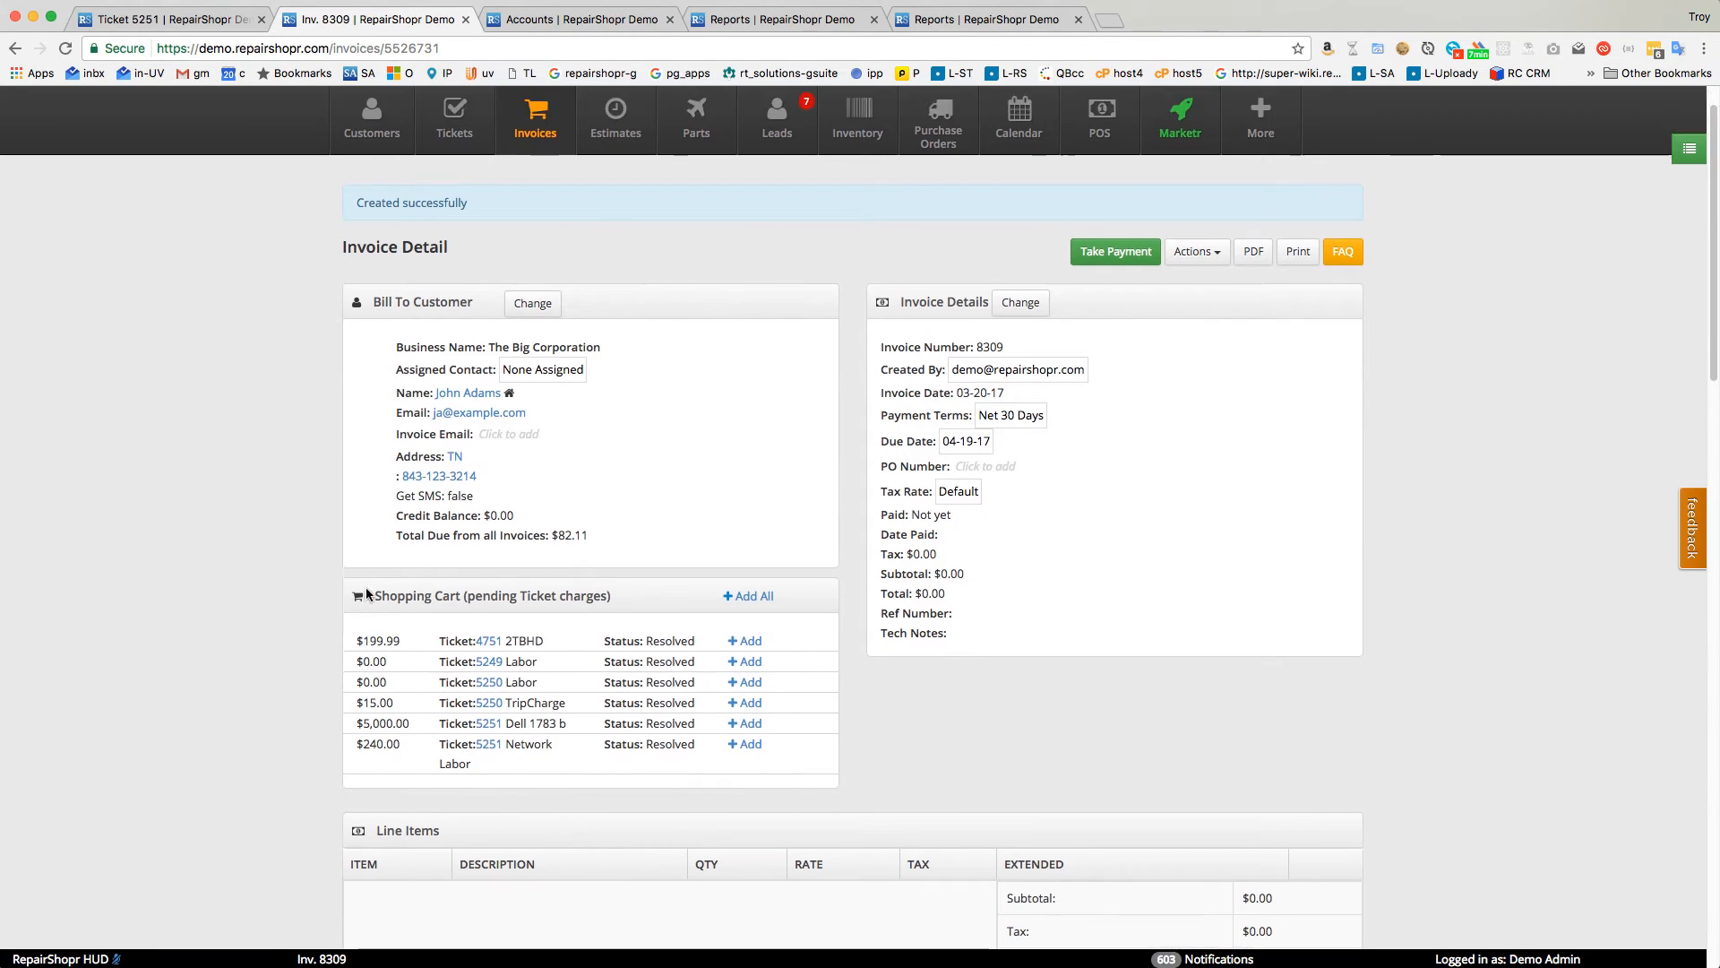
scroll(down, 3)
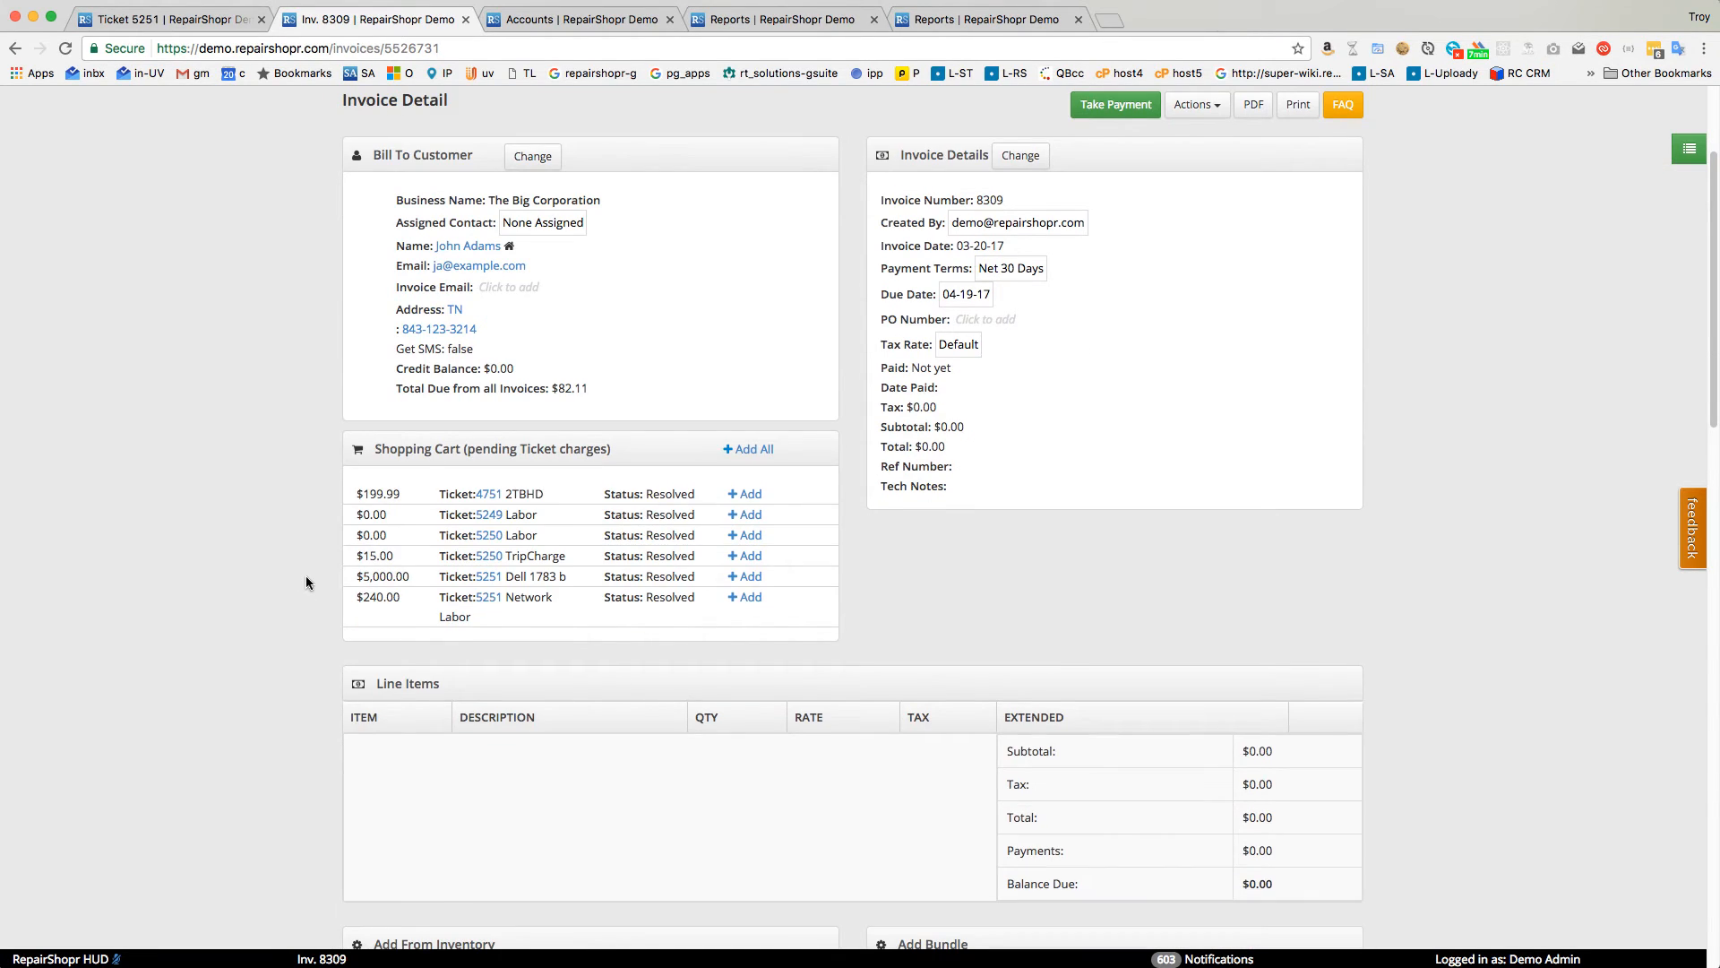
click(752, 449)
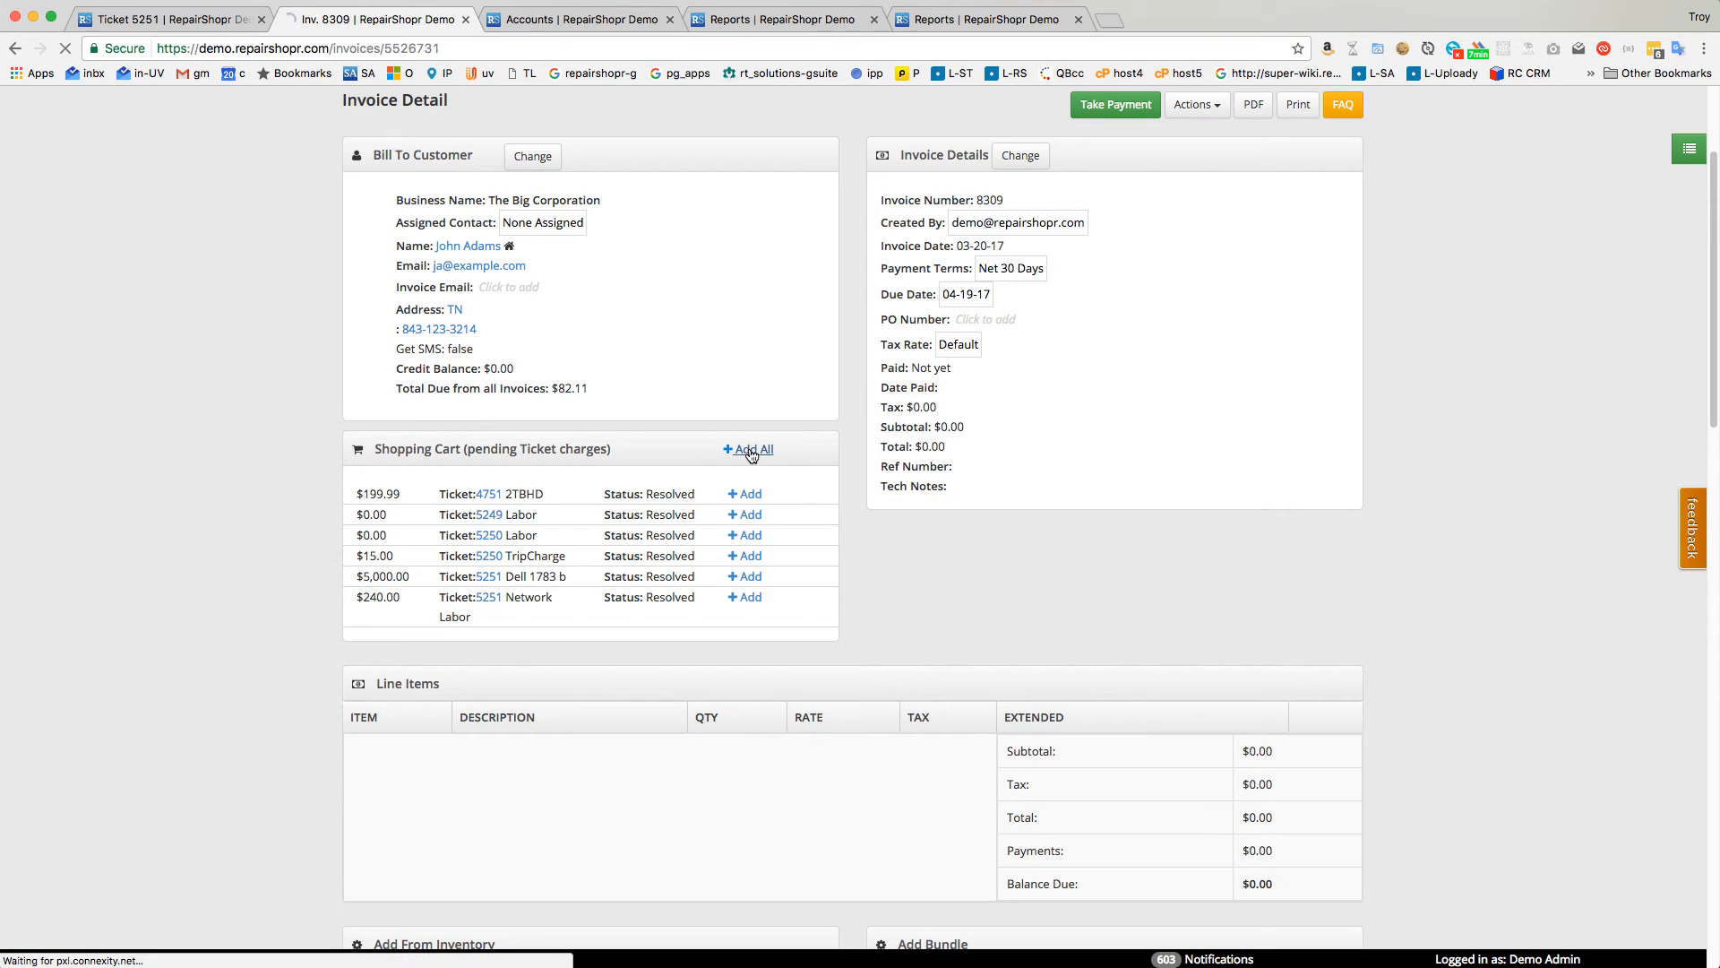
Open invoice 8309 and review its six ticket line items totaling $498.21.
click(753, 449)
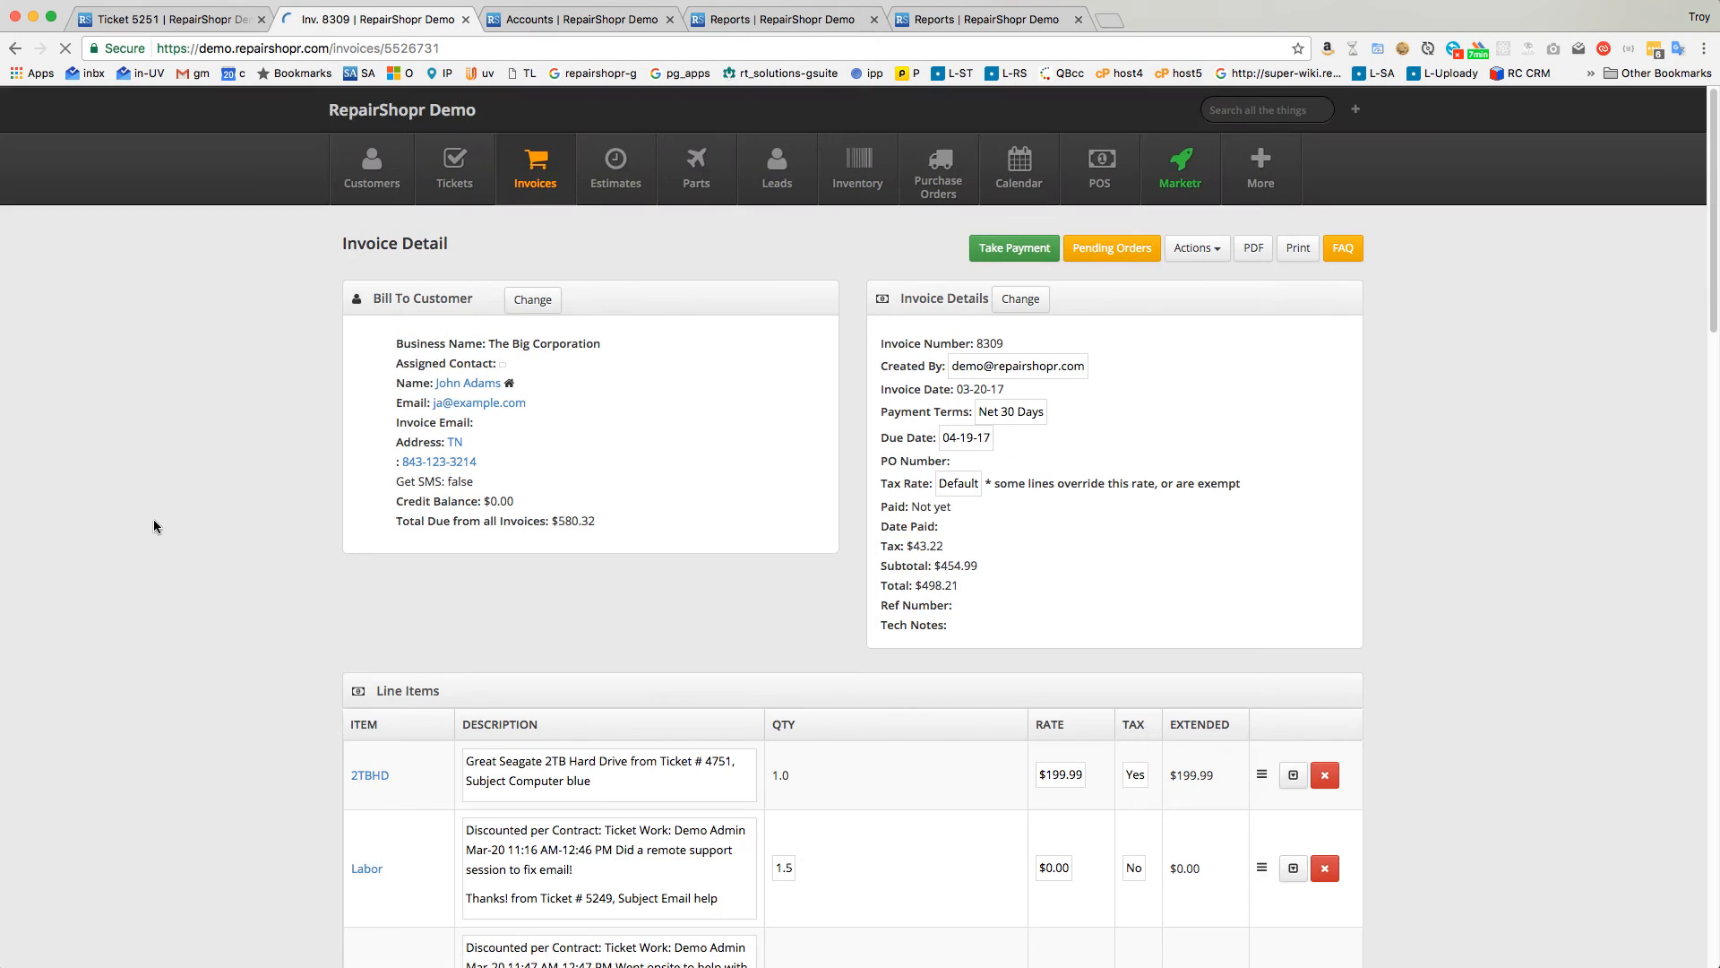
scroll(down, 3)
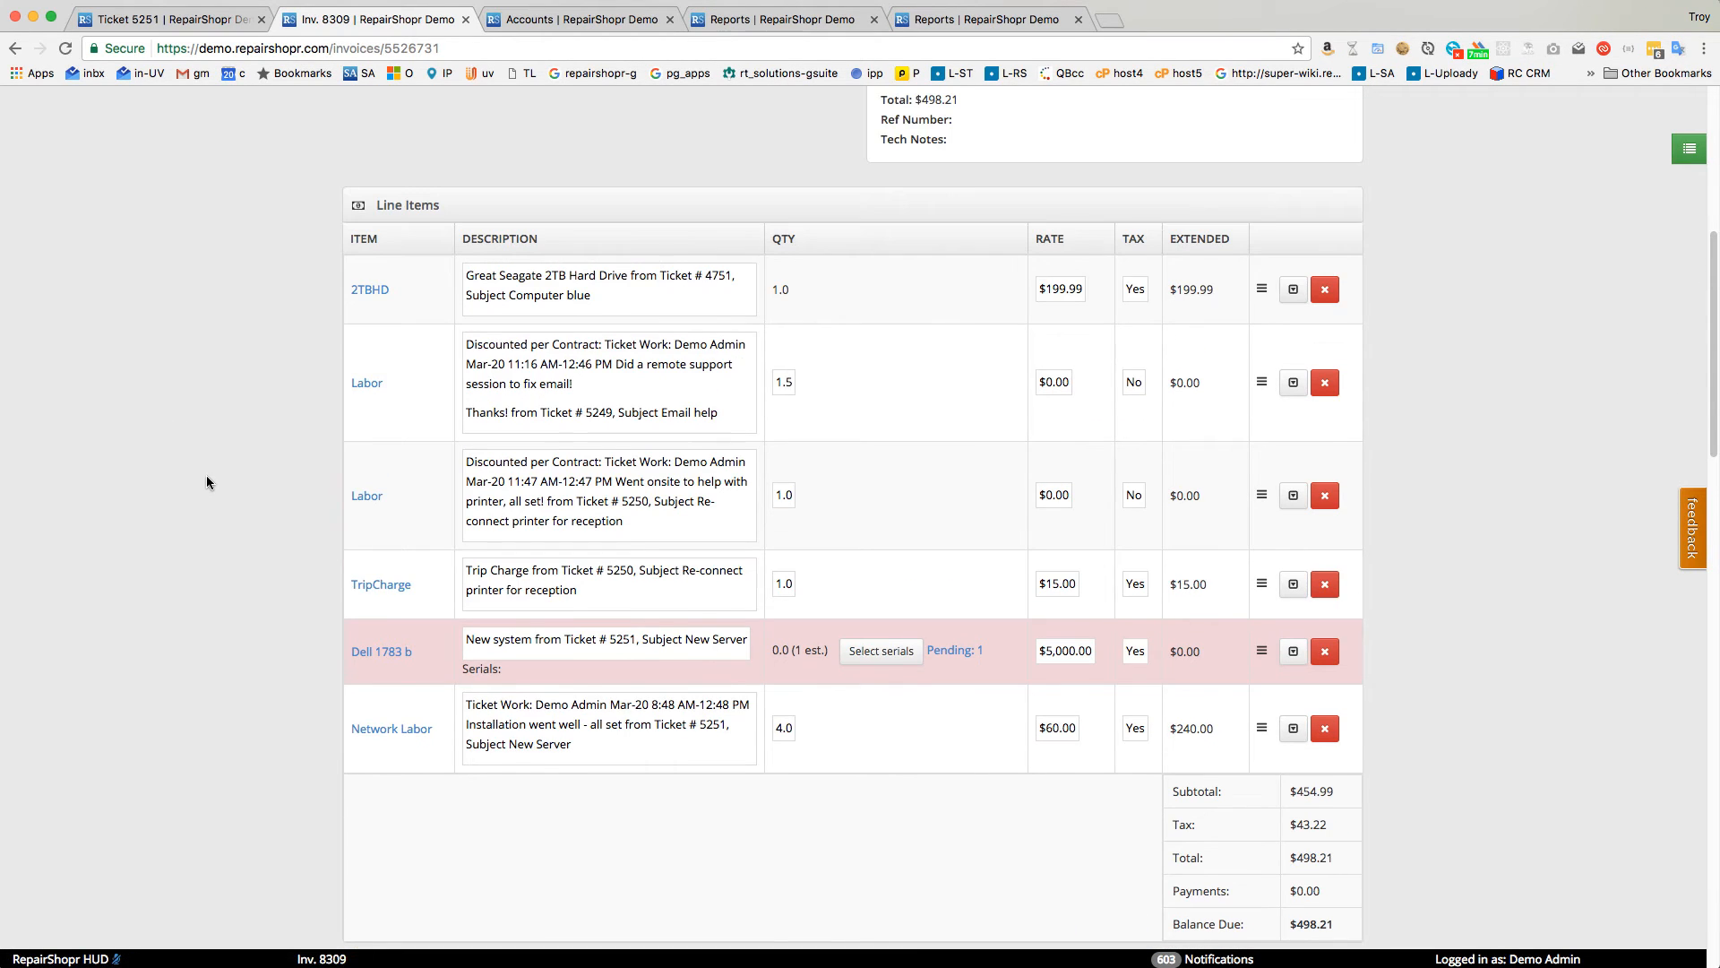
scroll(down, 3)
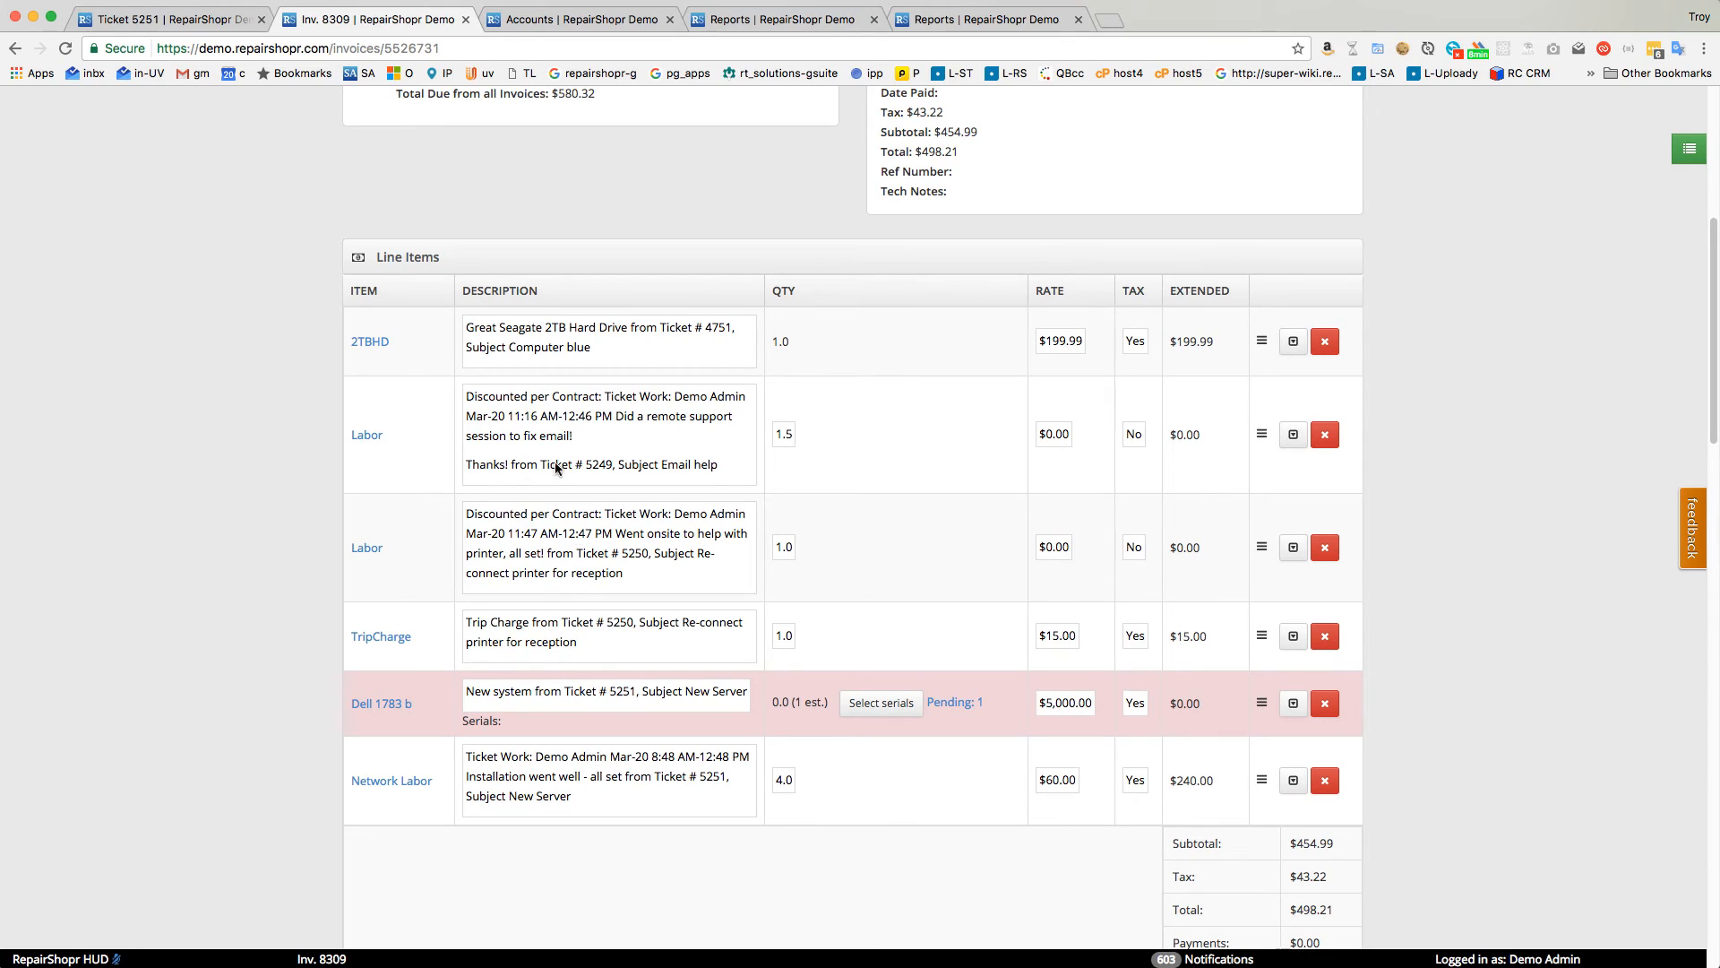
mouse_move(578, 603)
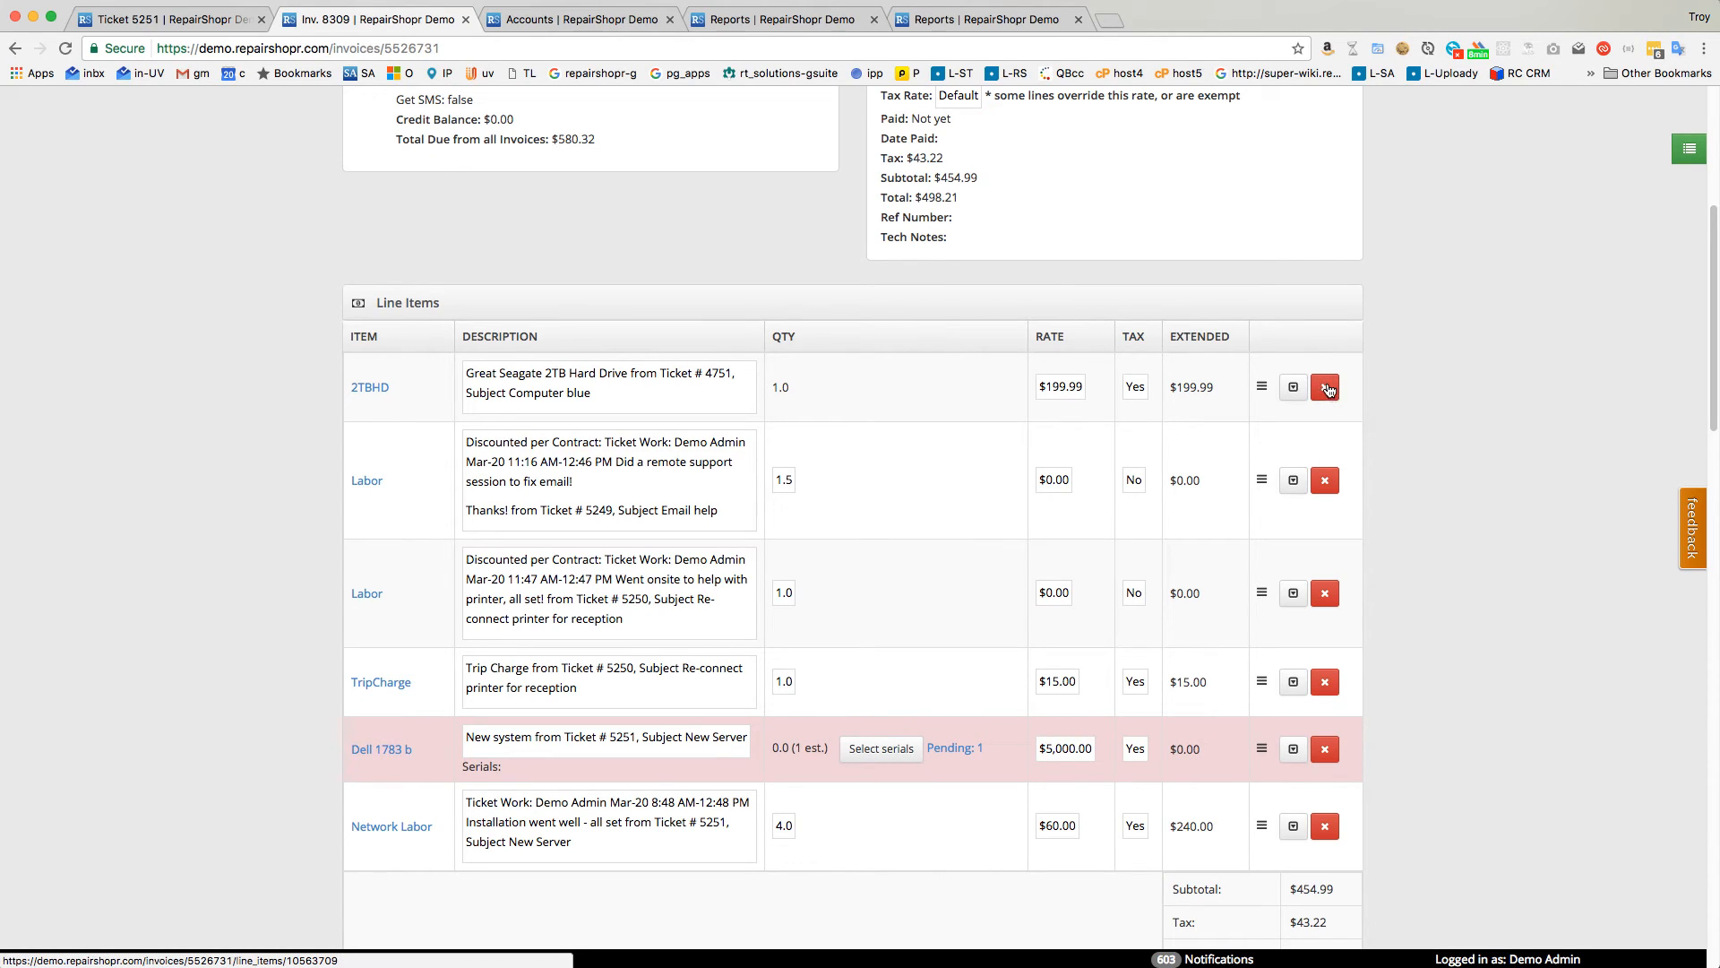
Cancel deleting the 2TBHD line item on invoice 8309, then return to ticket 5251.
click(1324, 387)
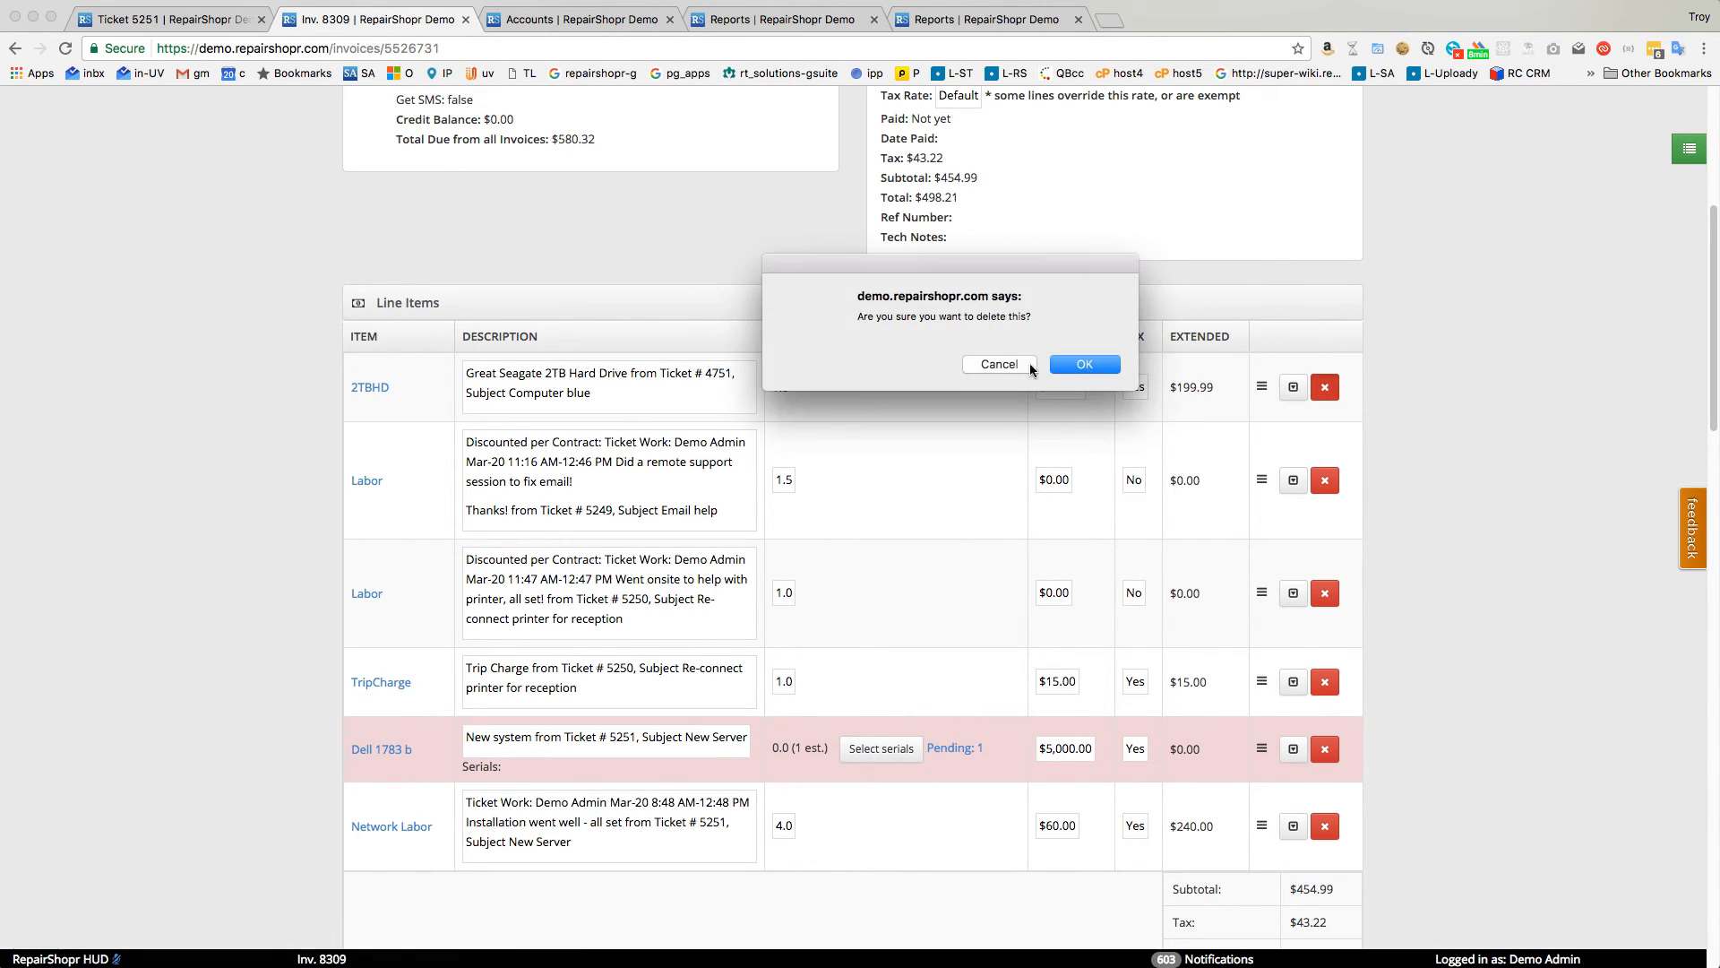
click(1083, 363)
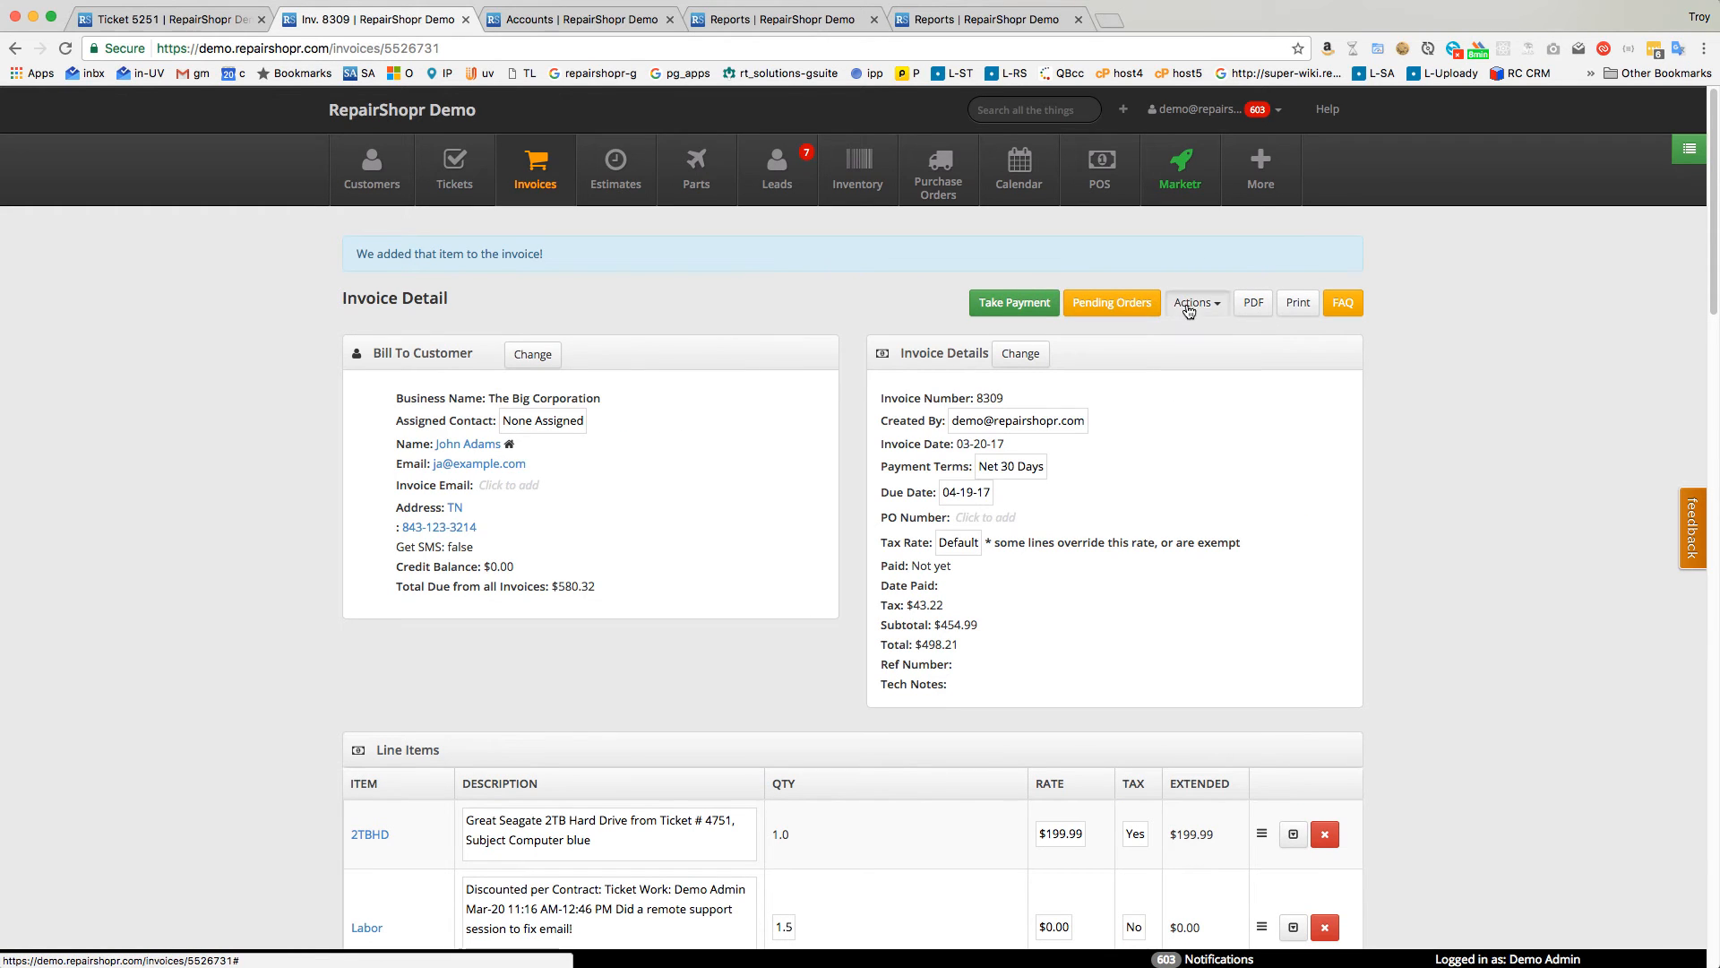
click(1197, 505)
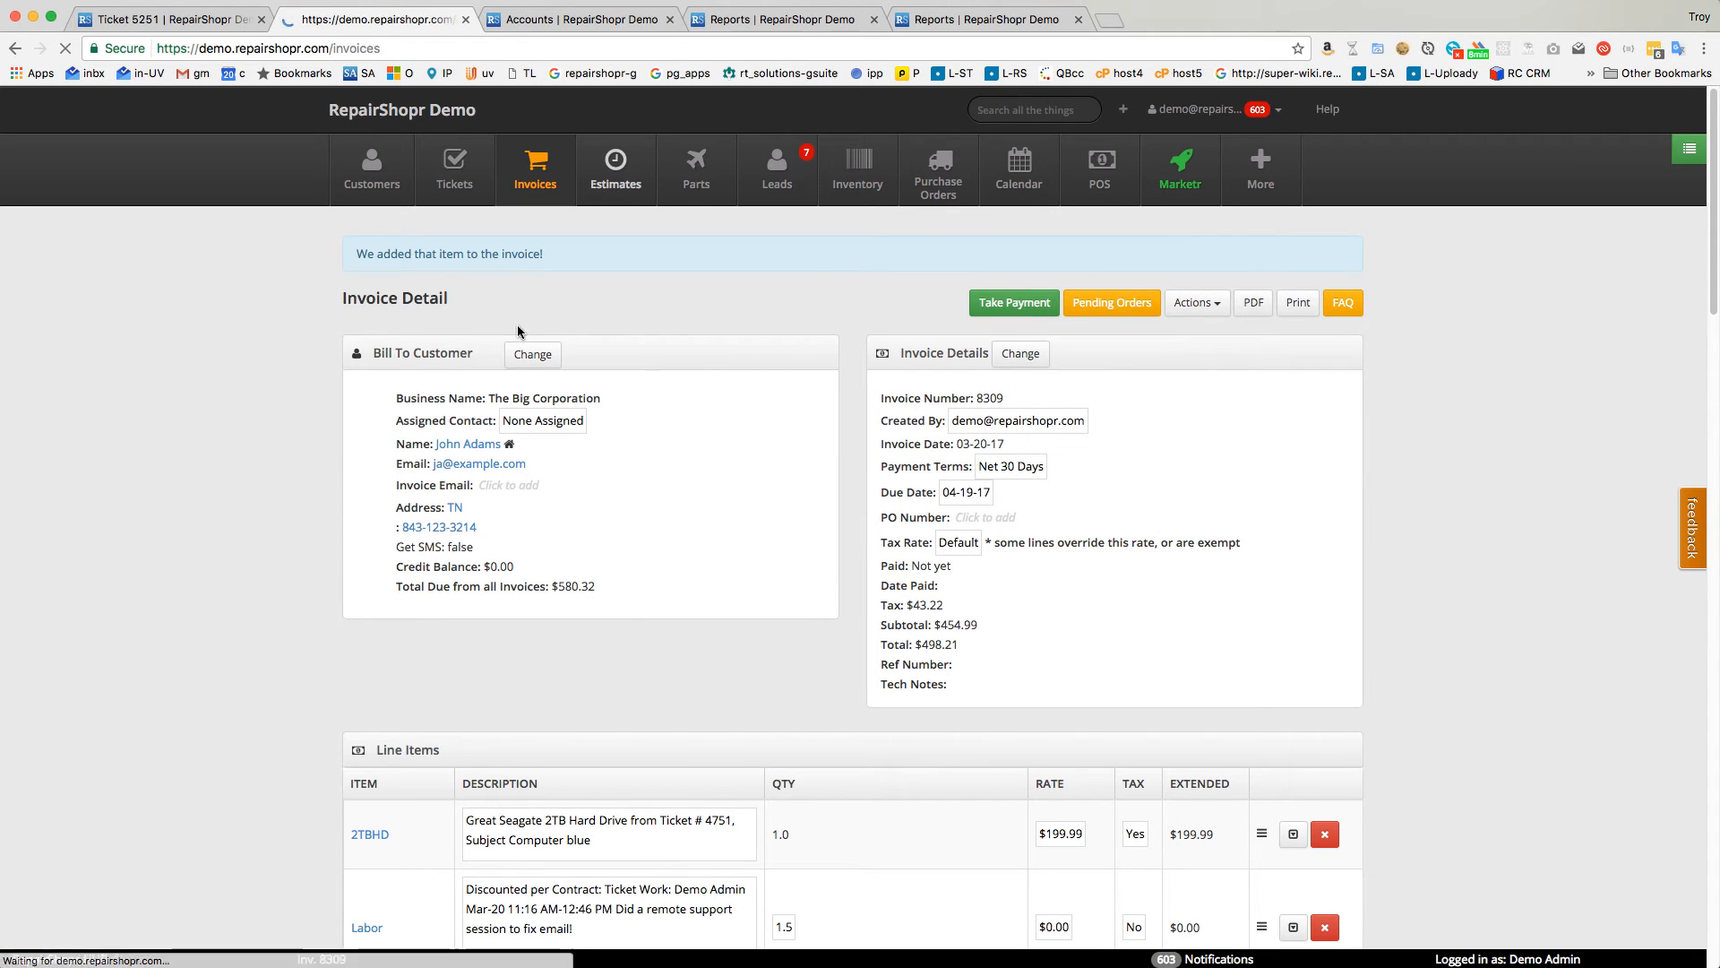
click(165, 19)
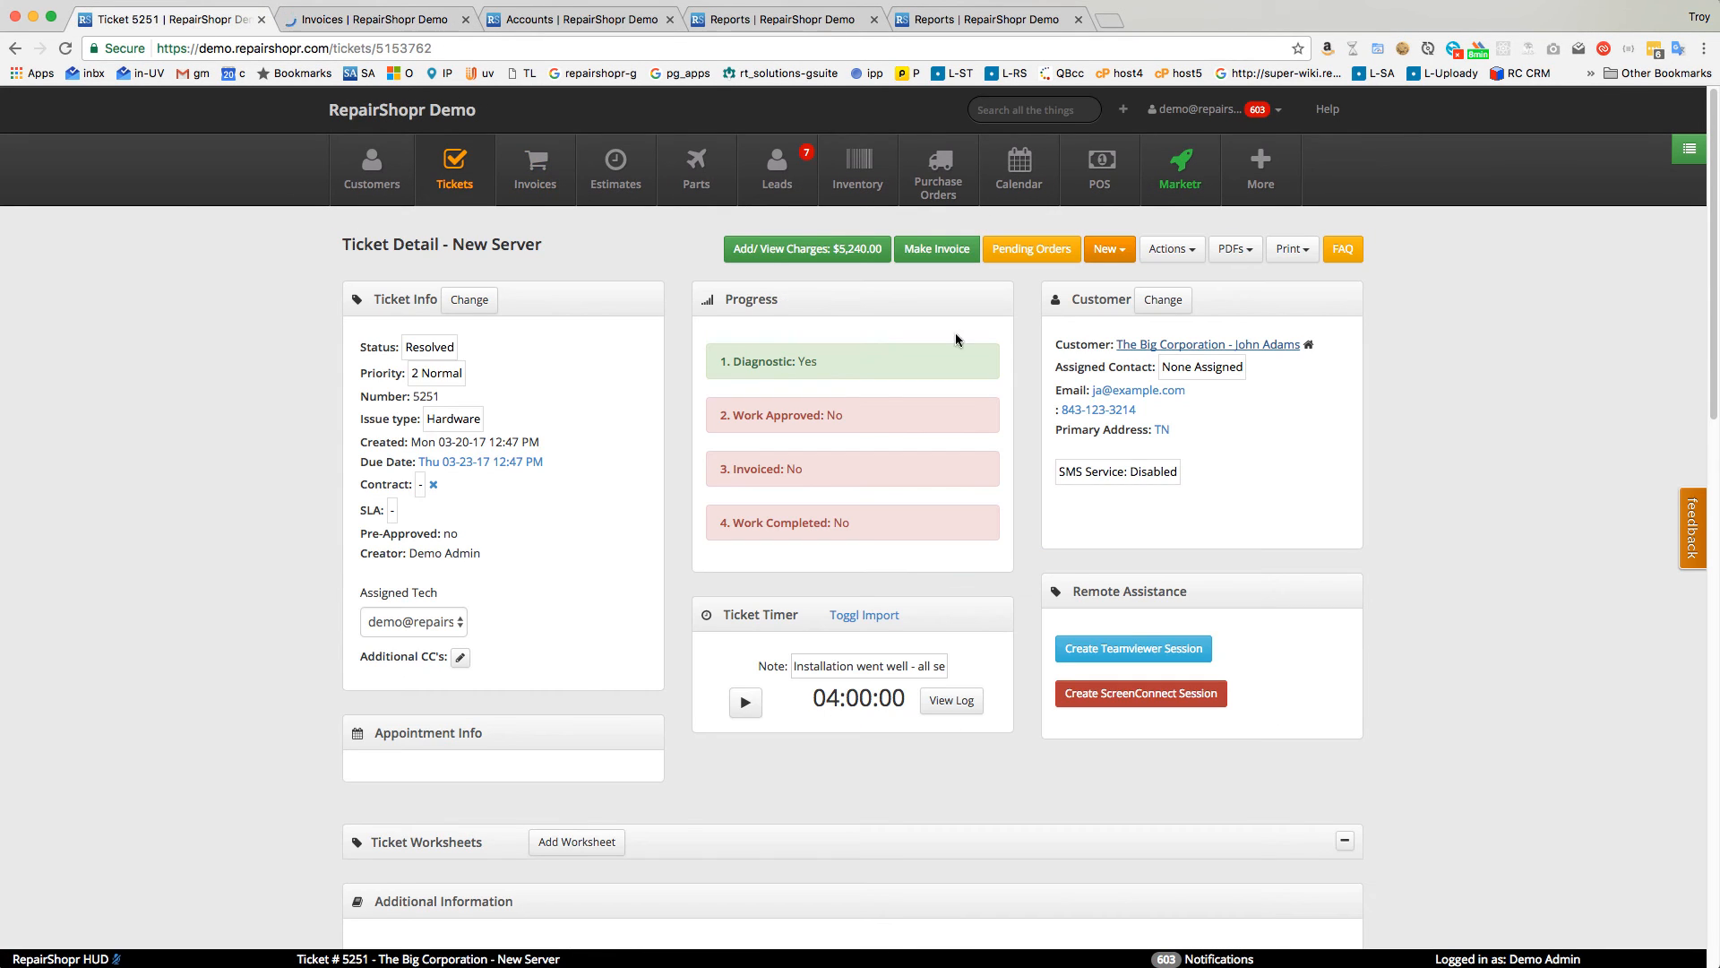
Create invoice 8310 for The Big Corporation and view it atop the invoice list.
click(1105, 248)
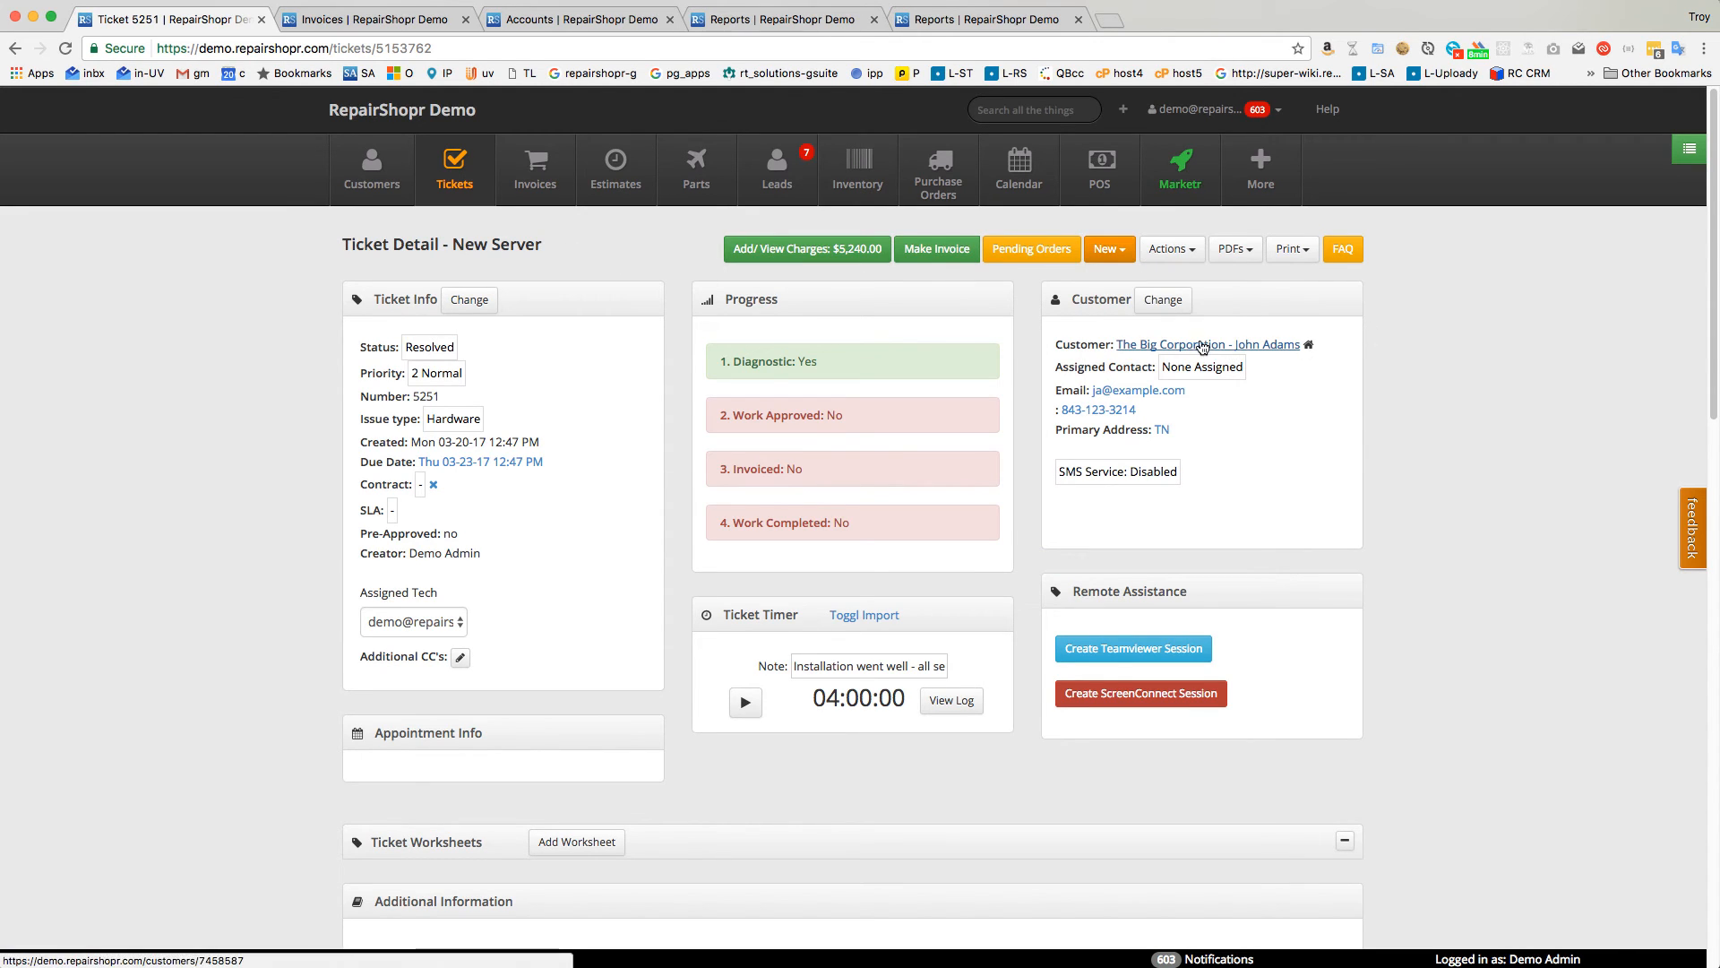
click(1208, 344)
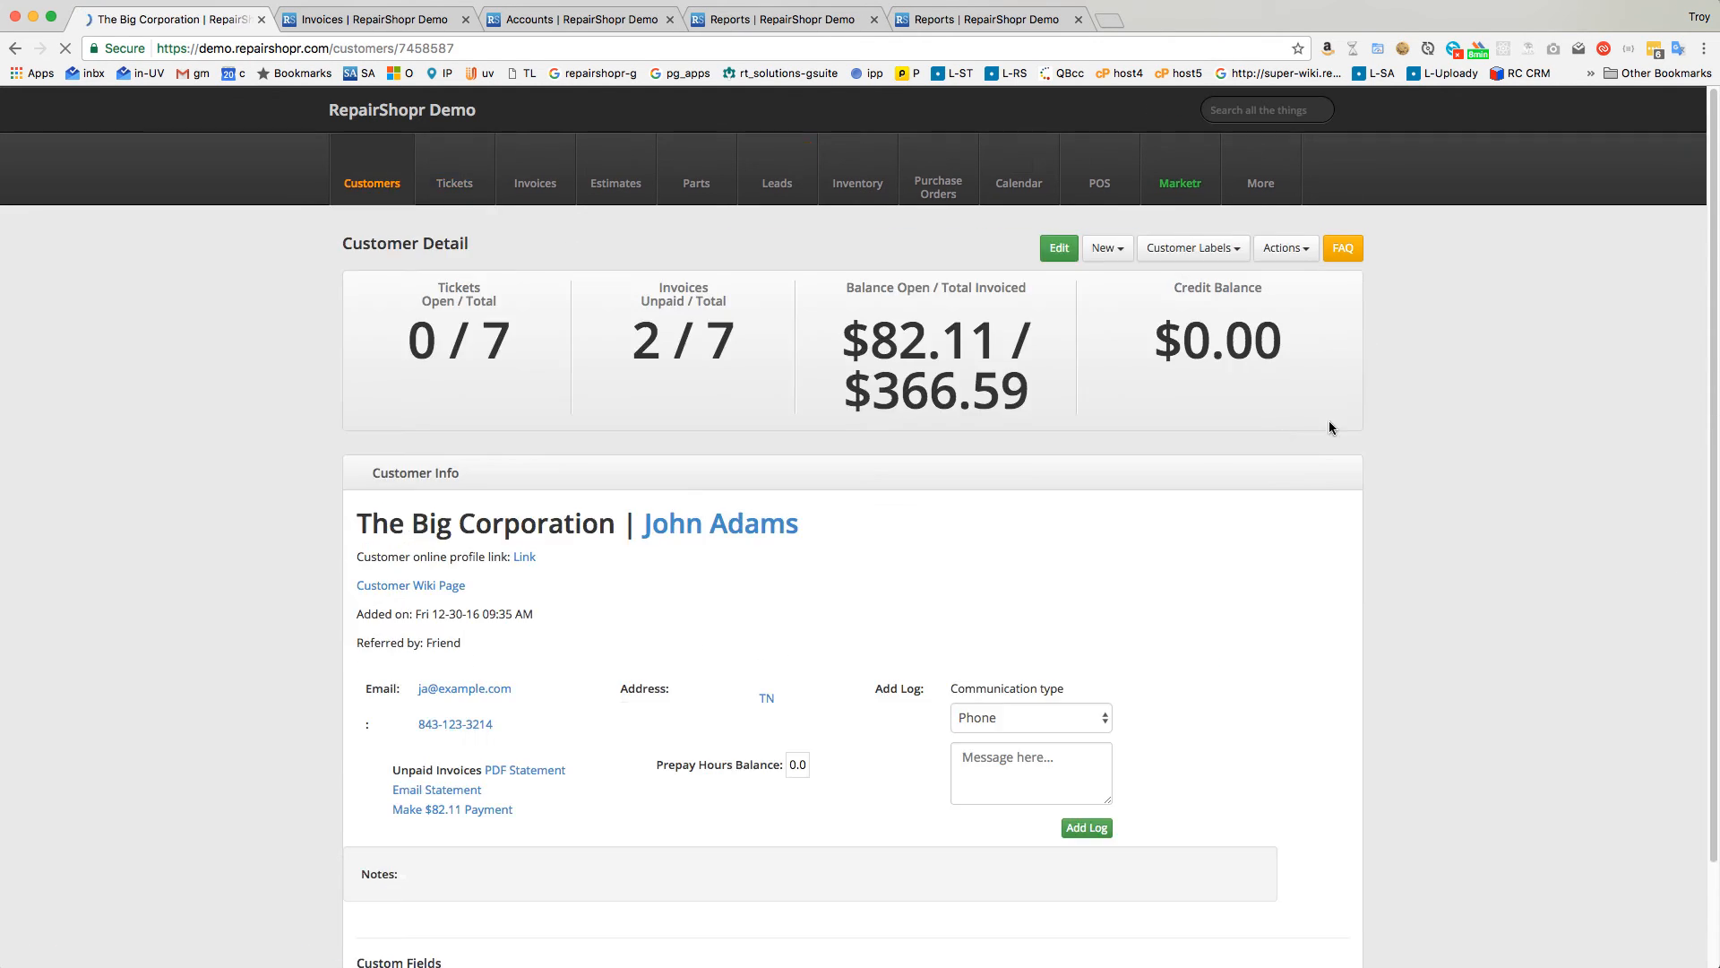
click(1108, 248)
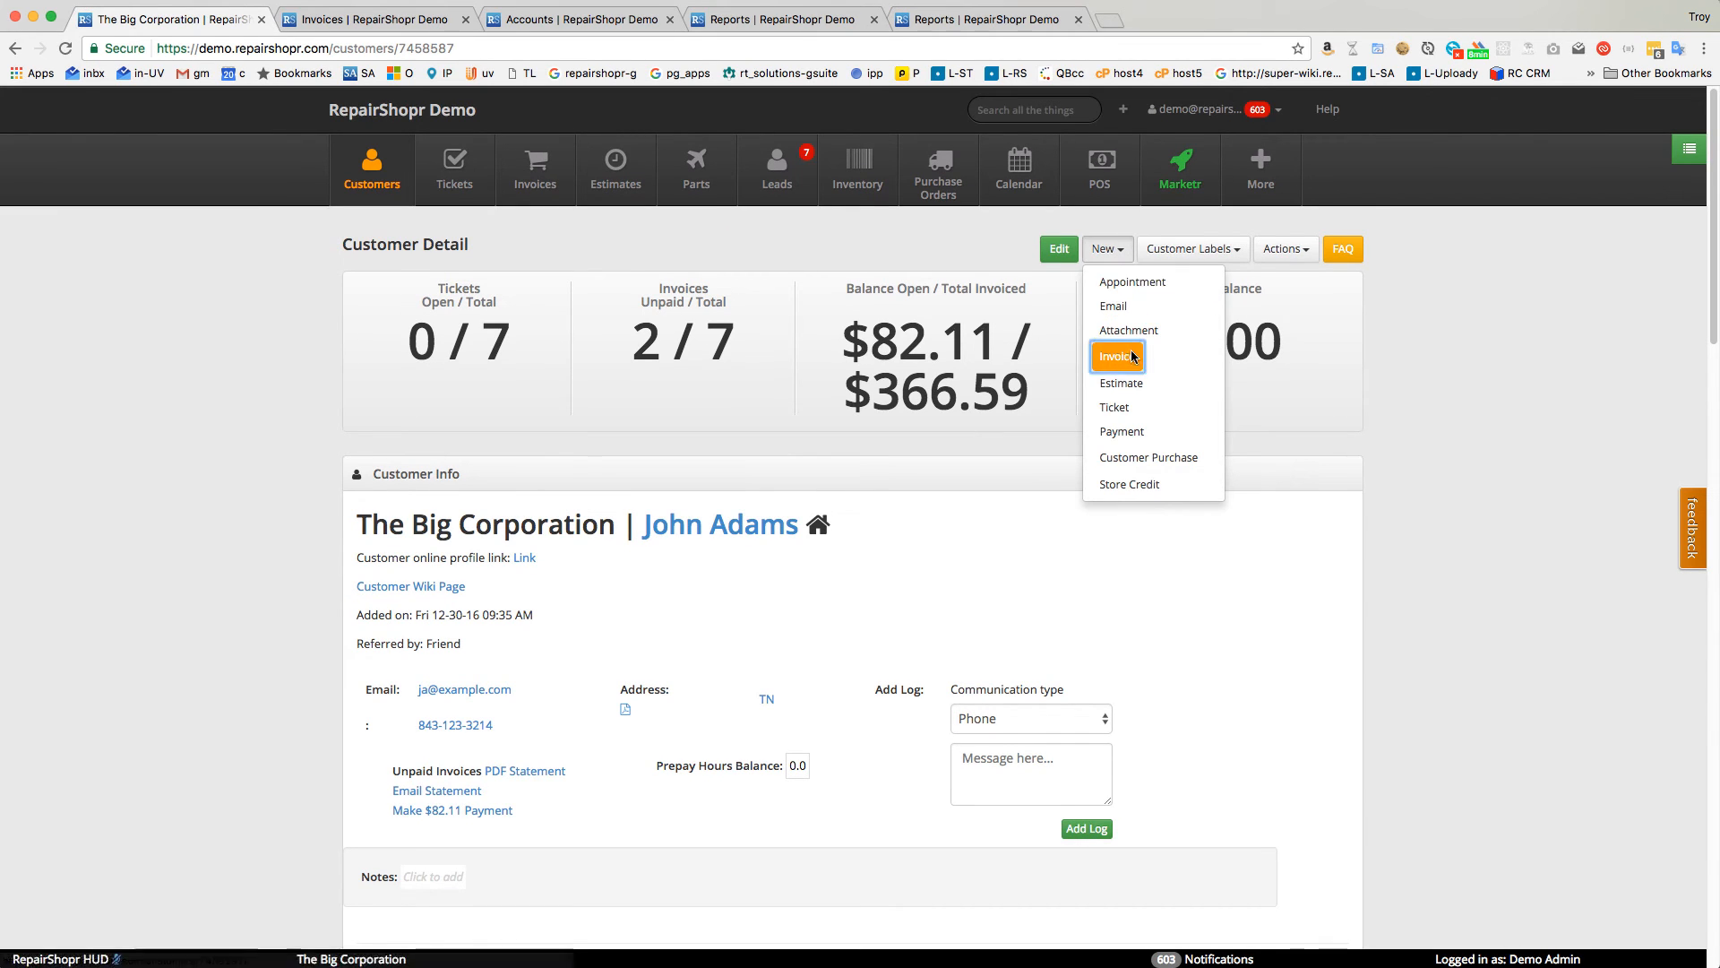
click(1118, 356)
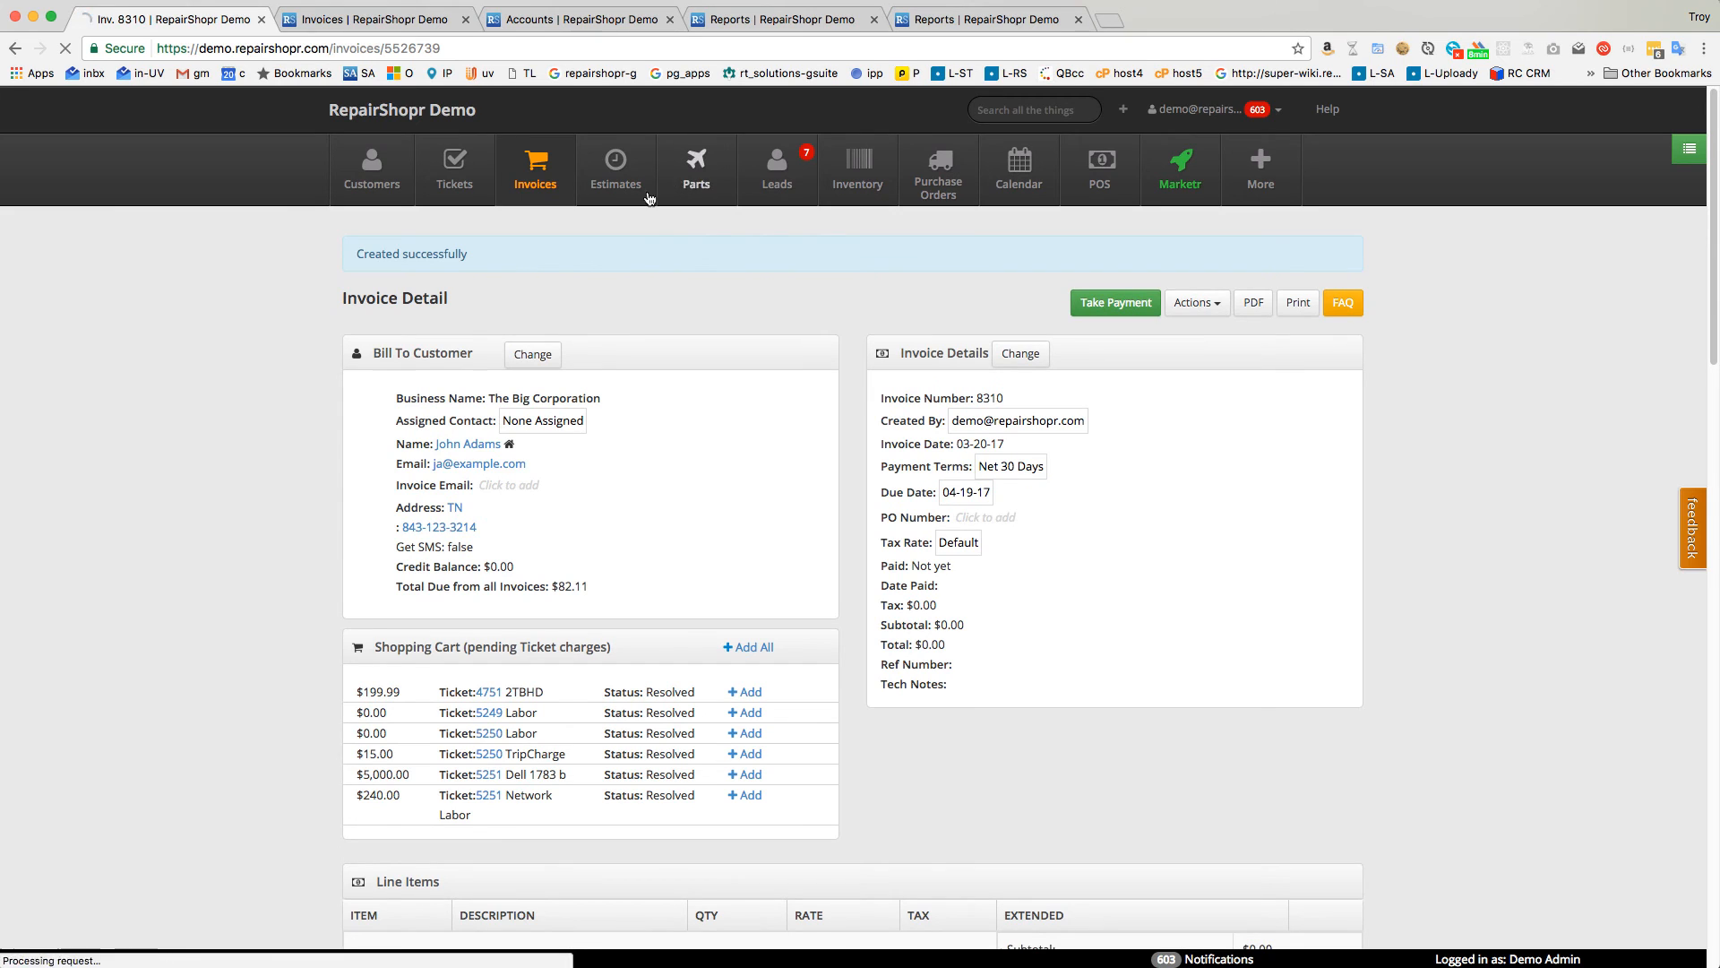
click(696, 170)
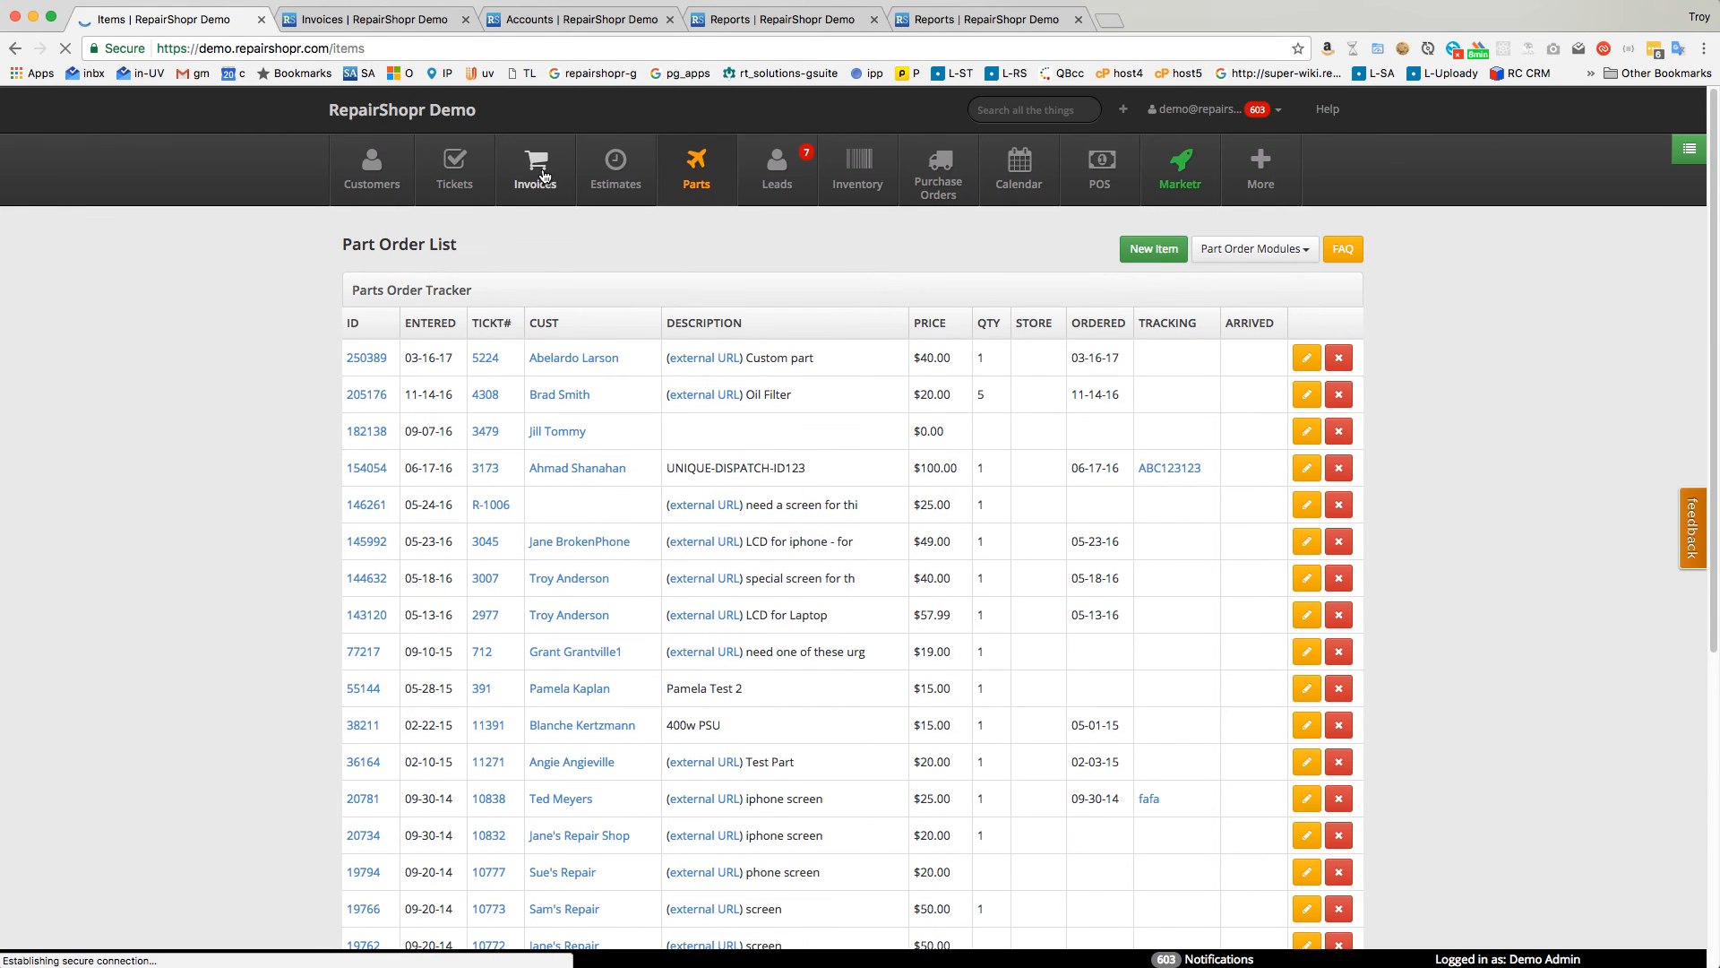
click(537, 170)
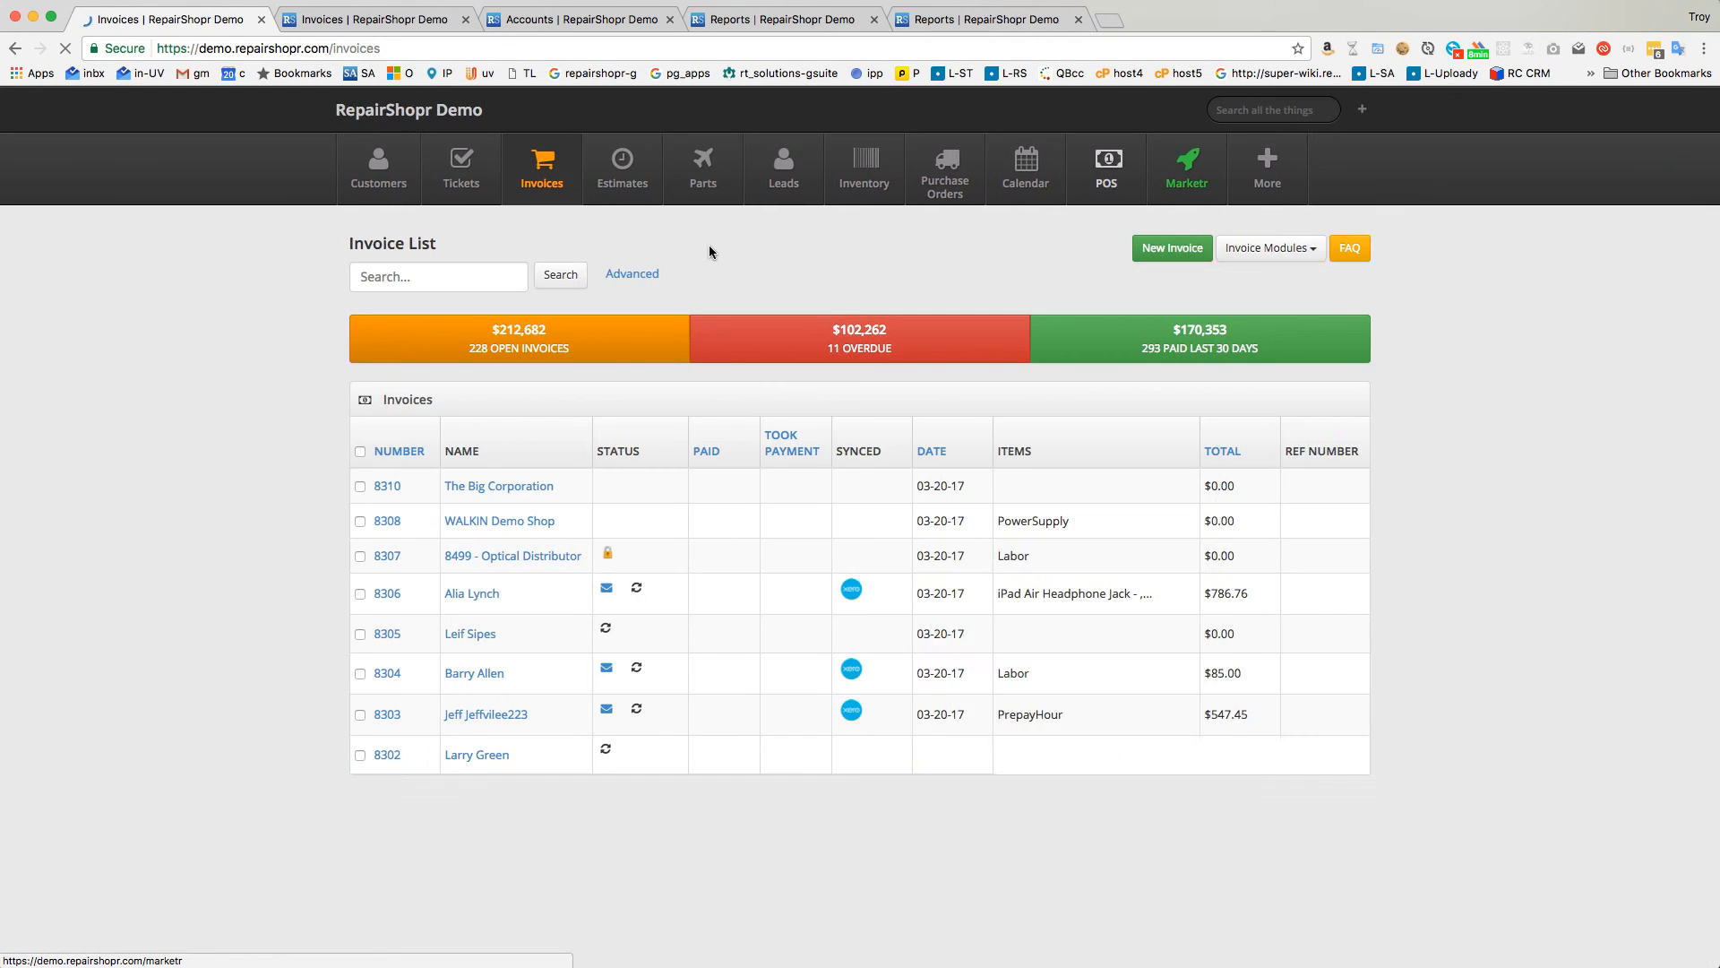
click(1264, 248)
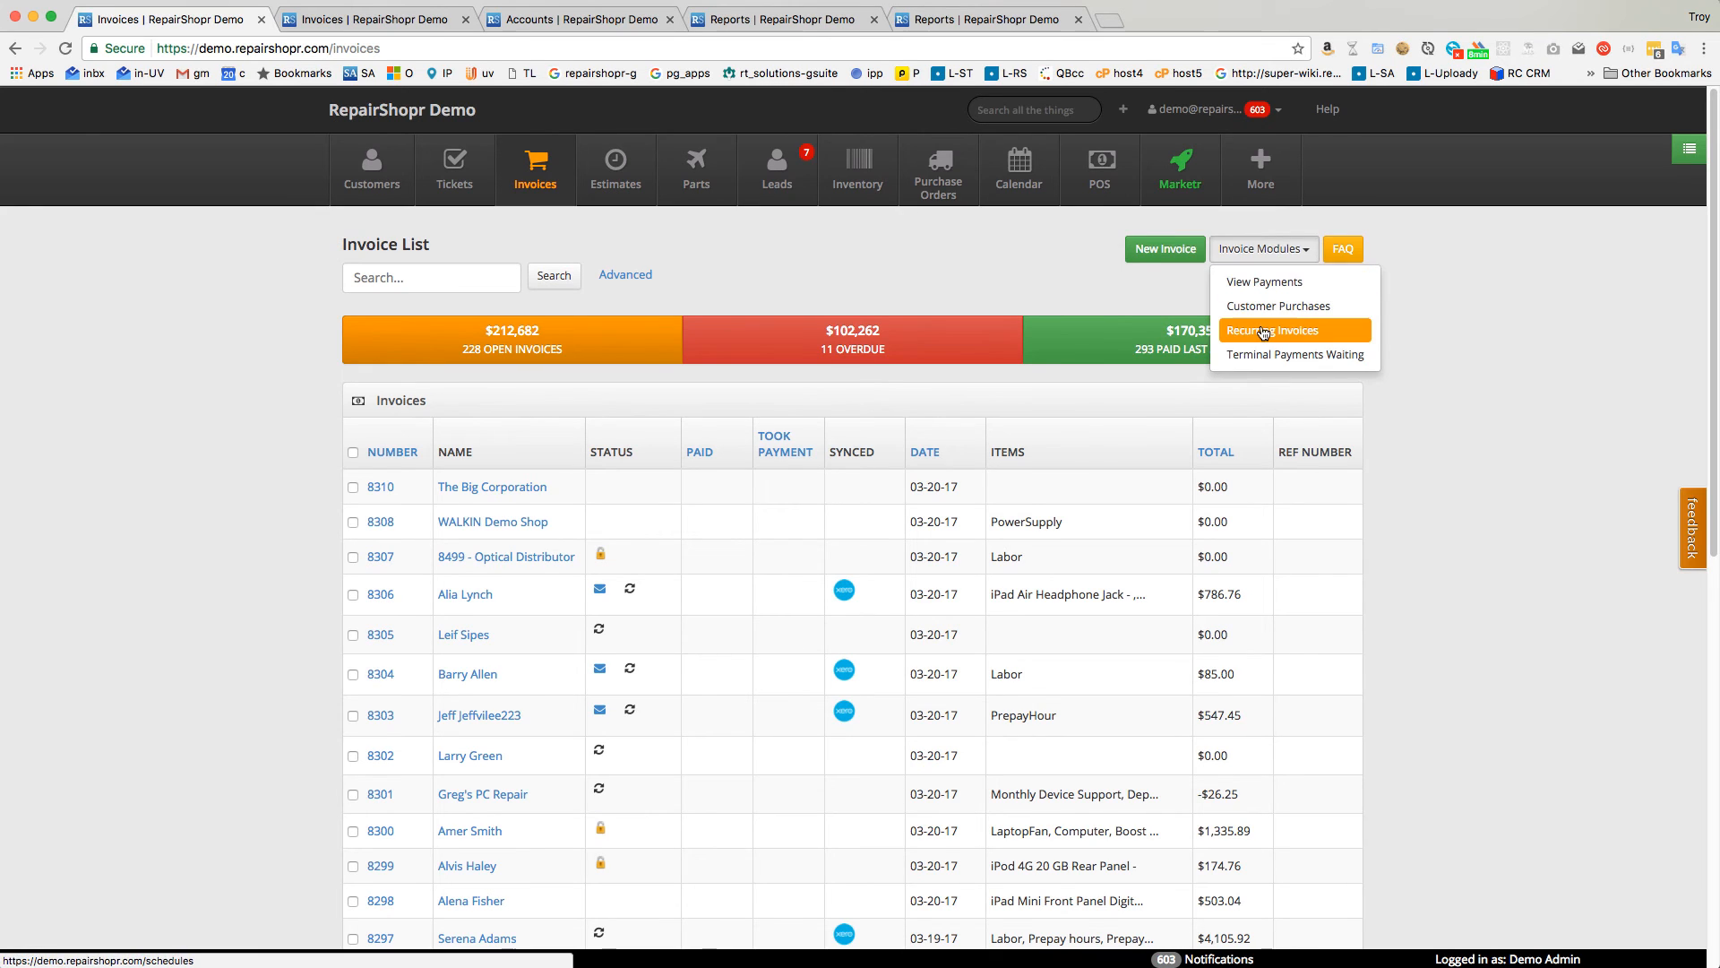
click(1276, 329)
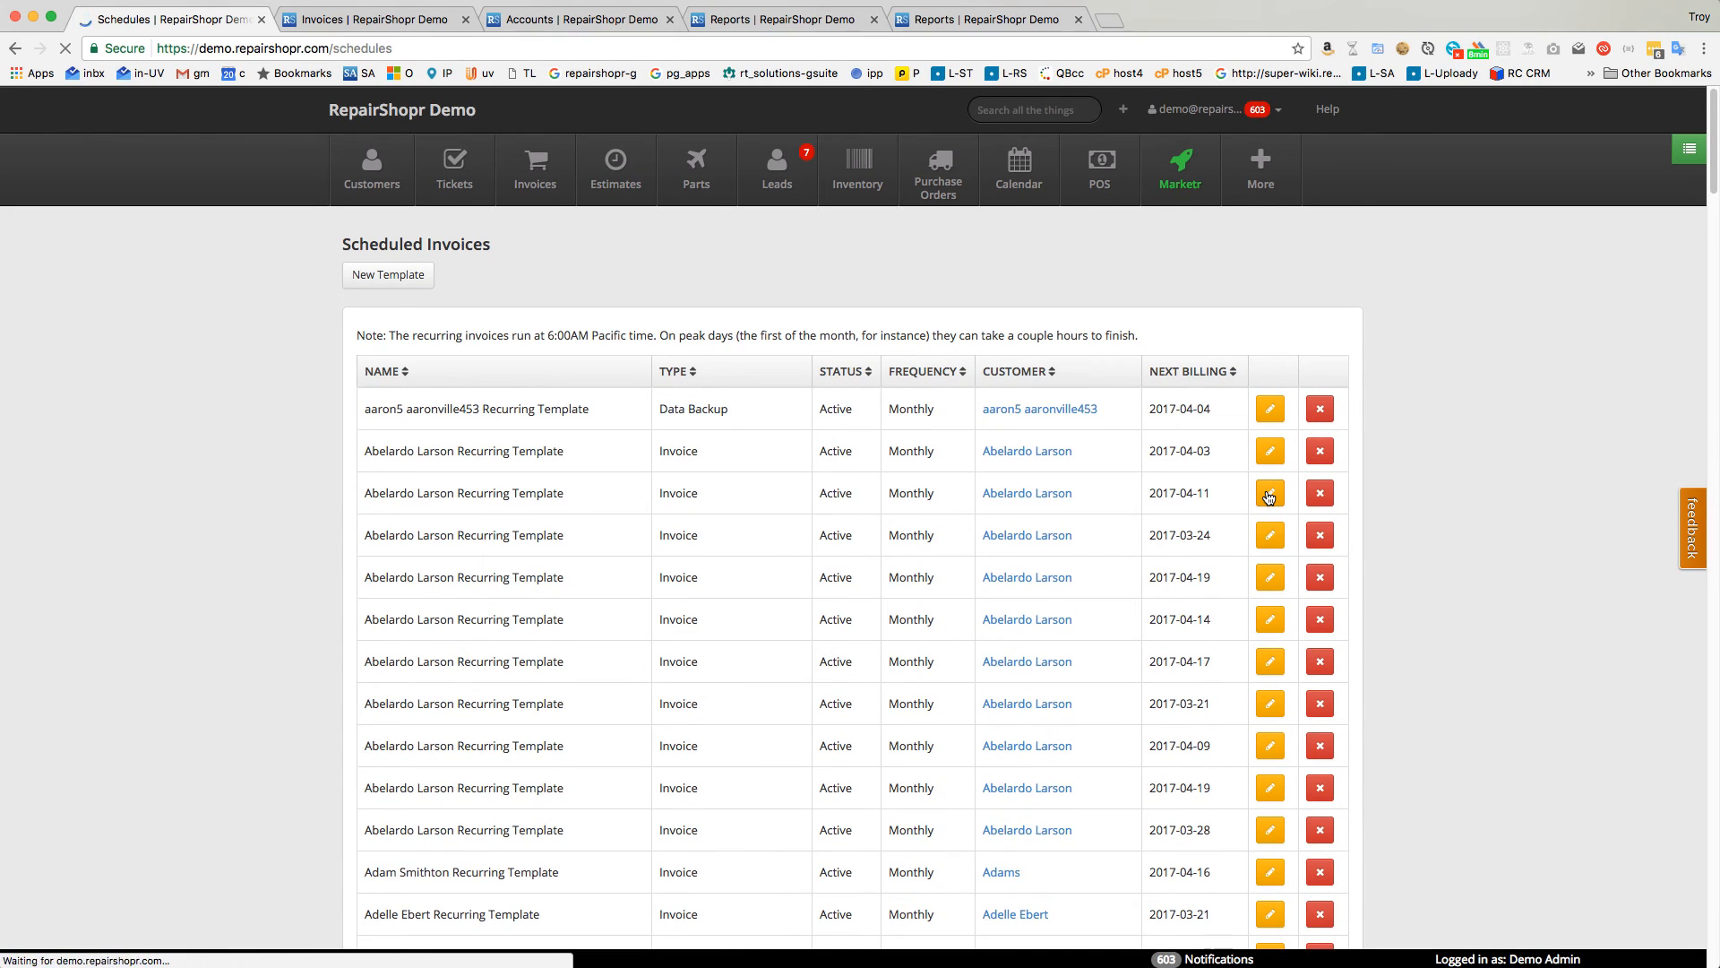
click(1268, 492)
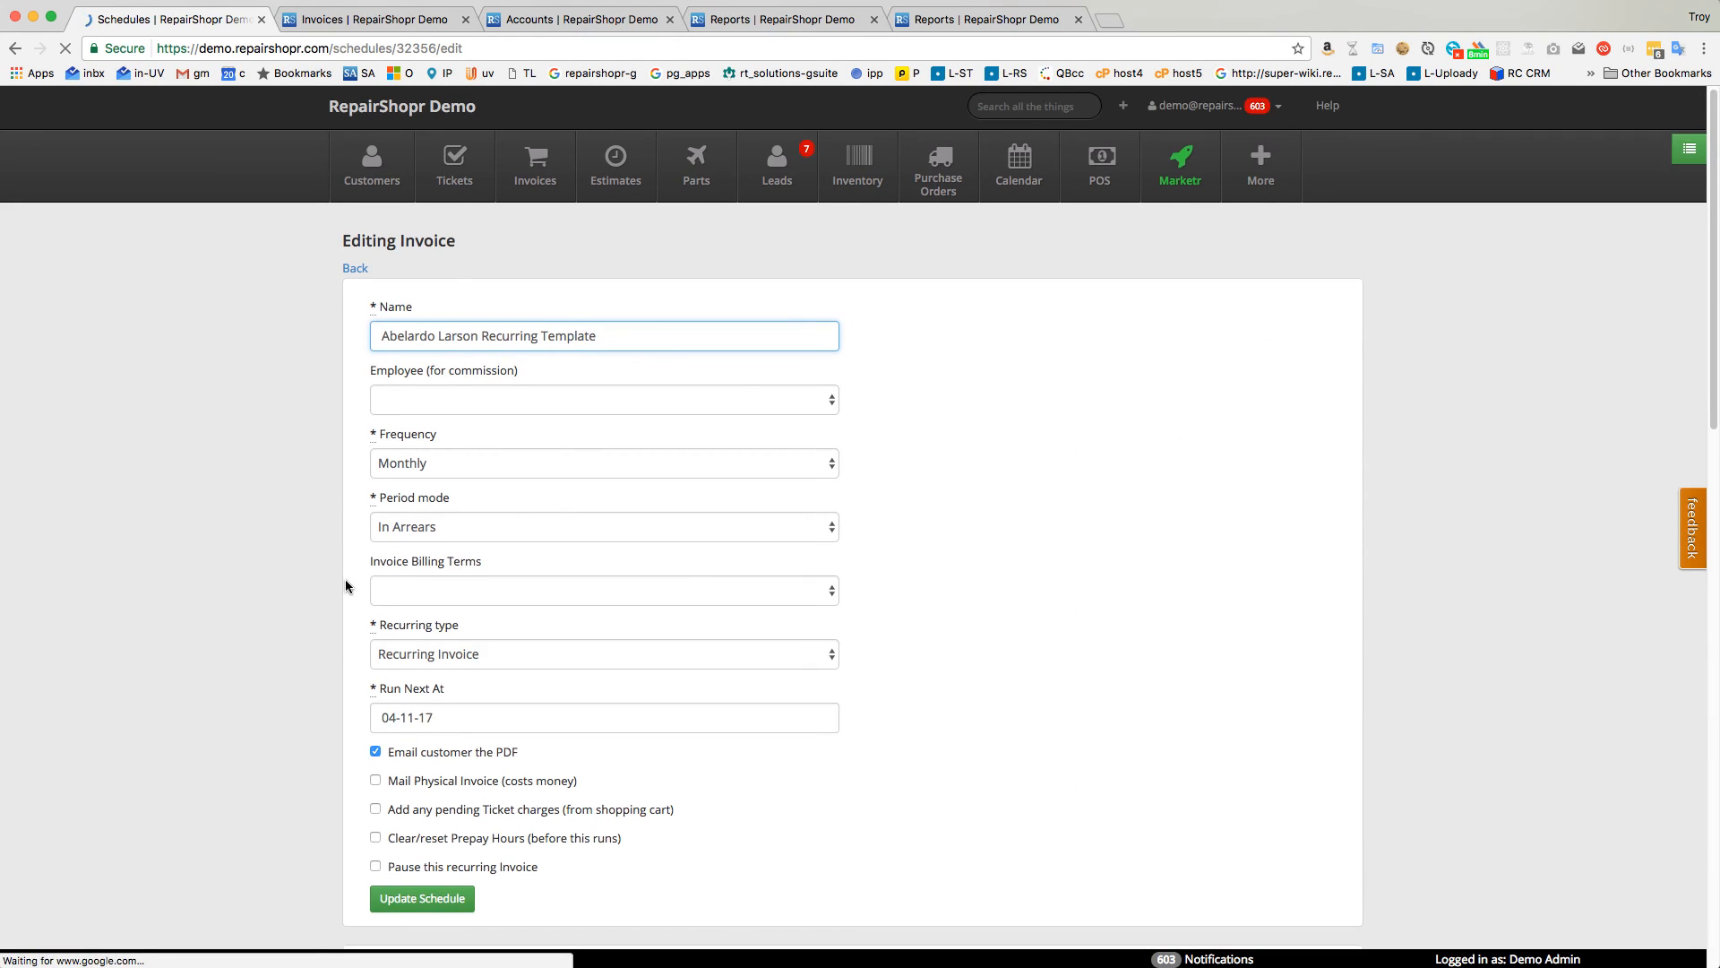
Enable 'Add any pending Ticket charges (from shopping cart)' on the template and close the Invoices tab.
scroll(down, 3)
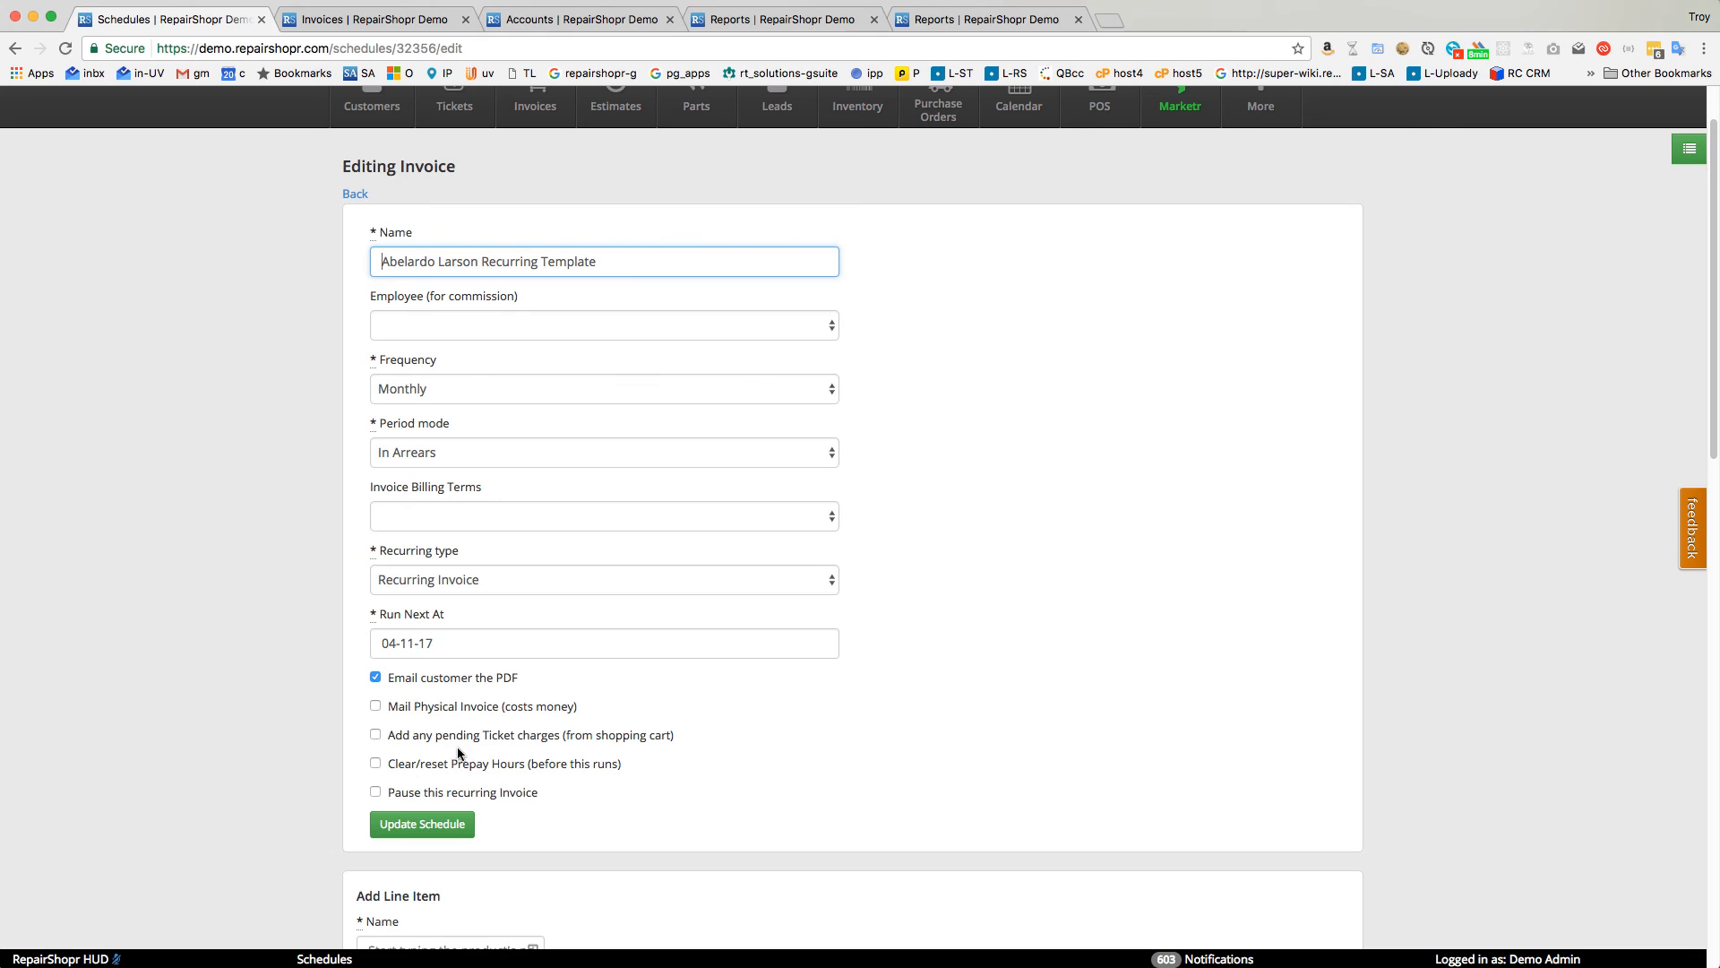
click(375, 734)
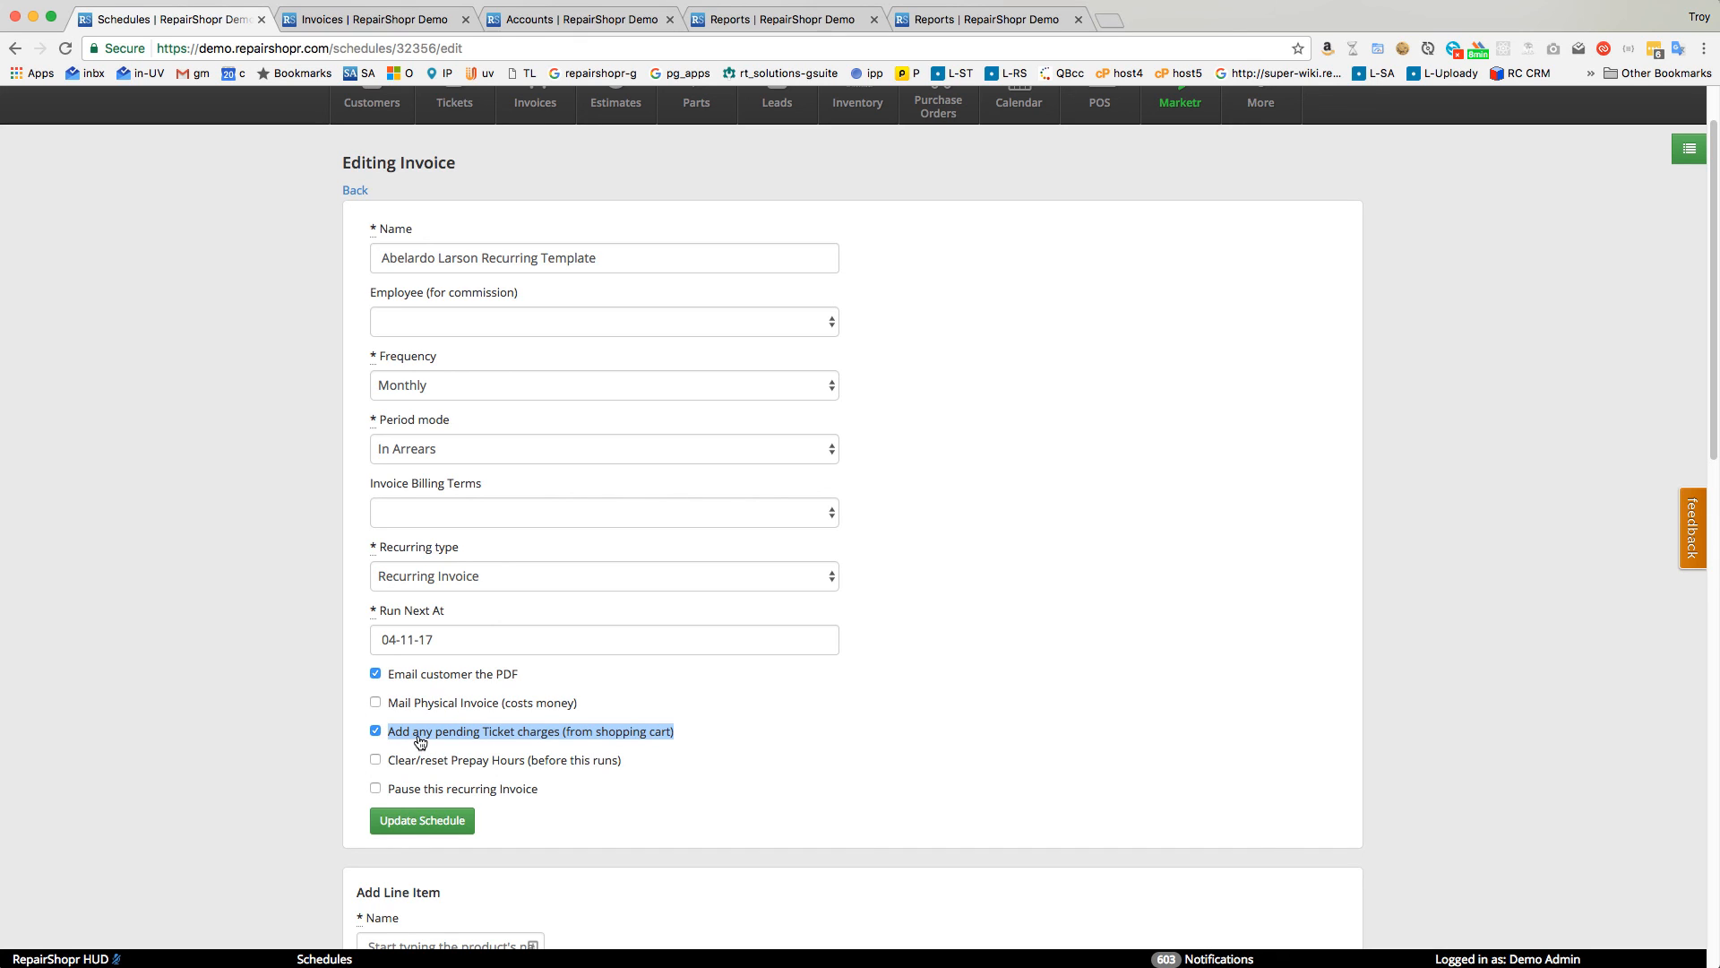
mouse_move(472, 445)
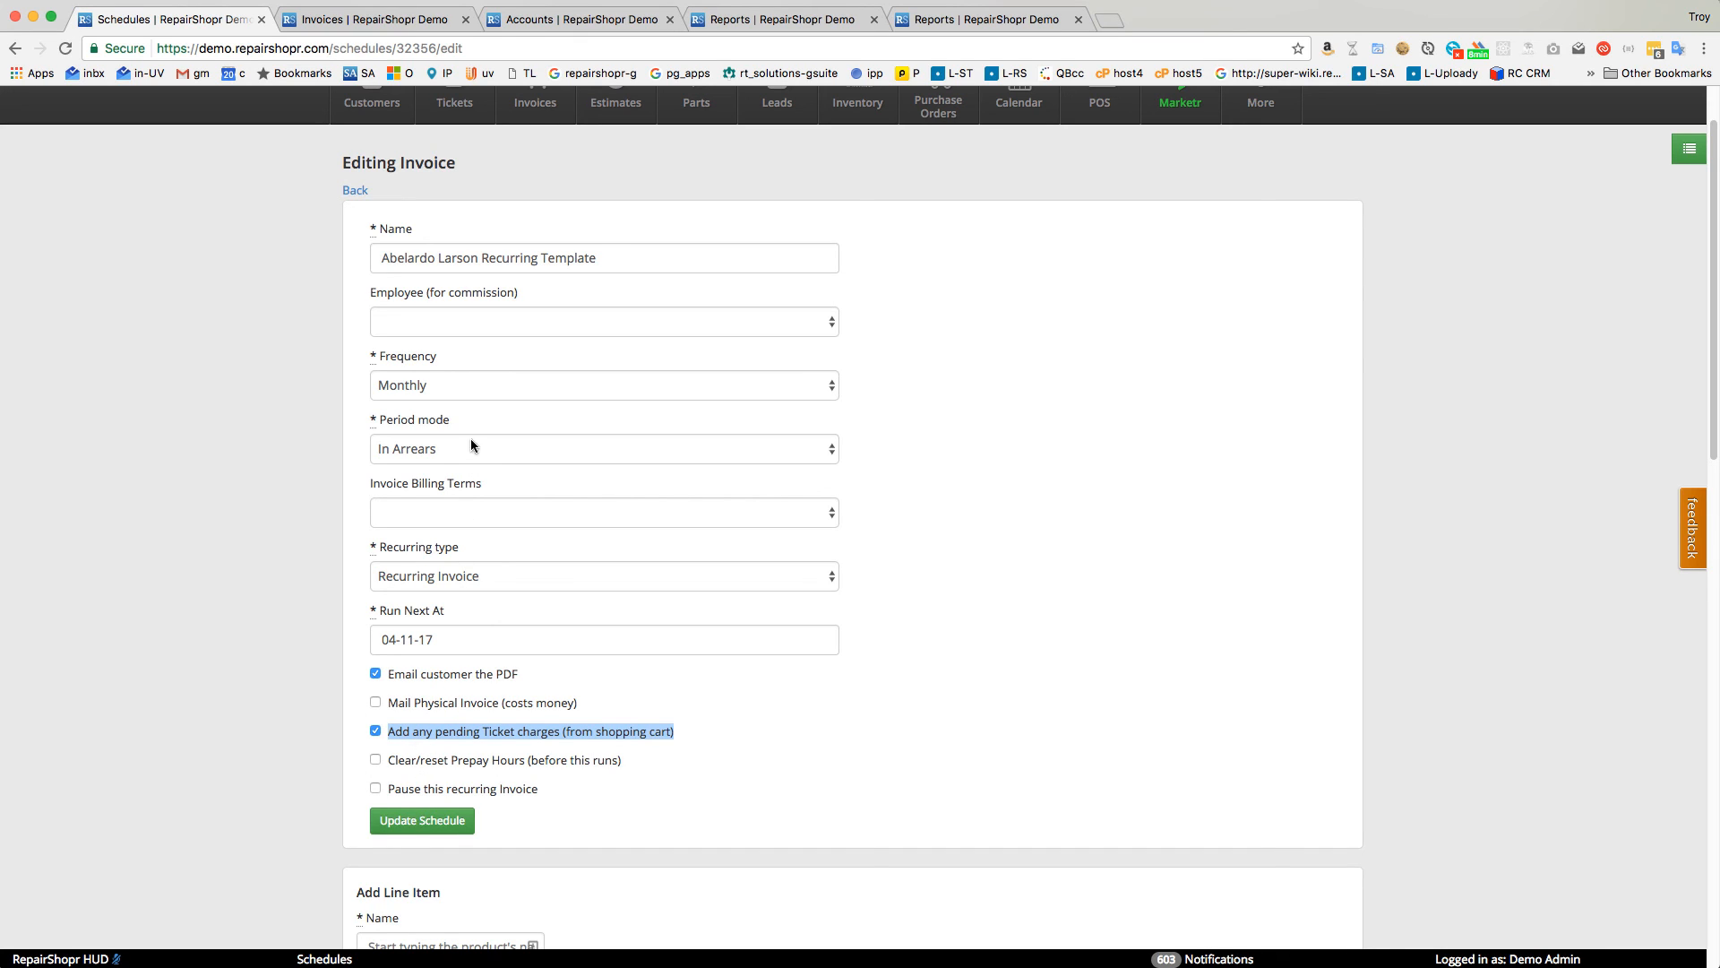
mouse_move(464, 524)
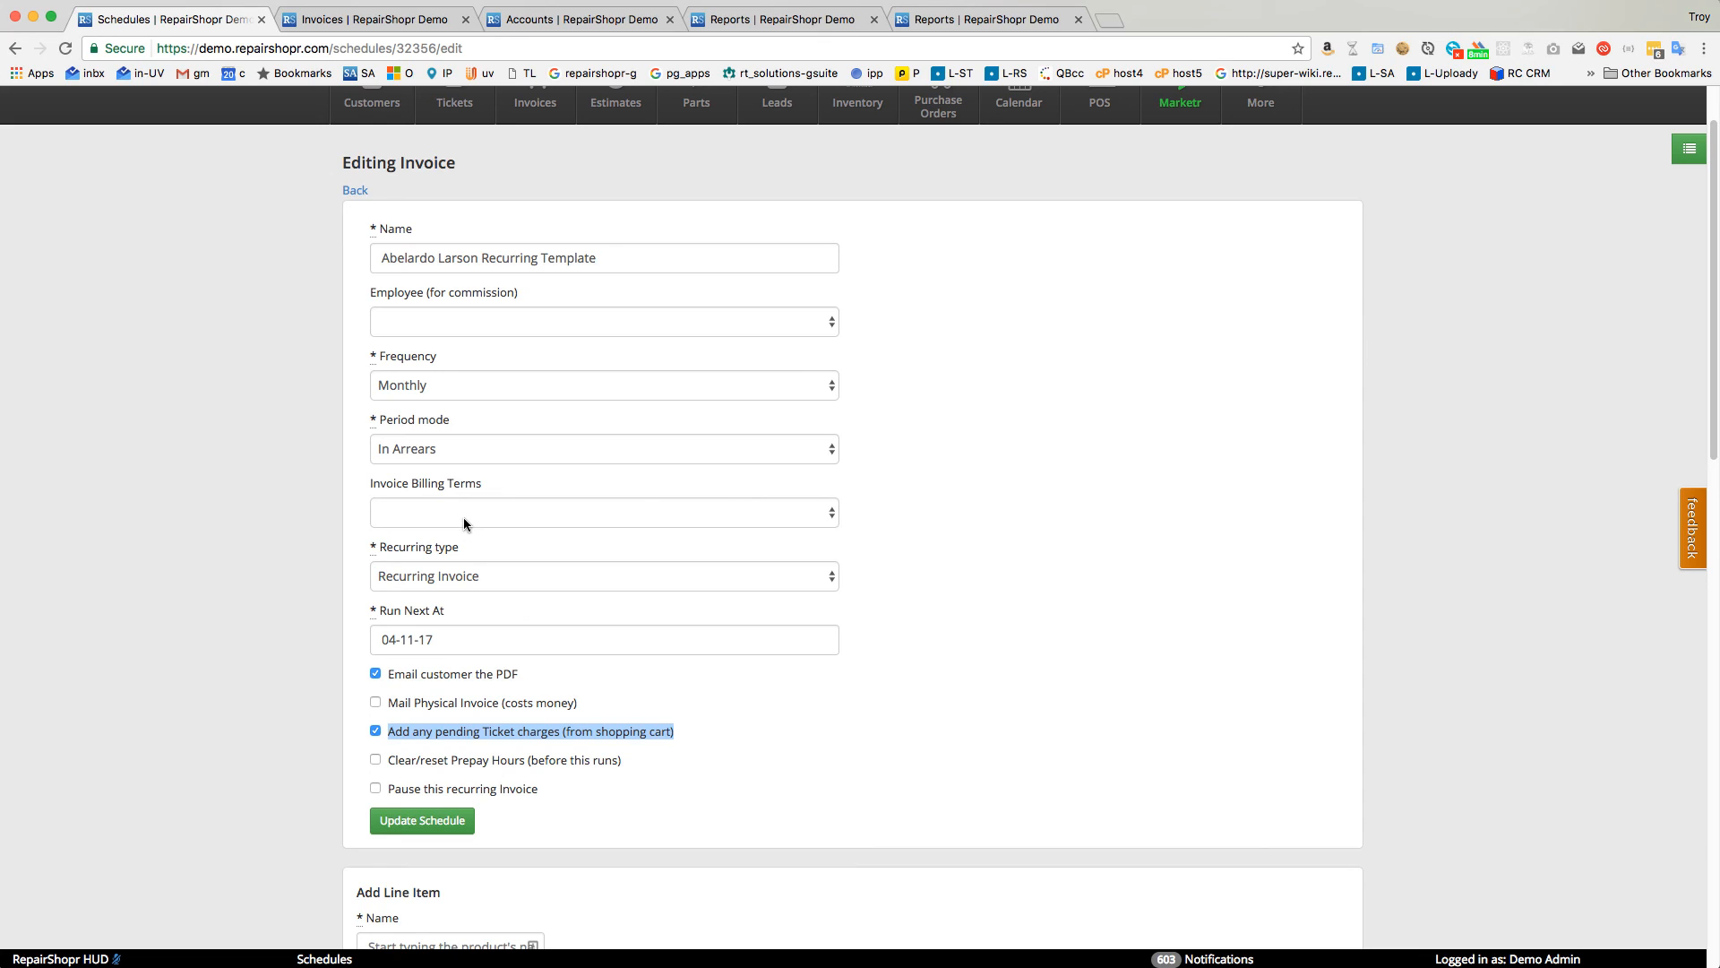
click(374, 19)
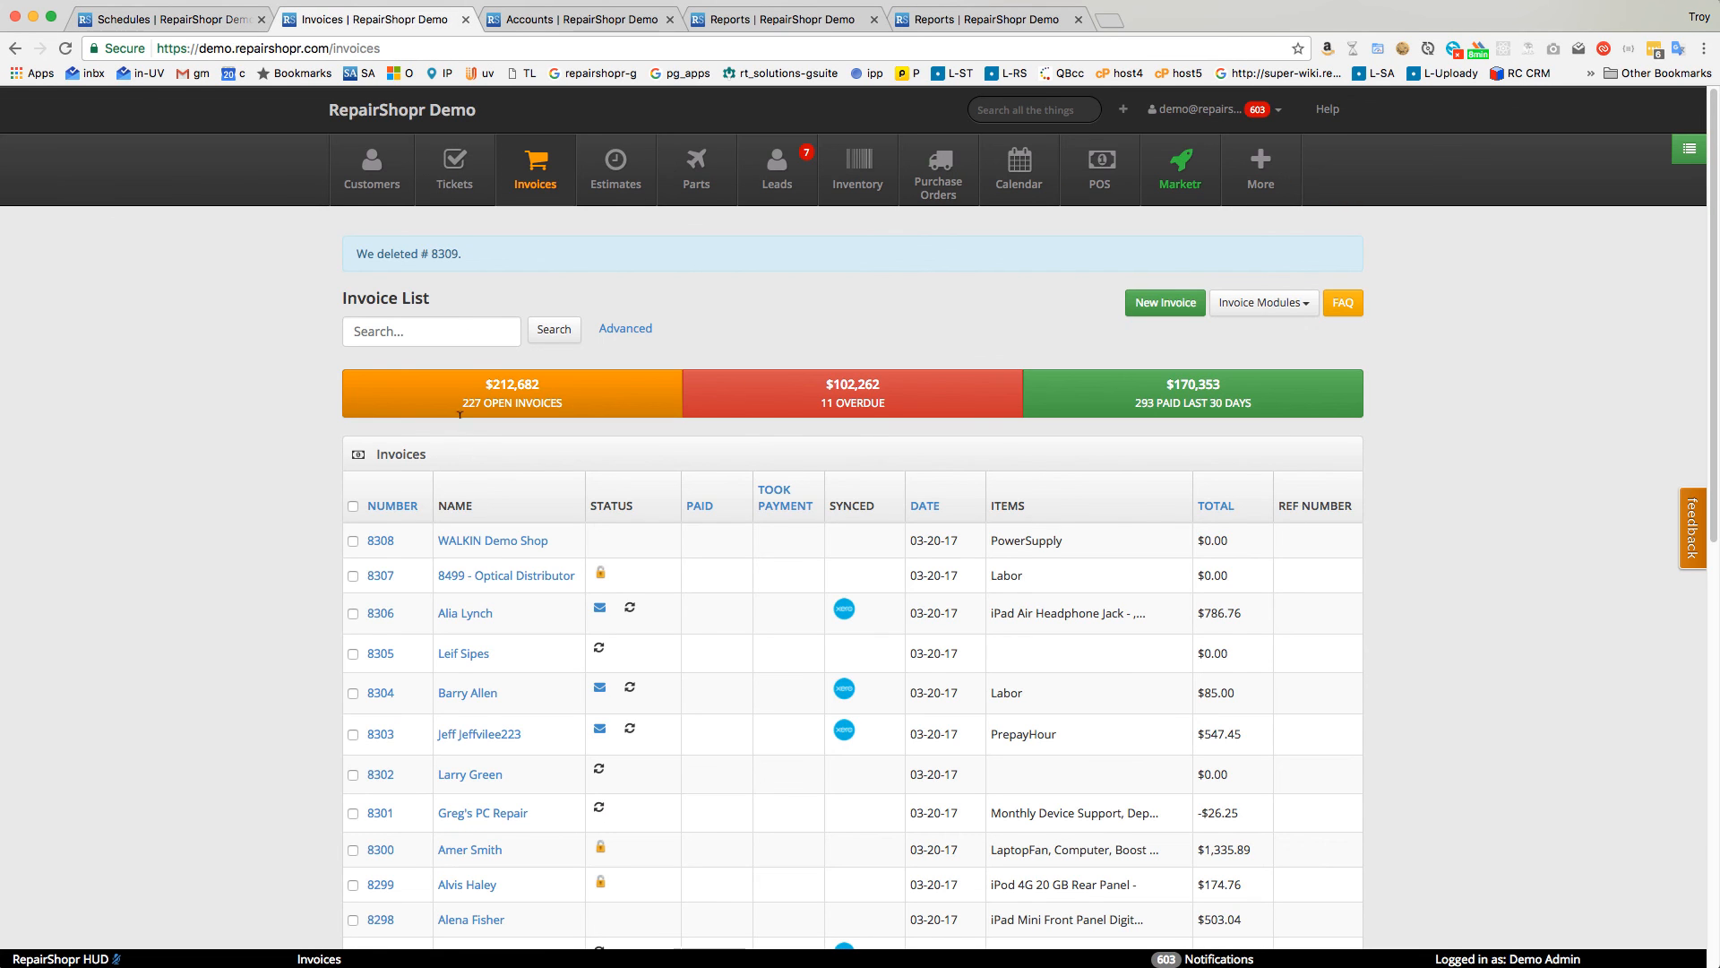
click(171, 19)
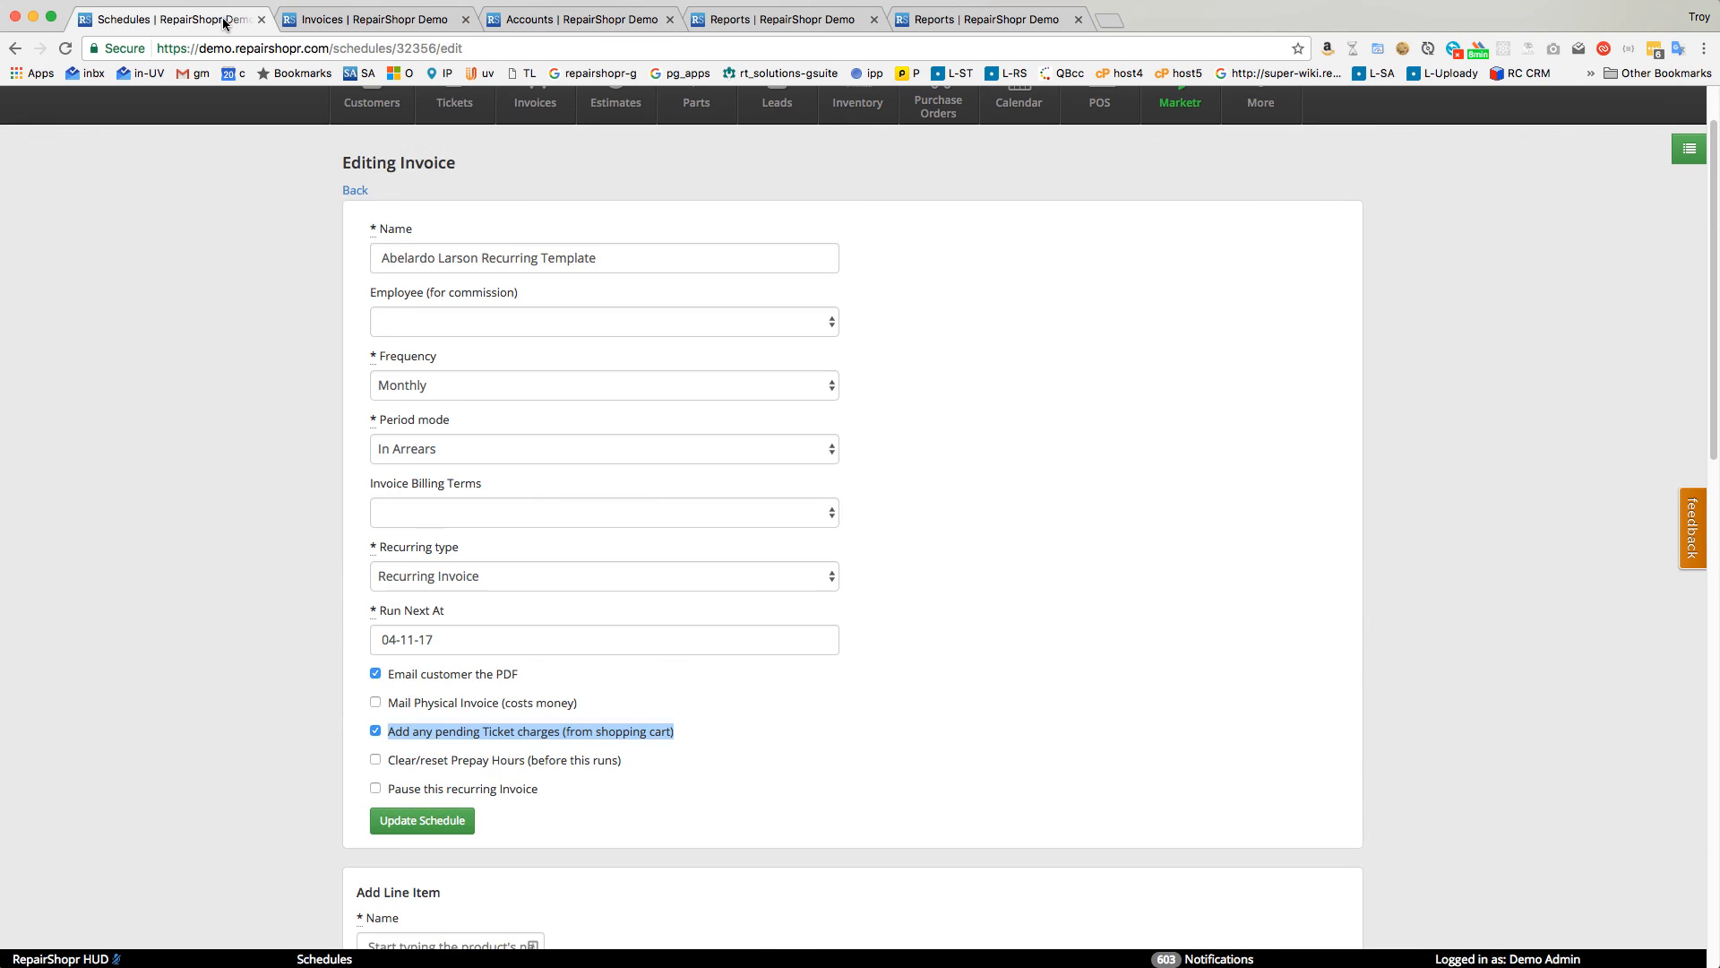
mouse_move(609, 549)
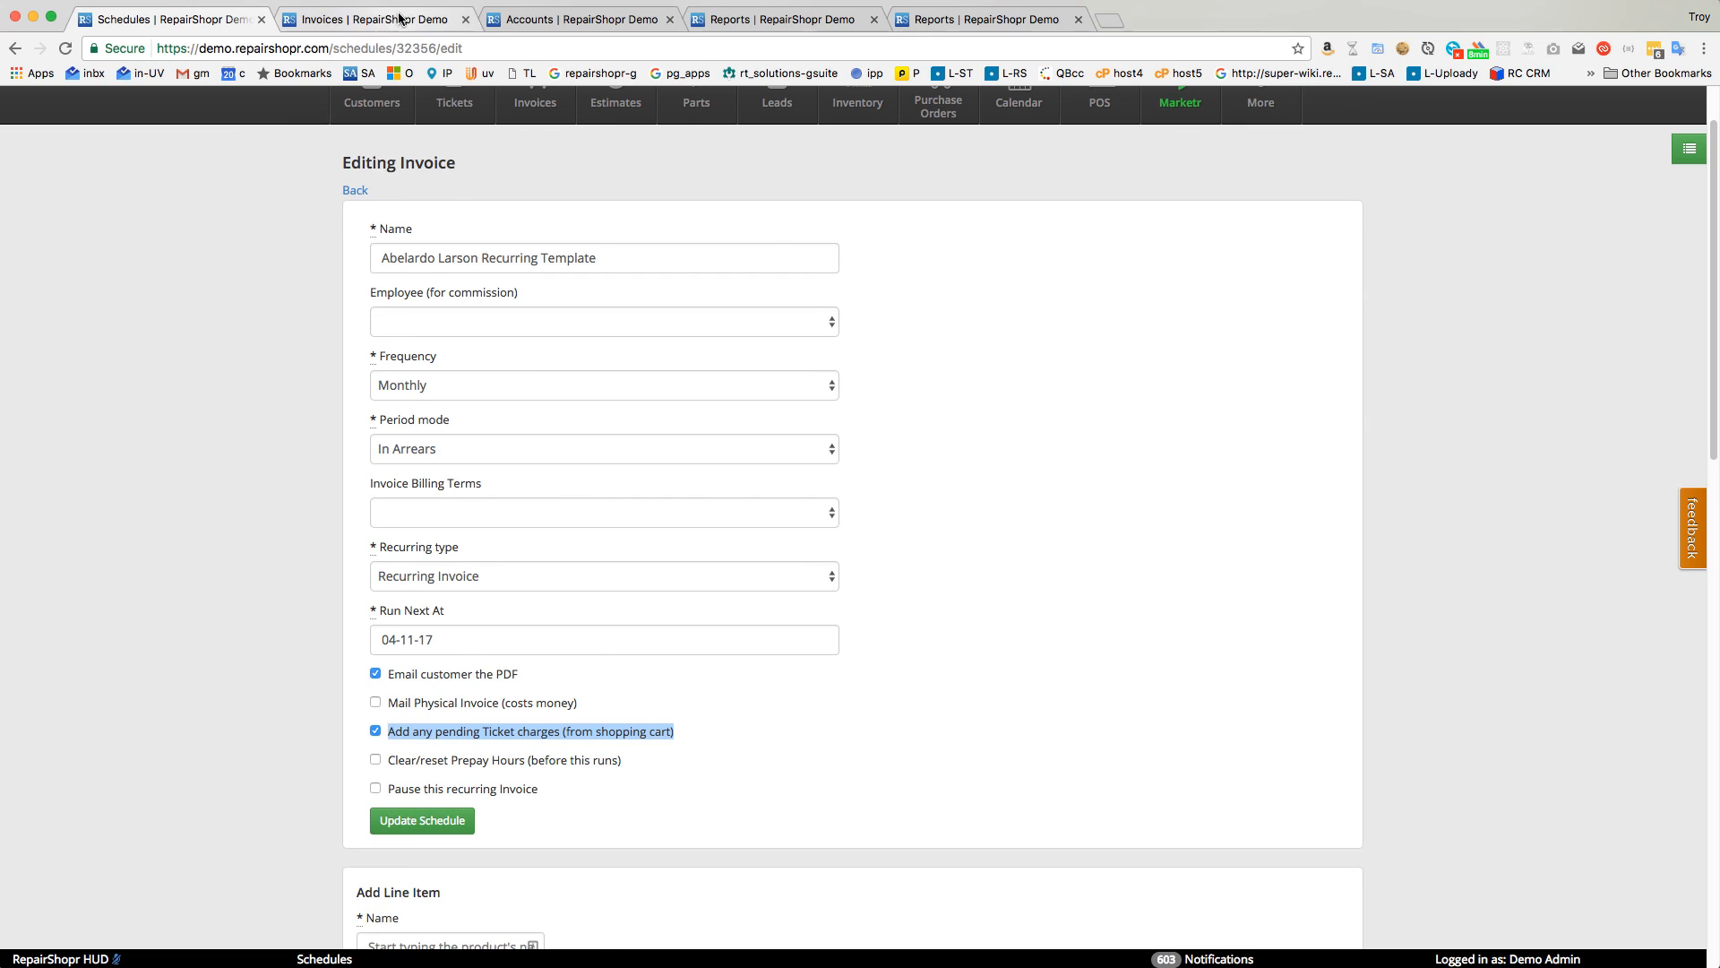
click(463, 19)
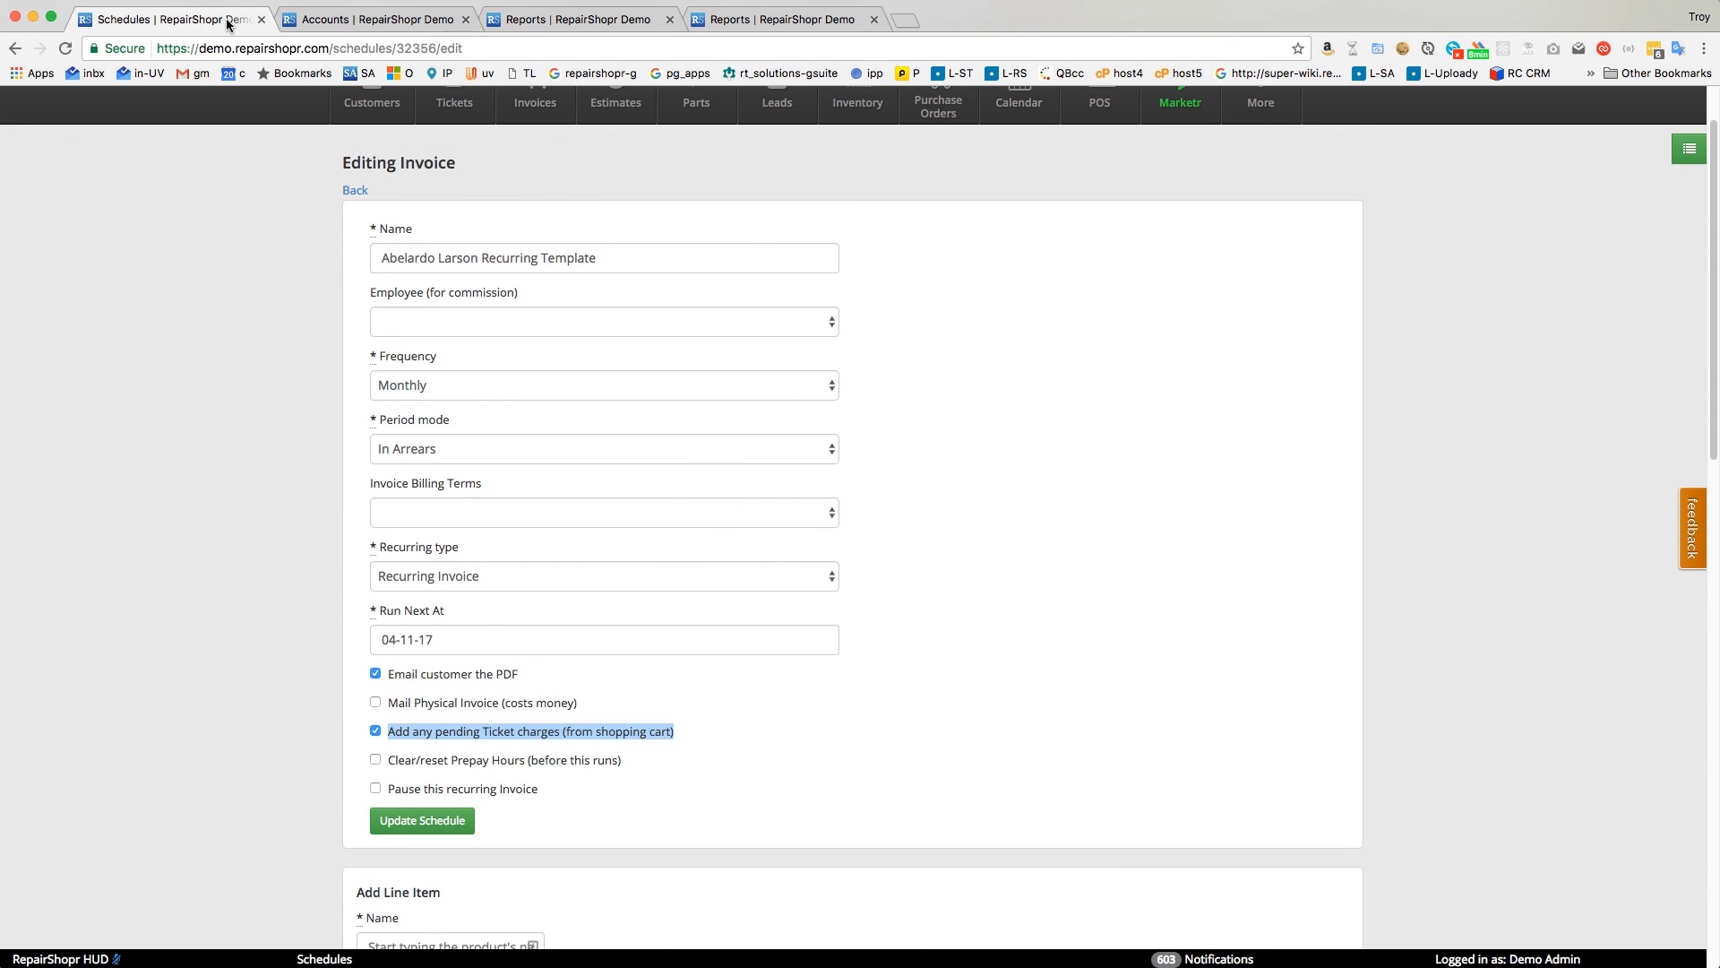